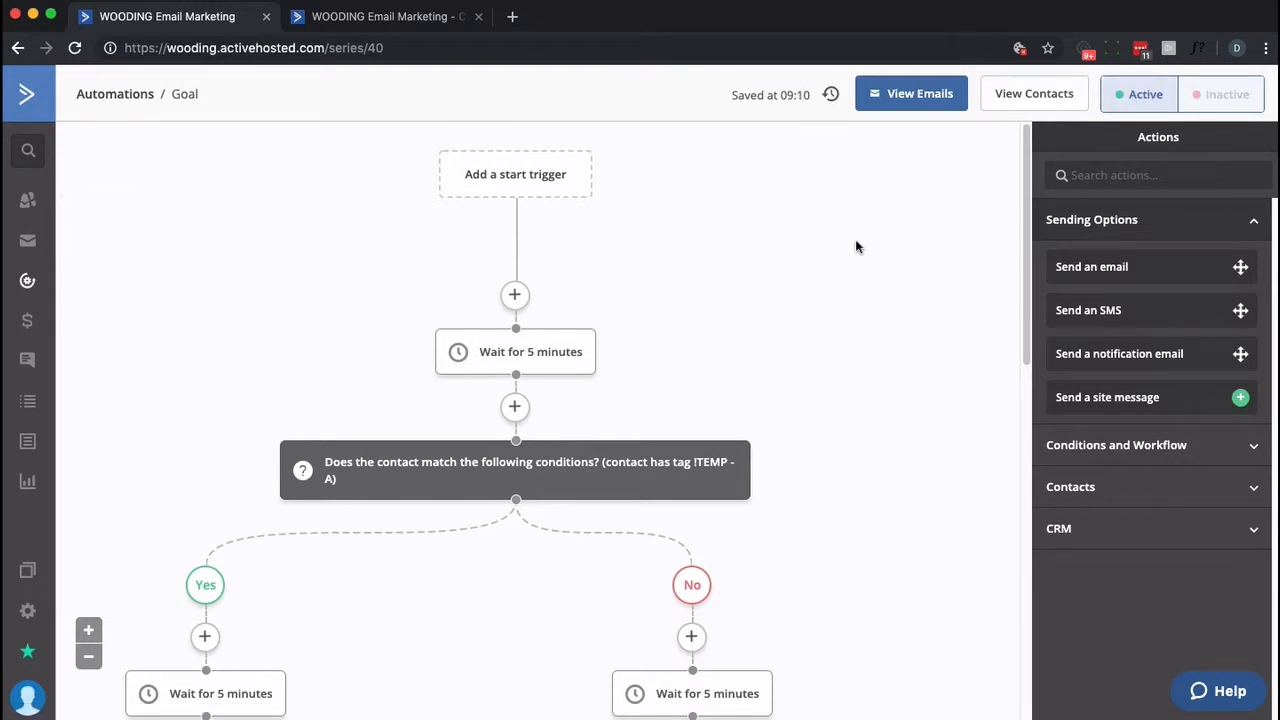
Step: Review the condition and the 'Below contact's position' goal settings without changing them
left_click(380, 16)
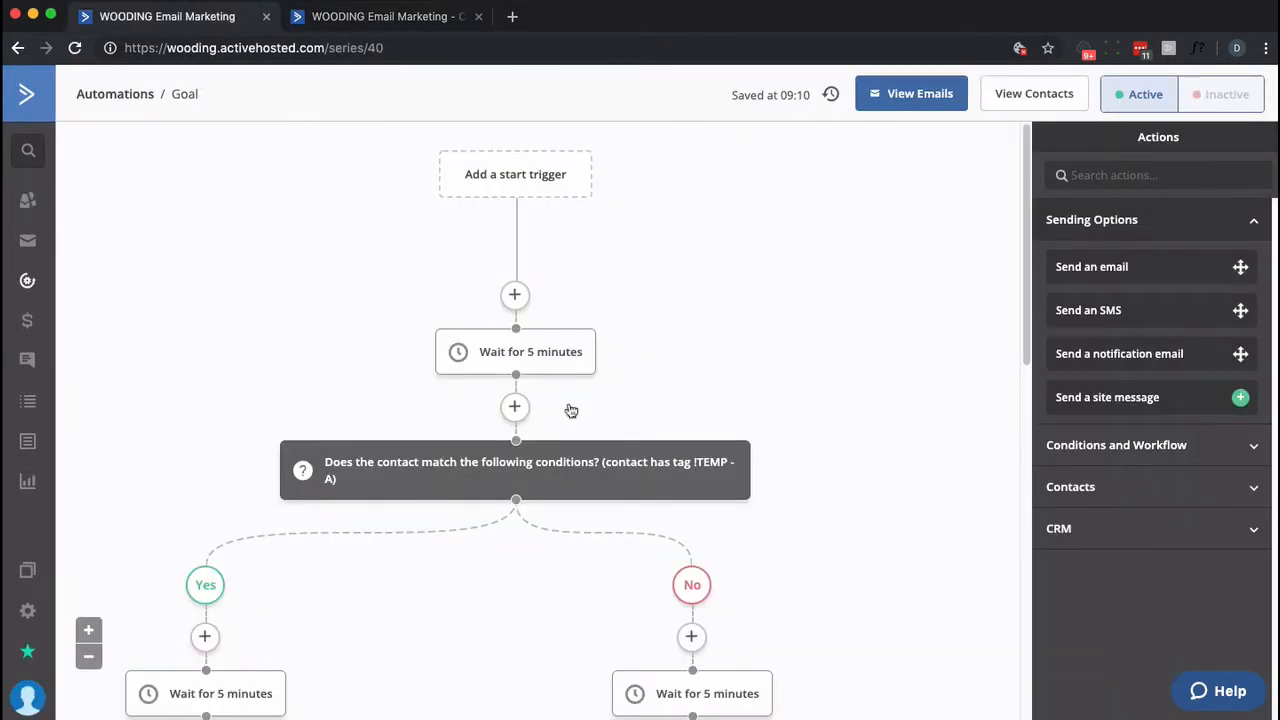
scroll("down", 3)
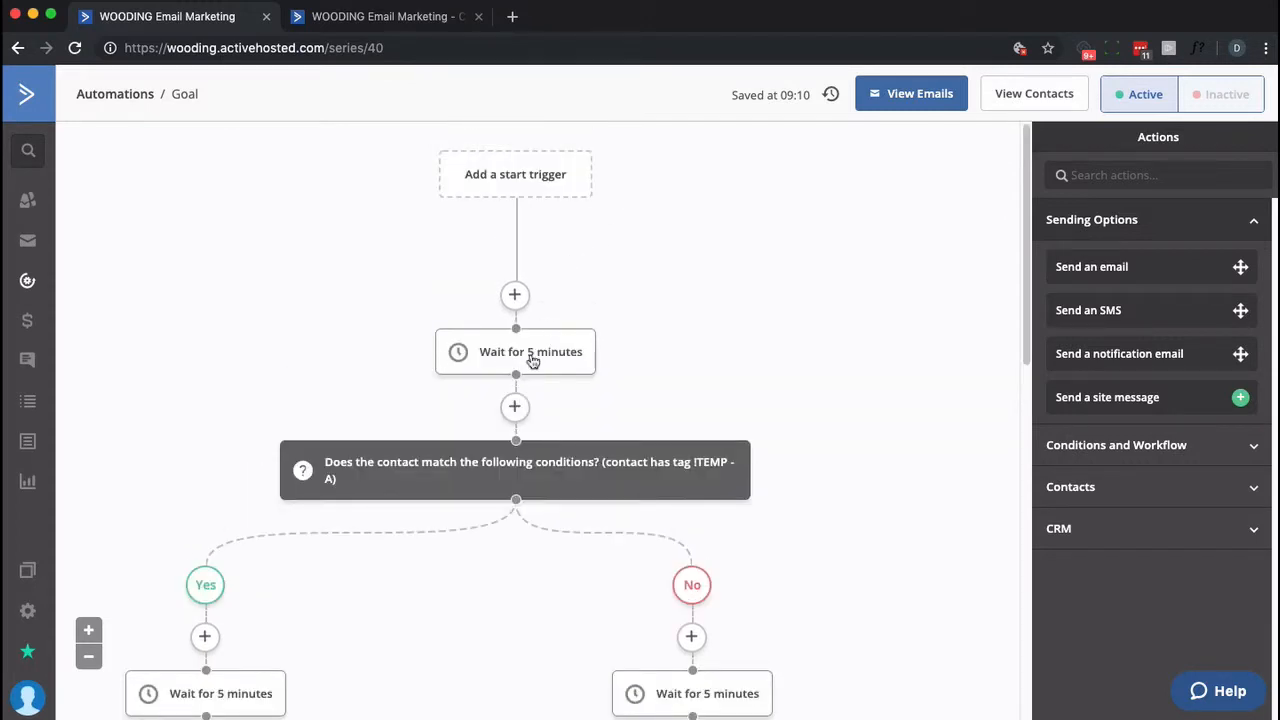
scroll("down", 3)
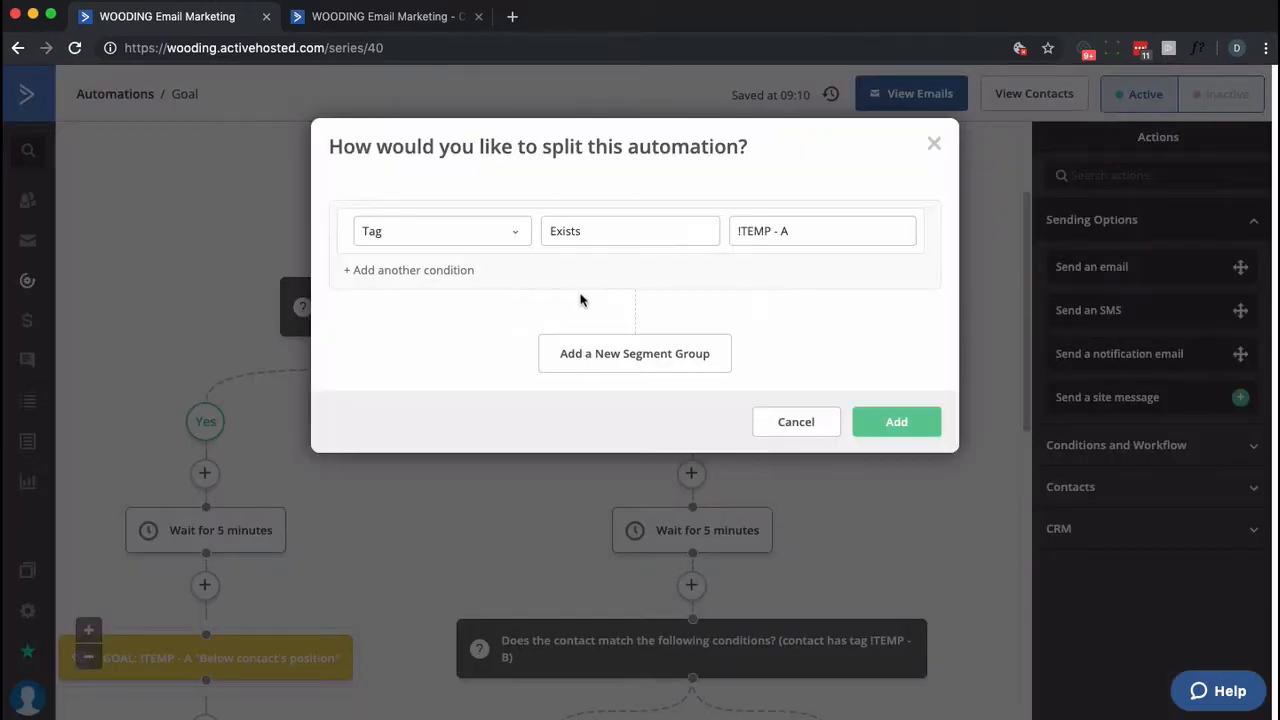
mouse_move(688, 390)
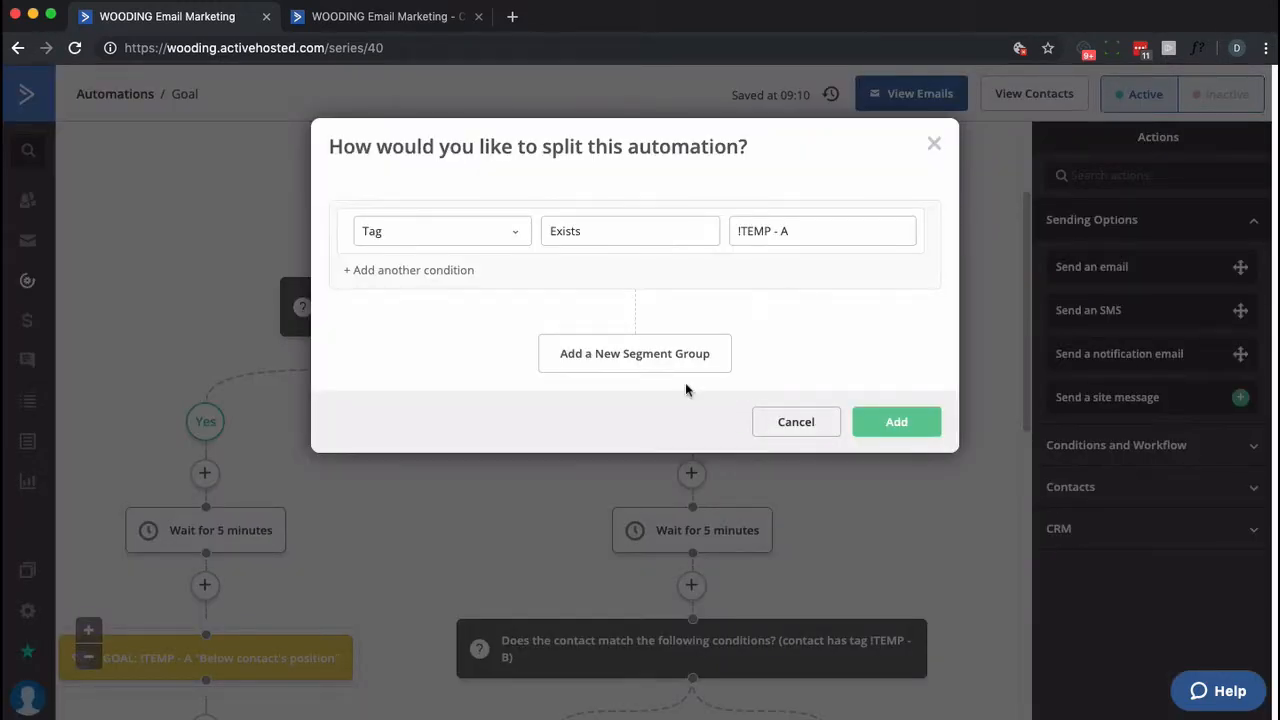
left_click(796, 420)
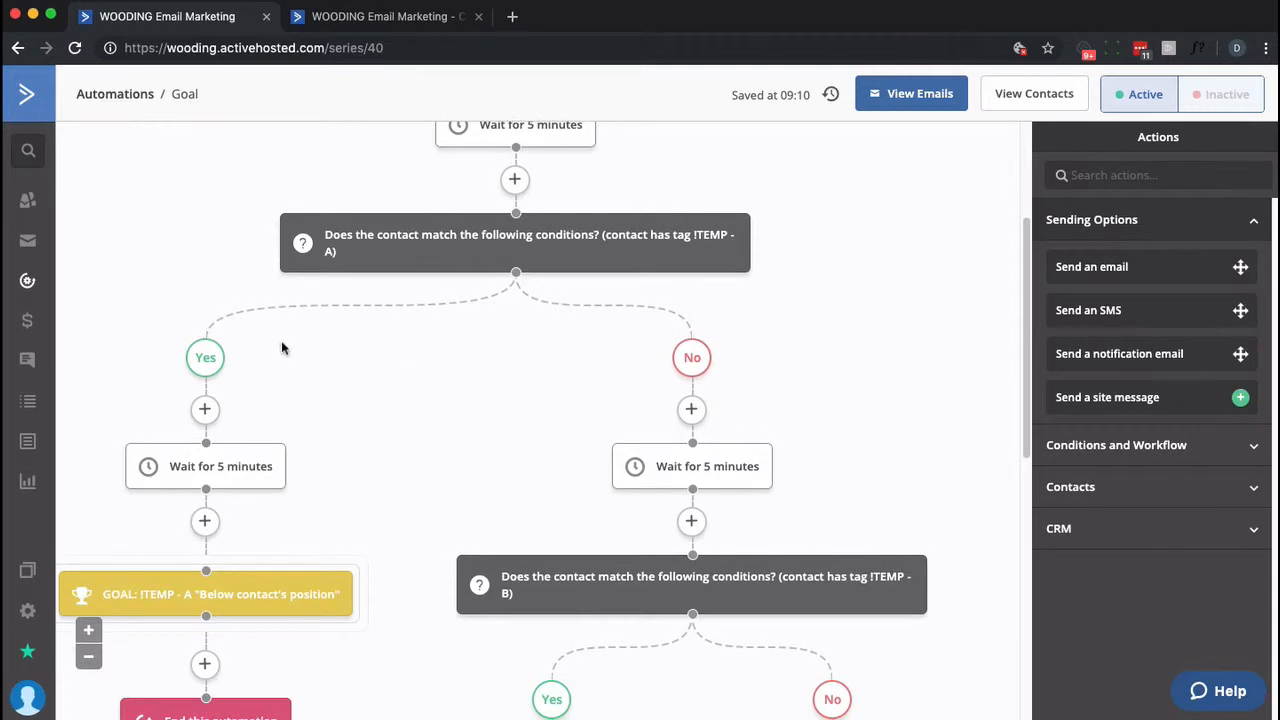
scroll("down", 3)
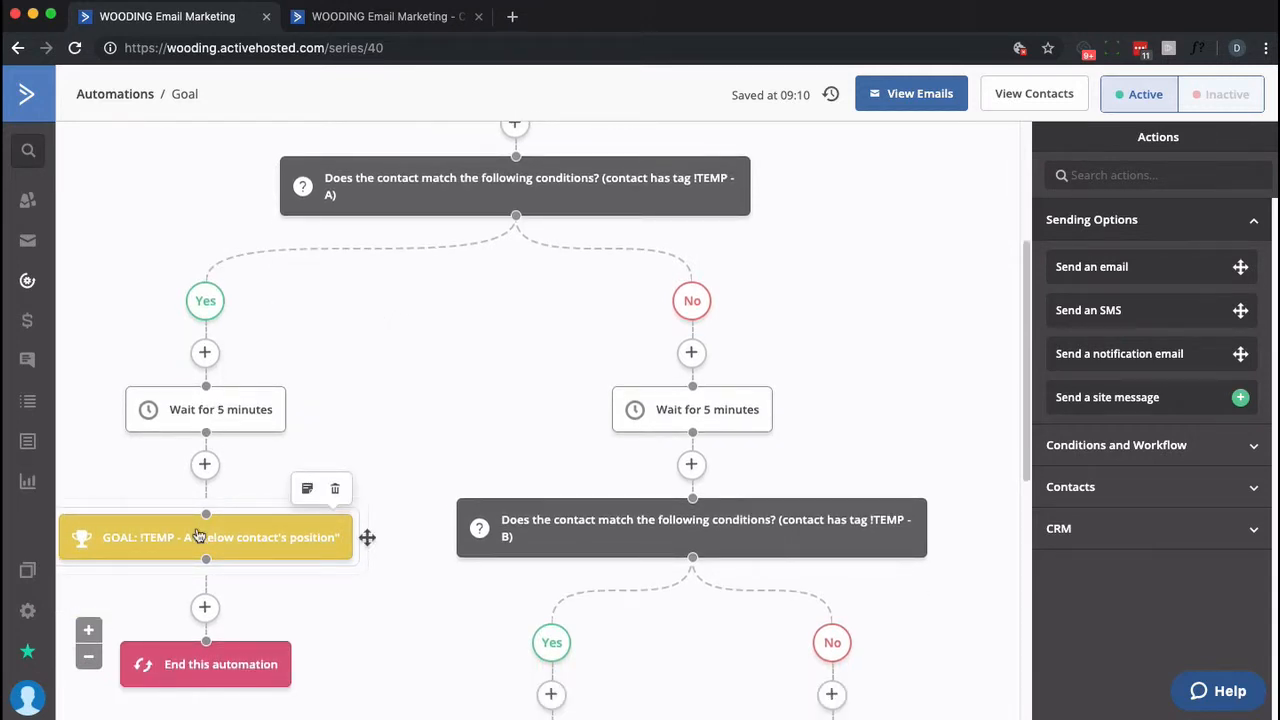
left_click(204, 536)
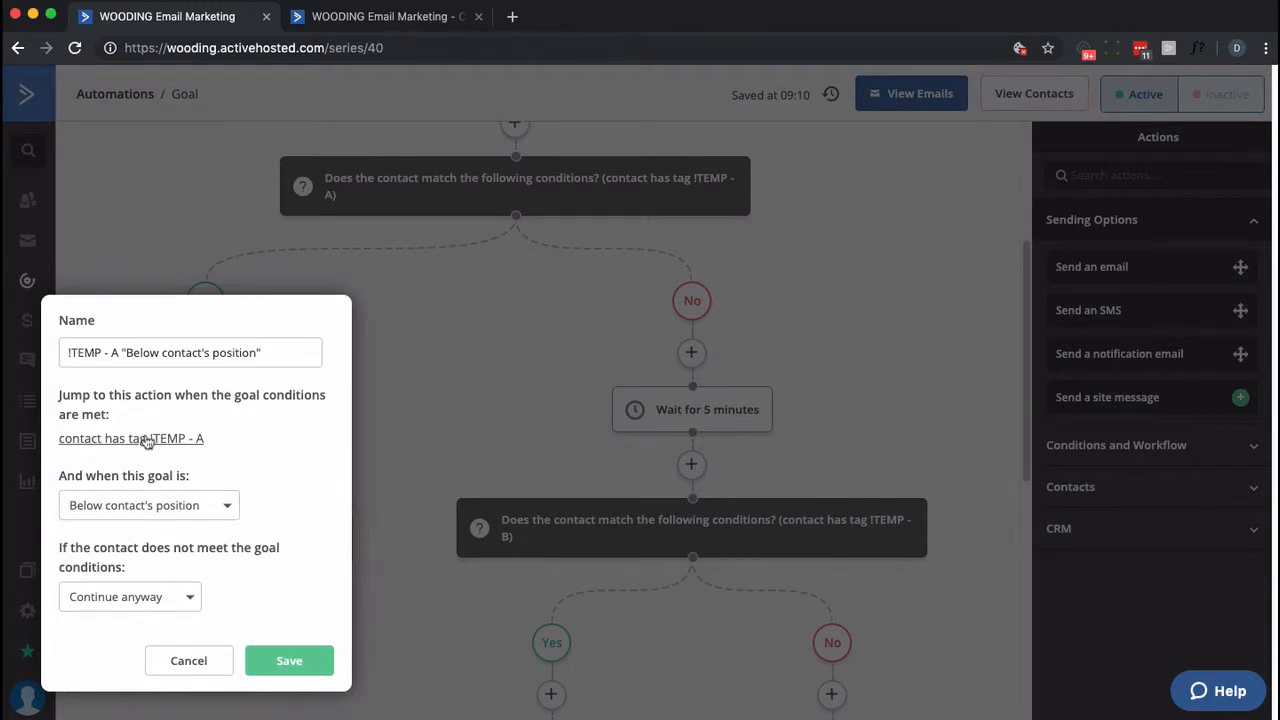
mouse_move(144, 444)
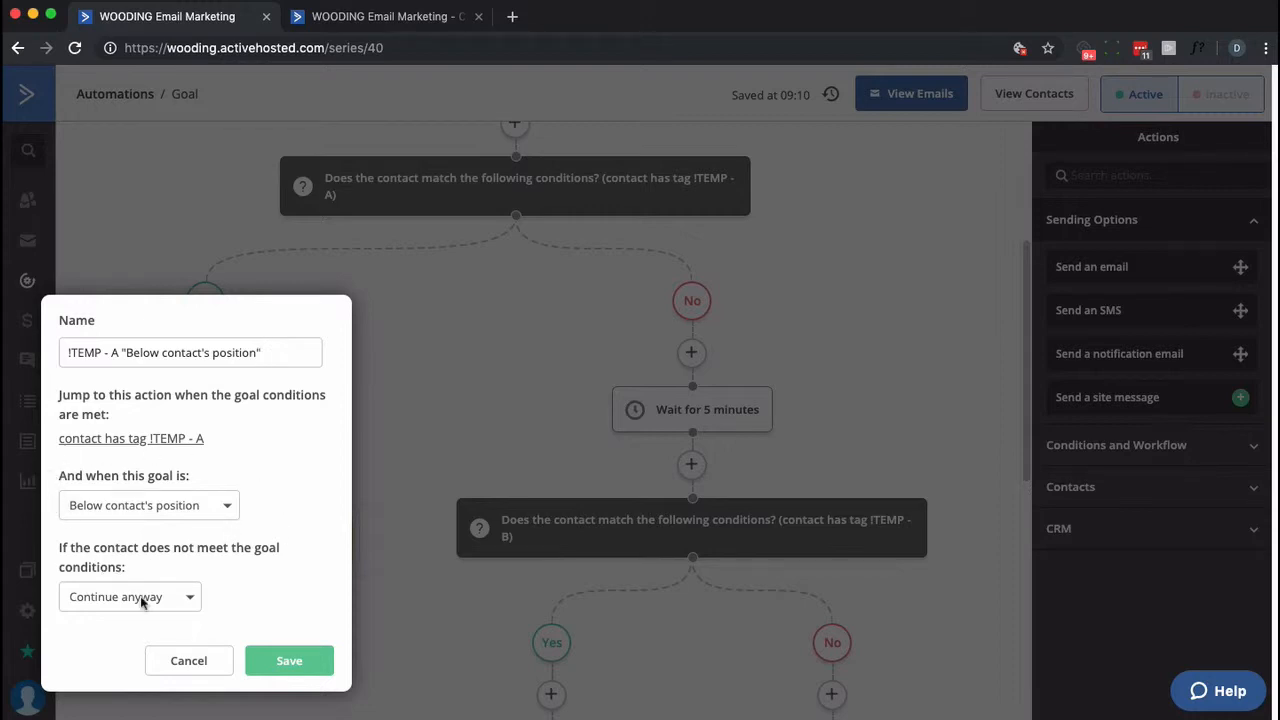
left_click(288, 660)
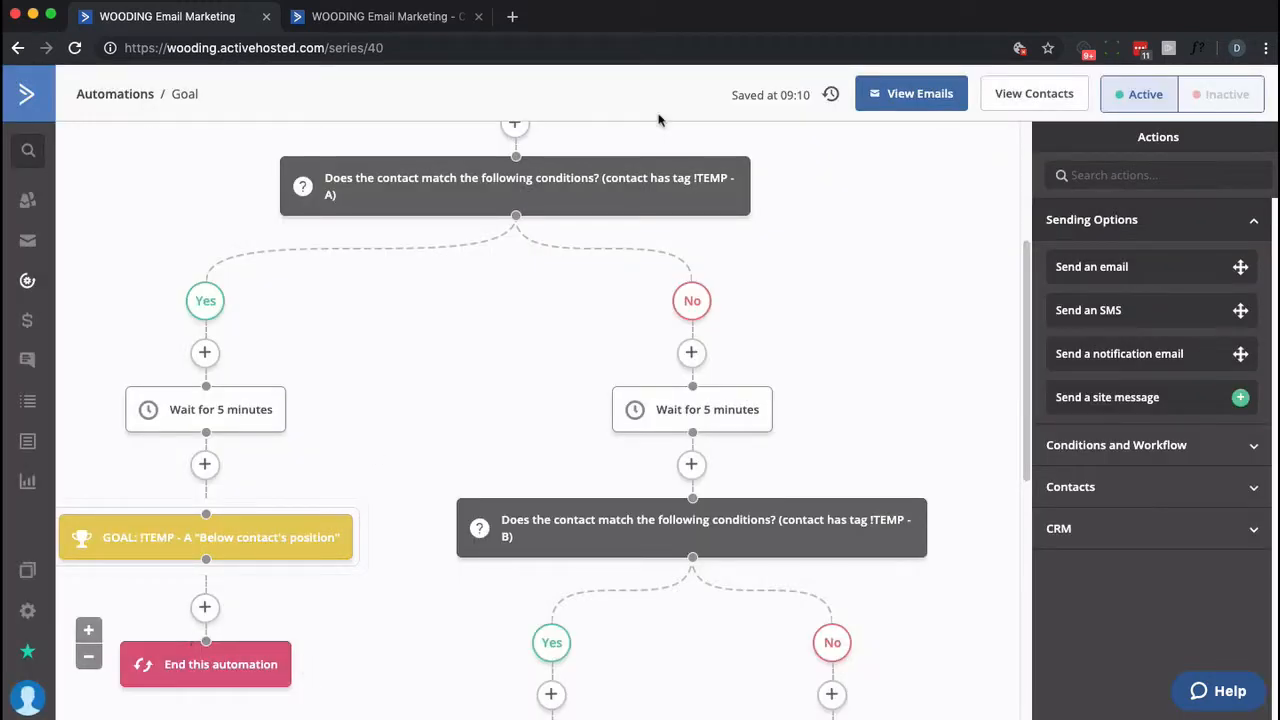
Step: Review the 'Anywhere' goal settings further down the automation, leaving them unchanged
scroll("down", 3)
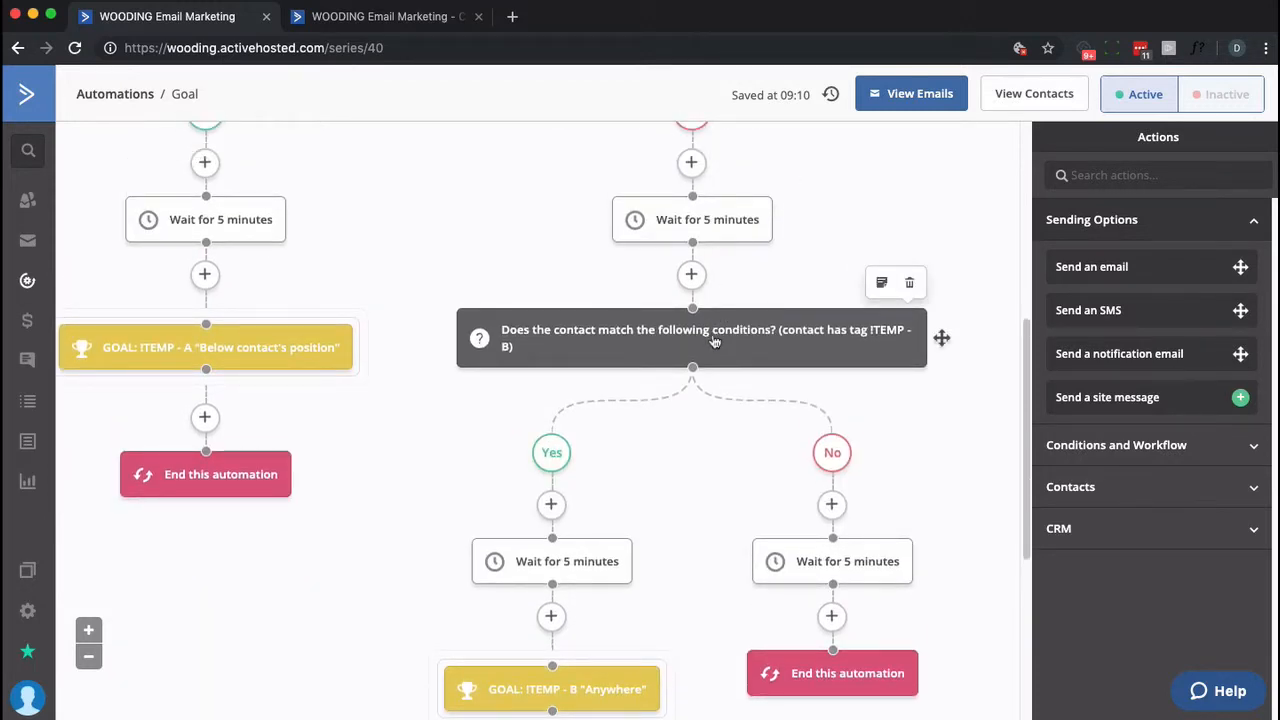
scroll("down", 3)
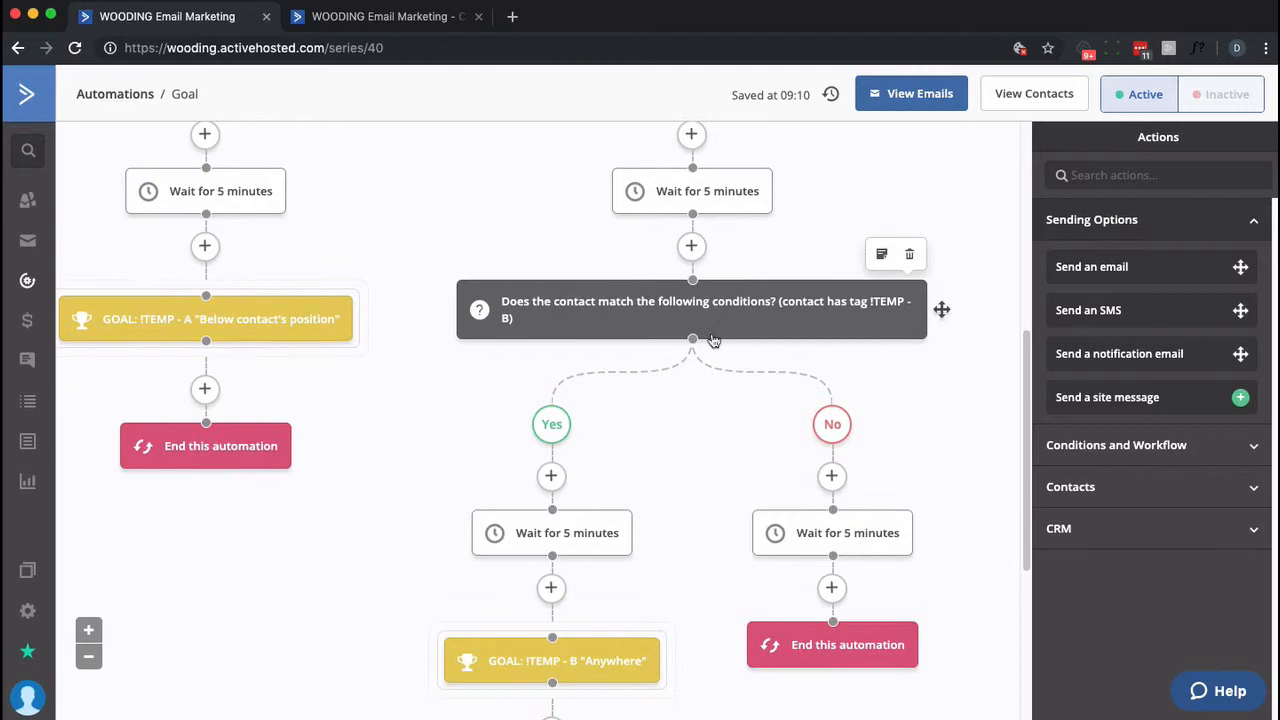
scroll("down", 3)
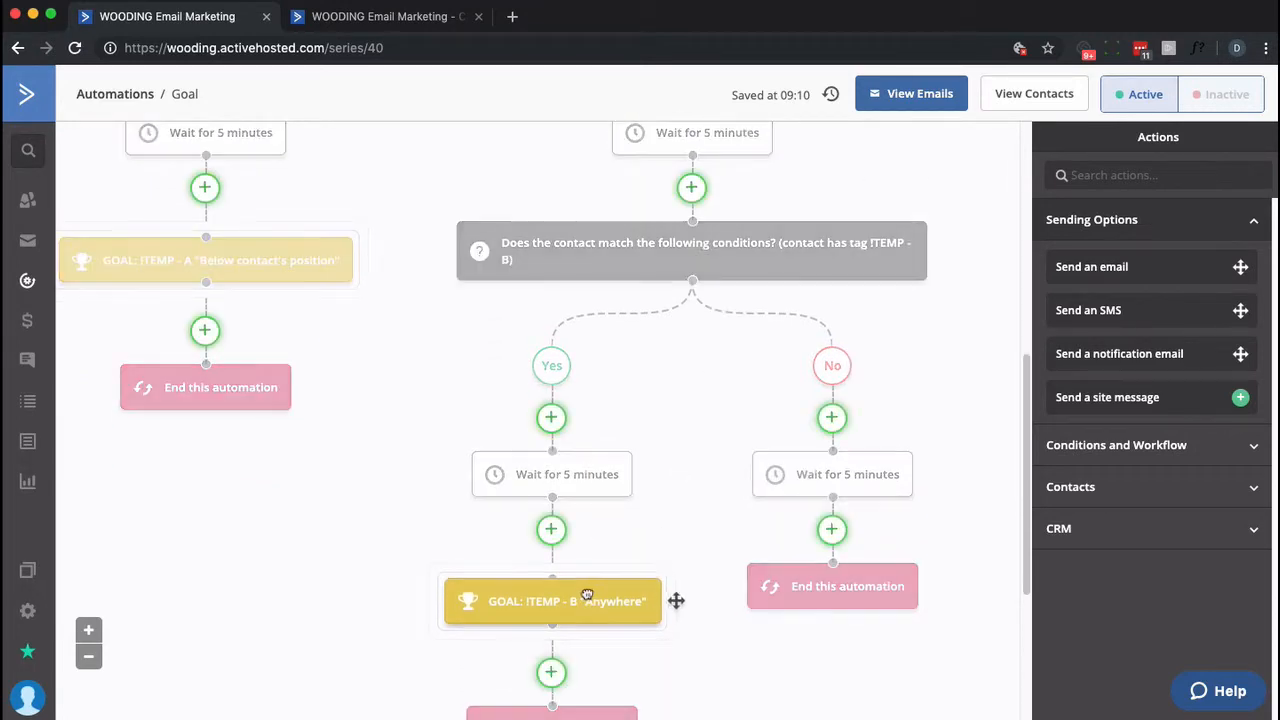
left_click(552, 600)
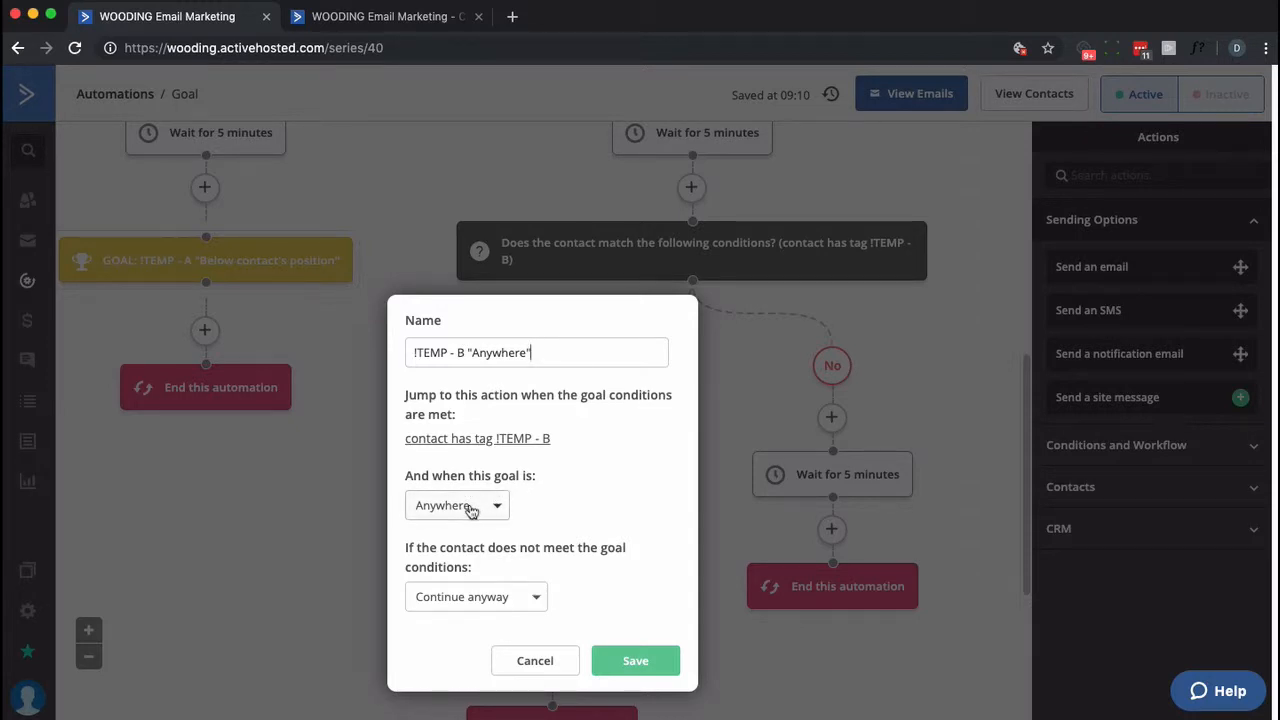
left_click(456, 504)
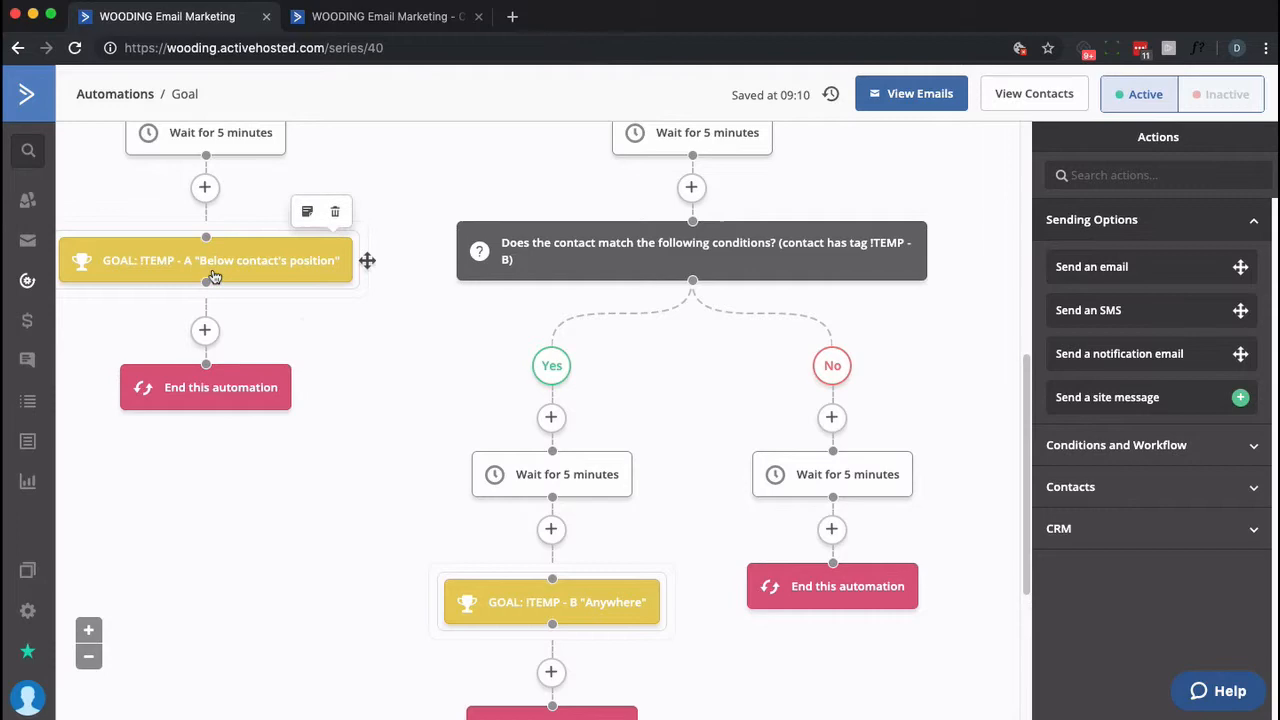
Step: Load time.is in another tab, then return to the contact's record tab
scroll("down", 3)
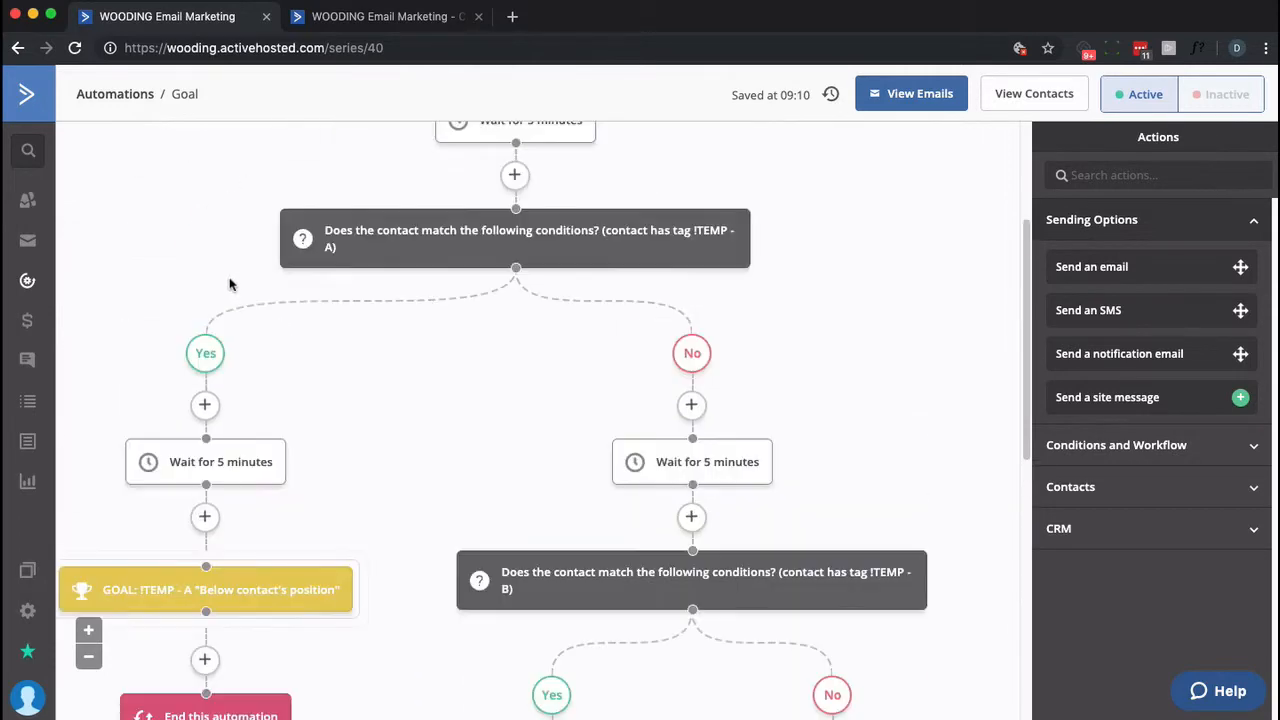
scroll("up", 3)
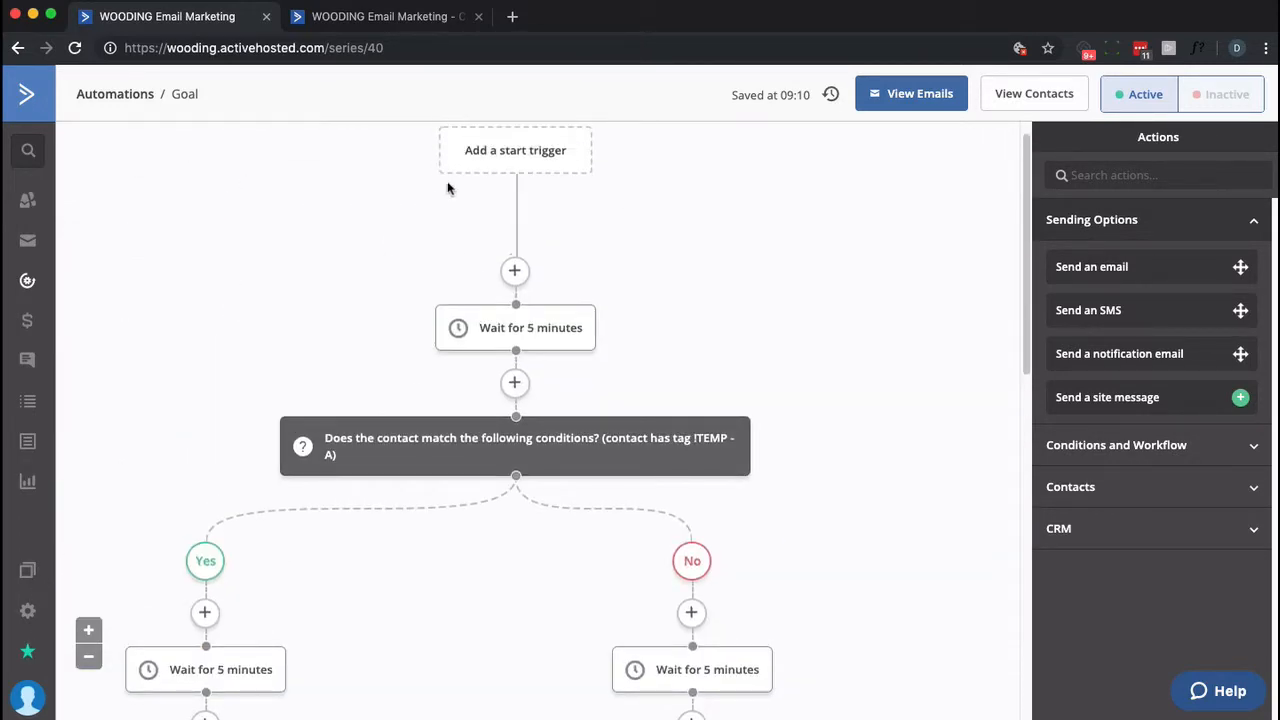
mouse_move(448, 518)
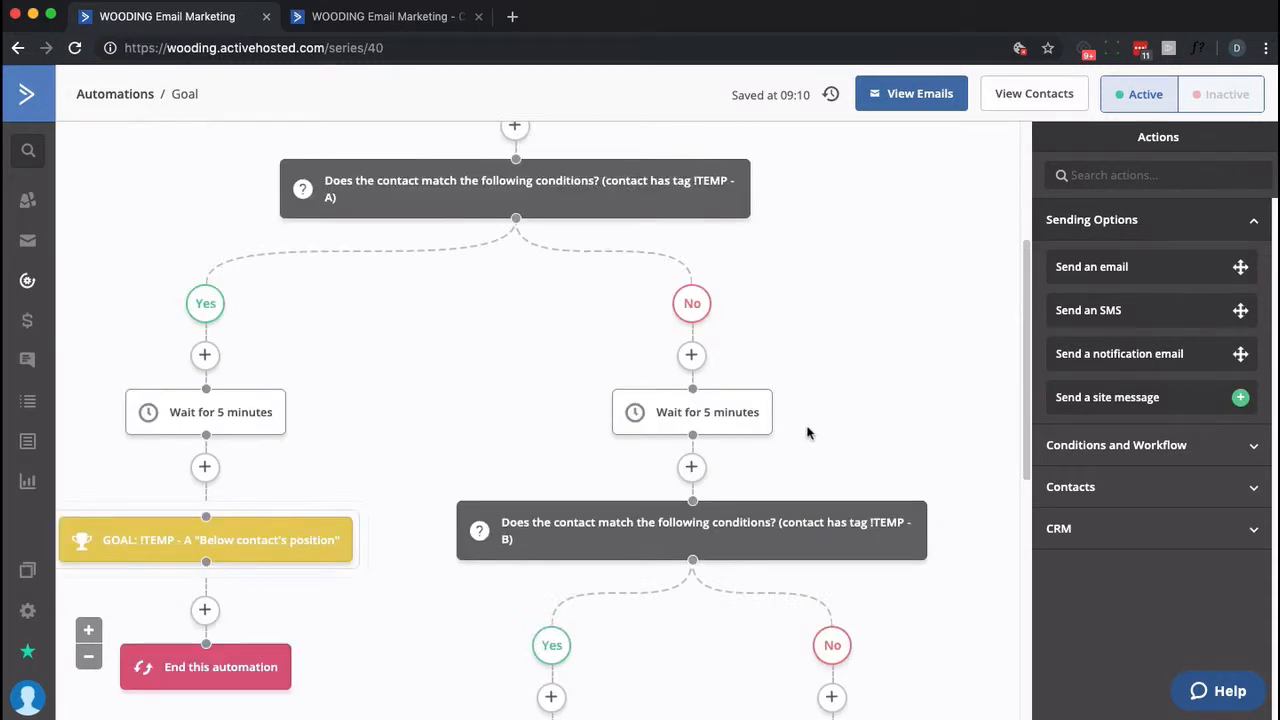
type("time.is")
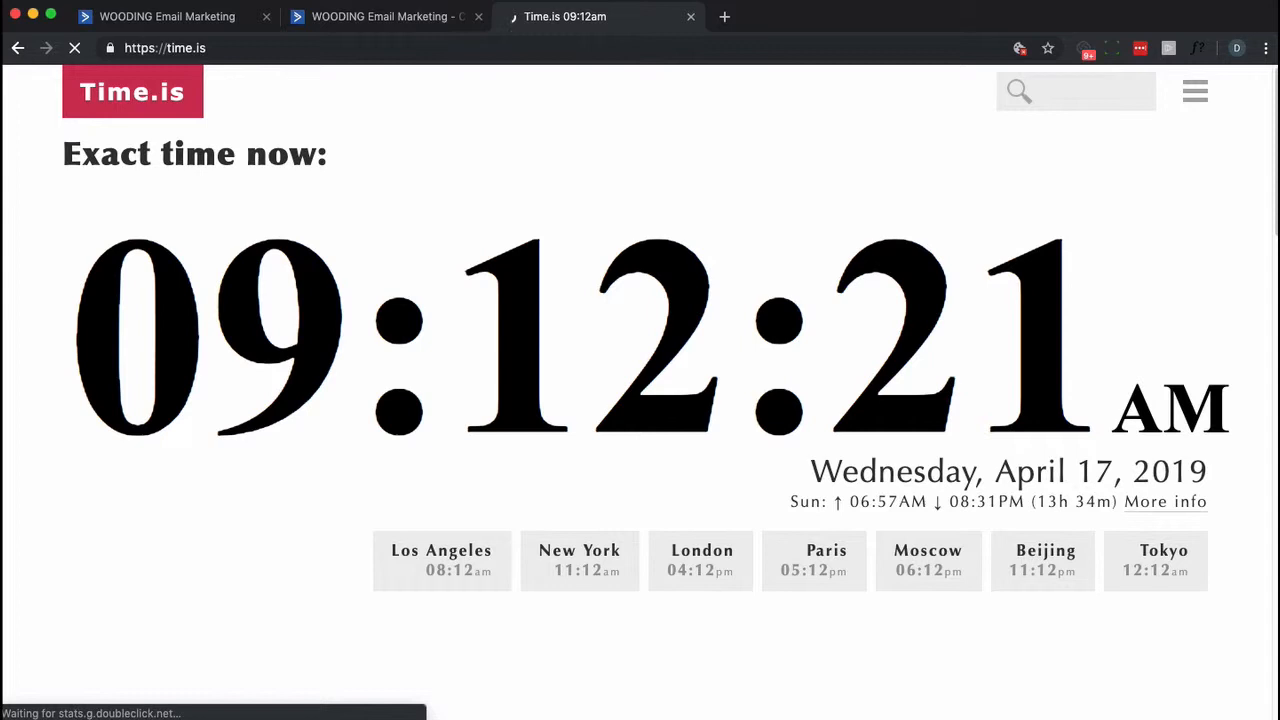
left_click(380, 16)
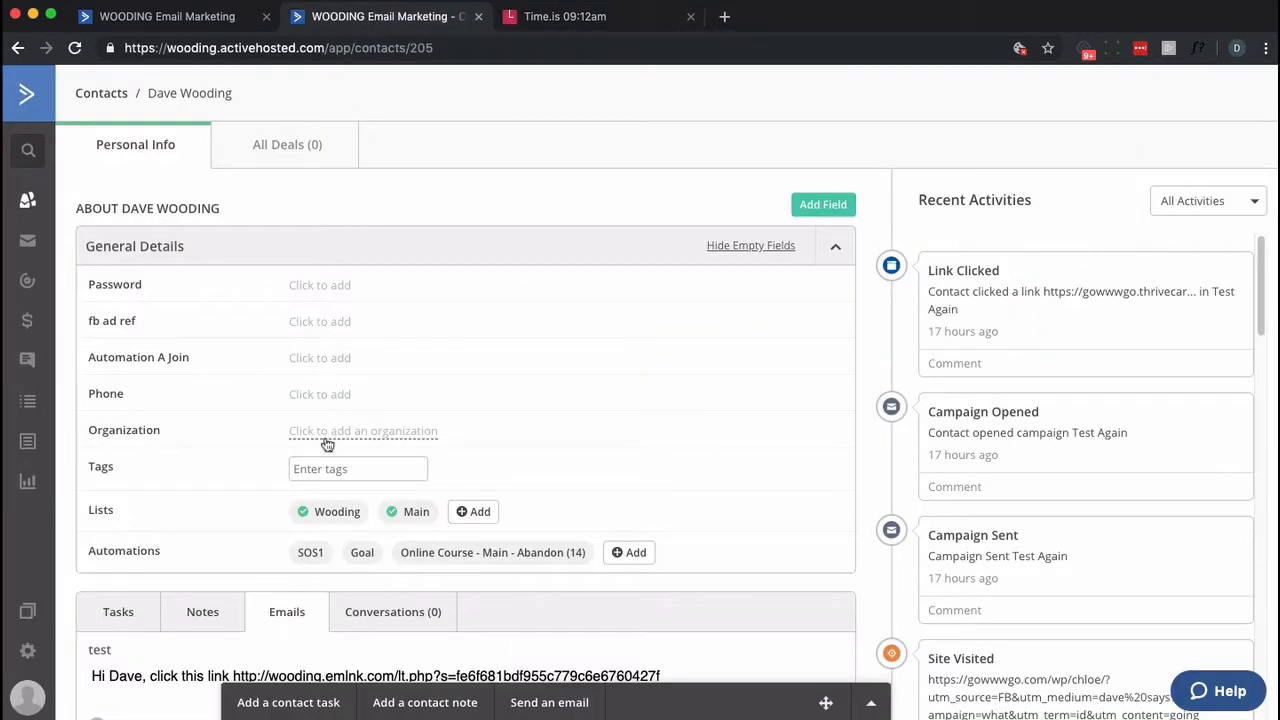
Step: Add the contact to the Goal automation via search 'goal' and view its runs, now showing 7%
left_click(628, 552)
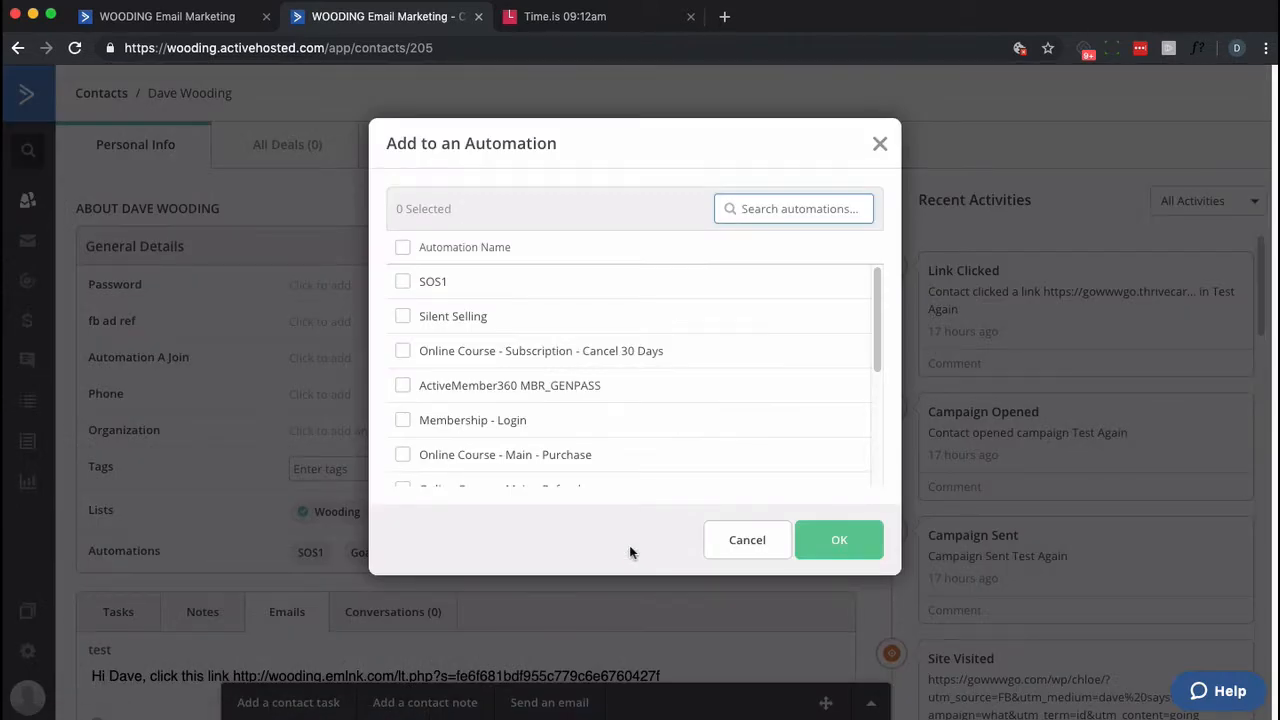
type("goal")
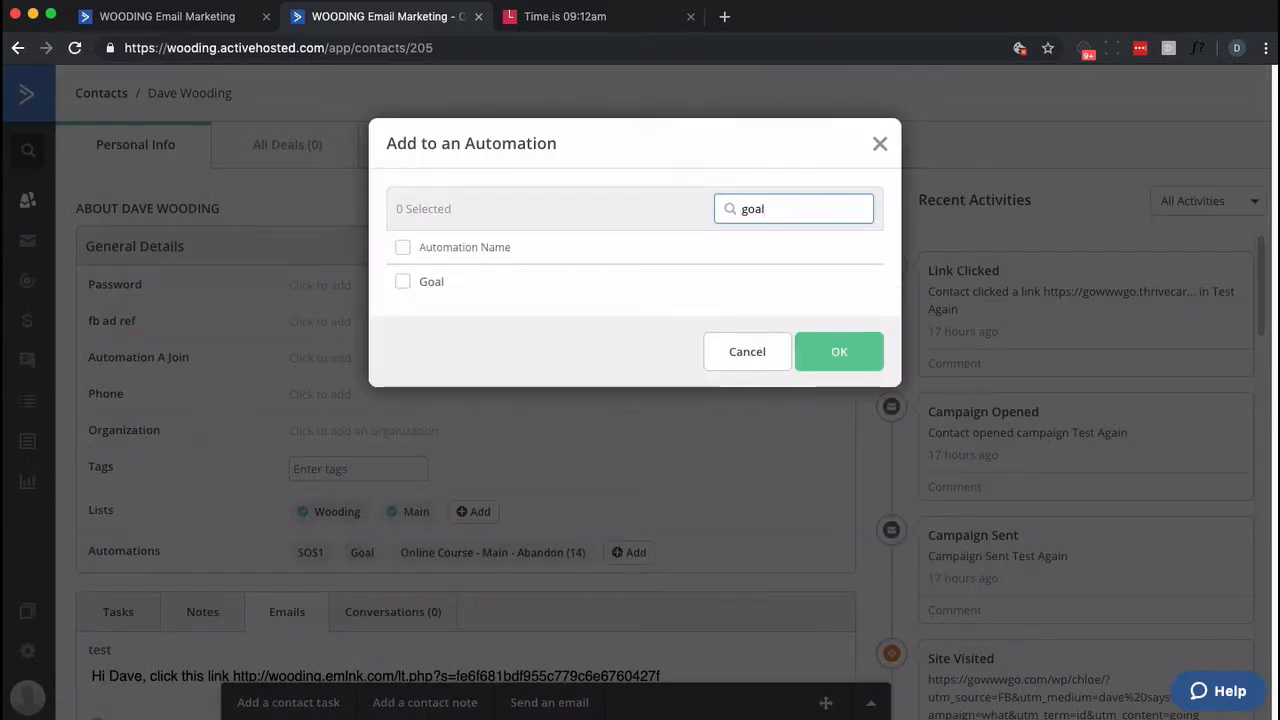
left_click(402, 280)
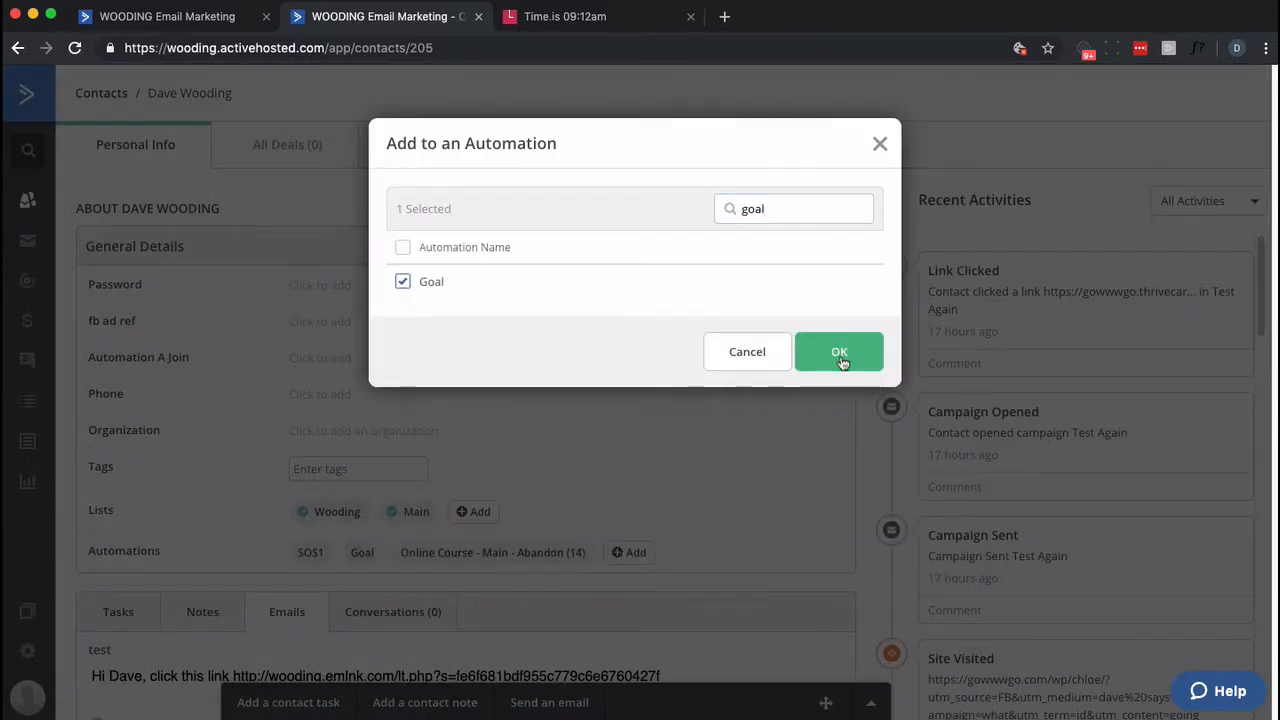
left_click(840, 352)
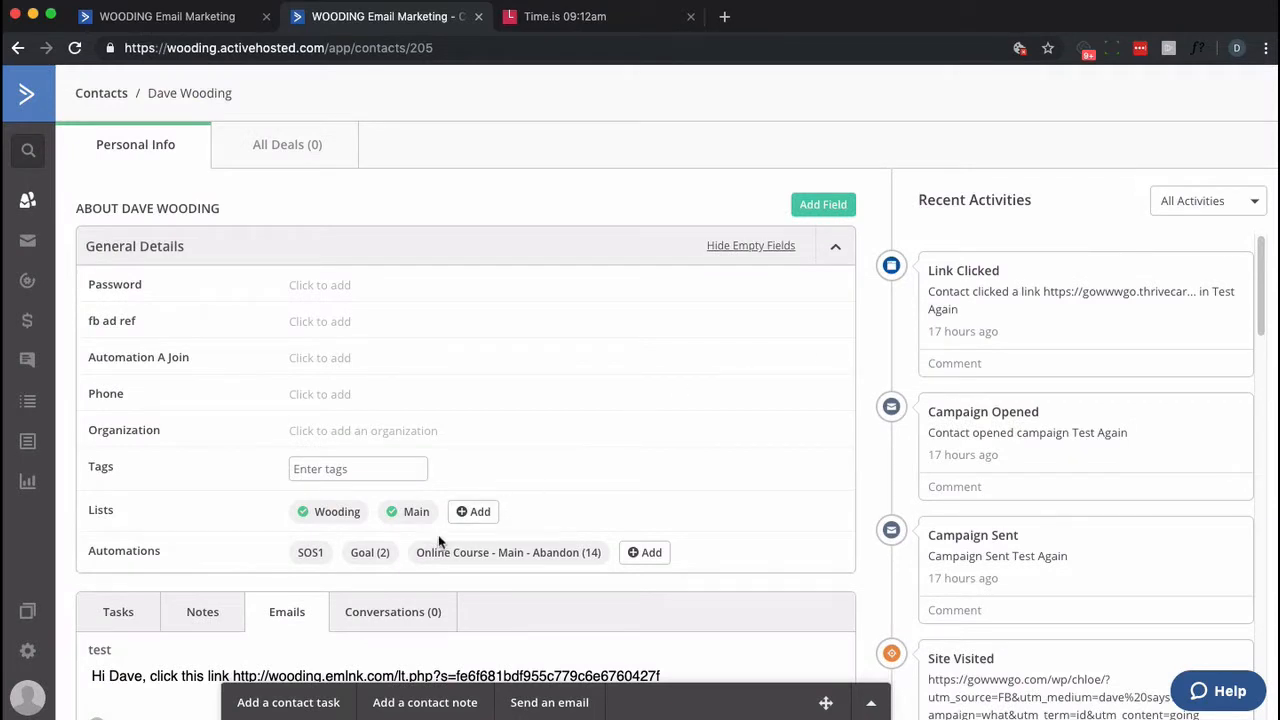
left_click(368, 552)
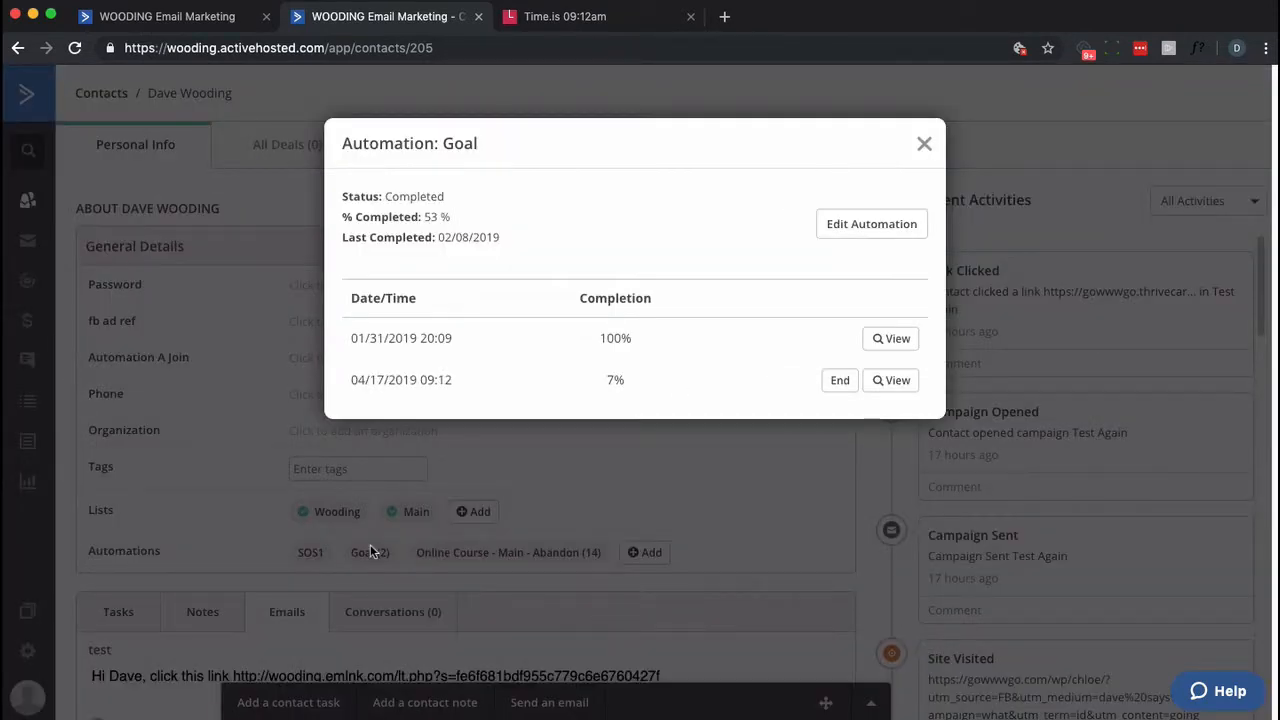
mouse_move(464, 356)
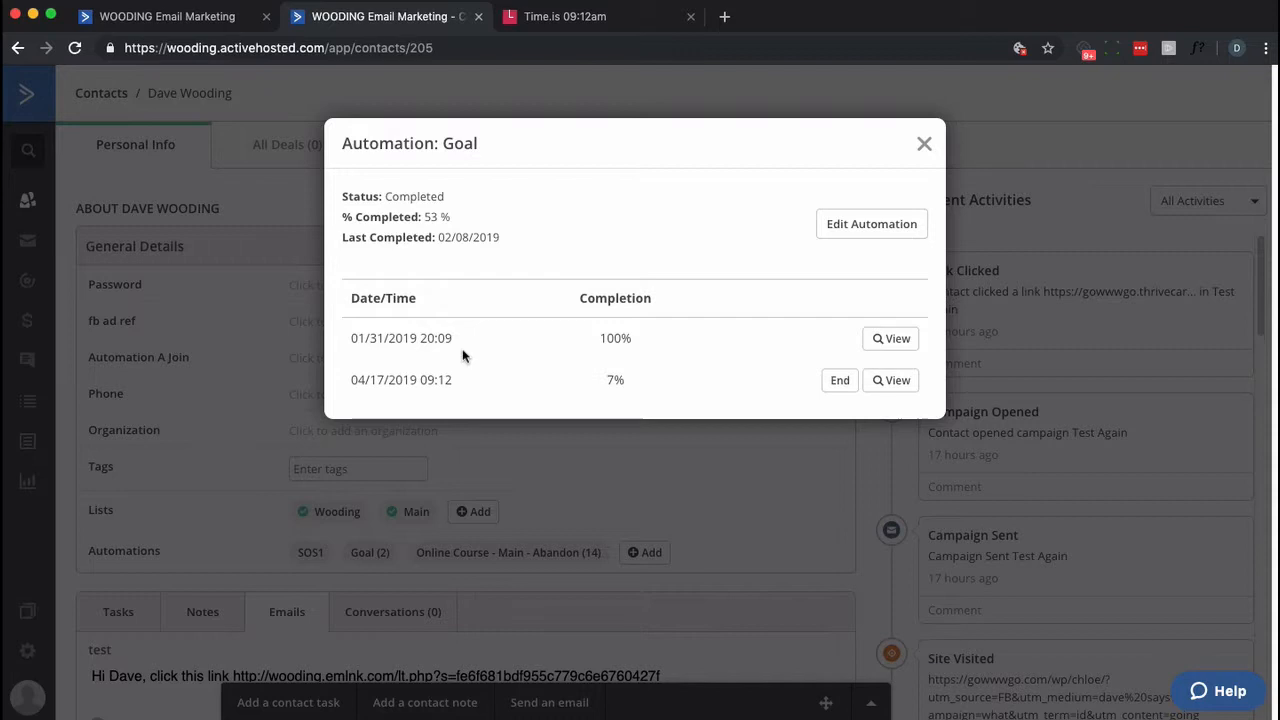
left_click(890, 380)
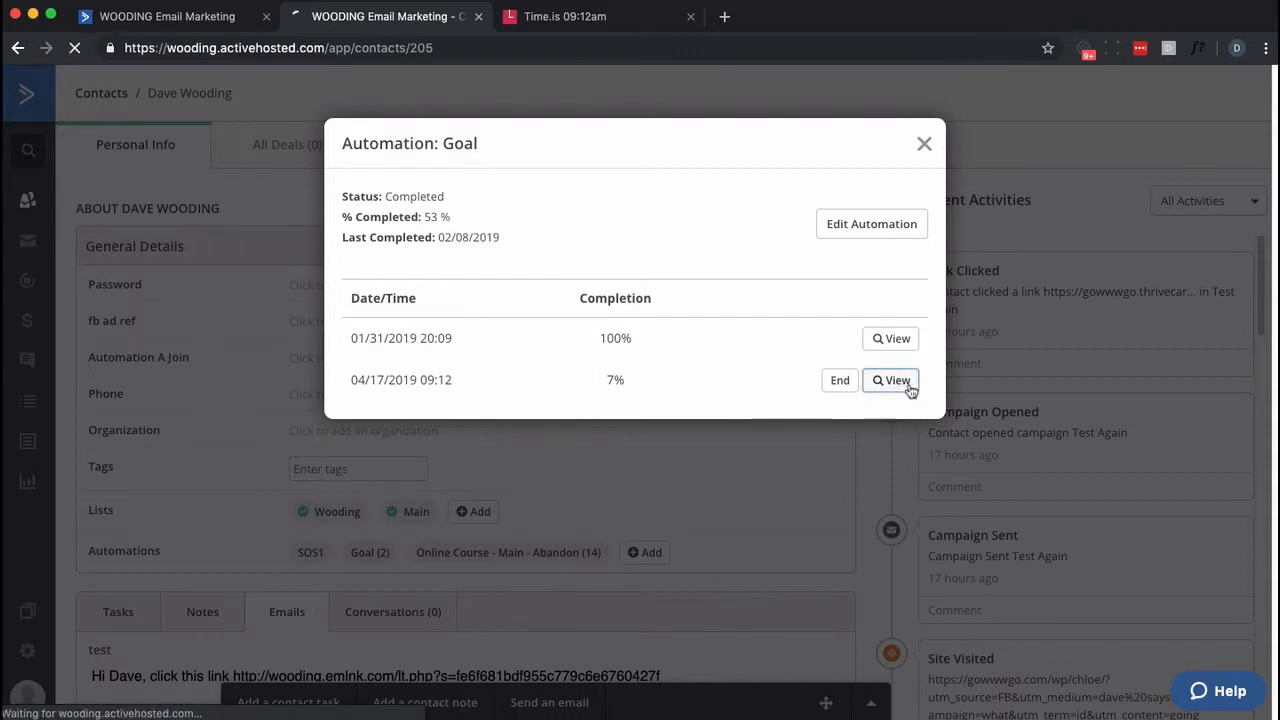
Step: Skip the first, No-branch and final wait steps so the Goal run completes at 09:13
left_click(890, 380)
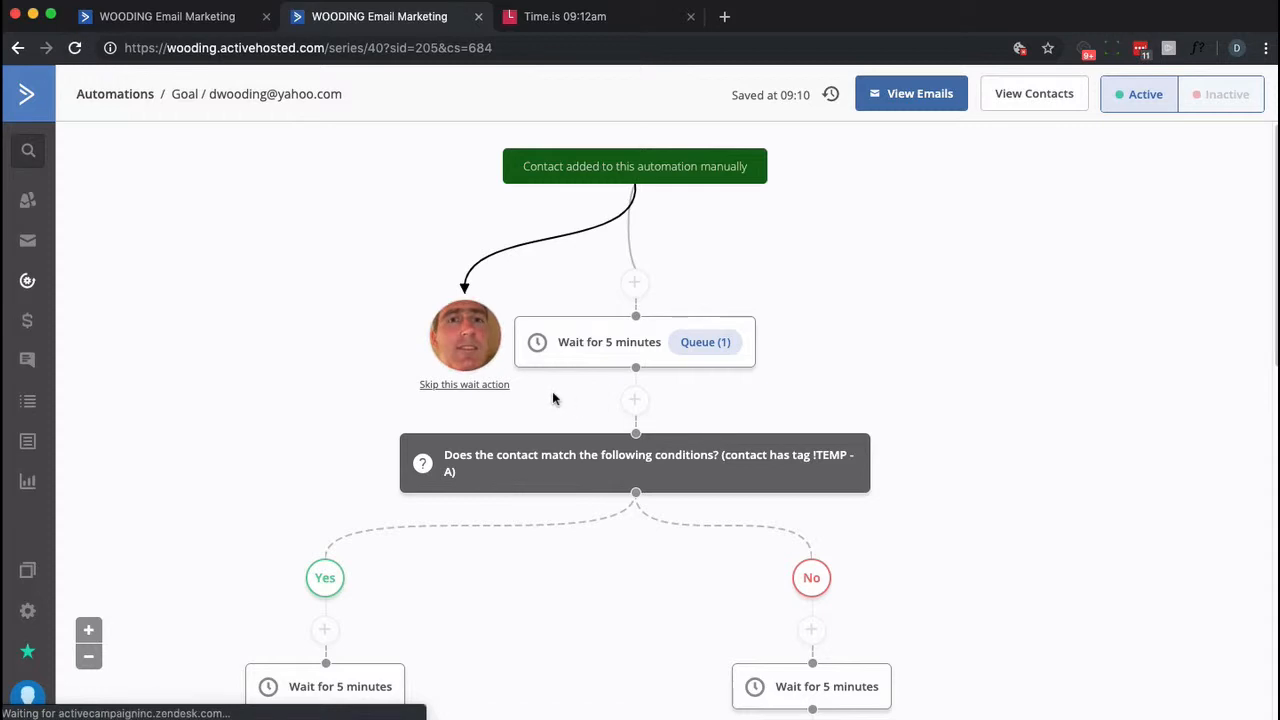
mouse_move(512, 384)
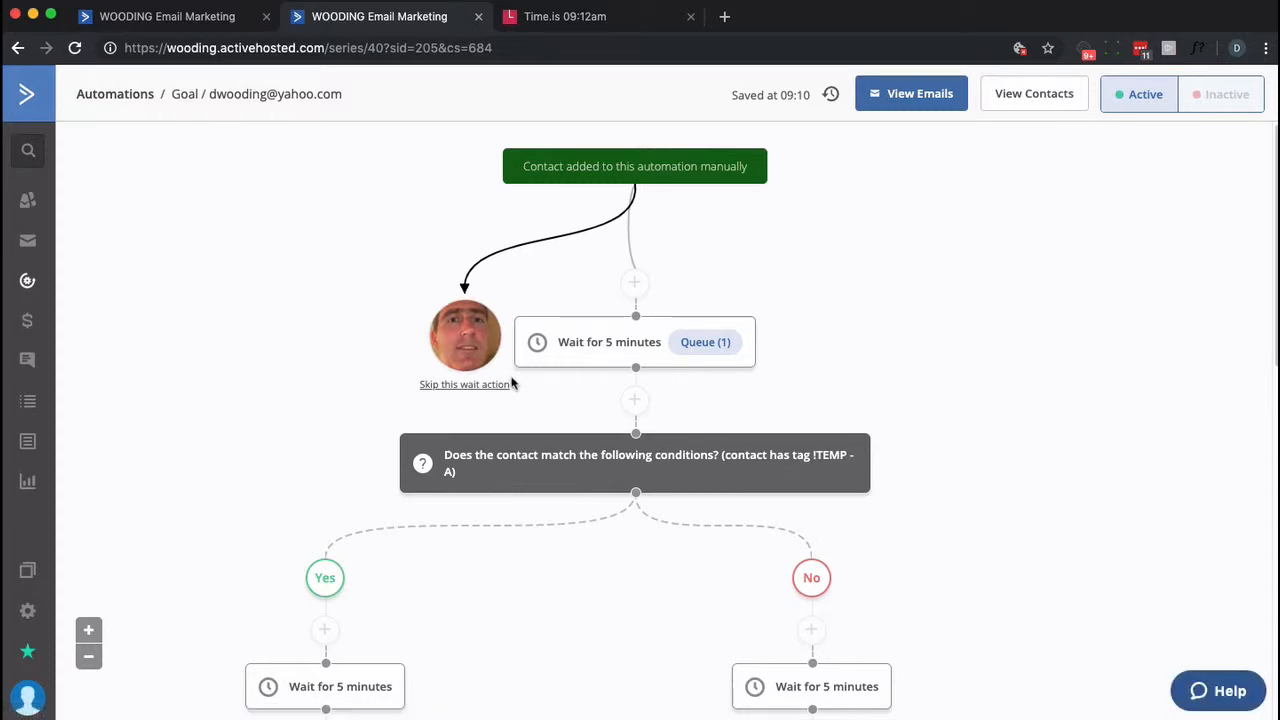
scroll("down", 3)
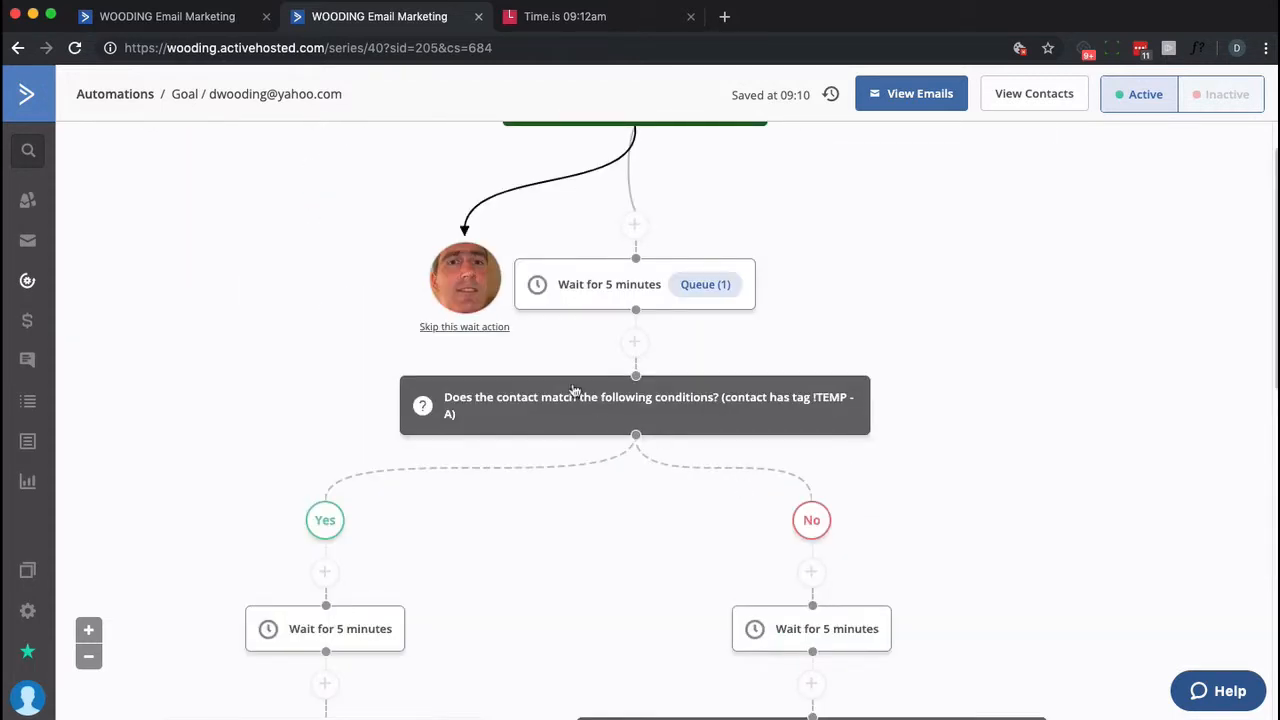
left_click(464, 326)
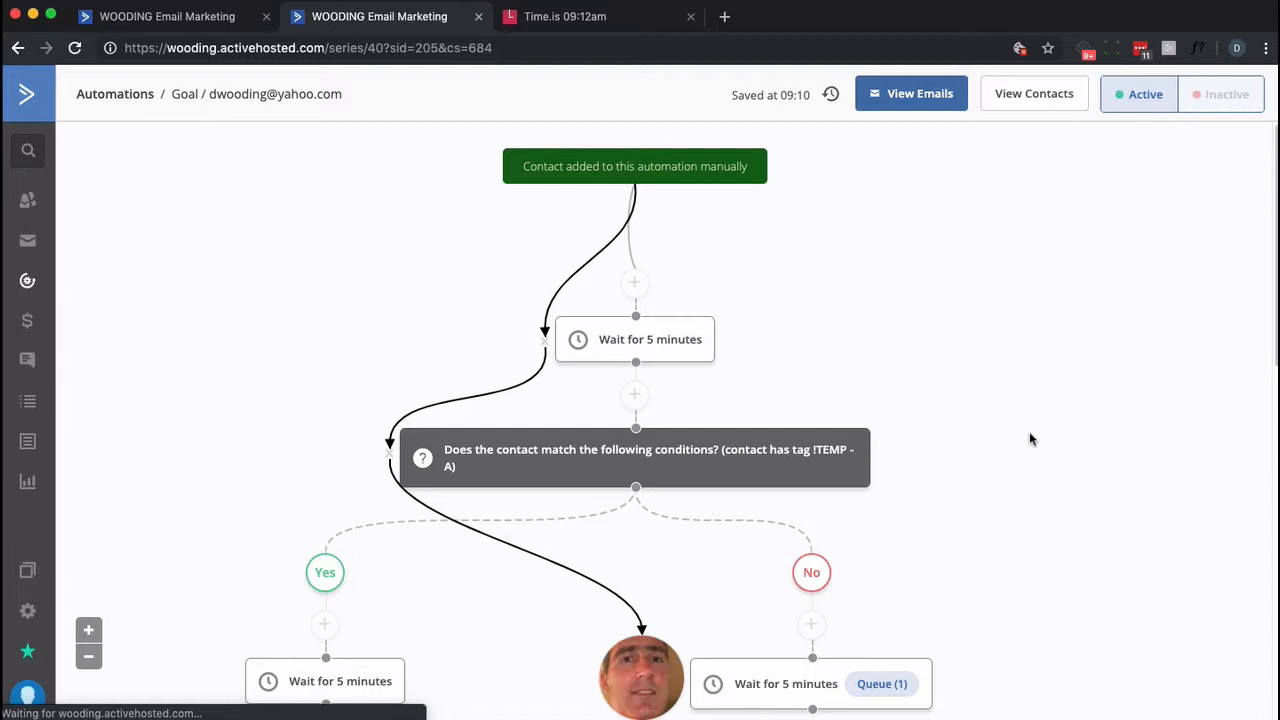
scroll("down", 3)
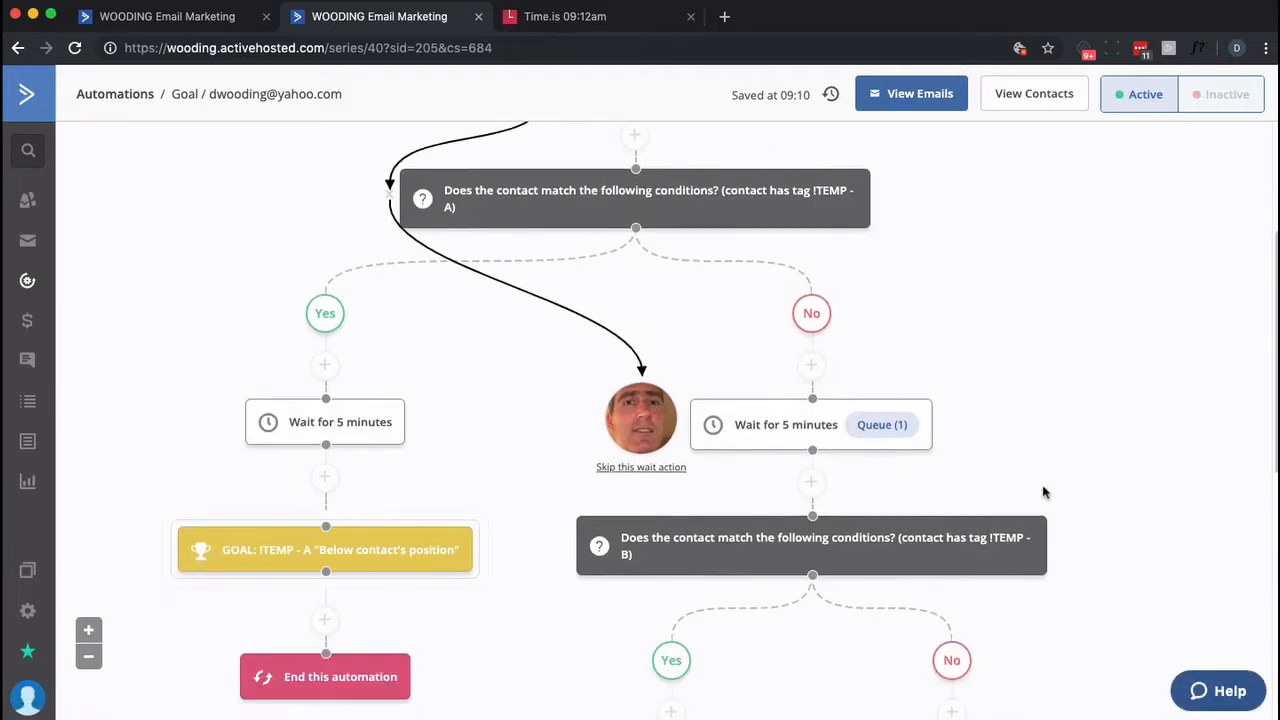
left_click(640, 466)
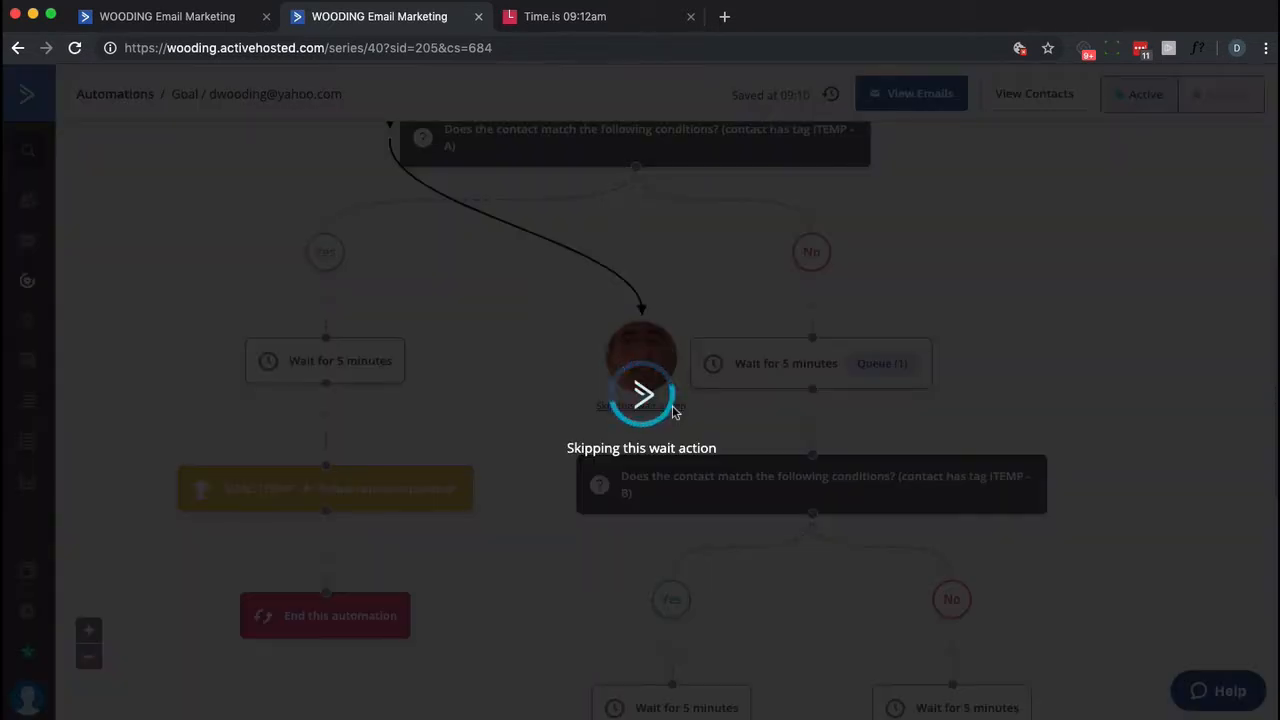
left_click(640, 394)
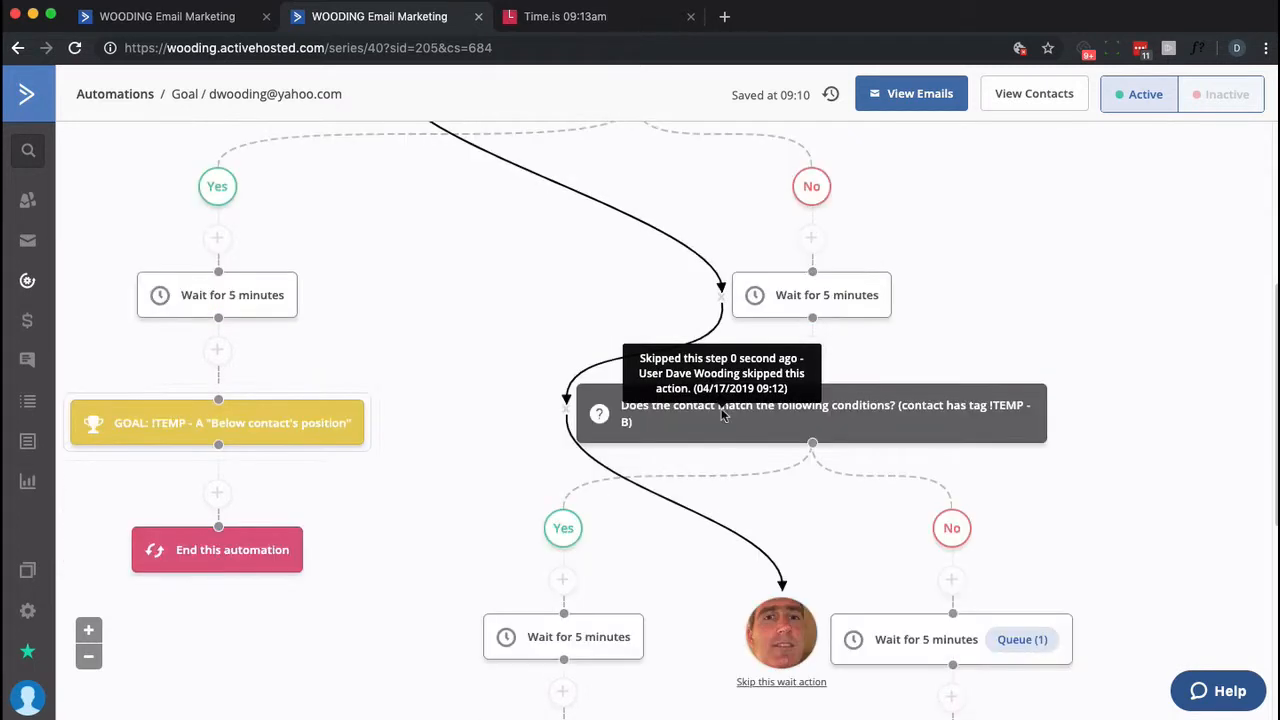
scroll("down", 3)
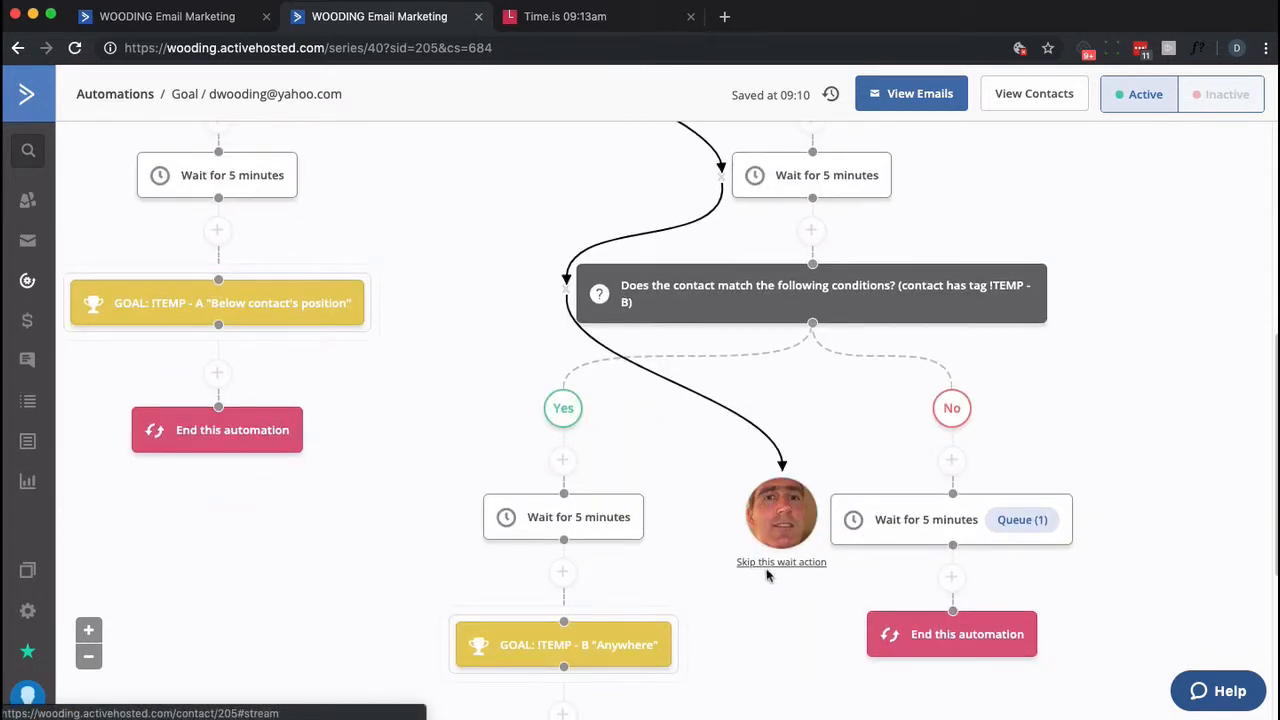
left_click(780, 560)
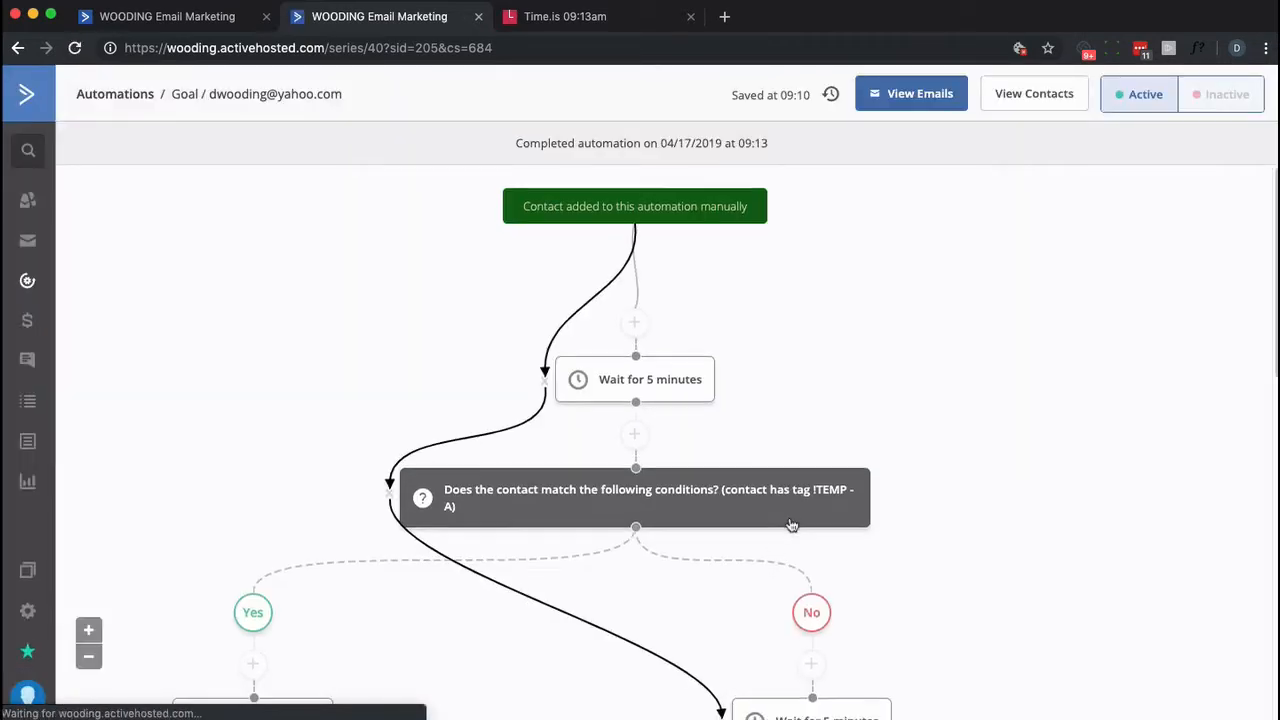
scroll("down", 3)
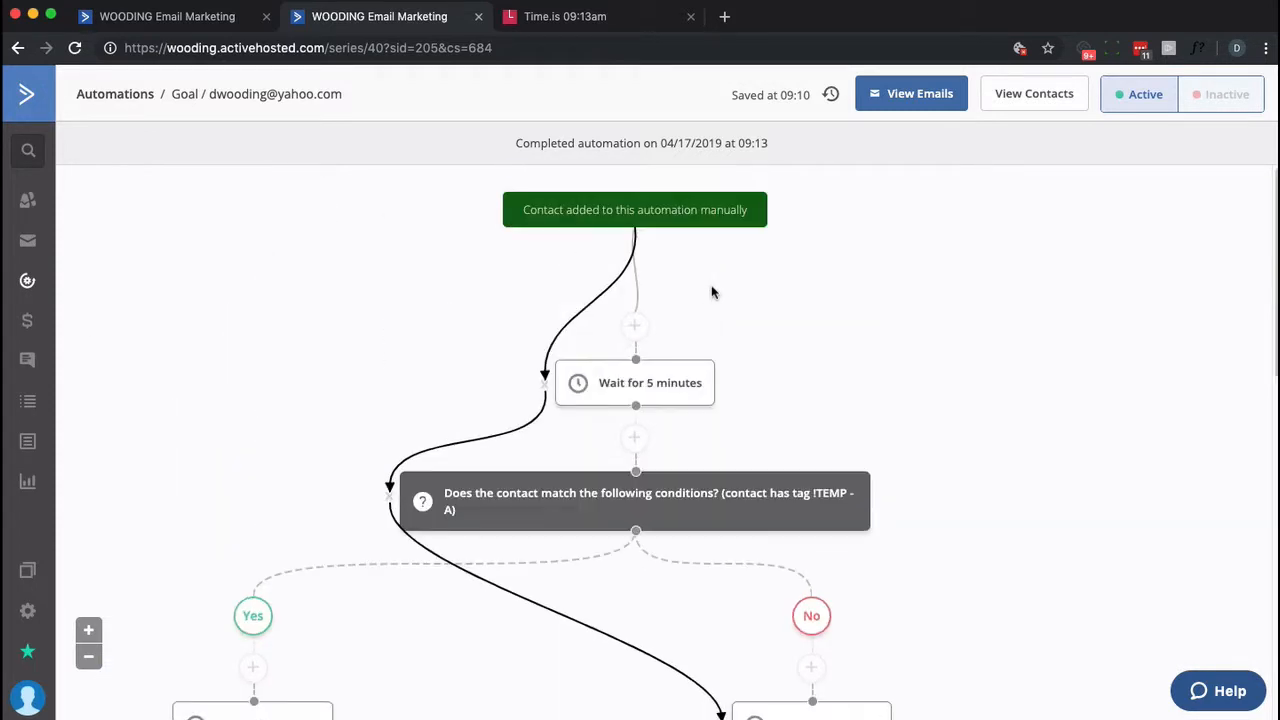
mouse_move(644, 396)
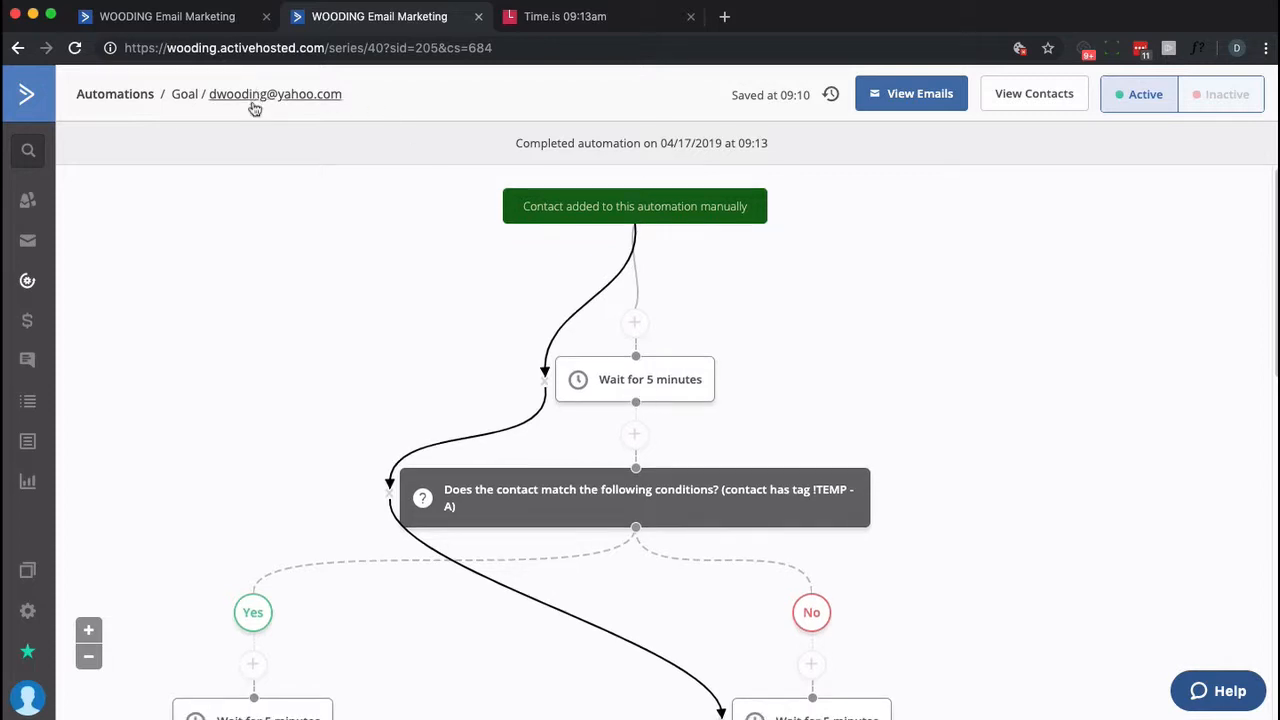
Step: From the contact's record, try an ITEMP tag entry and add the contact to the Goal automation
left_click(276, 94)
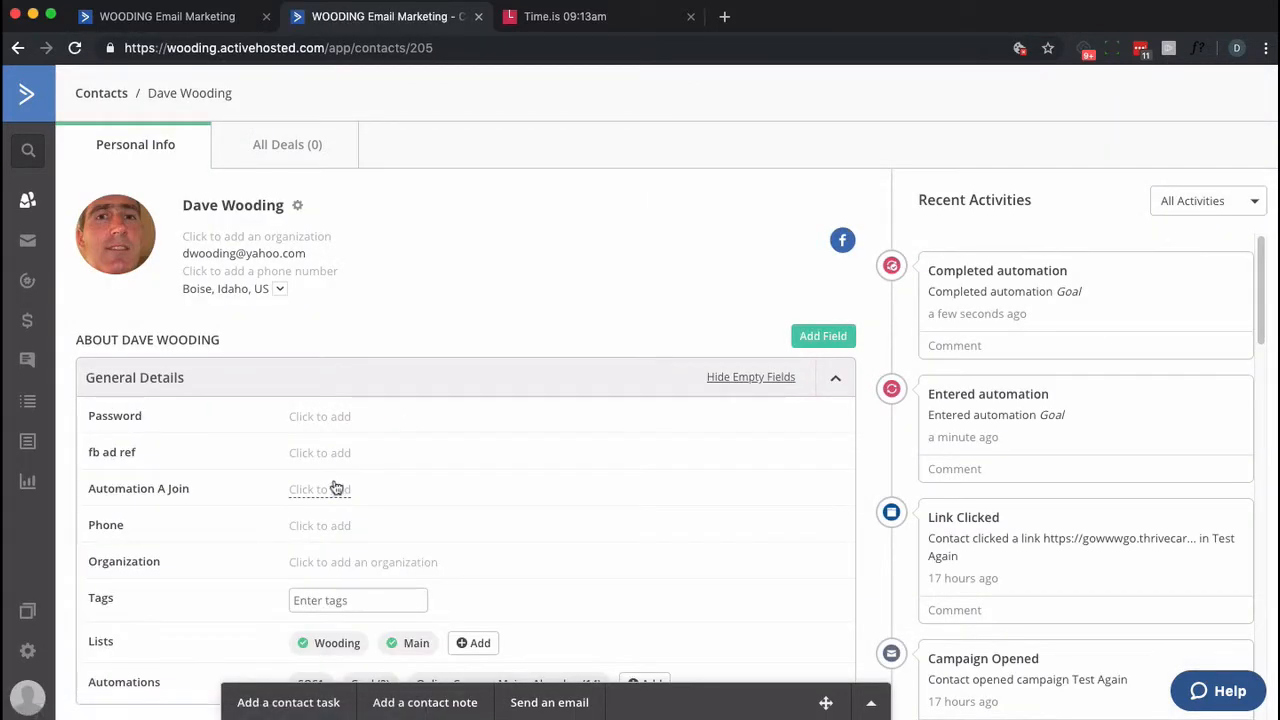
left_click(356, 600)
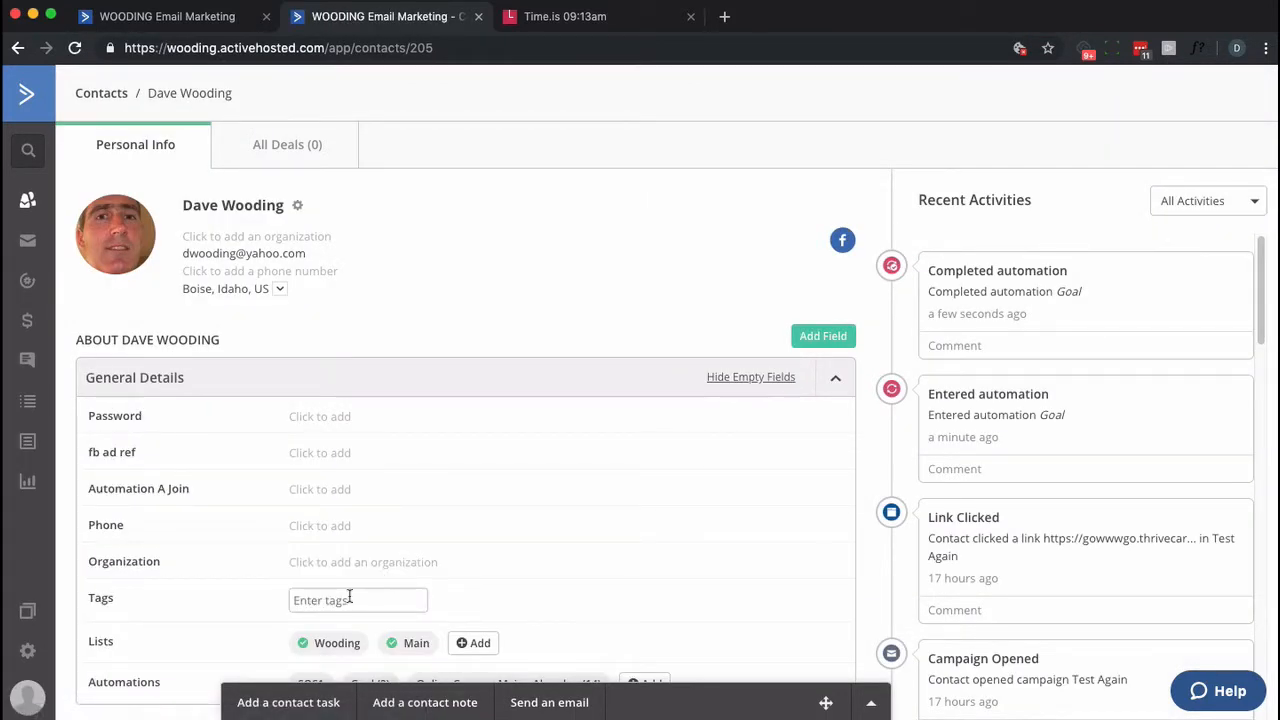
type("ITEMP")
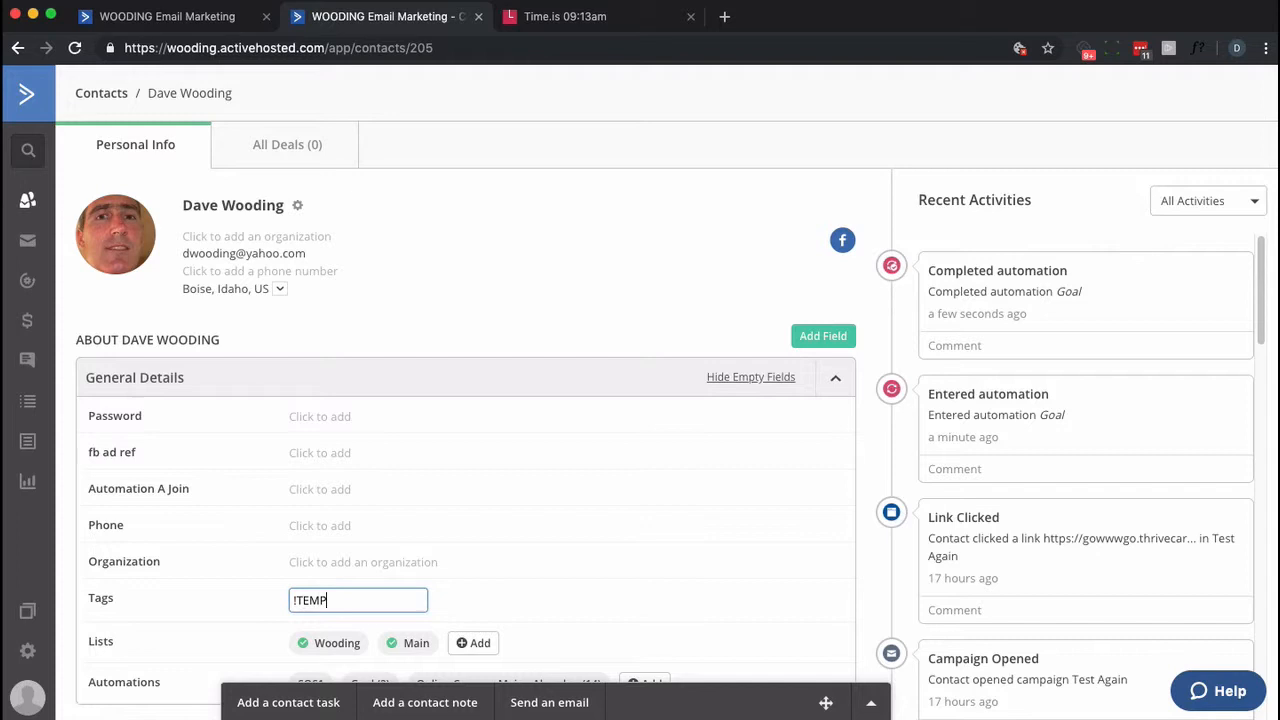
key("backspace")
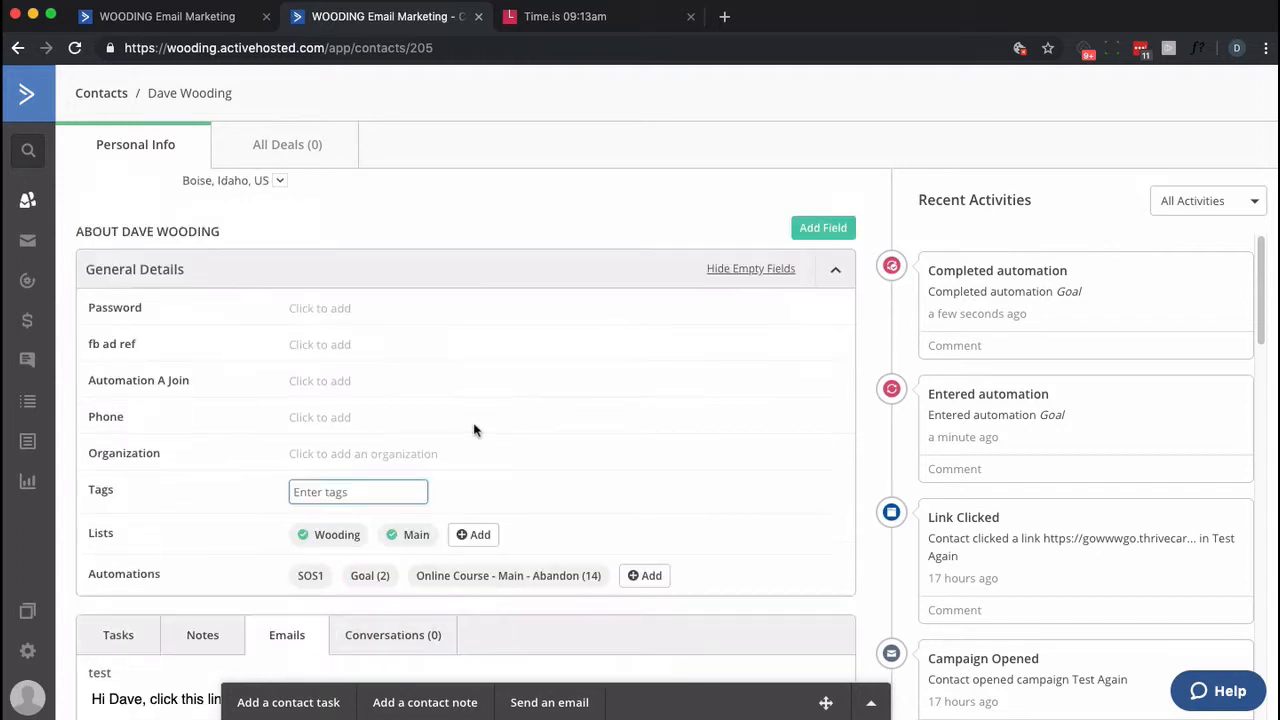
left_click(644, 576)
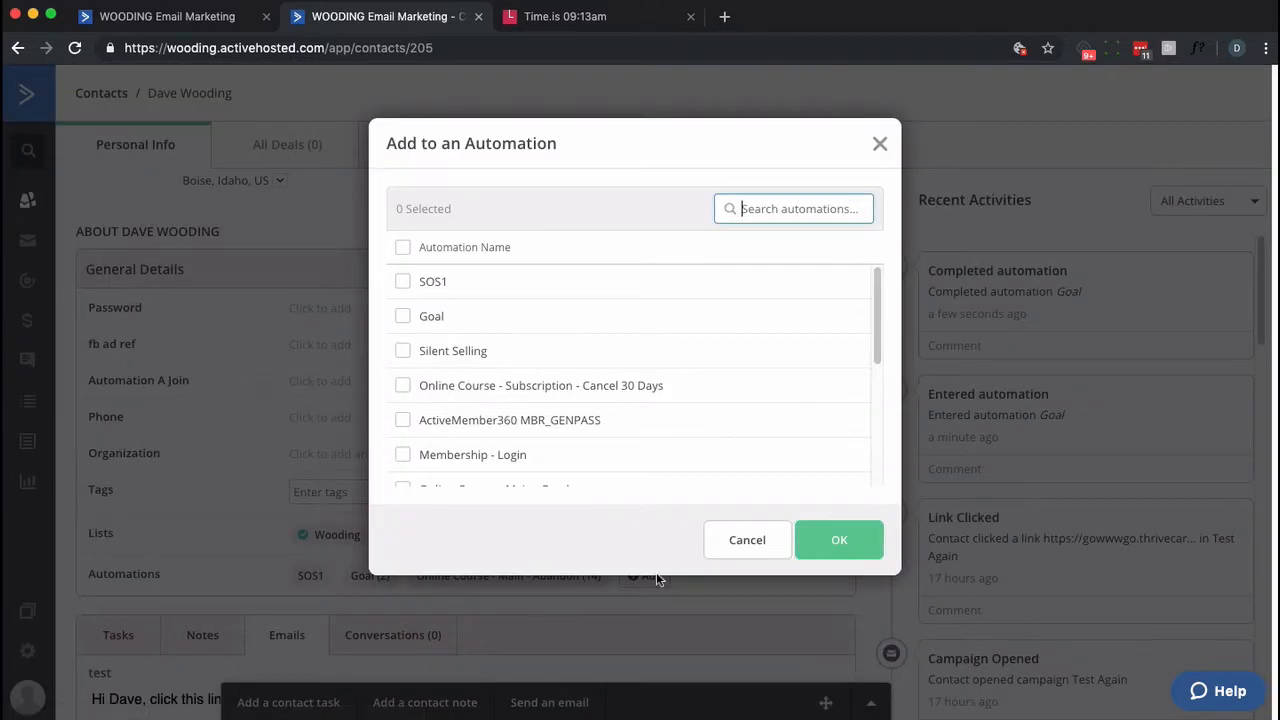
mouse_move(418, 328)
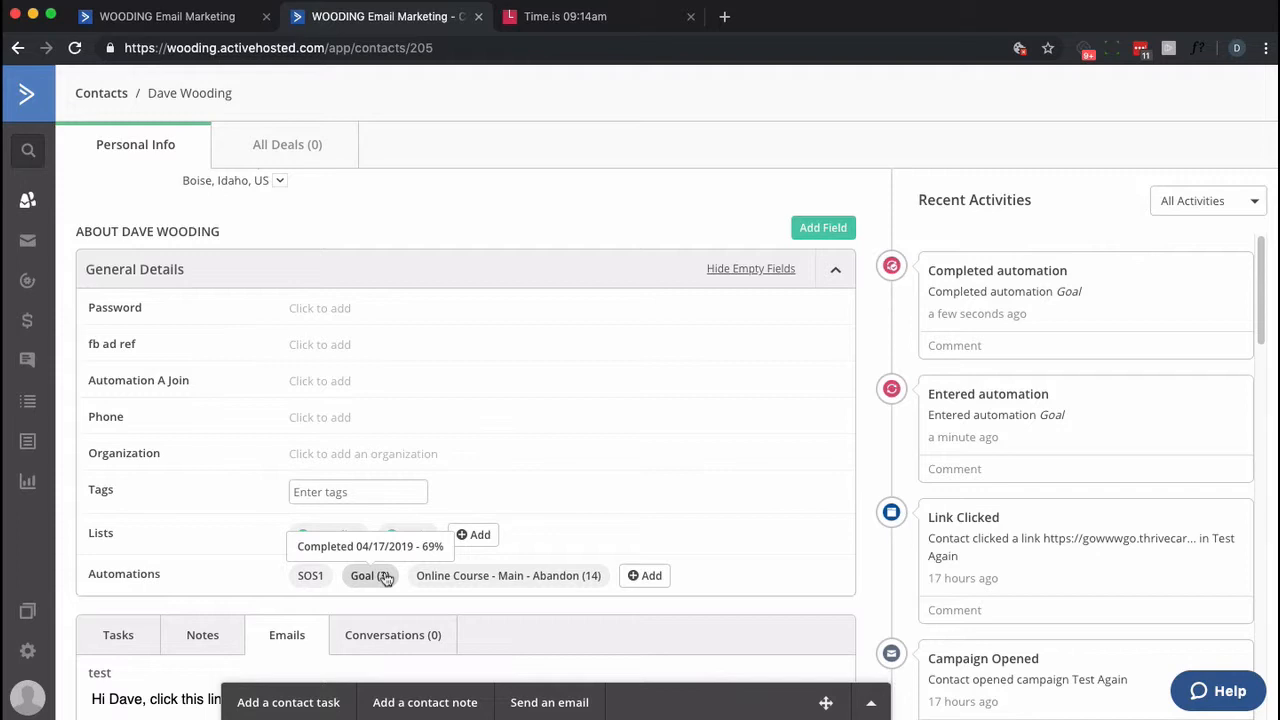
left_click(362, 576)
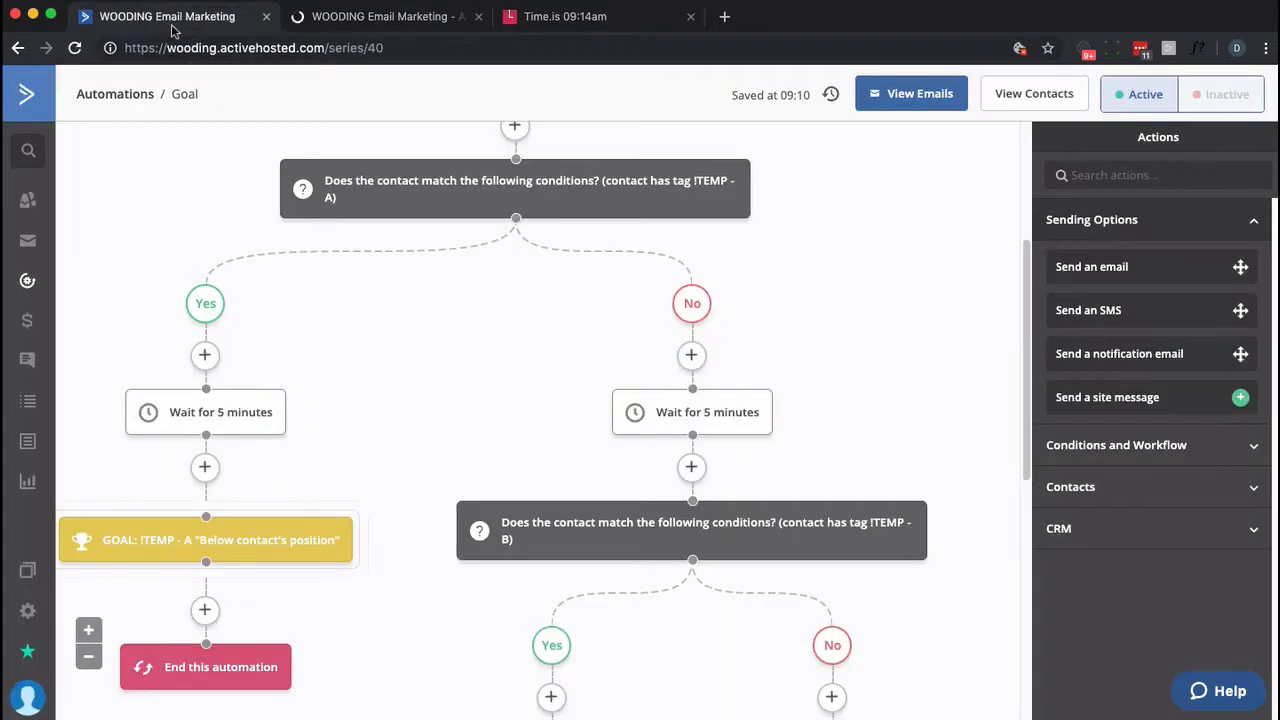
left_click(564, 16)
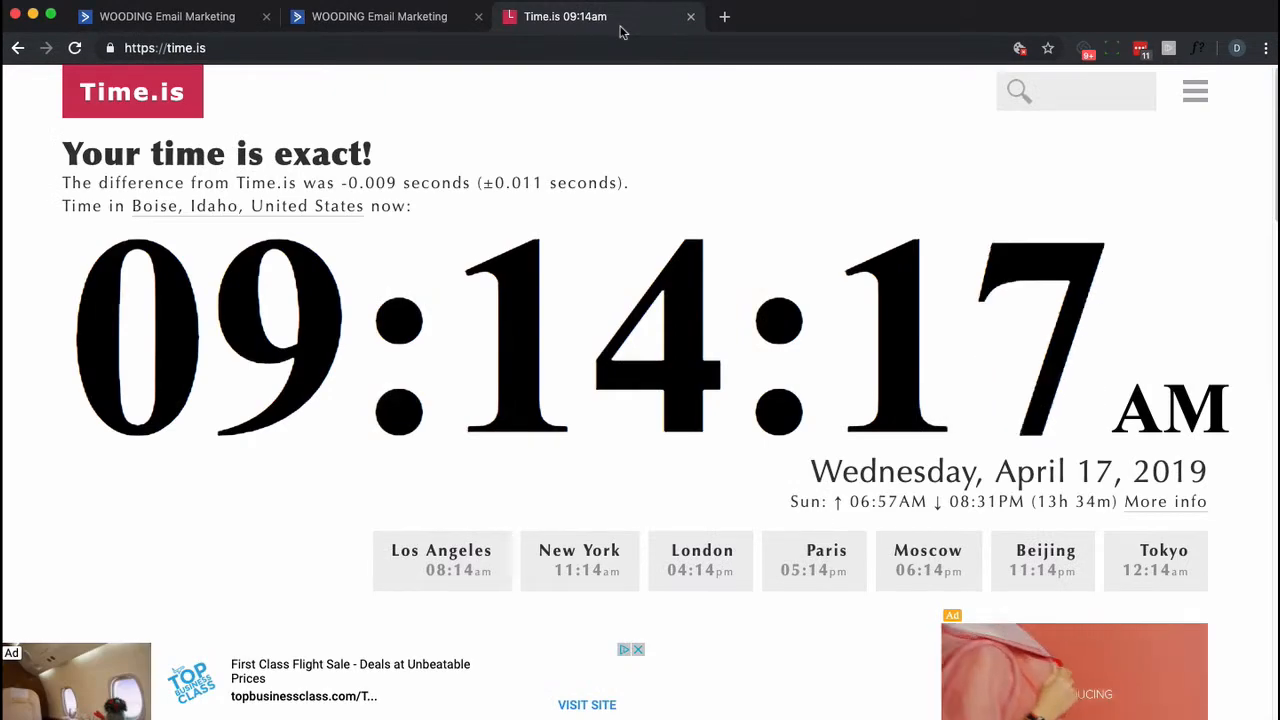
left_click(168, 16)
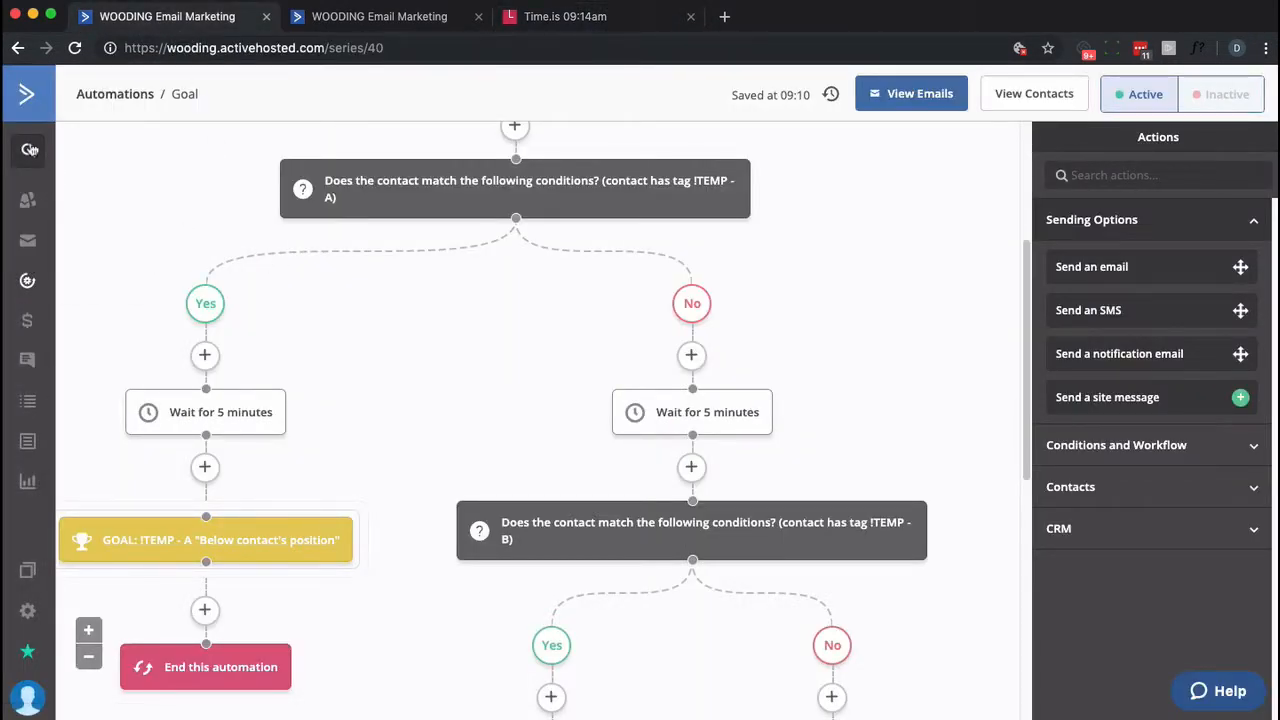
left_click(28, 94)
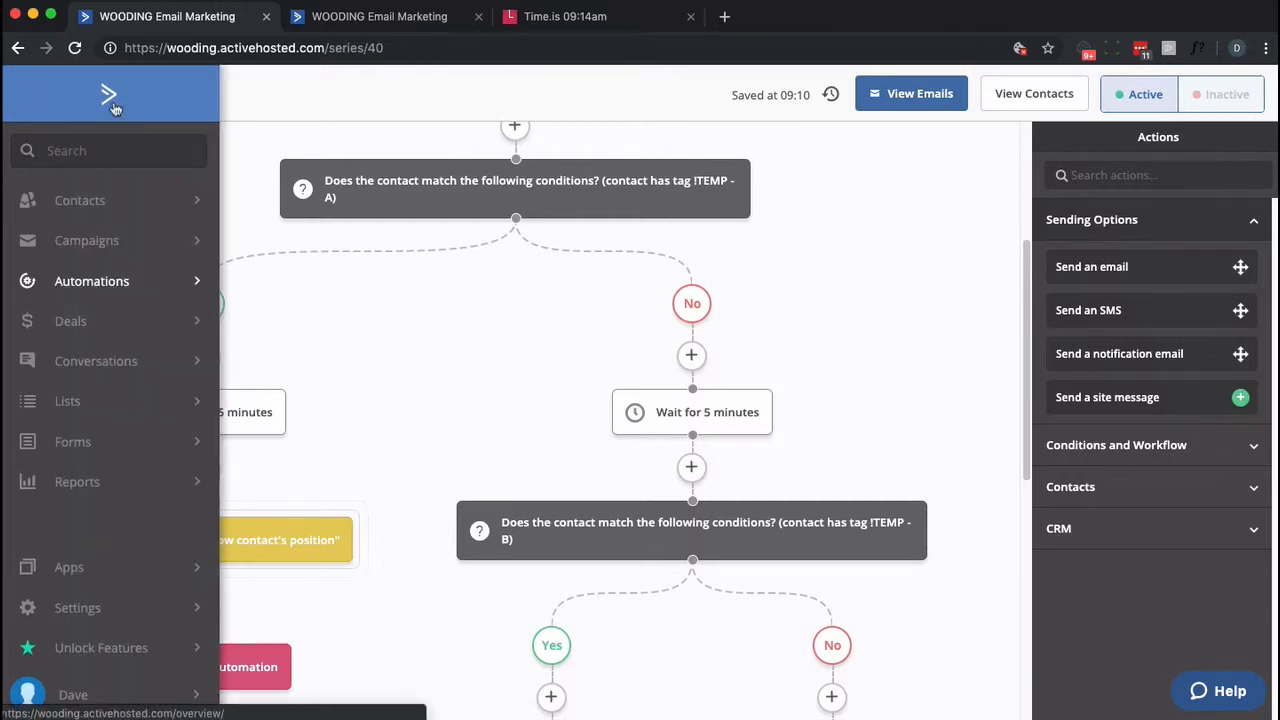
type("dwooding@")
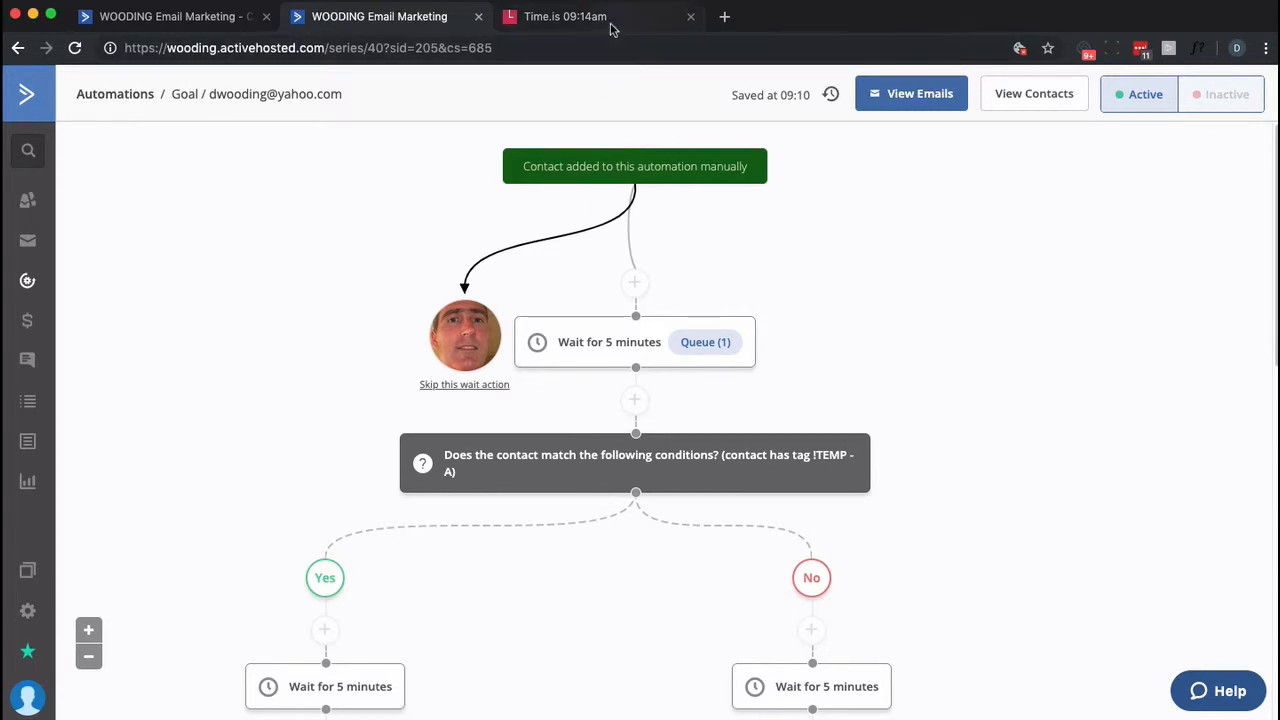
Step: Tag the contact '!TEMP - A', check Time.is, and refresh its Goal automation progress
left_click(170, 16)
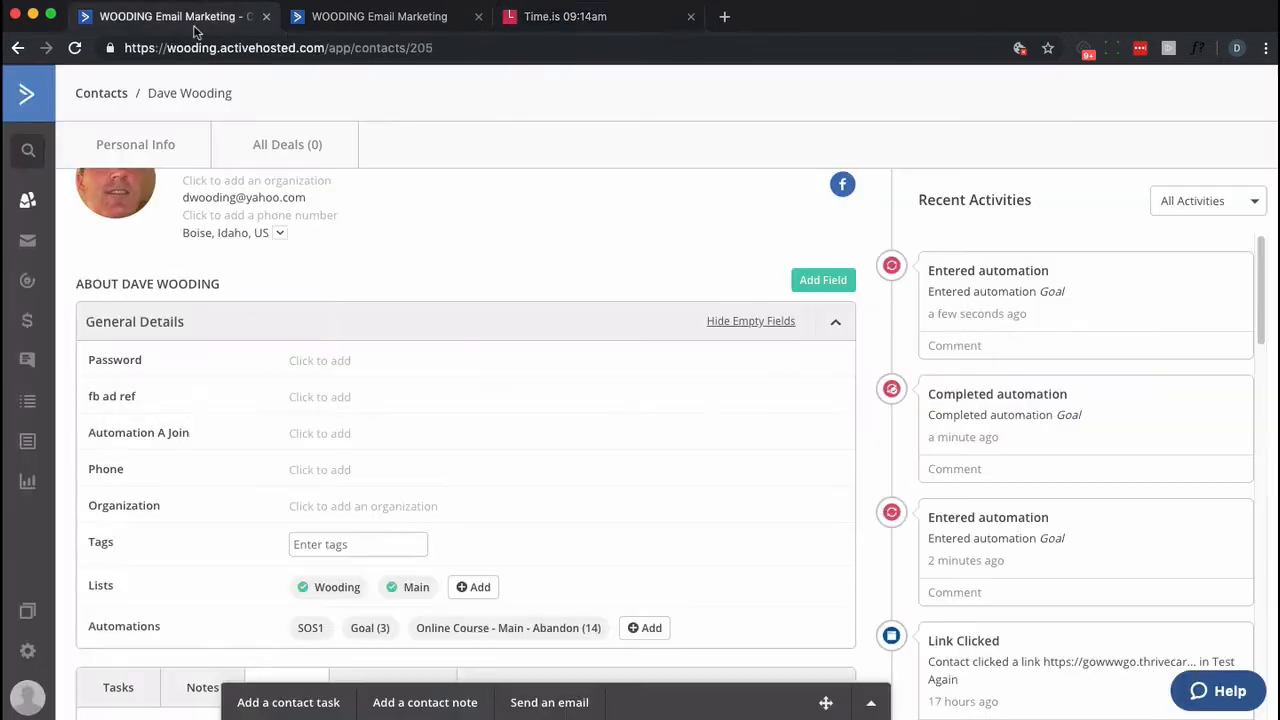
left_click(358, 544)
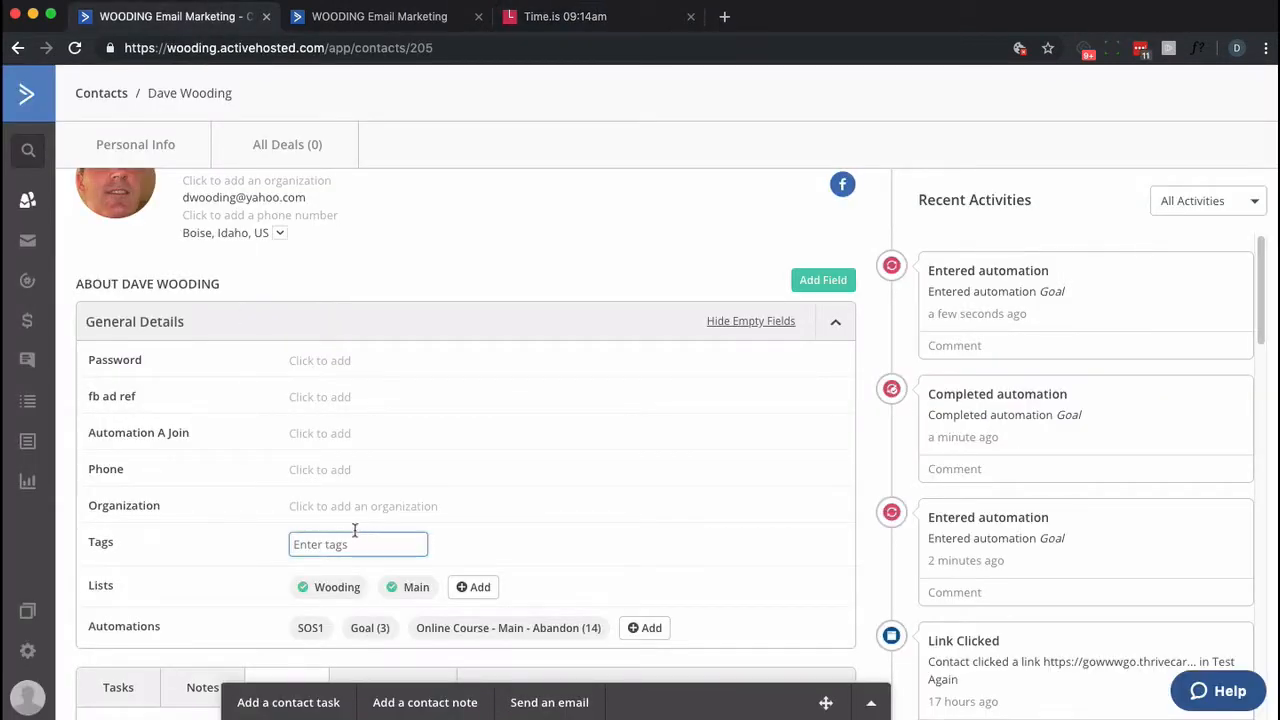
type("!TEMP - A")
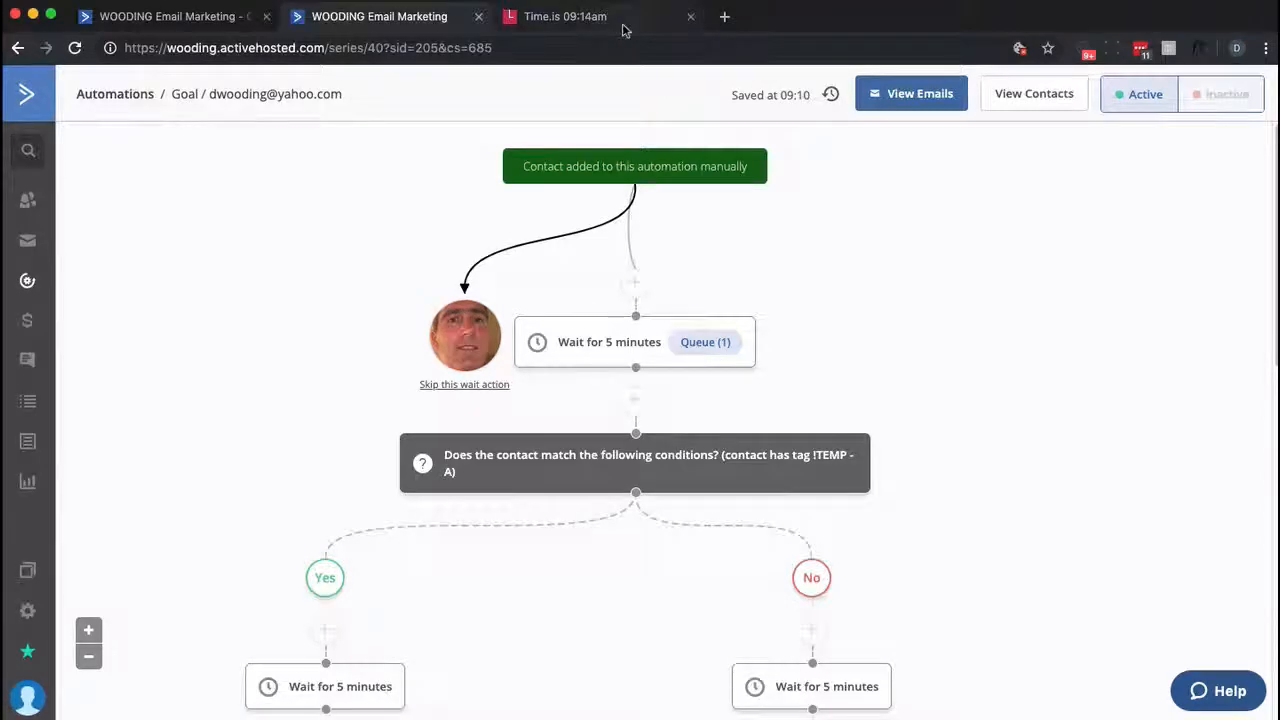
left_click(558, 16)
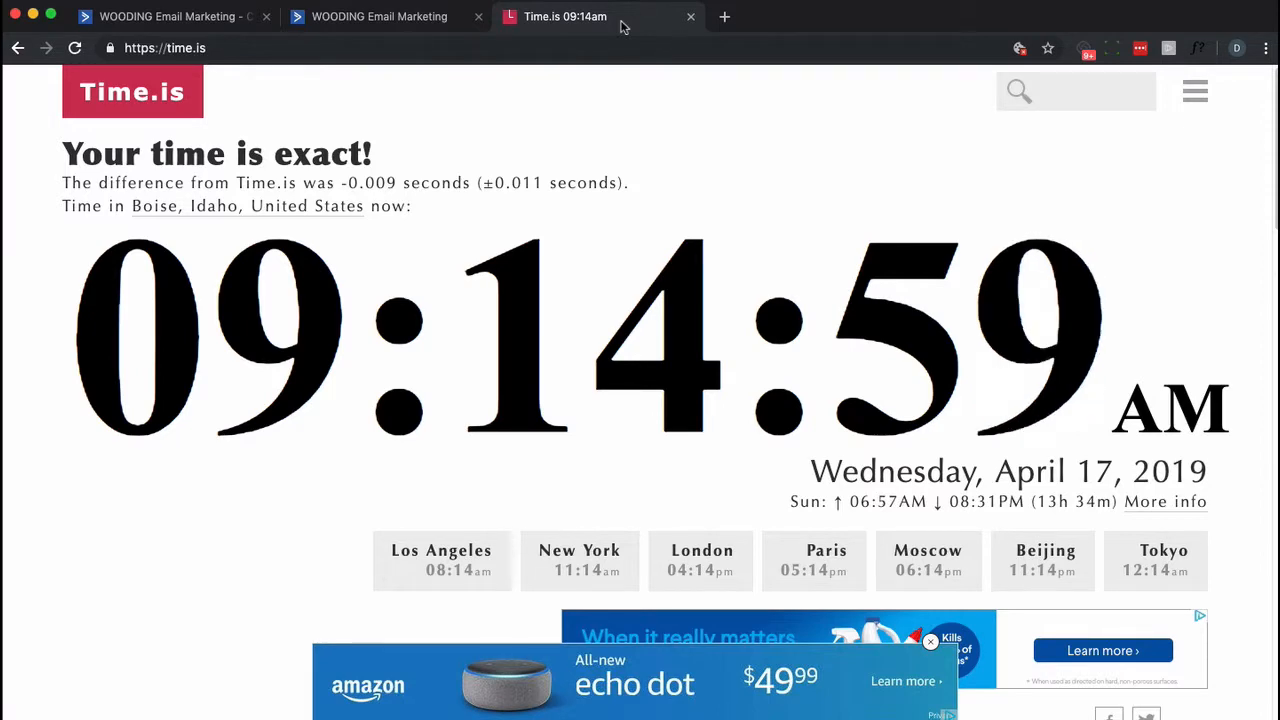
left_click(380, 16)
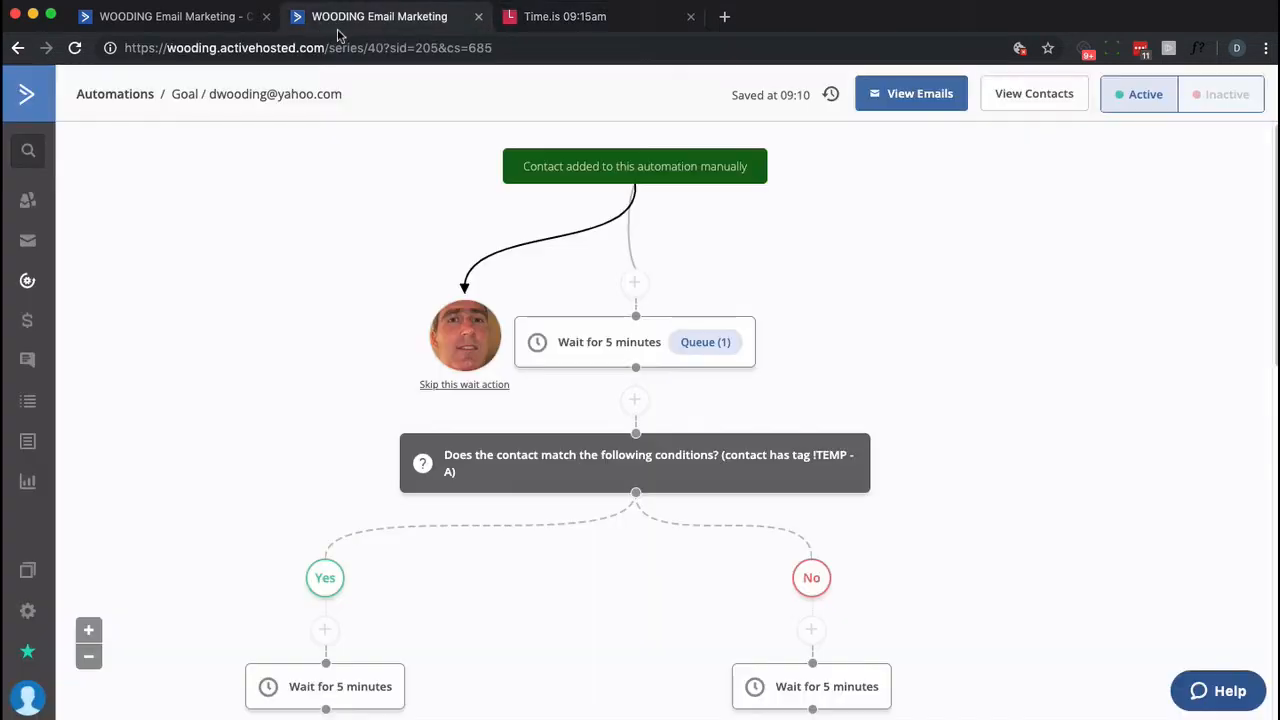
left_click(380, 16)
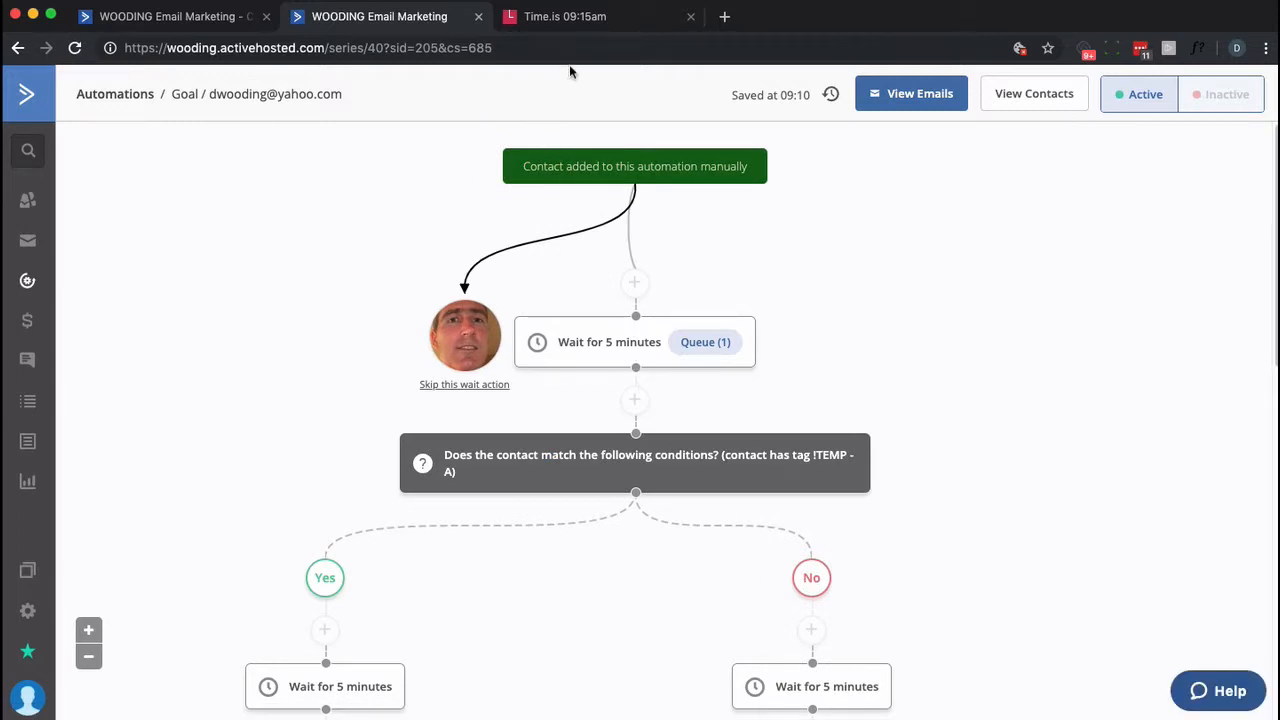
mouse_move(600, 36)
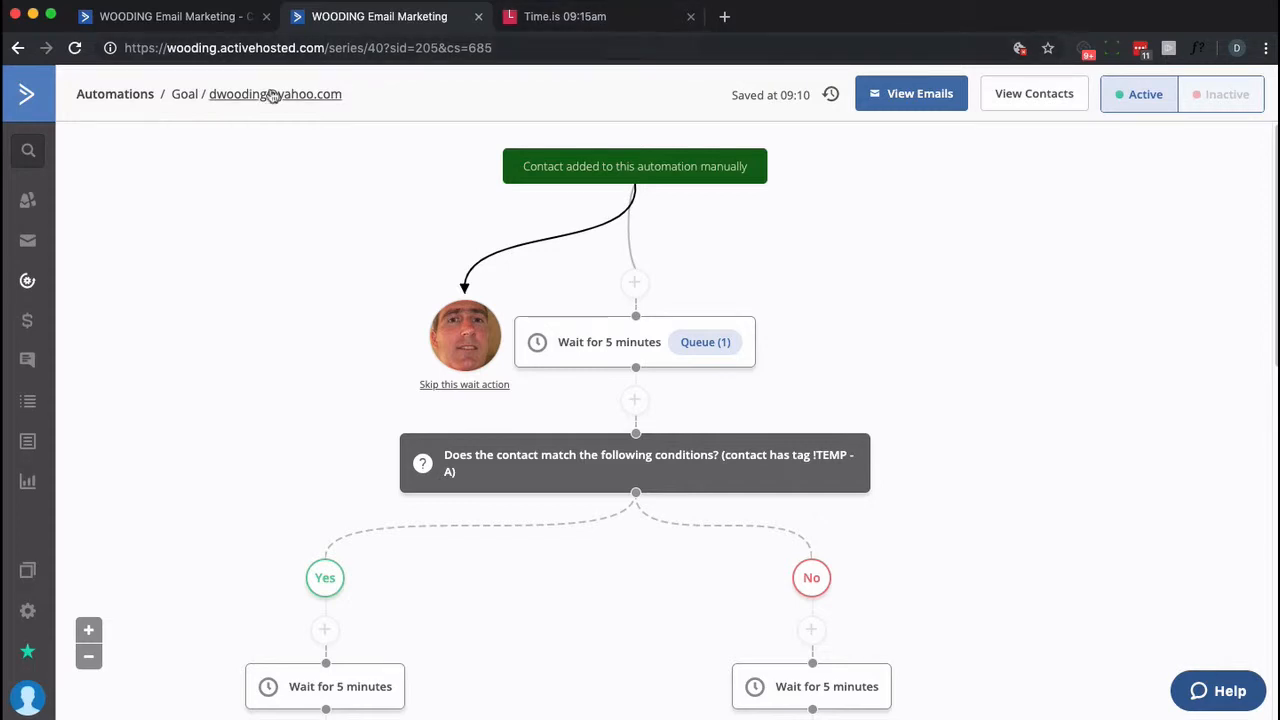
left_click(76, 48)
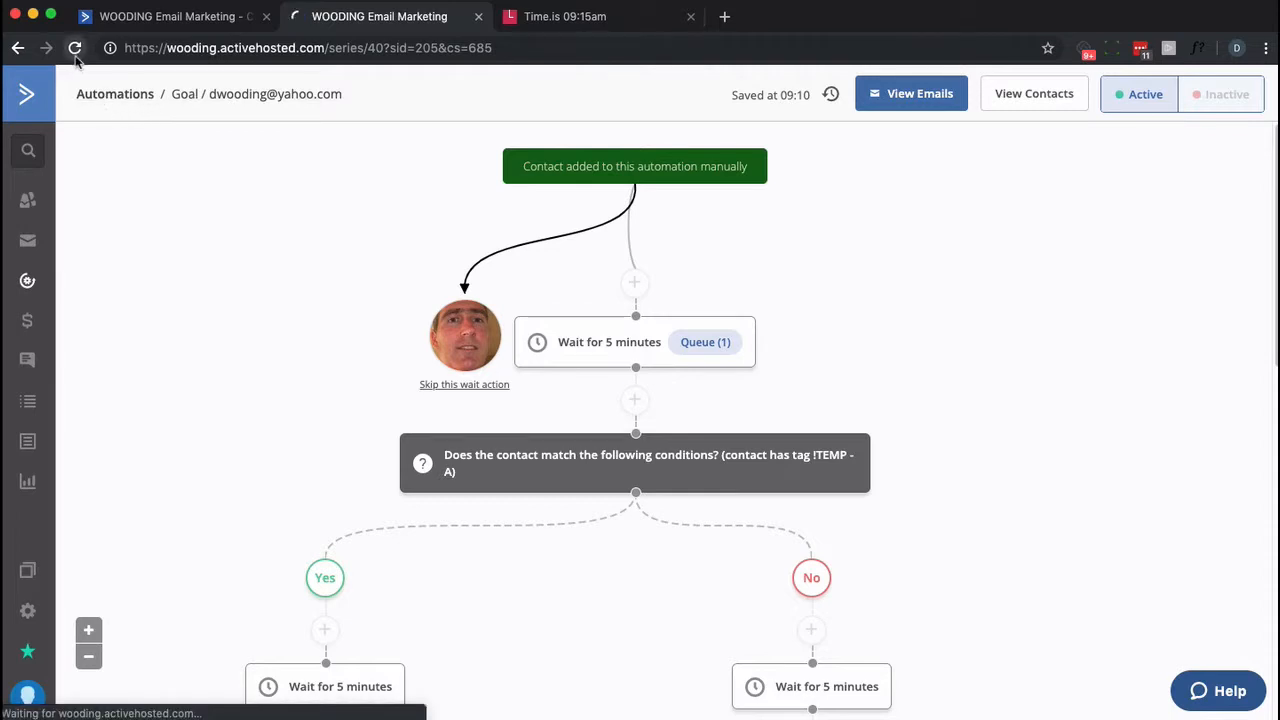
Step: Refresh and scroll the completed Goal path ending at 09:15, then reach the contact's record
left_click(76, 48)
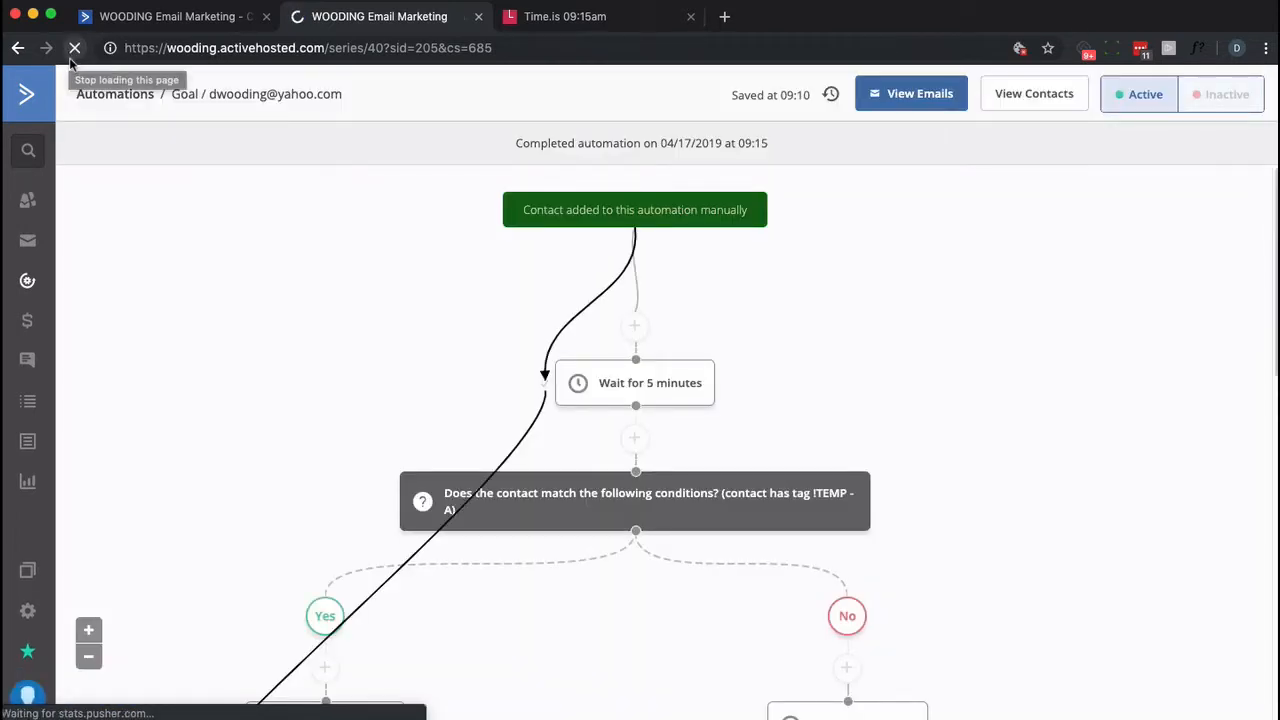
left_click(564, 16)
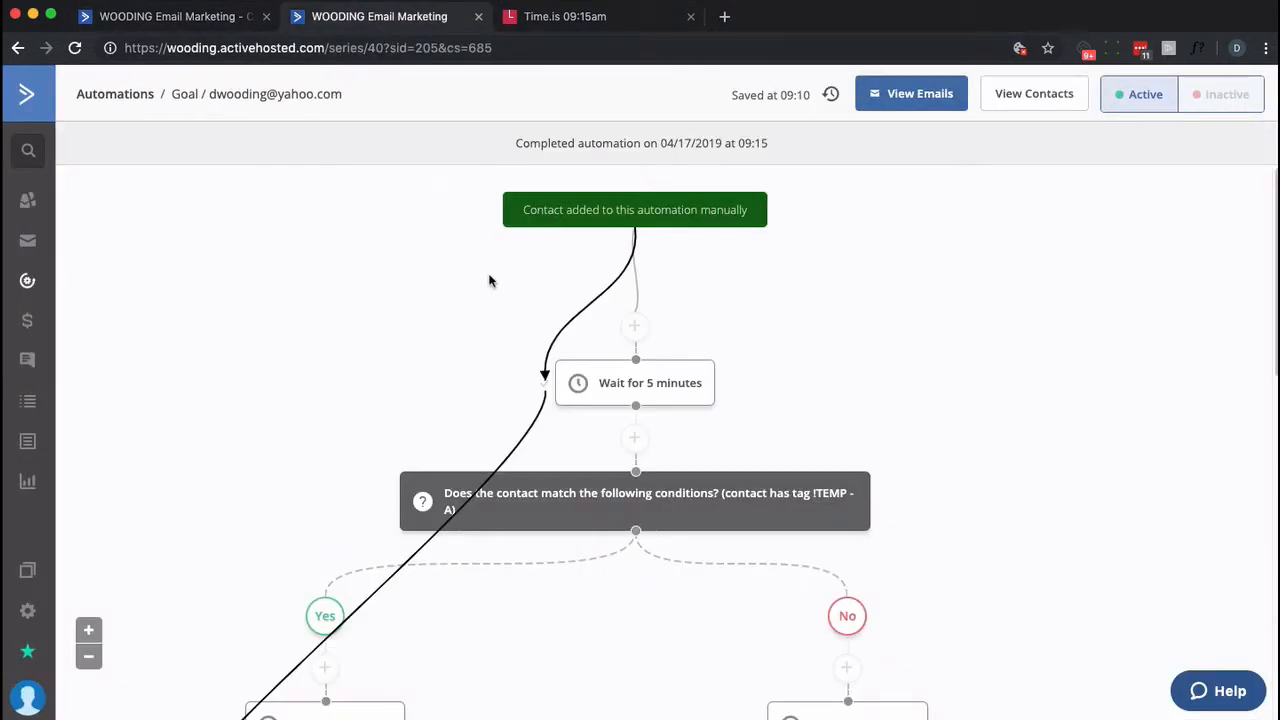
scroll("down", 3)
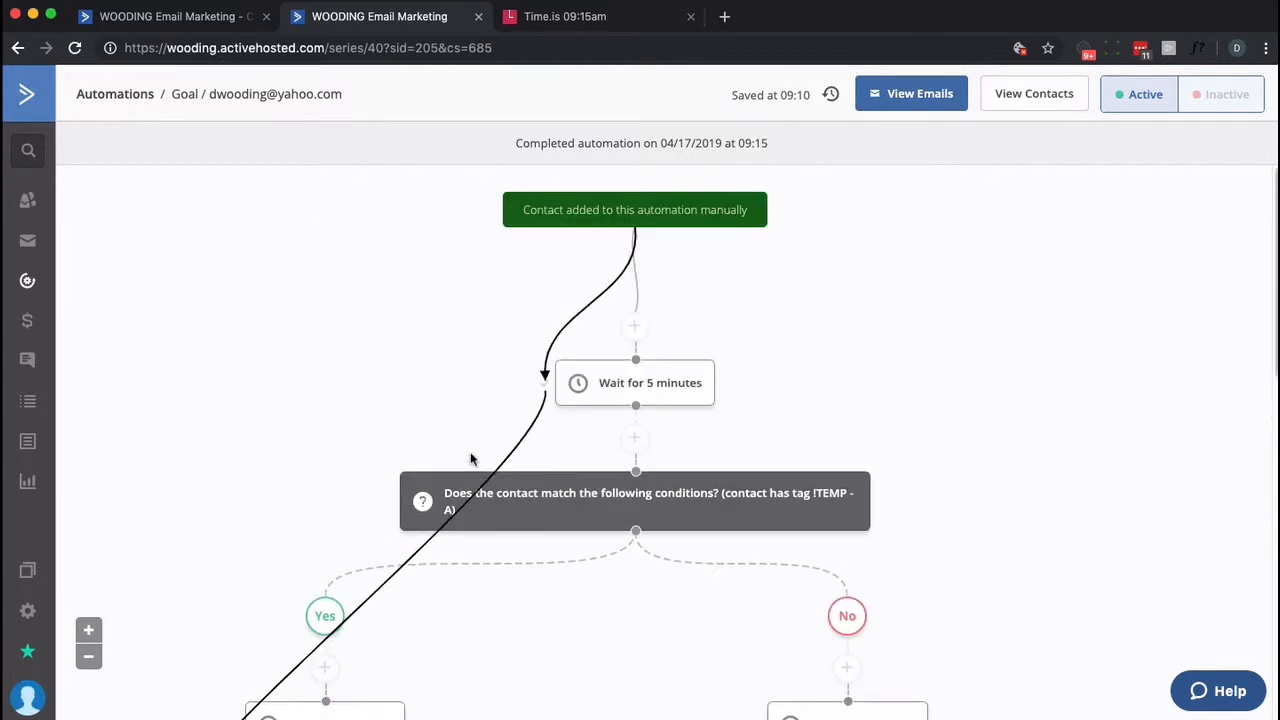
mouse_move(600, 388)
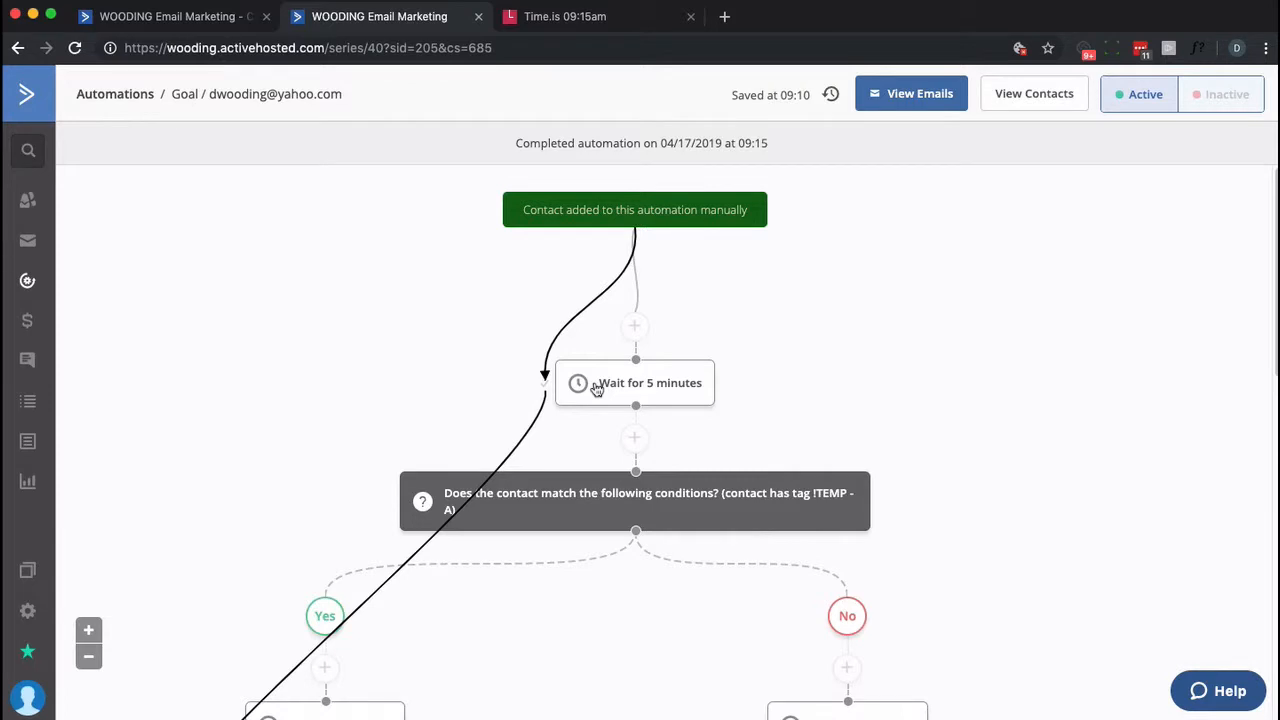
mouse_move(610, 390)
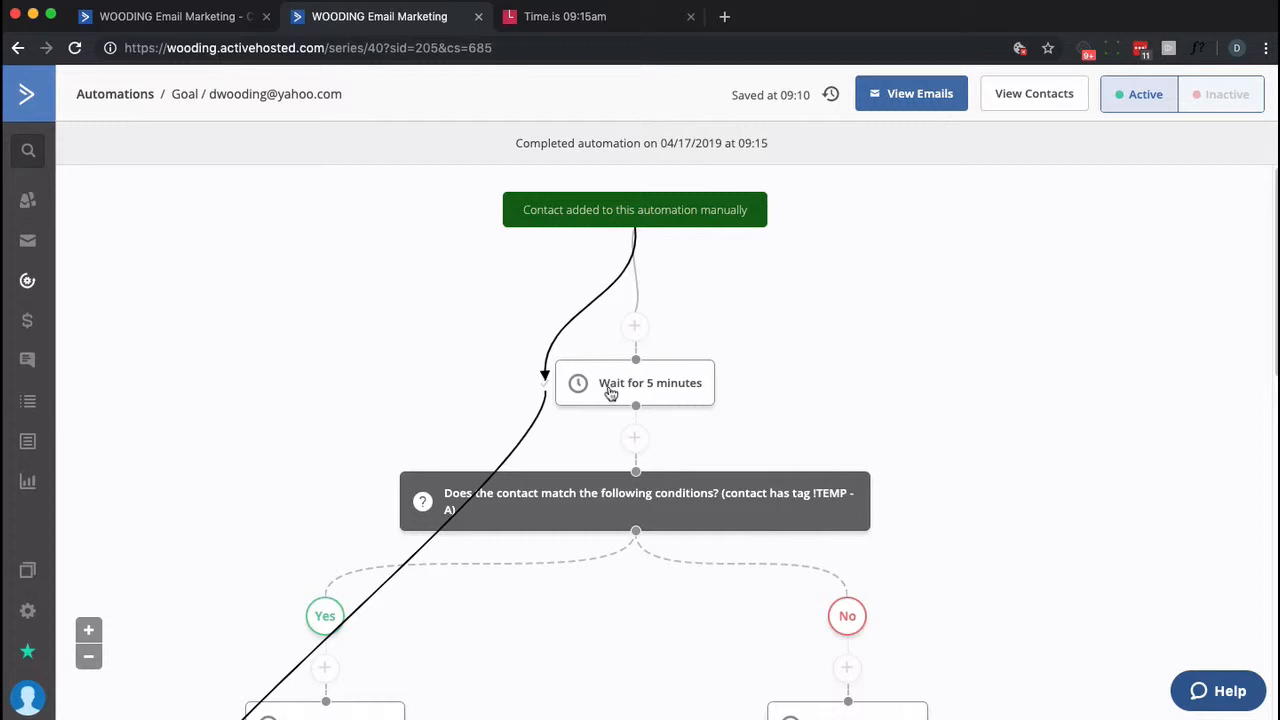
scroll("down", 3)
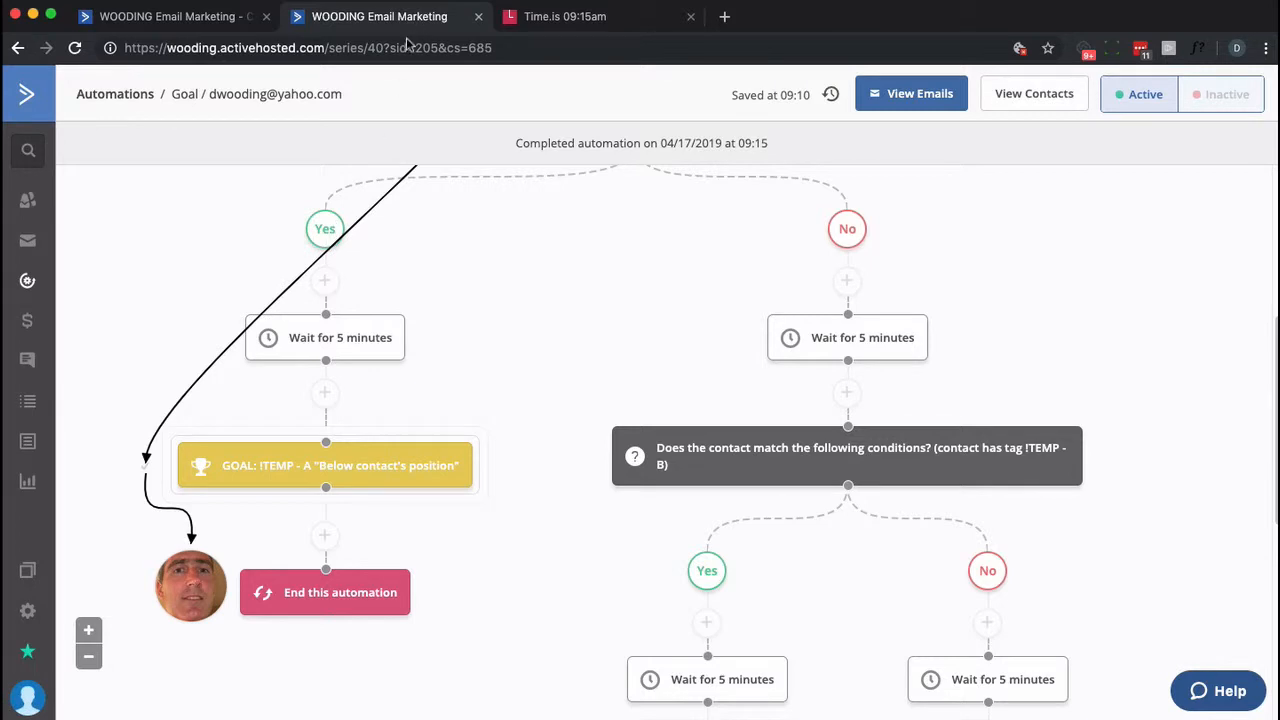
mouse_move(276, 94)
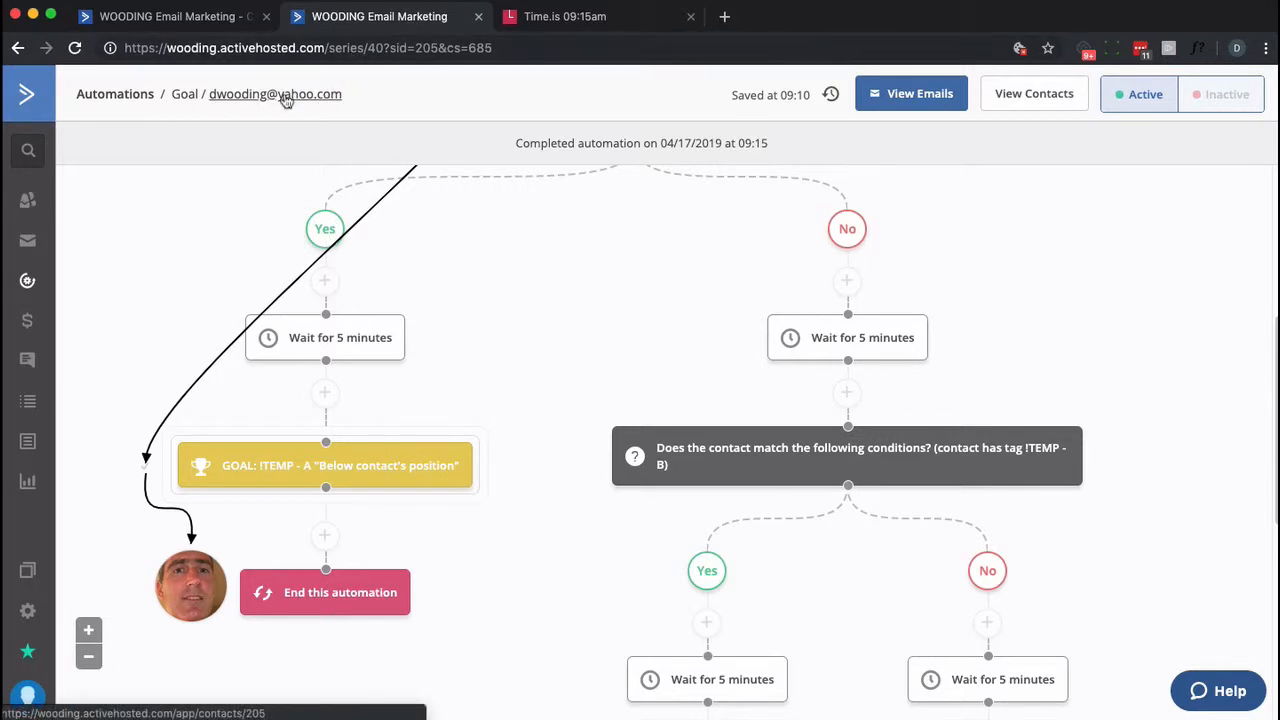
left_click(276, 94)
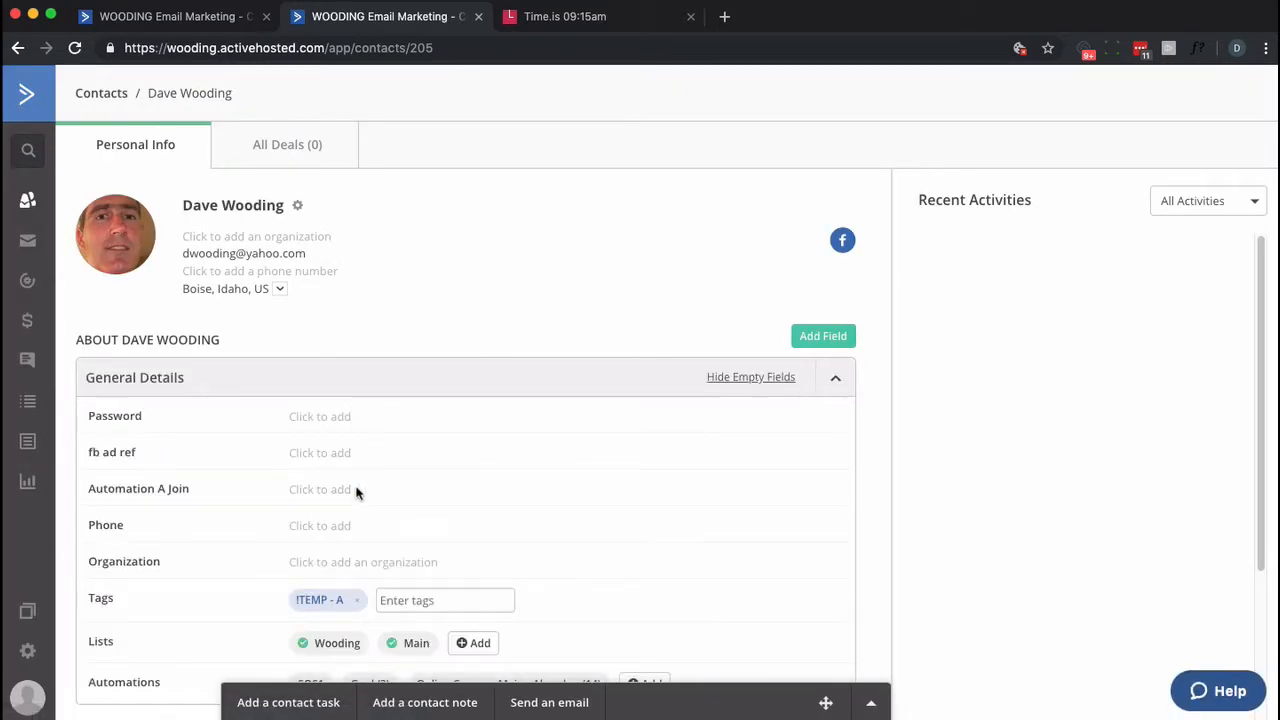
Step: Re-add the contact to the Goal automation, queued at its first five-minute wait
scroll("down", 3)
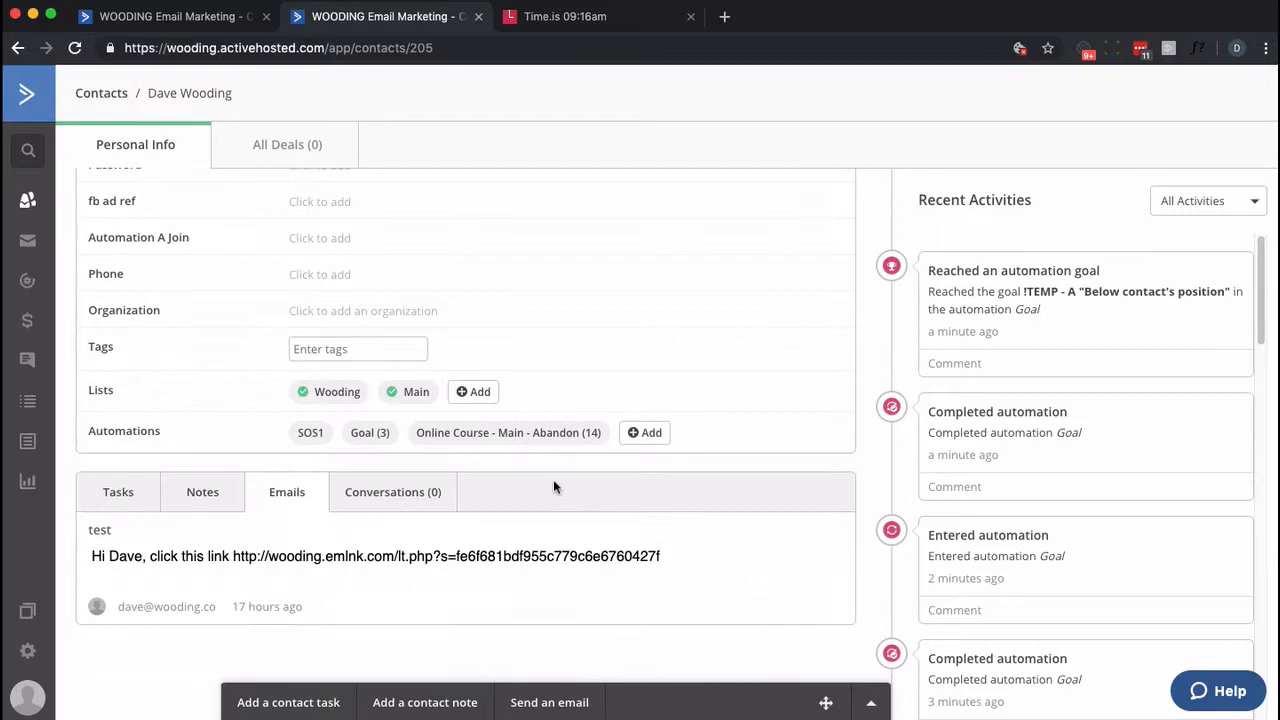
left_click(644, 432)
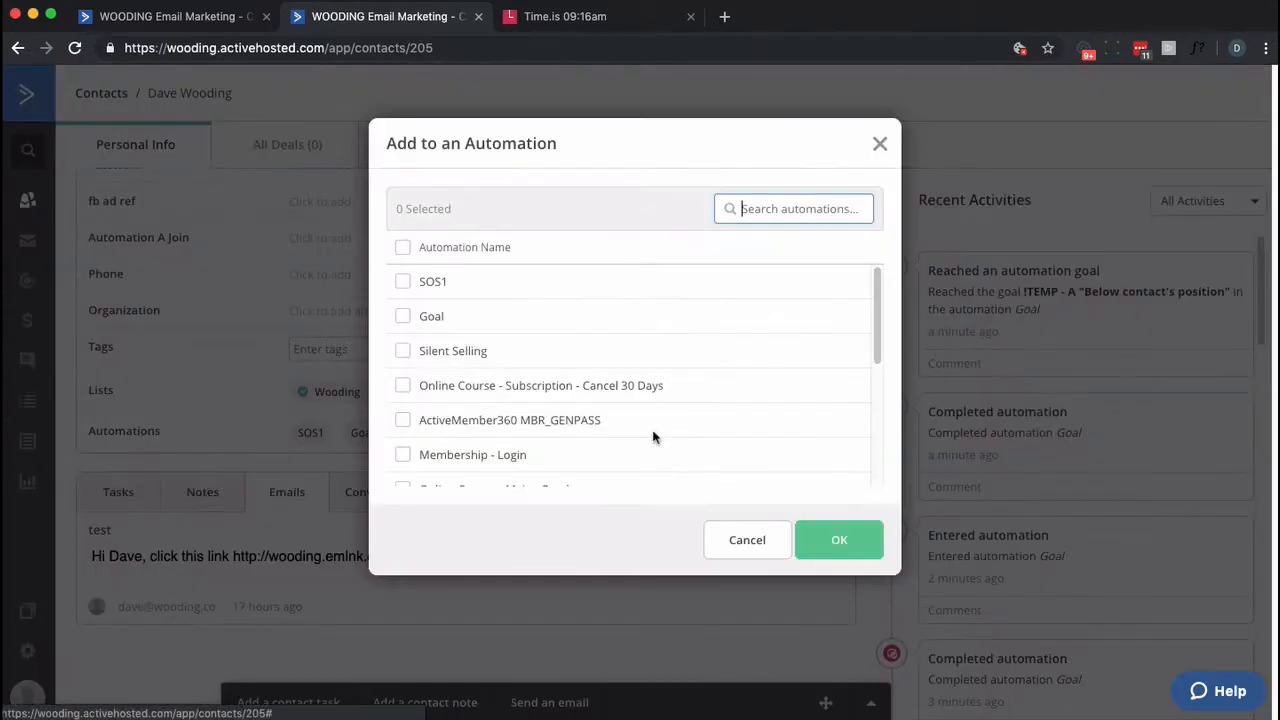
left_click(402, 316)
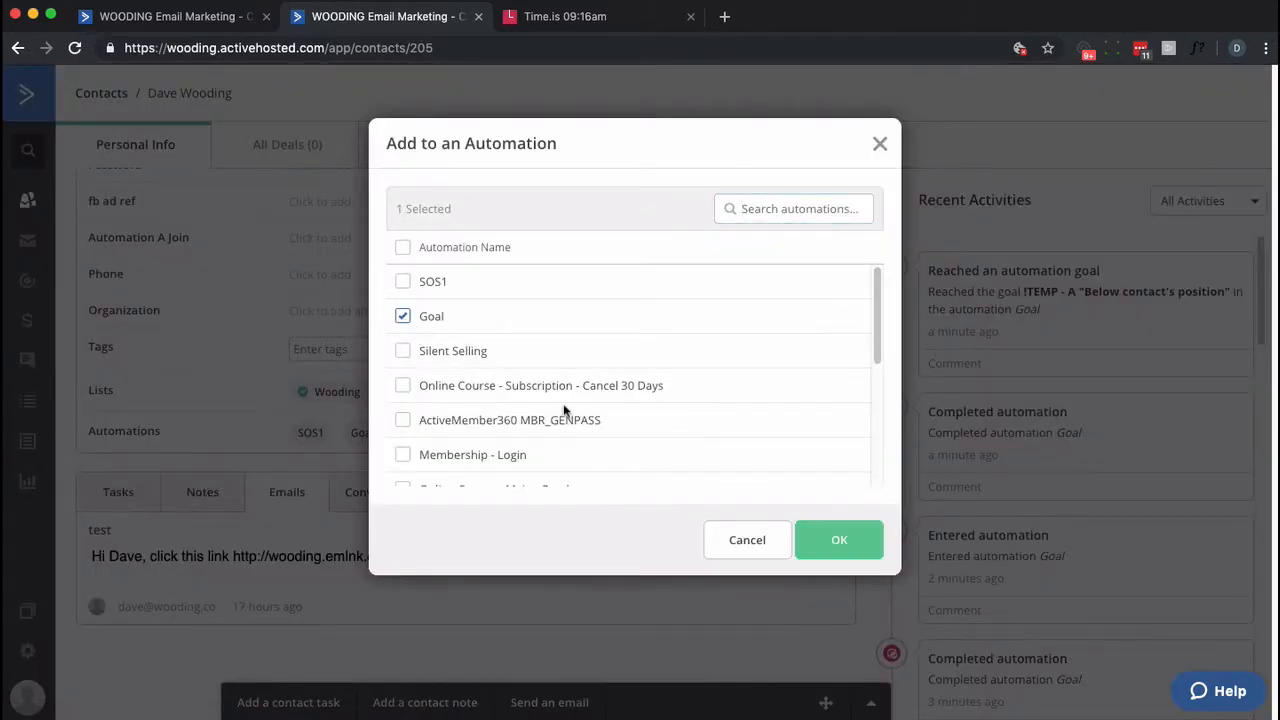
left_click(840, 540)
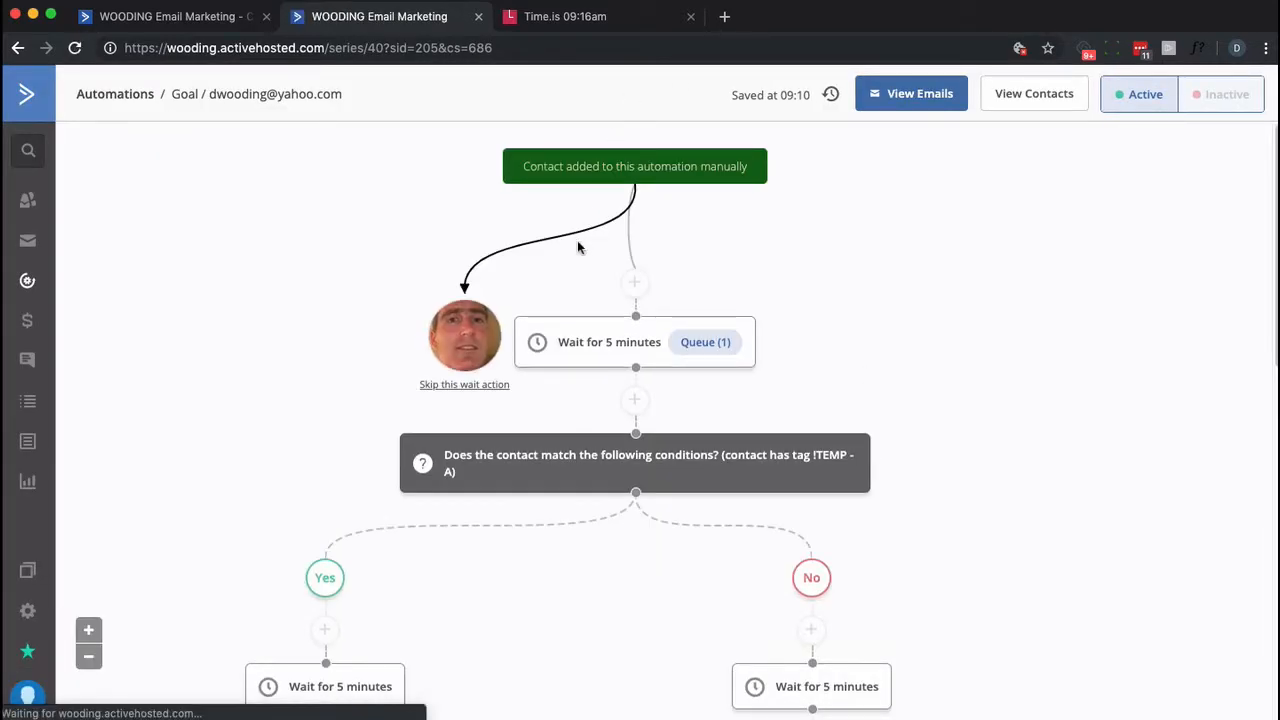
scroll("down", 3)
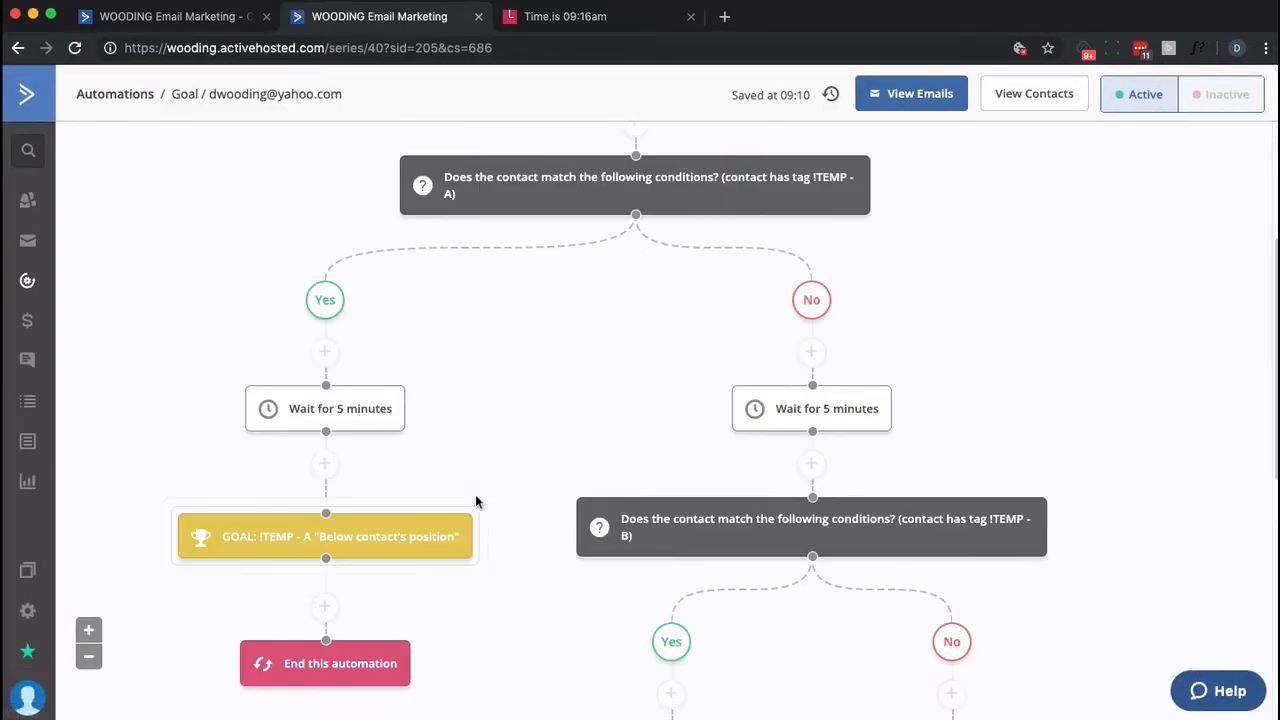
mouse_move(292, 572)
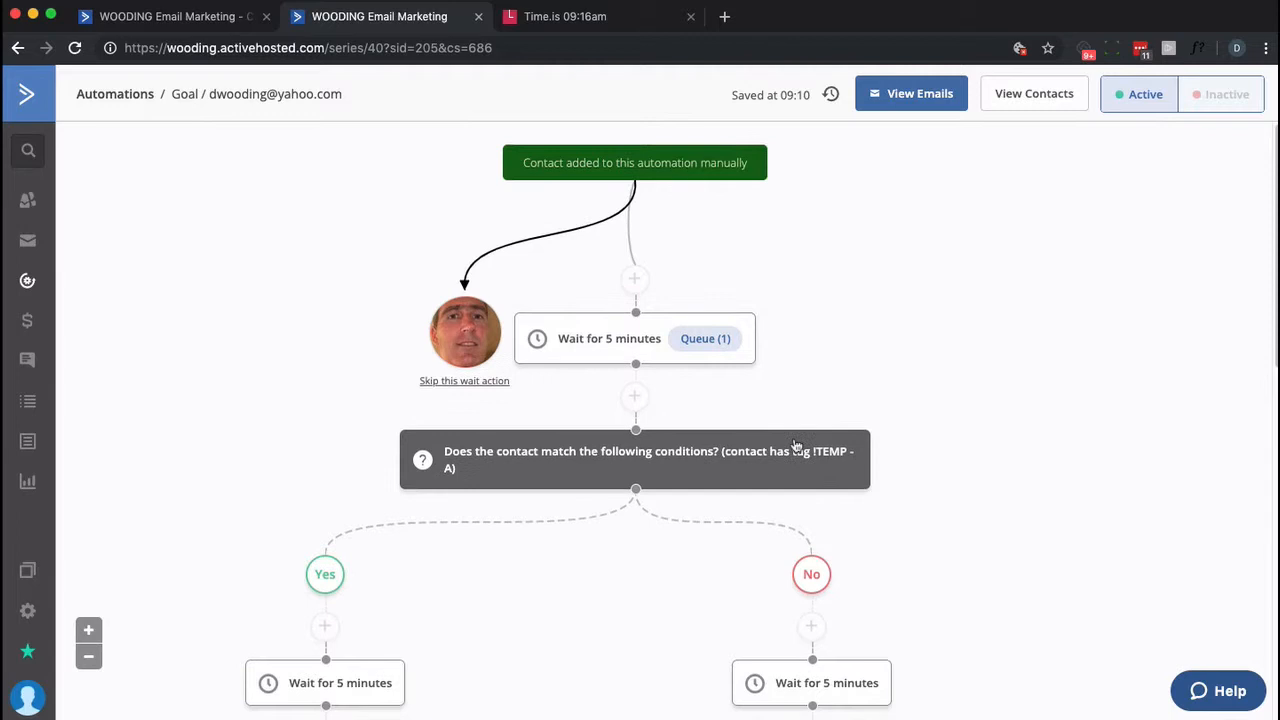
Step: Give the waiting contact the '!TEMP' tag from its record and check the time on Time.is
scroll("down", 3)
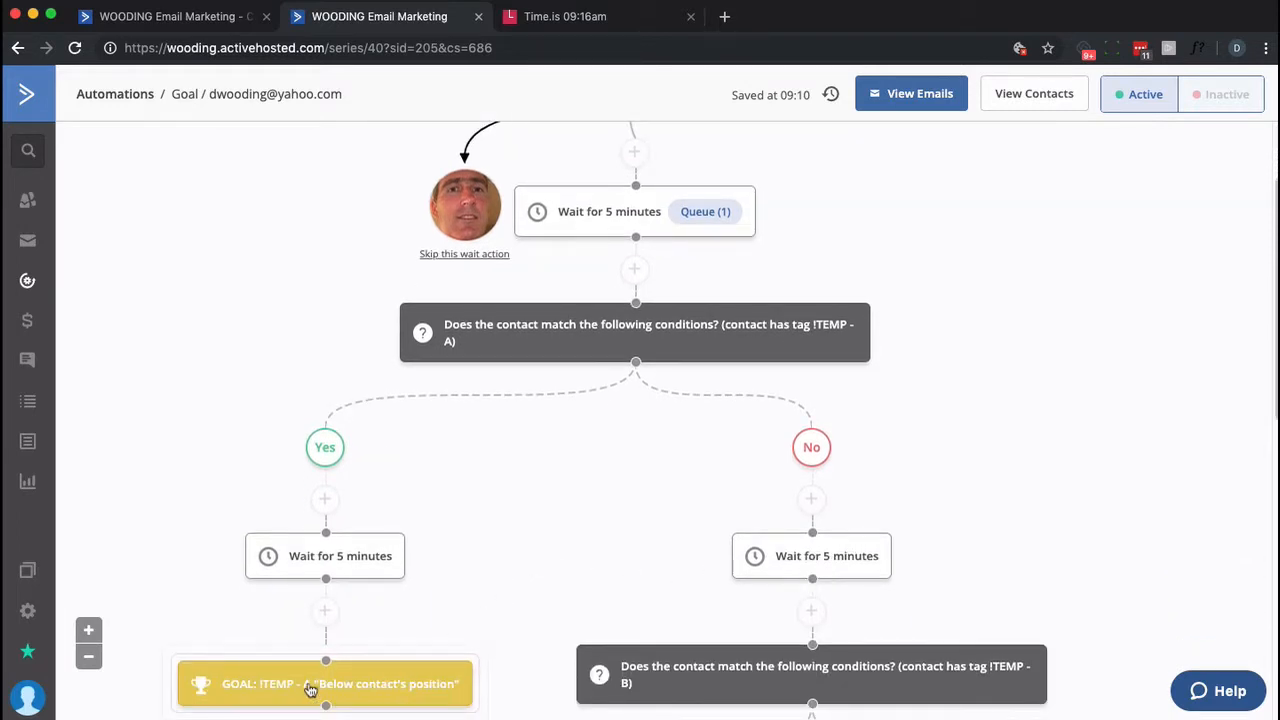
mouse_move(524, 258)
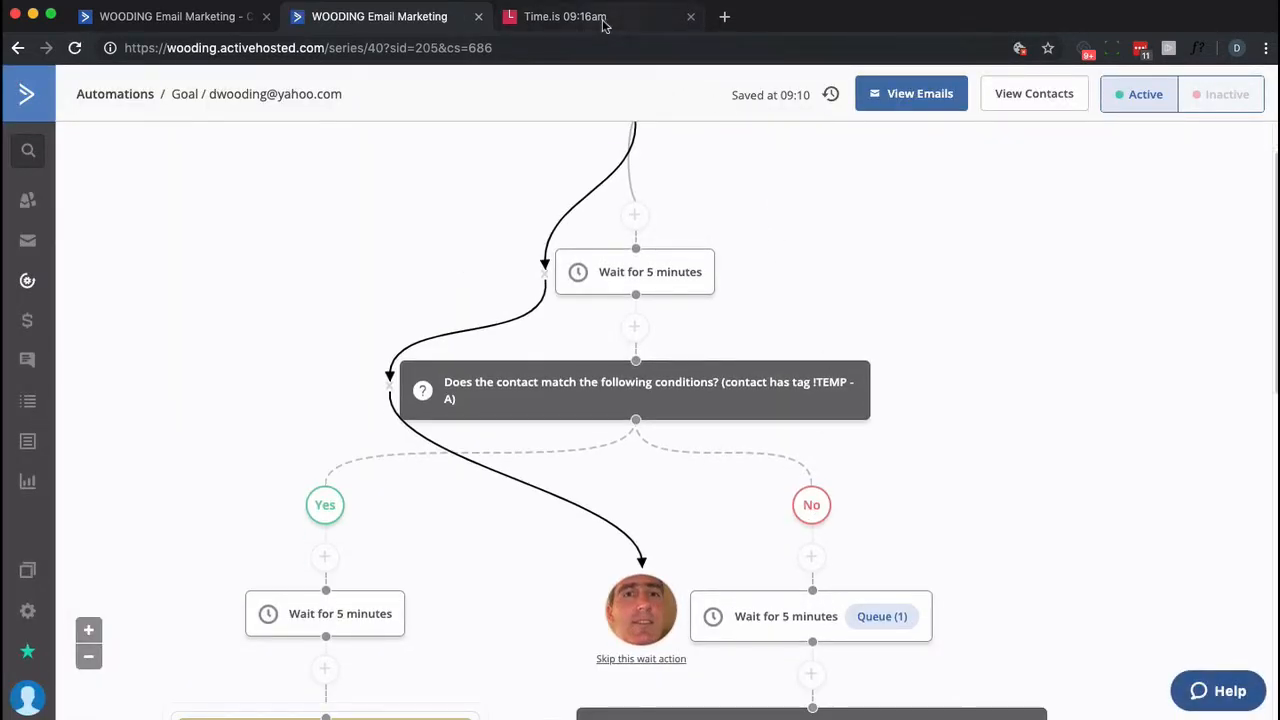
left_click(564, 16)
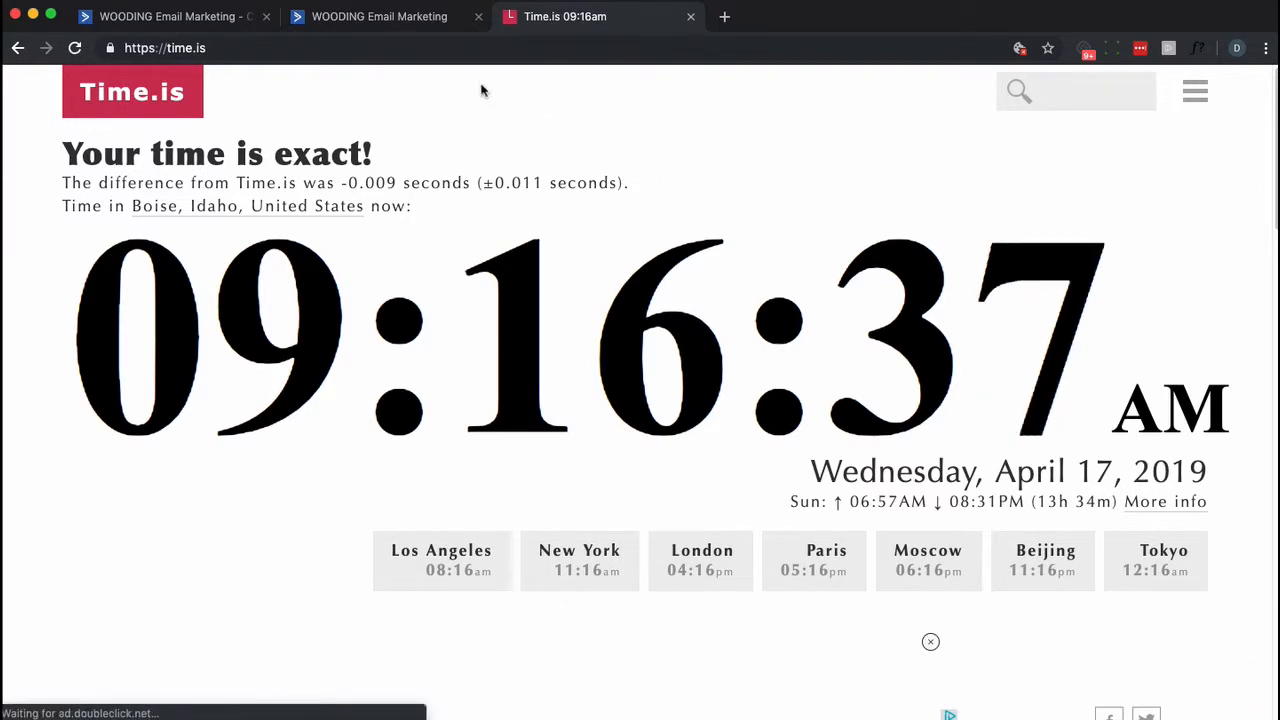
left_click(170, 16)
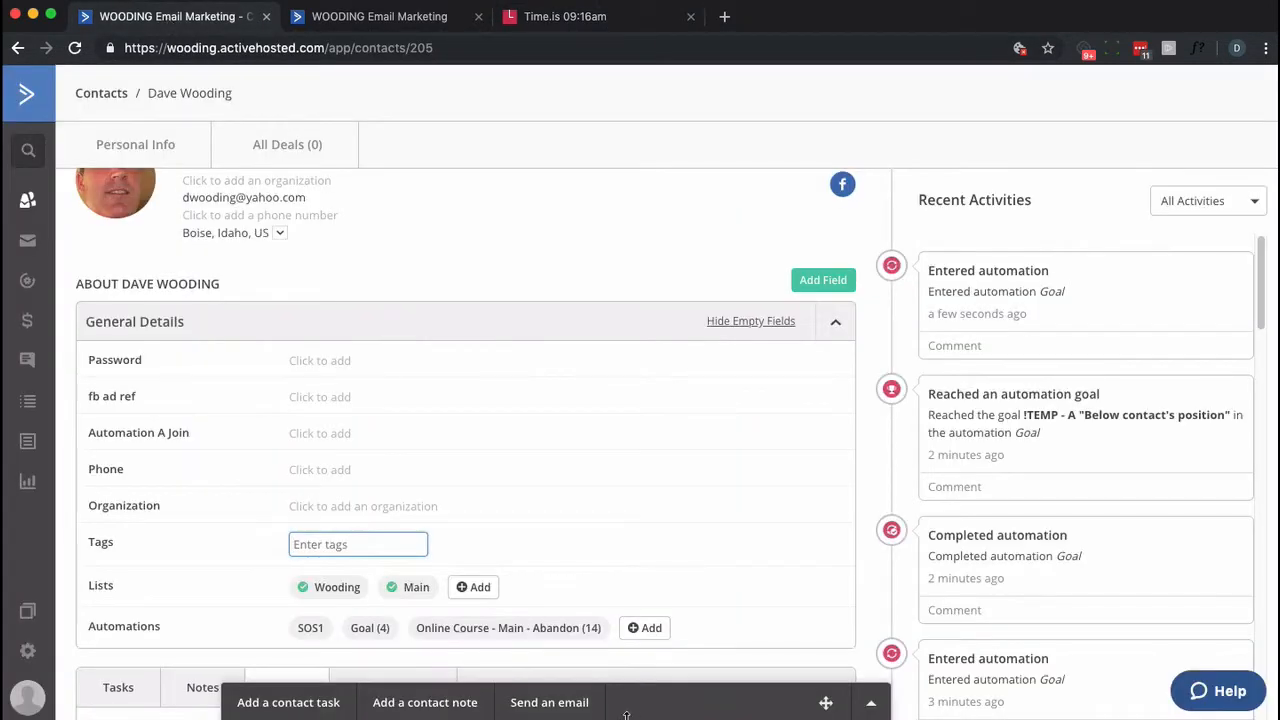
type("!TEMP - A")
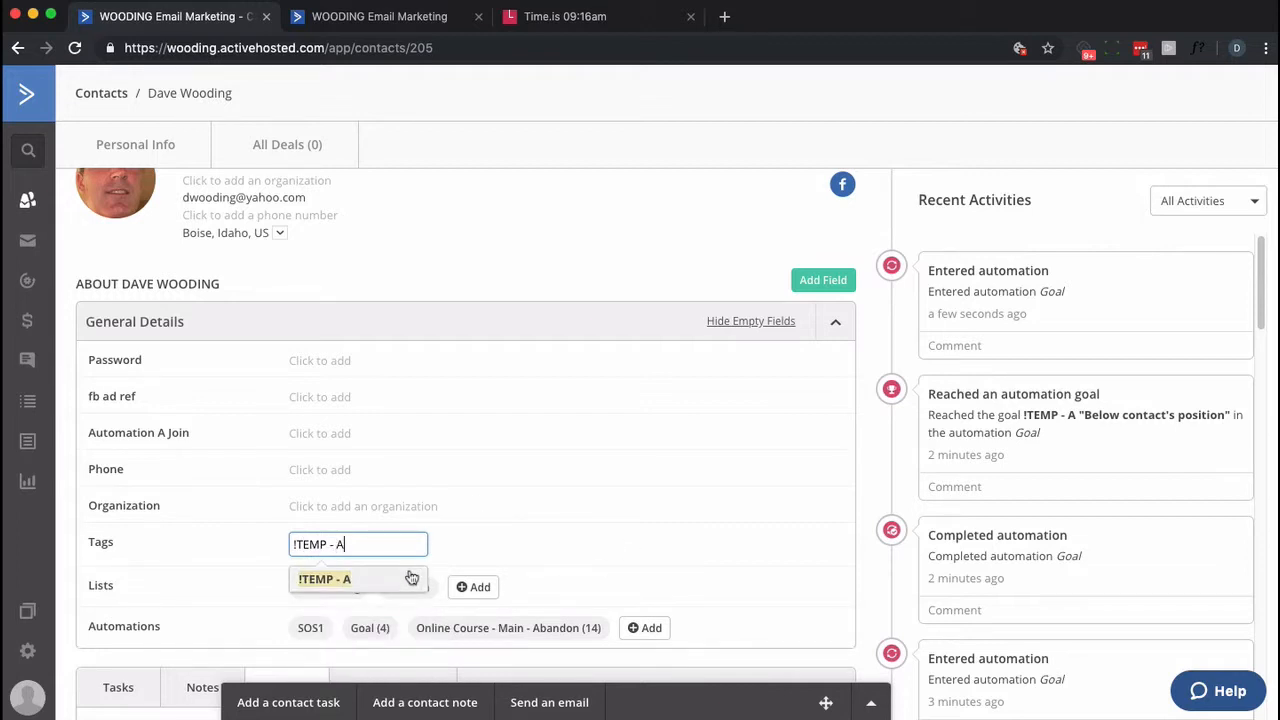
left_click(324, 580)
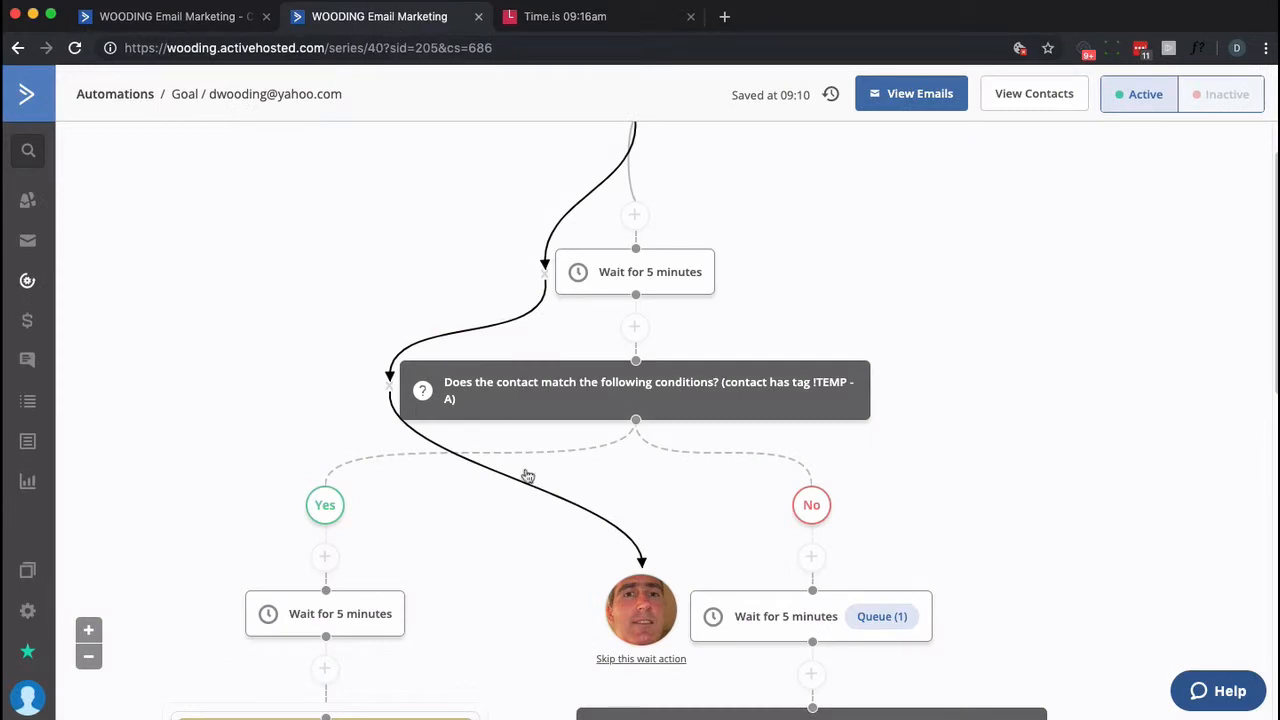
left_click(564, 16)
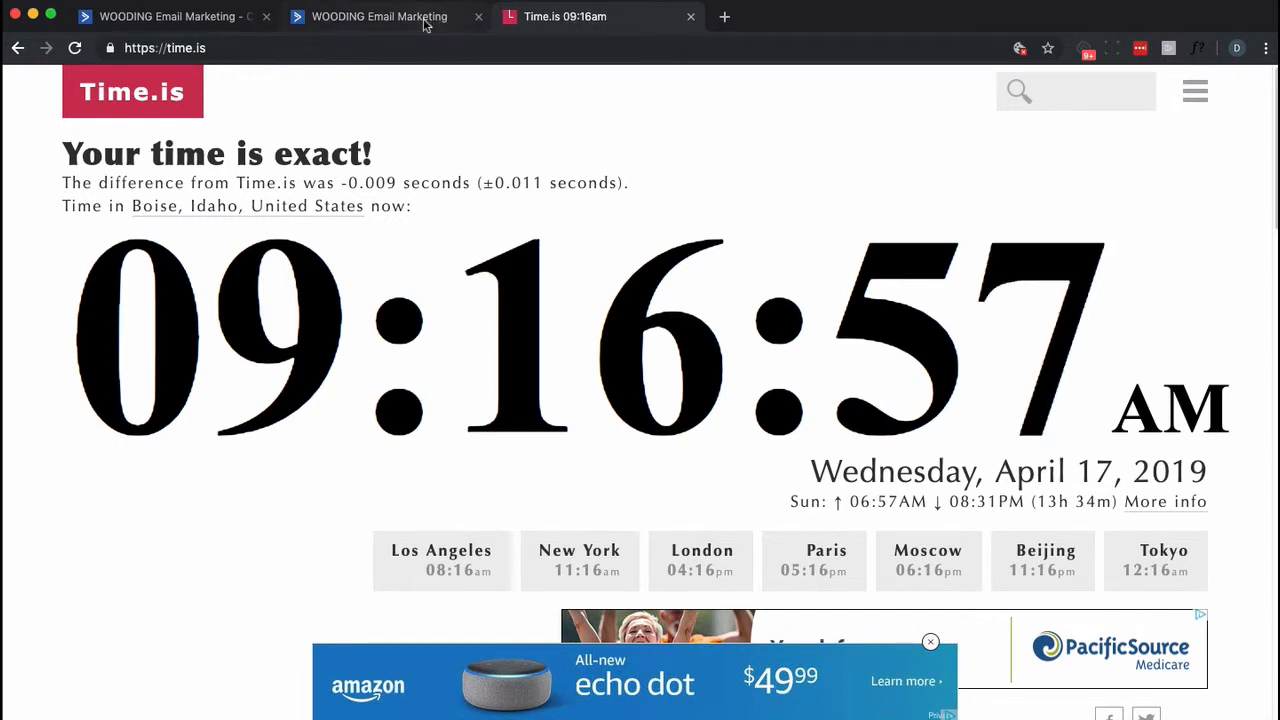
left_click(380, 16)
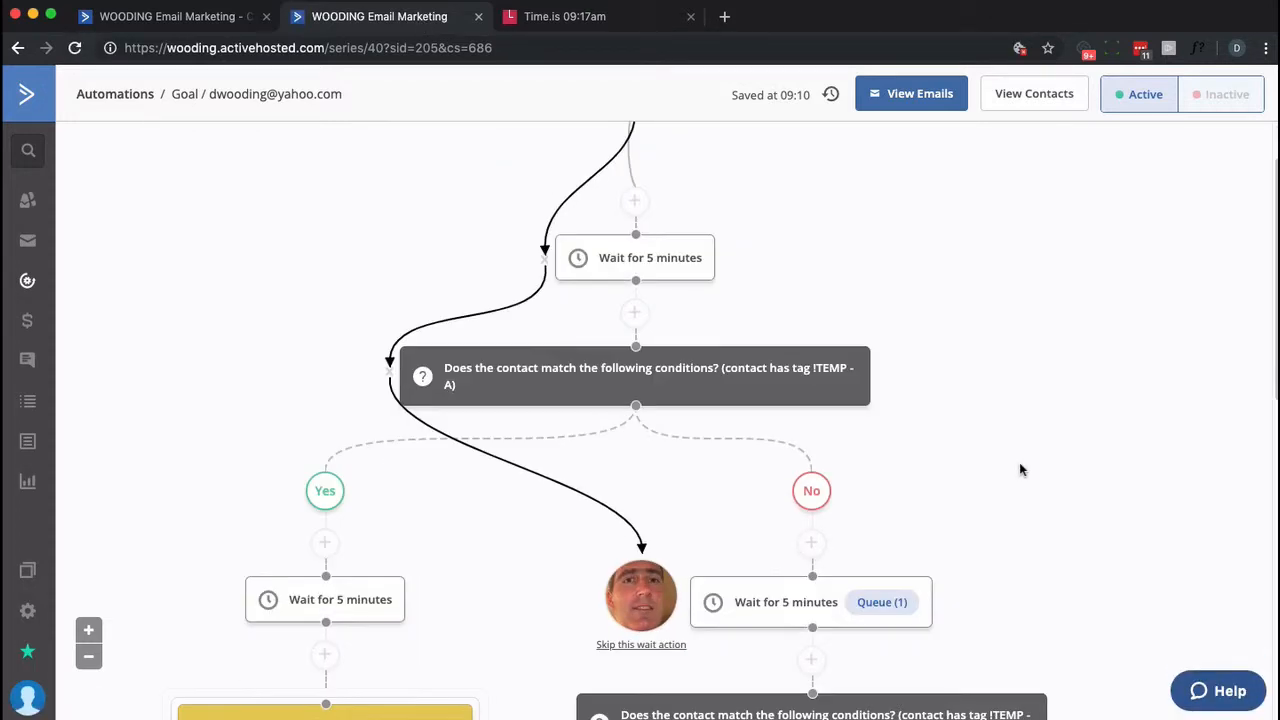
scroll("down", 3)
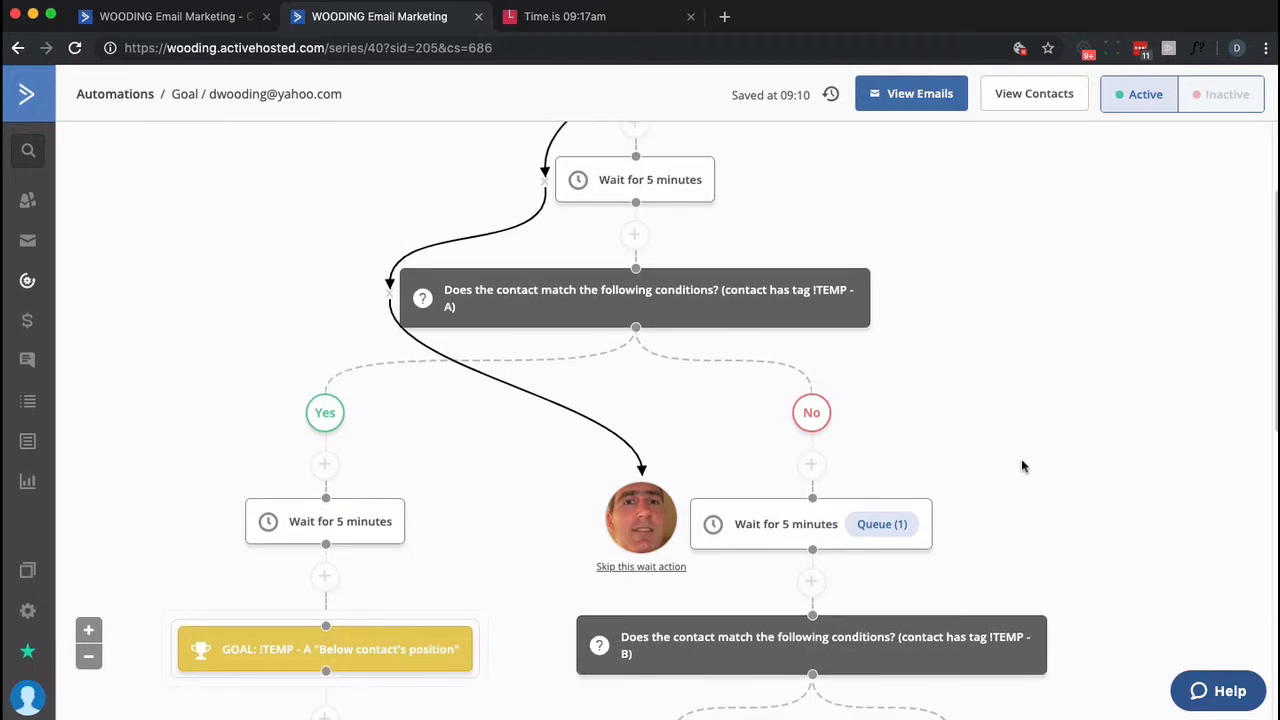
mouse_move(380, 672)
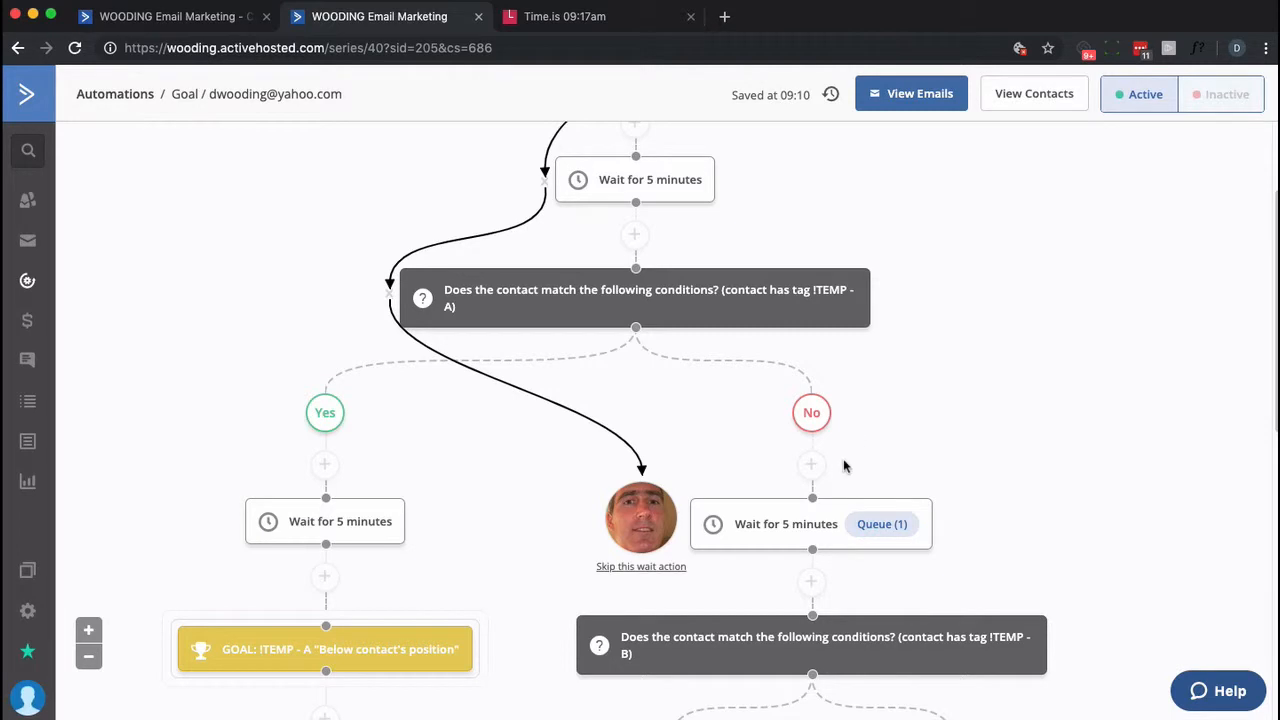
left_click(564, 16)
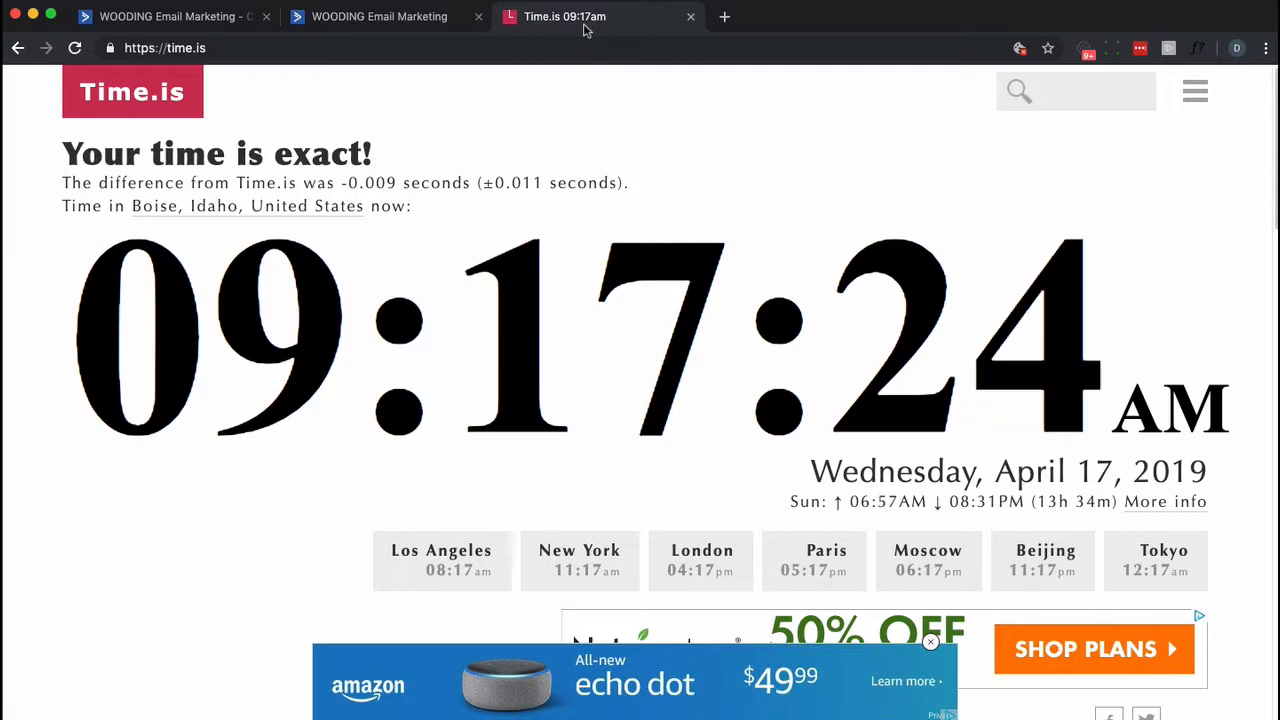
left_click(380, 16)
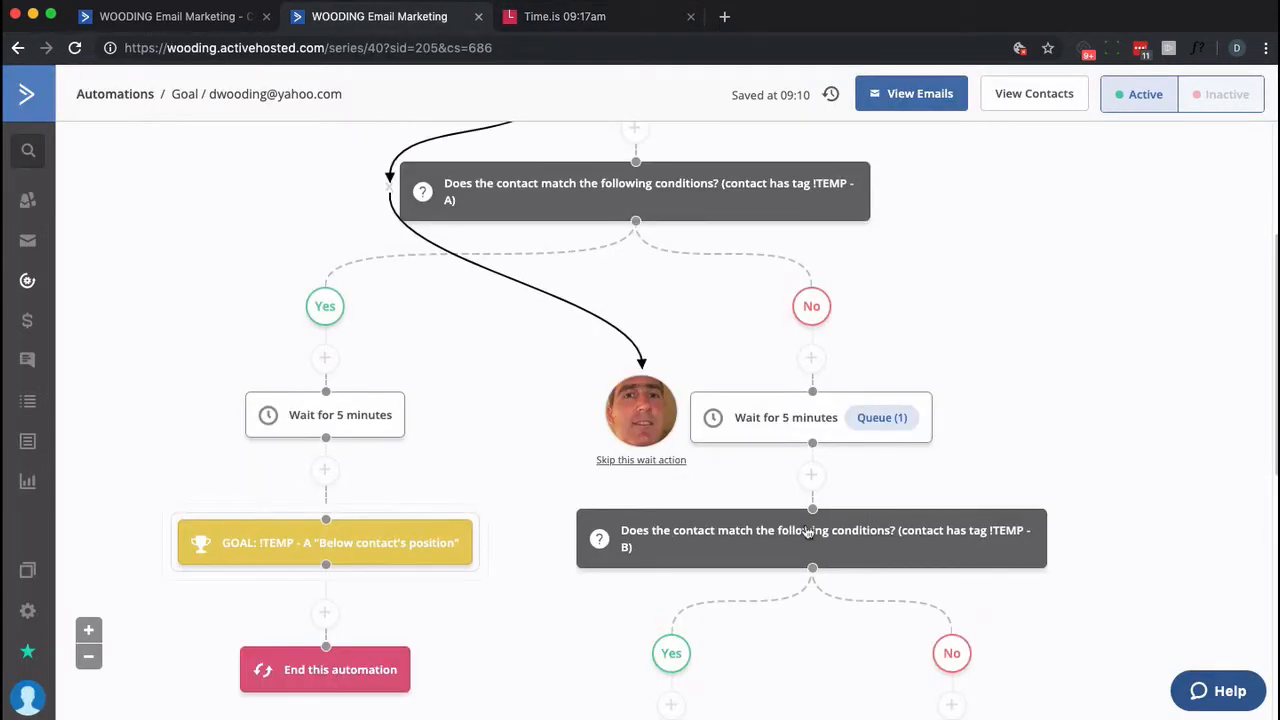
mouse_move(970, 600)
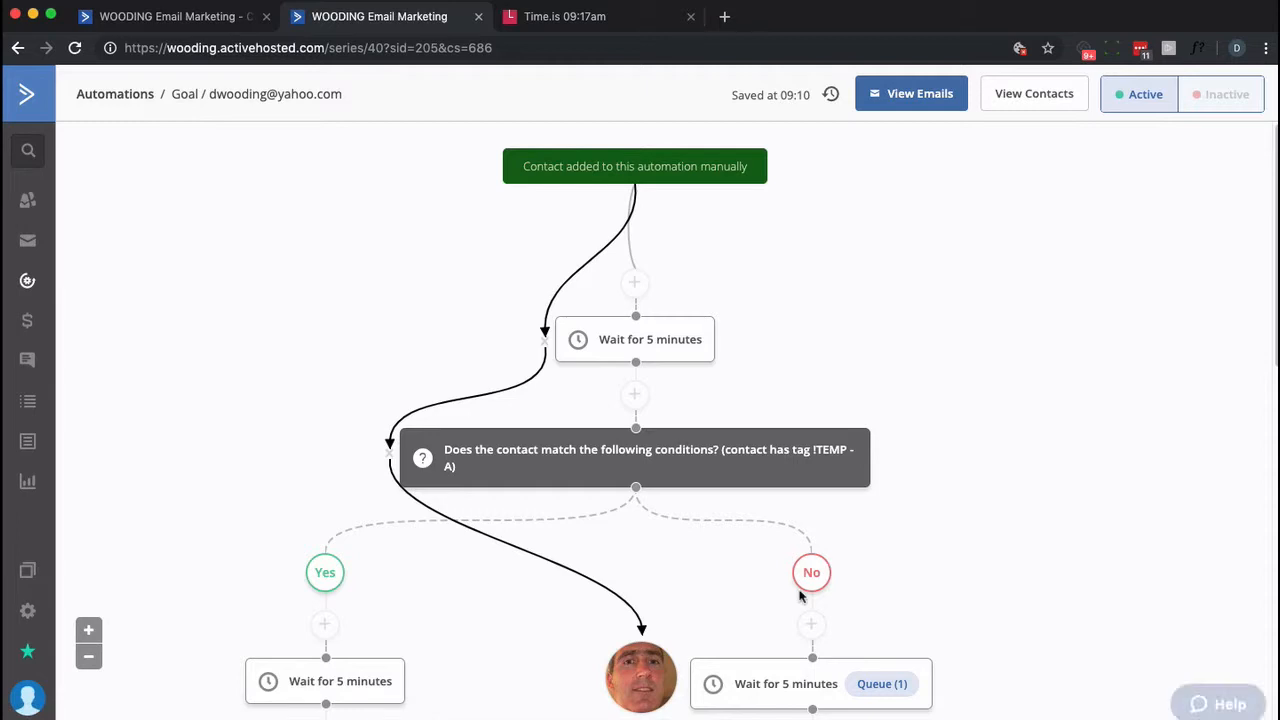
left_click(564, 16)
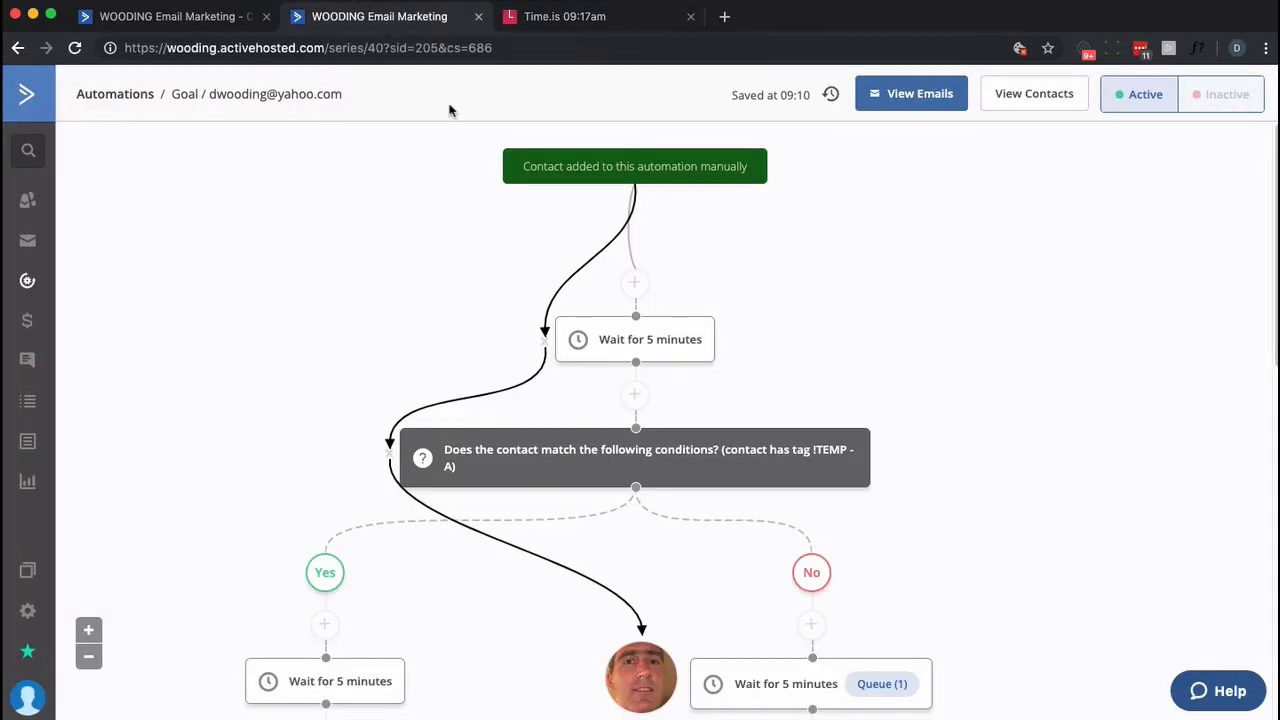
mouse_move(550, 292)
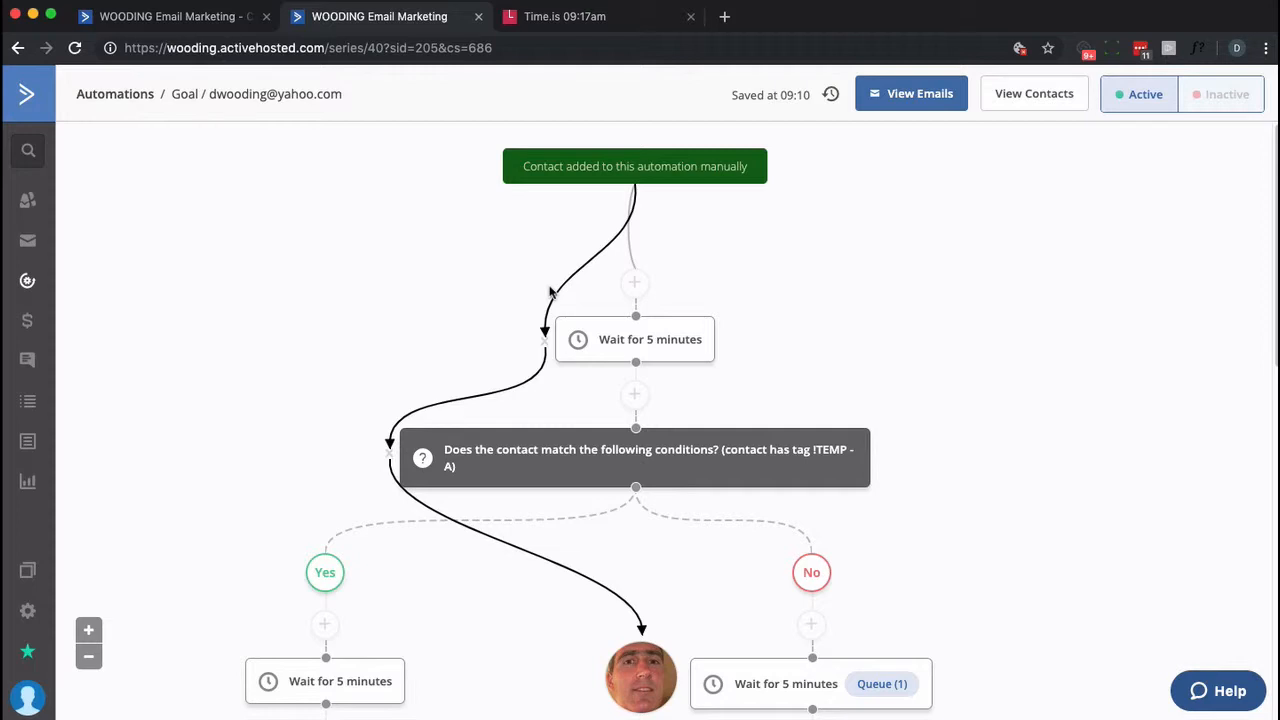
scroll("down", 3)
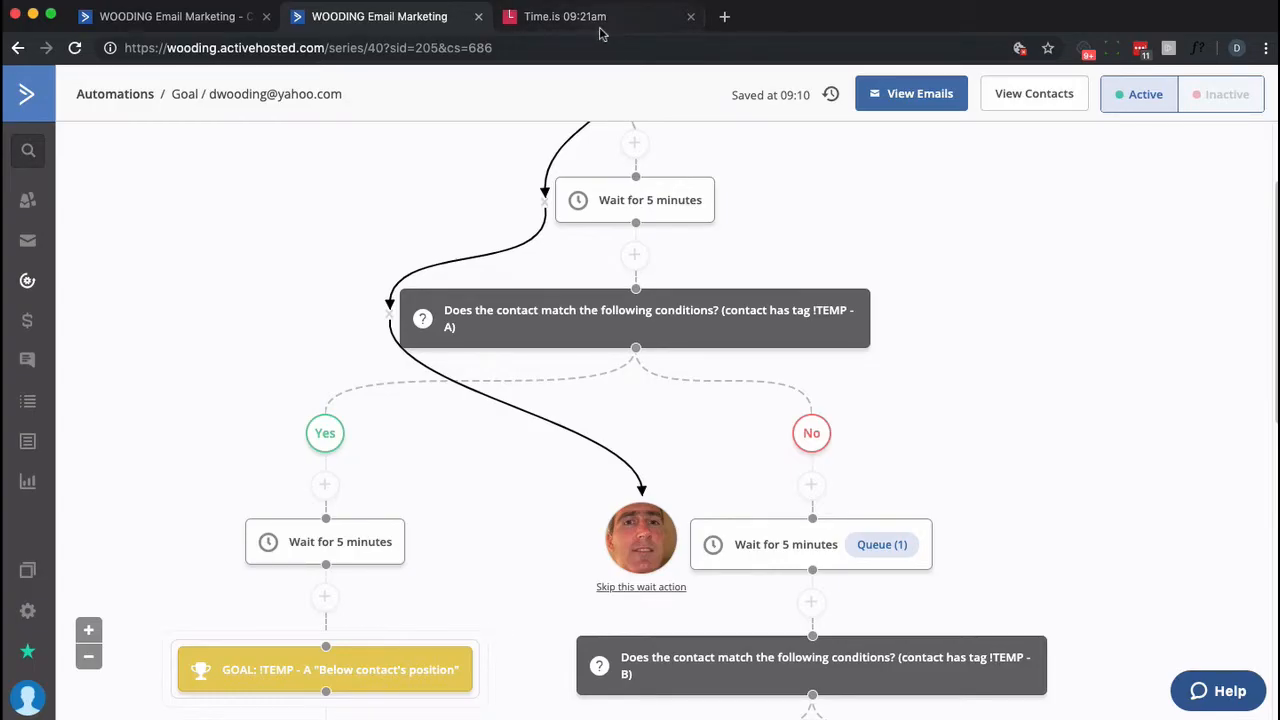
left_click(564, 16)
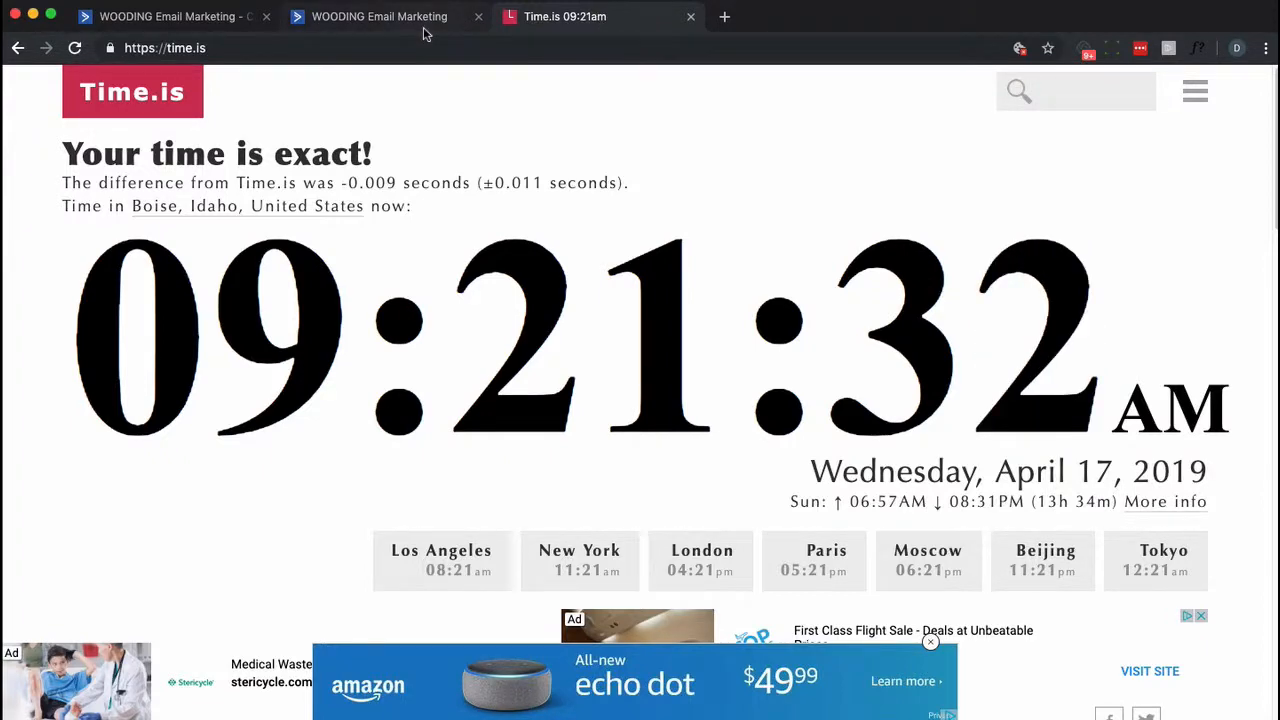
left_click(380, 16)
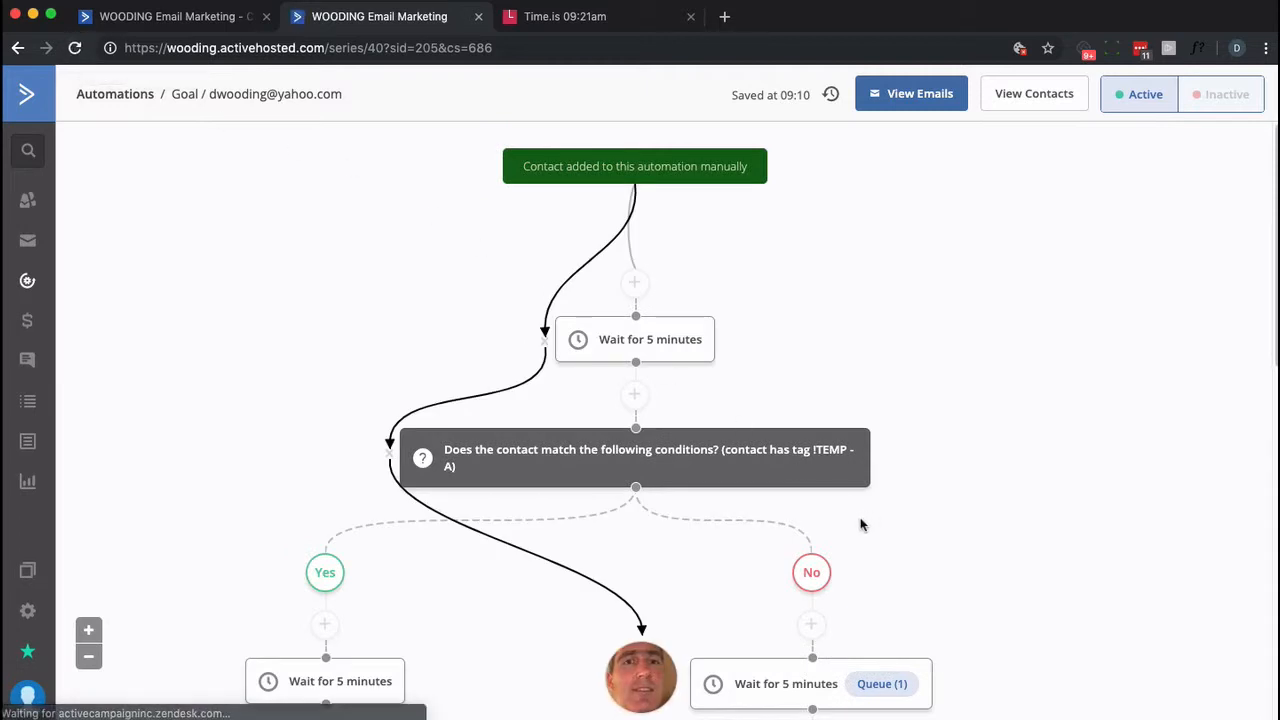
scroll("down", 3)
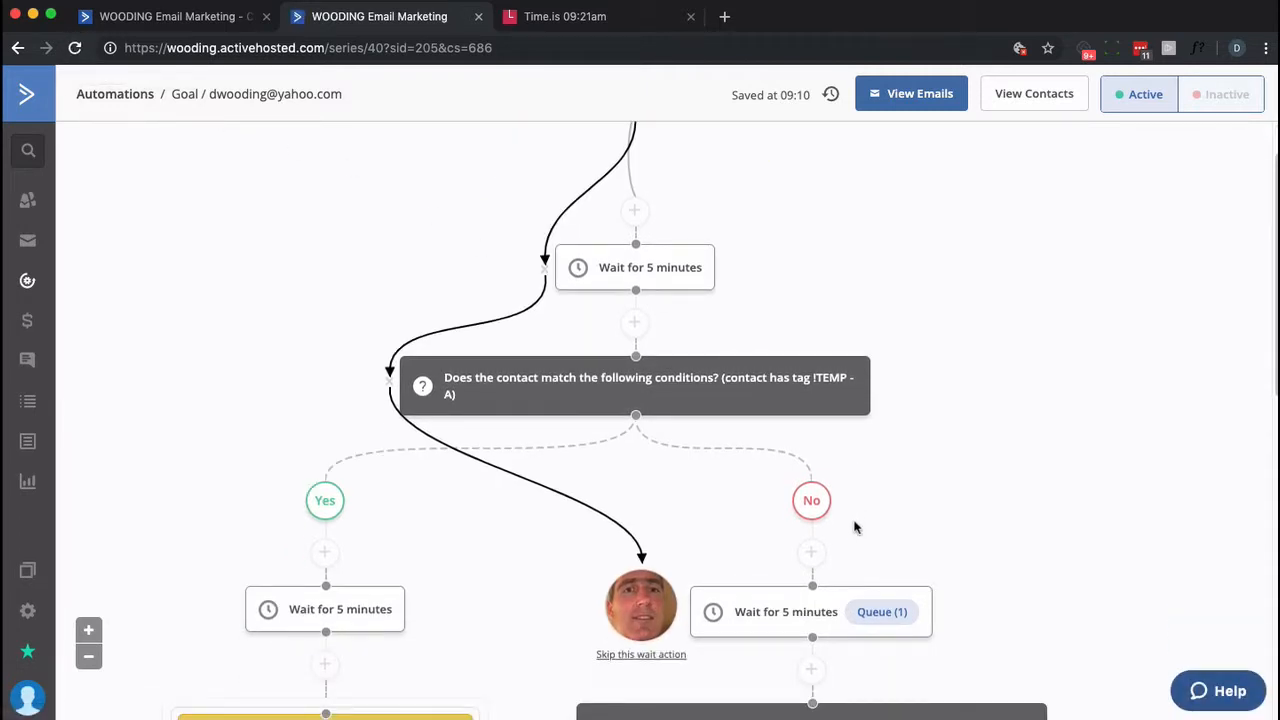
mouse_move(460, 430)
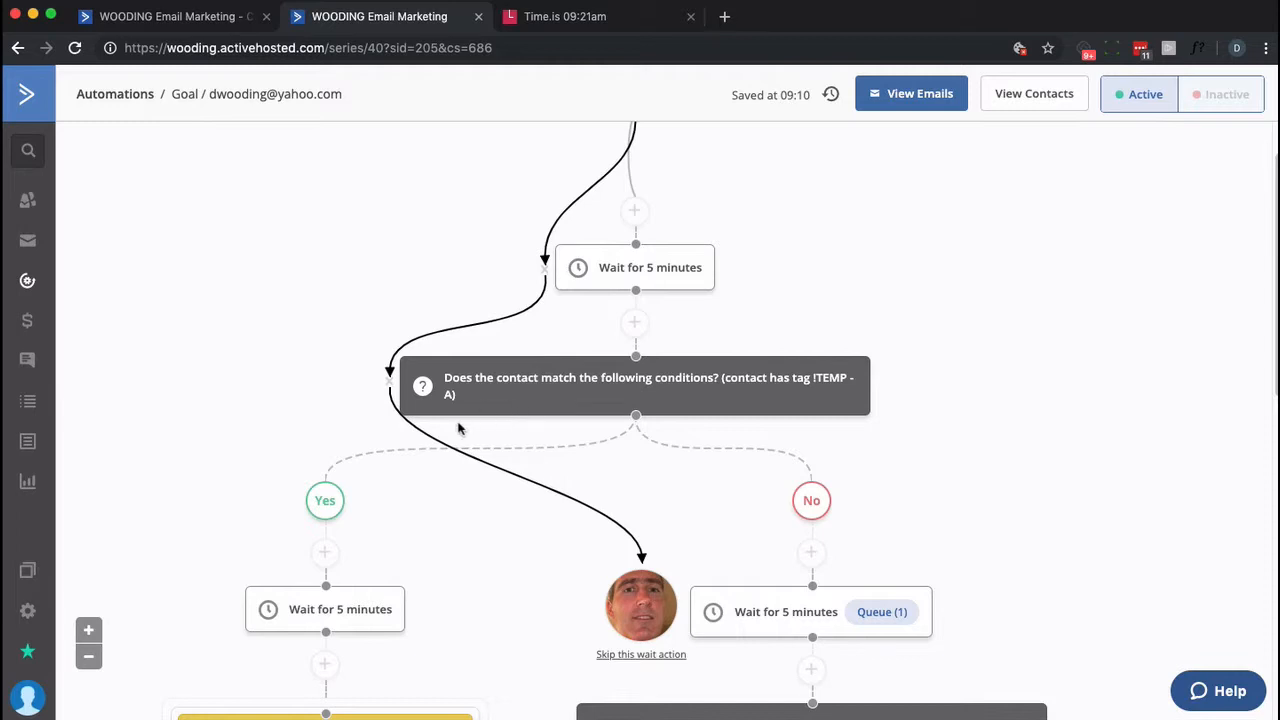
scroll("down", 3)
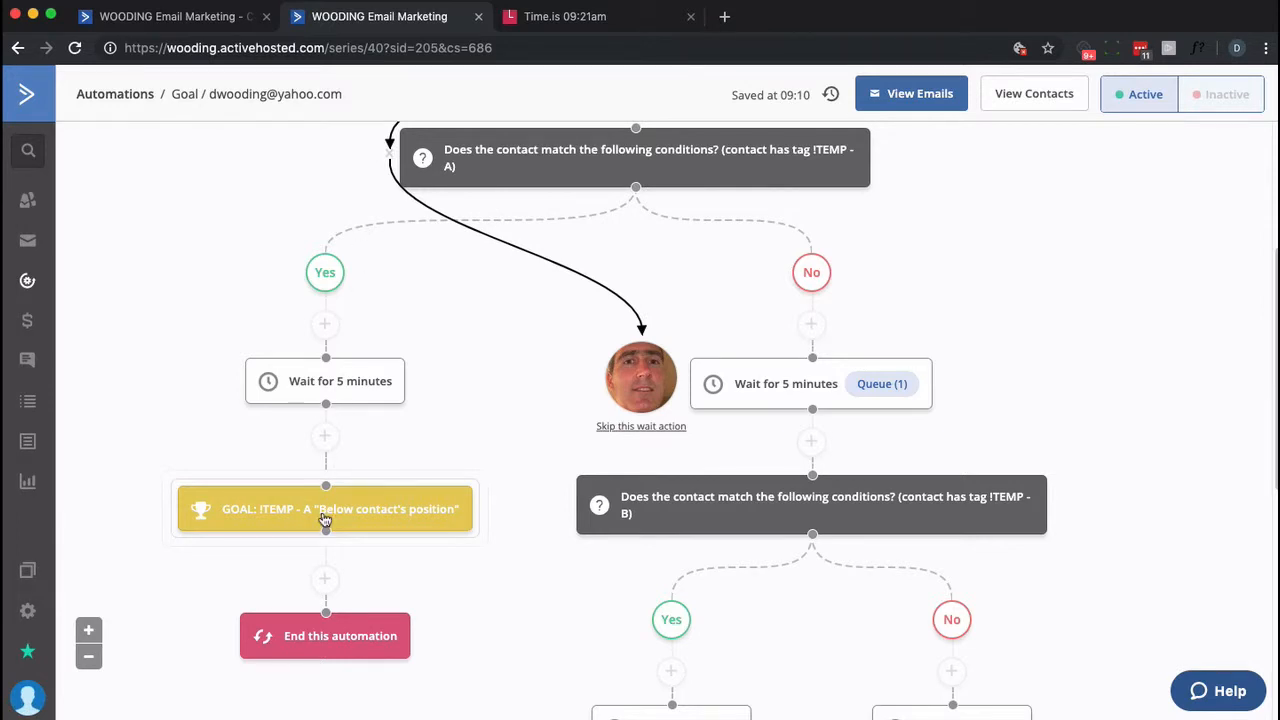
mouse_move(640, 442)
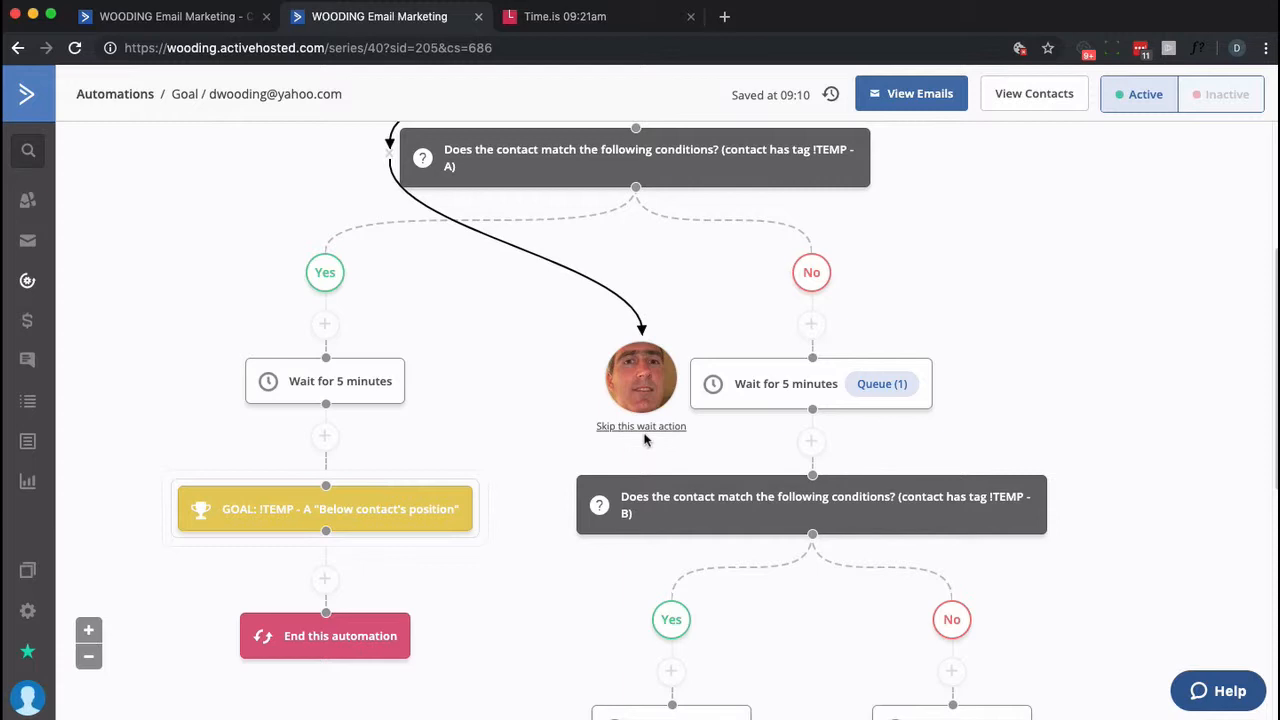
scroll("down", 3)
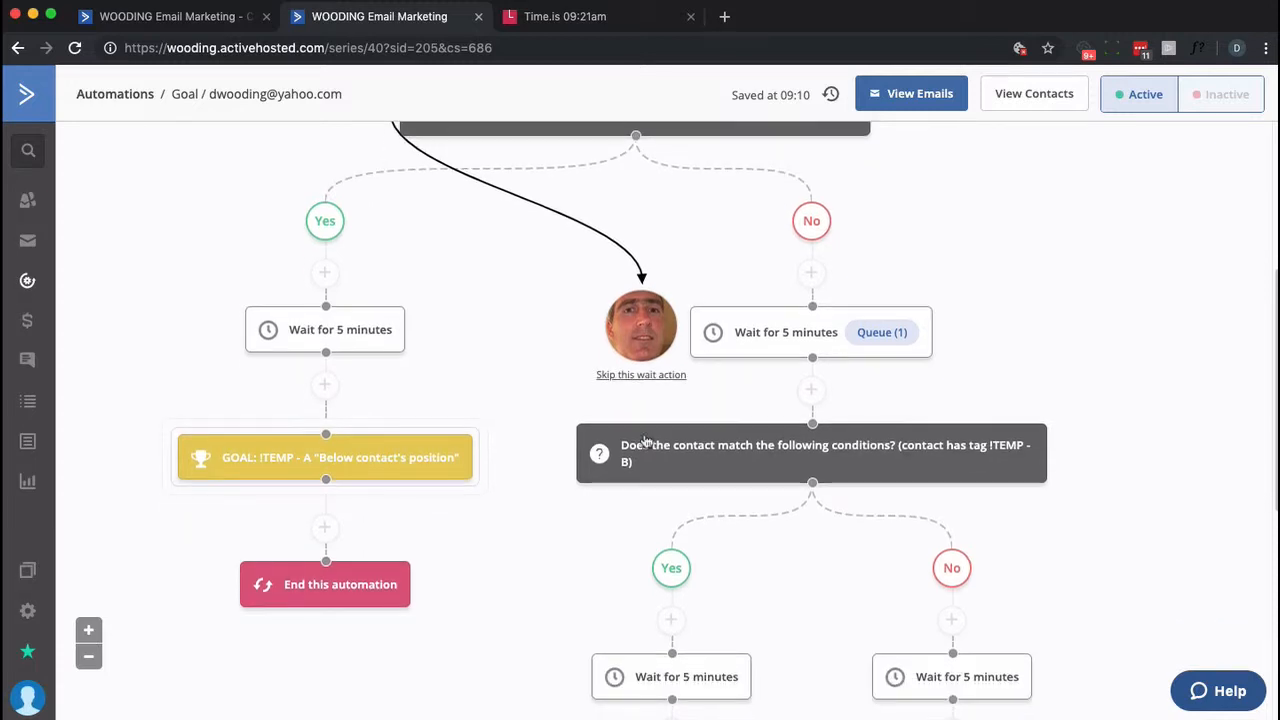
scroll("down", 3)
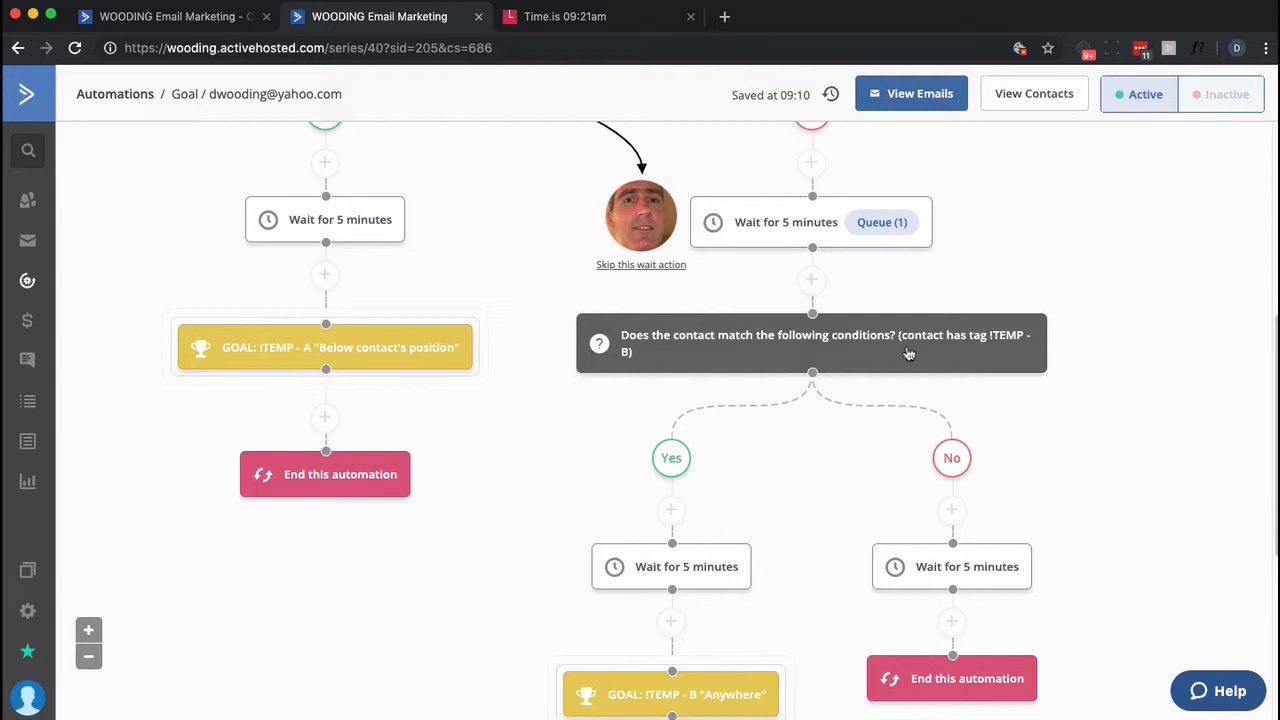
mouse_move(350, 66)
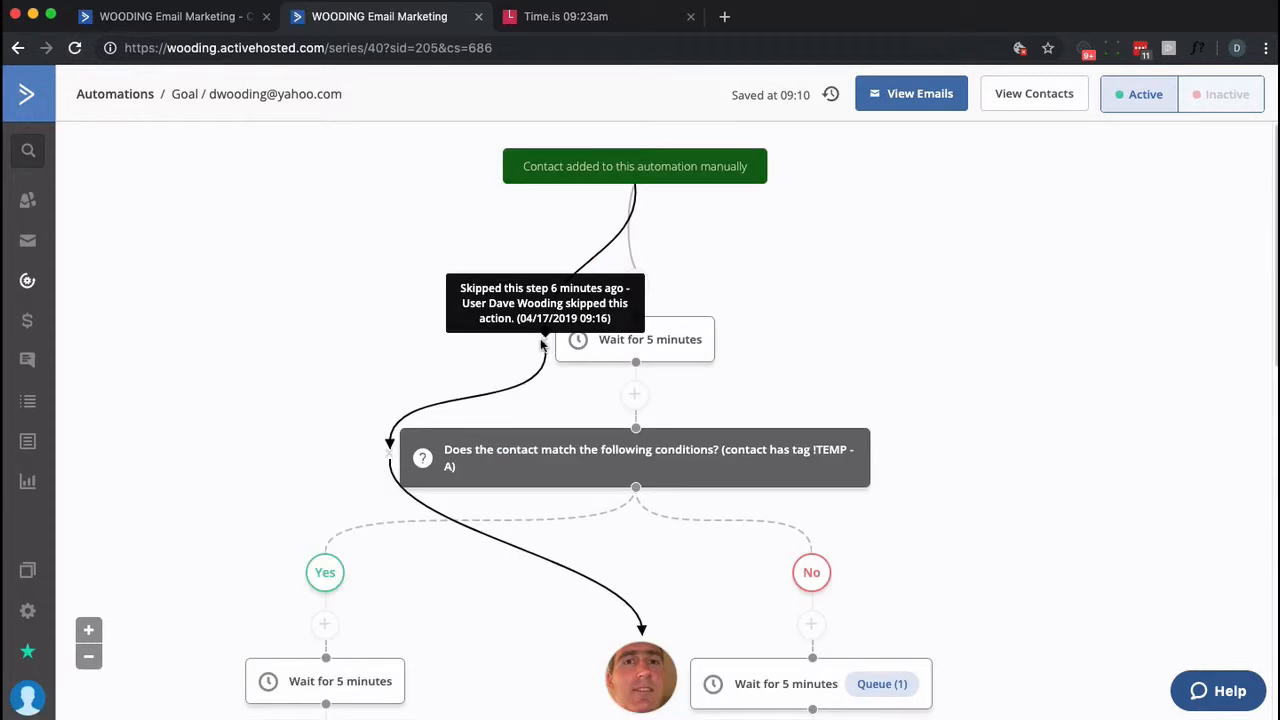
mouse_move(544, 344)
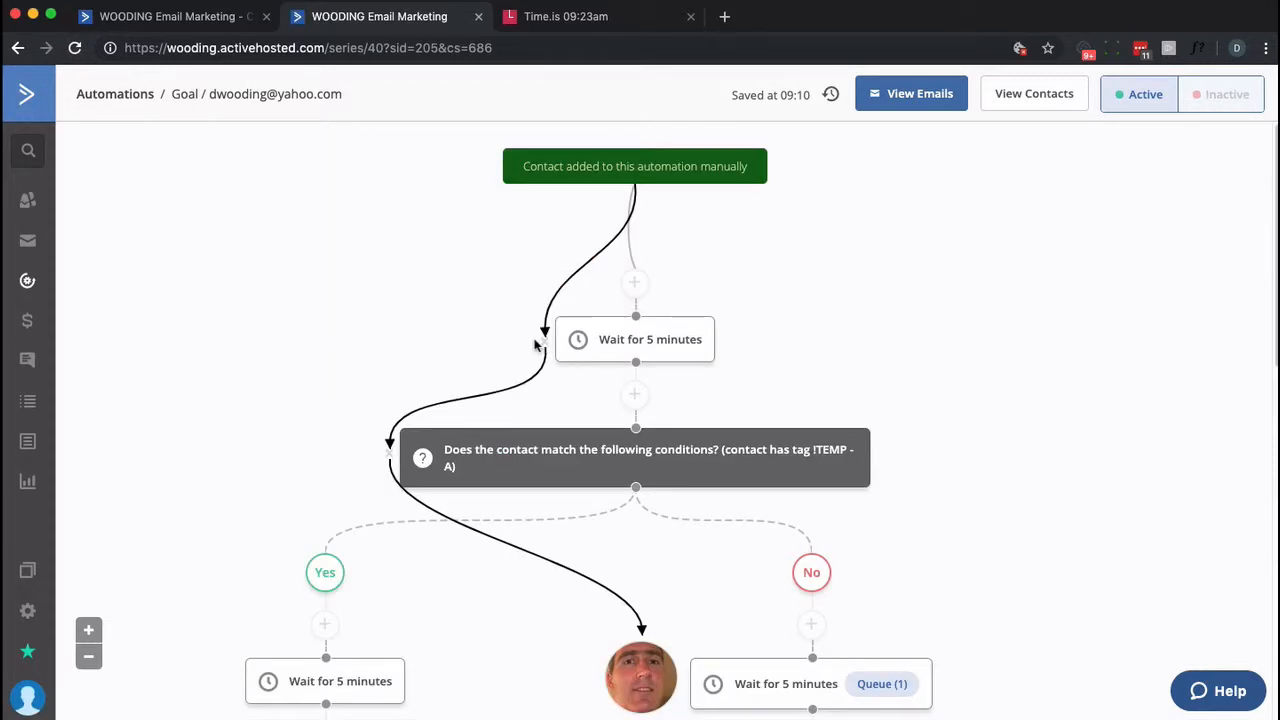
Step: Confirm Time.is reads 09:25 and return to the Goal automation map
left_click(566, 16)
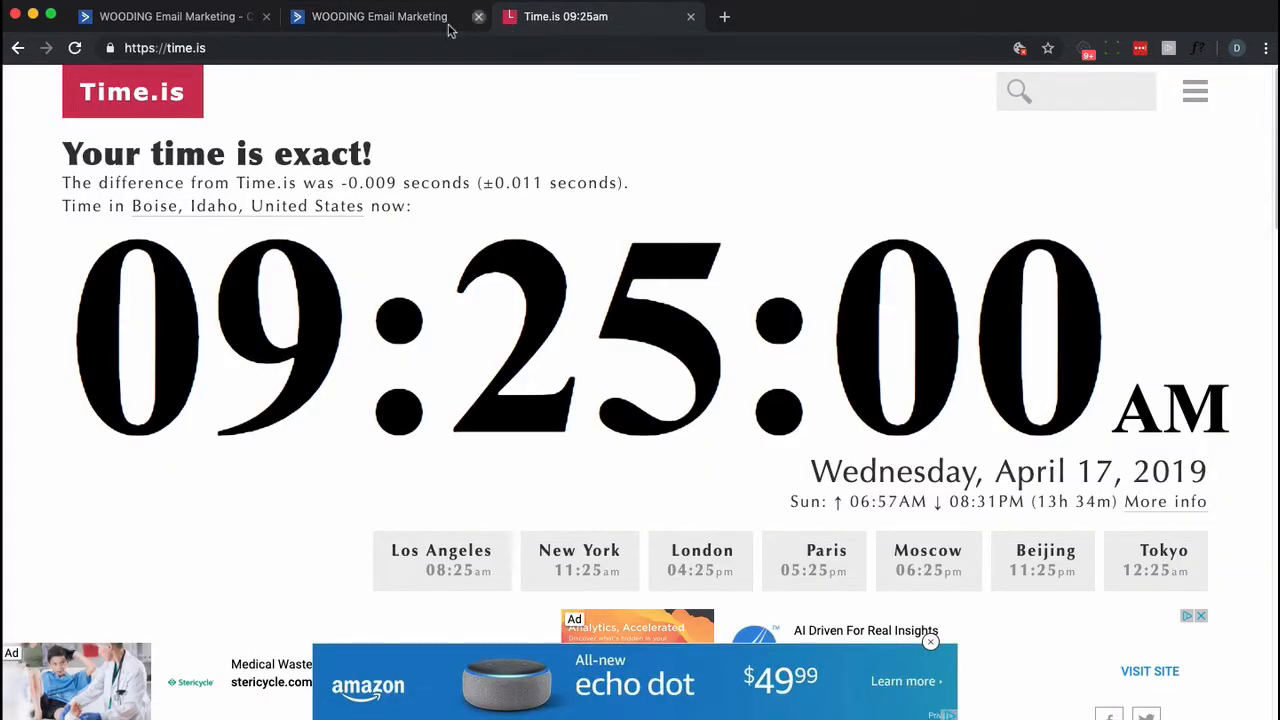
left_click(380, 16)
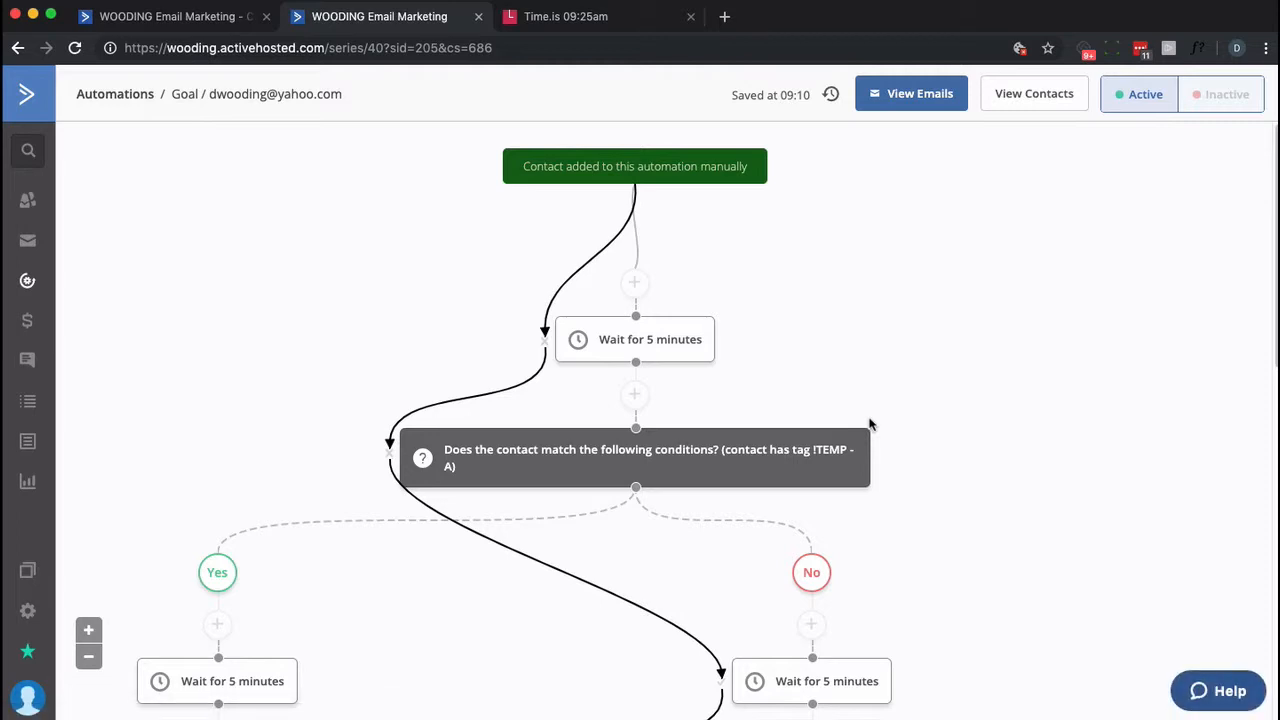
Step: Reach the contact waiting at the ITEMP - B No-branch wait and load its record
scroll("down", 3)
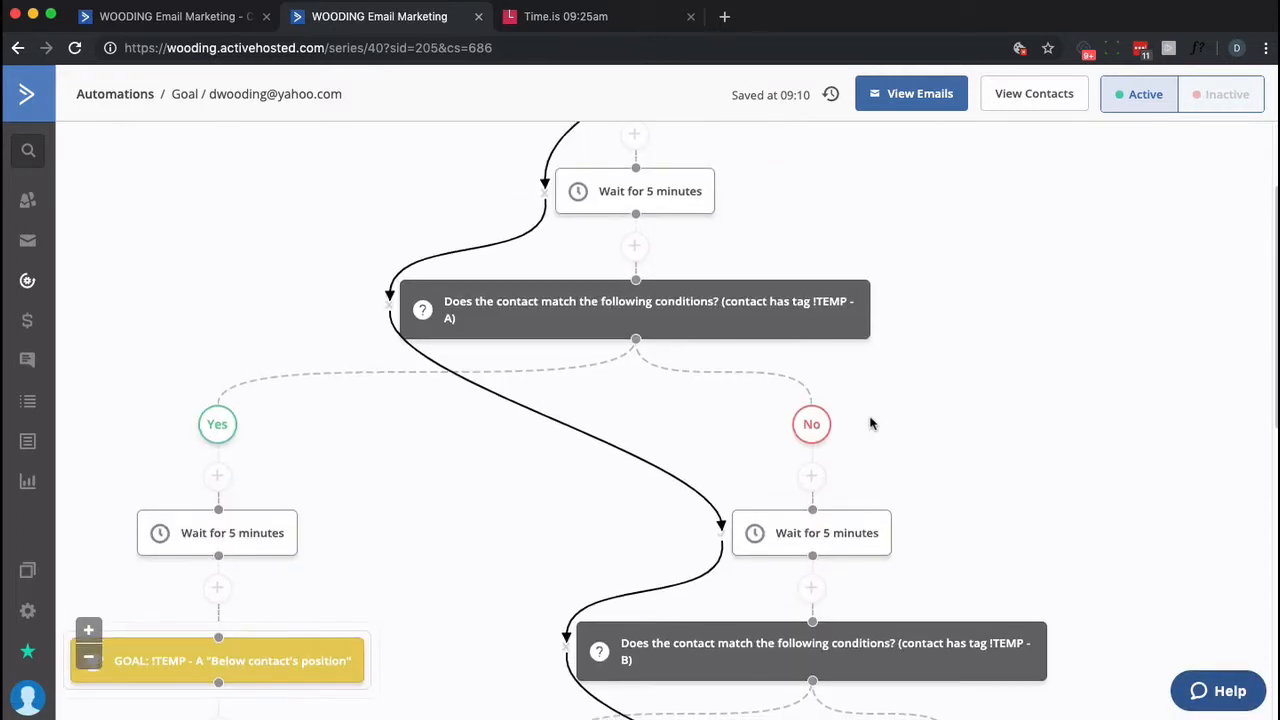
scroll("down", 3)
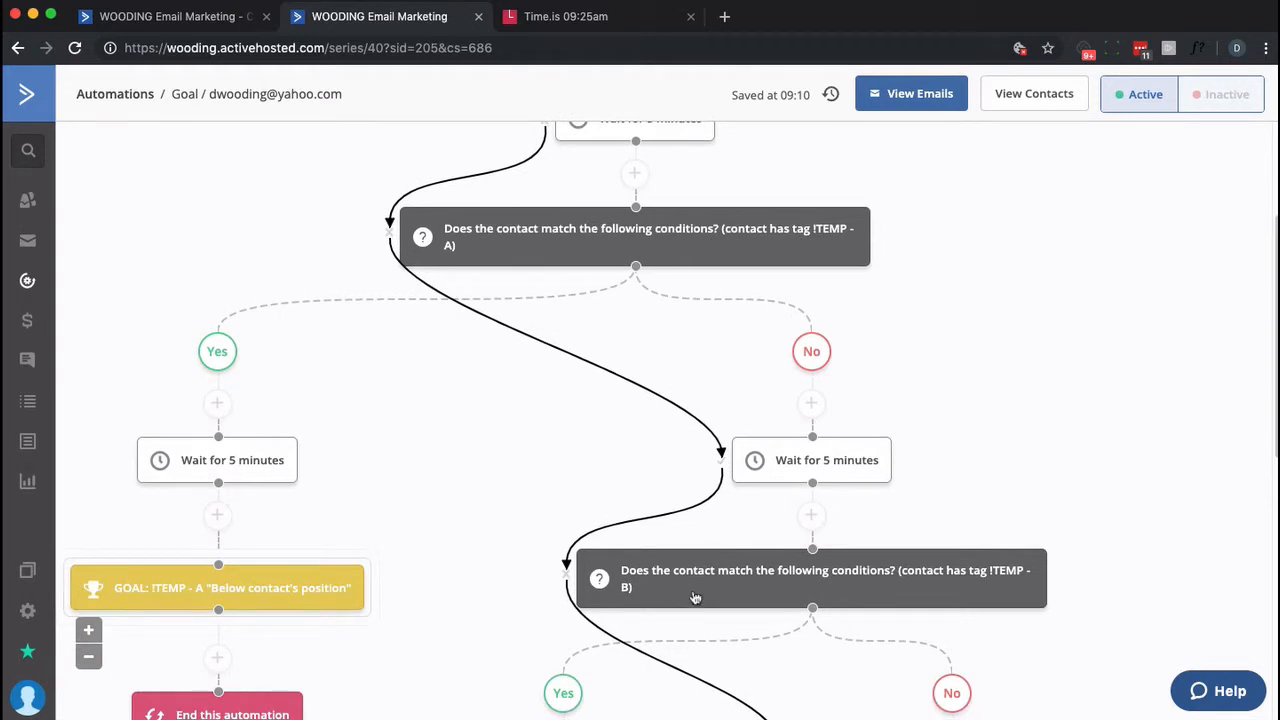
scroll("down", 3)
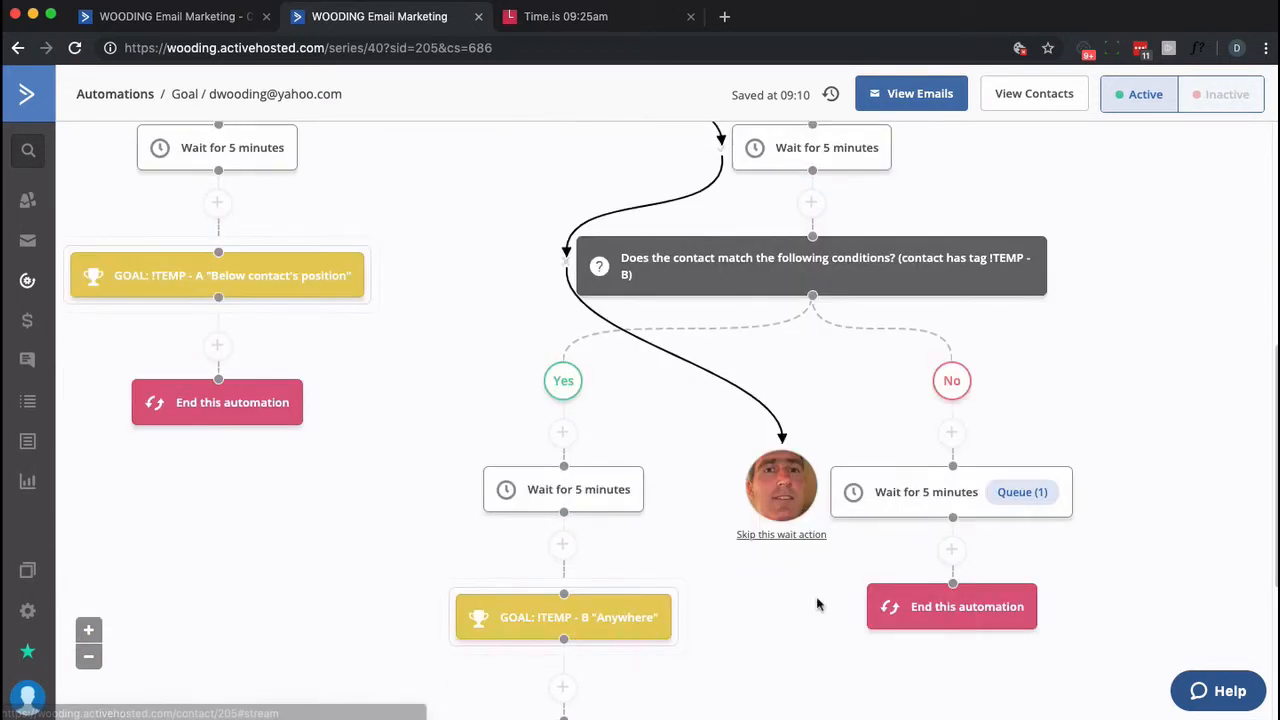
mouse_move(780, 488)
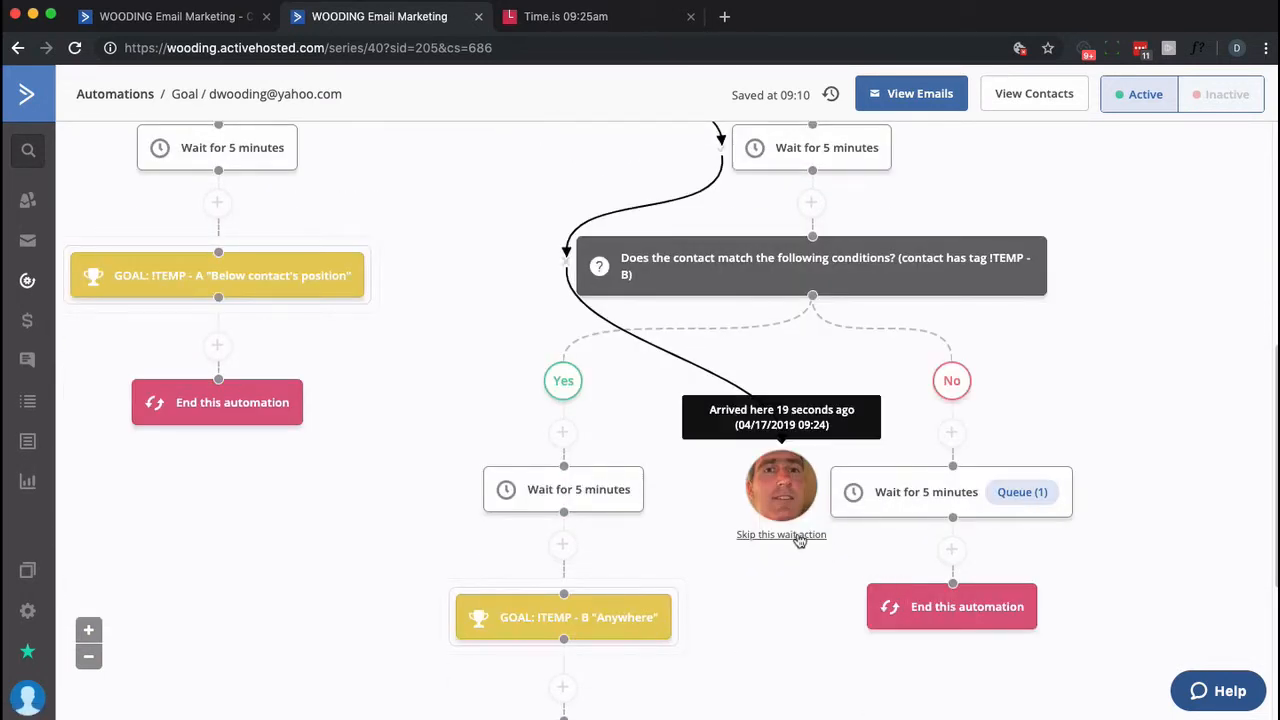
left_click(780, 534)
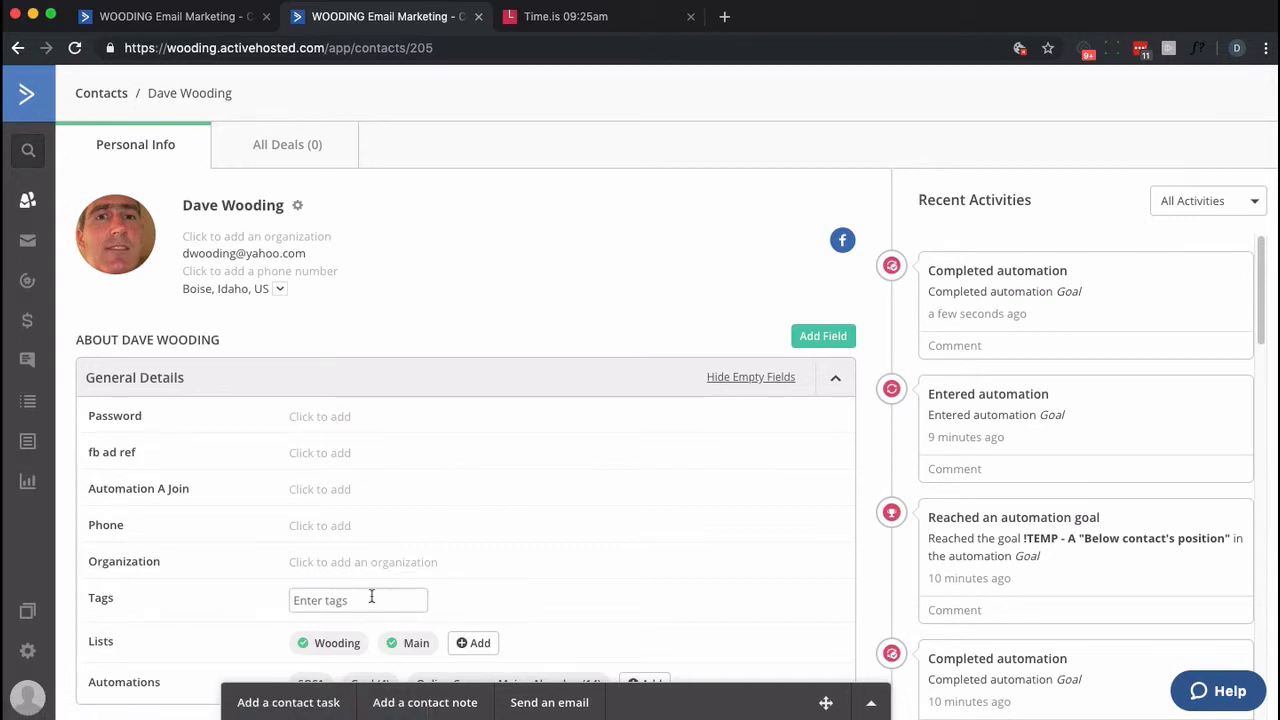
Step: Add the contact to the Goal automation from the Automations section of its record
scroll("down", 3)
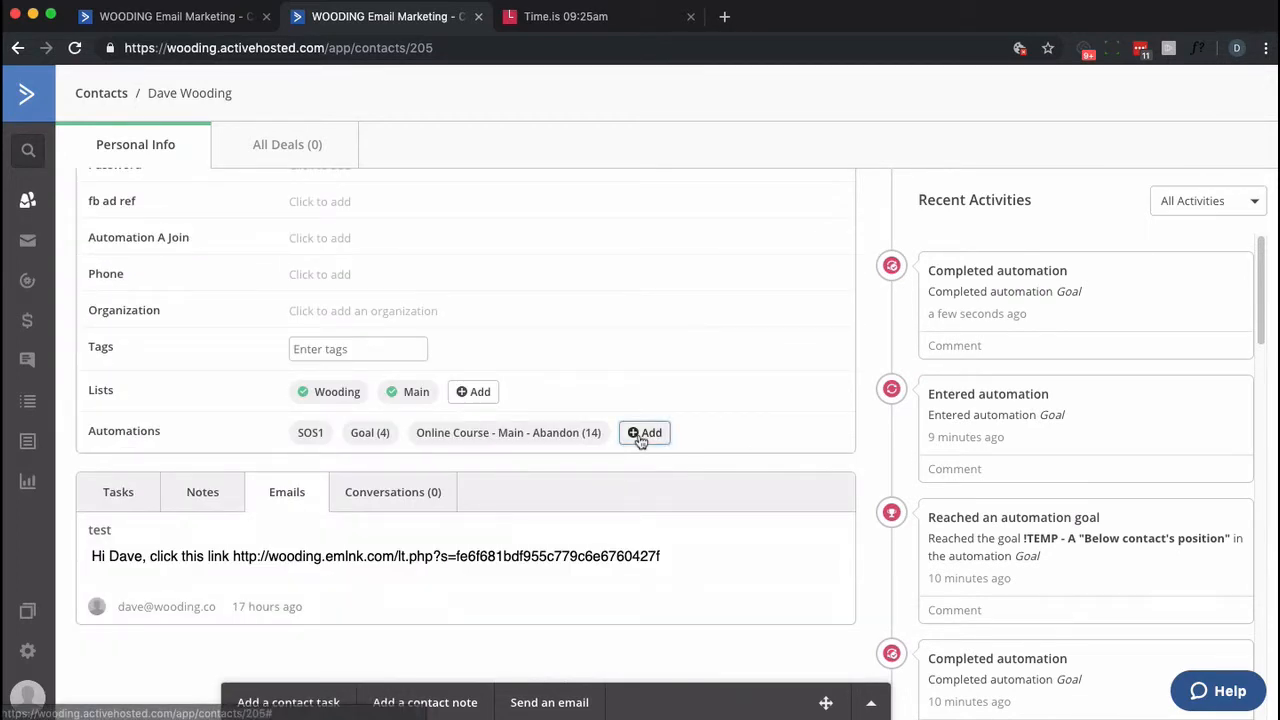
left_click(644, 432)
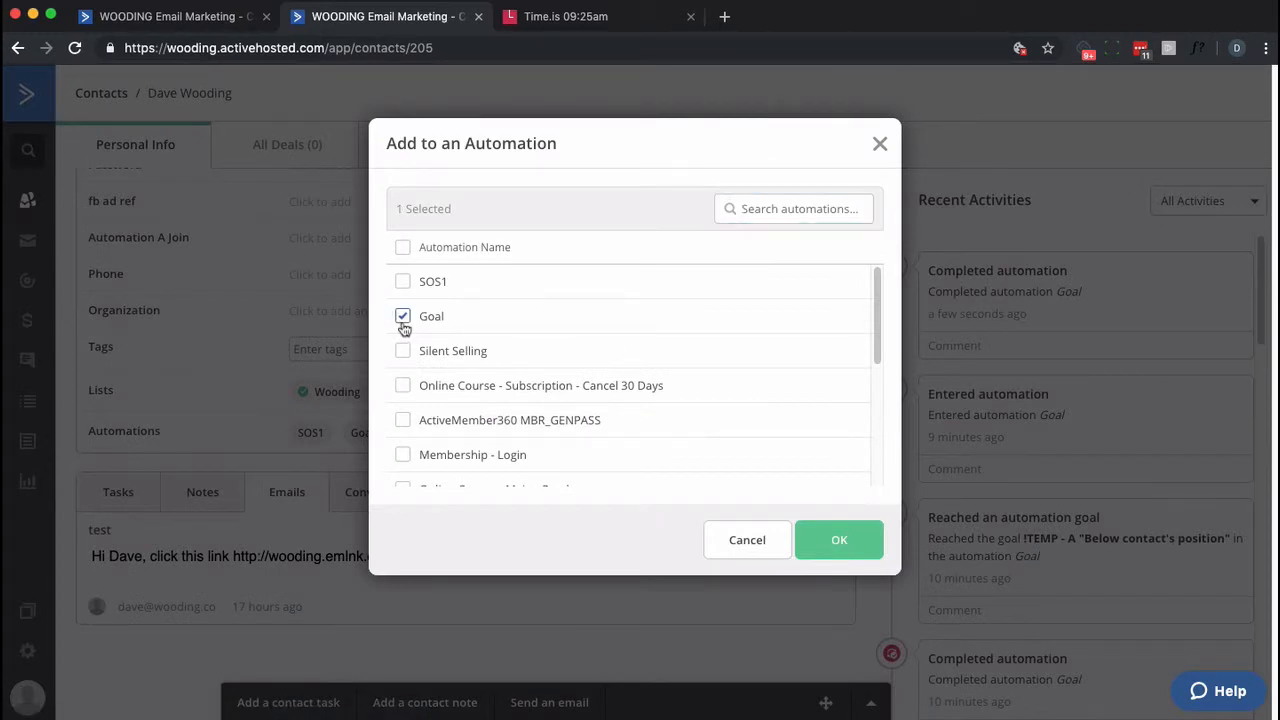
left_click(840, 540)
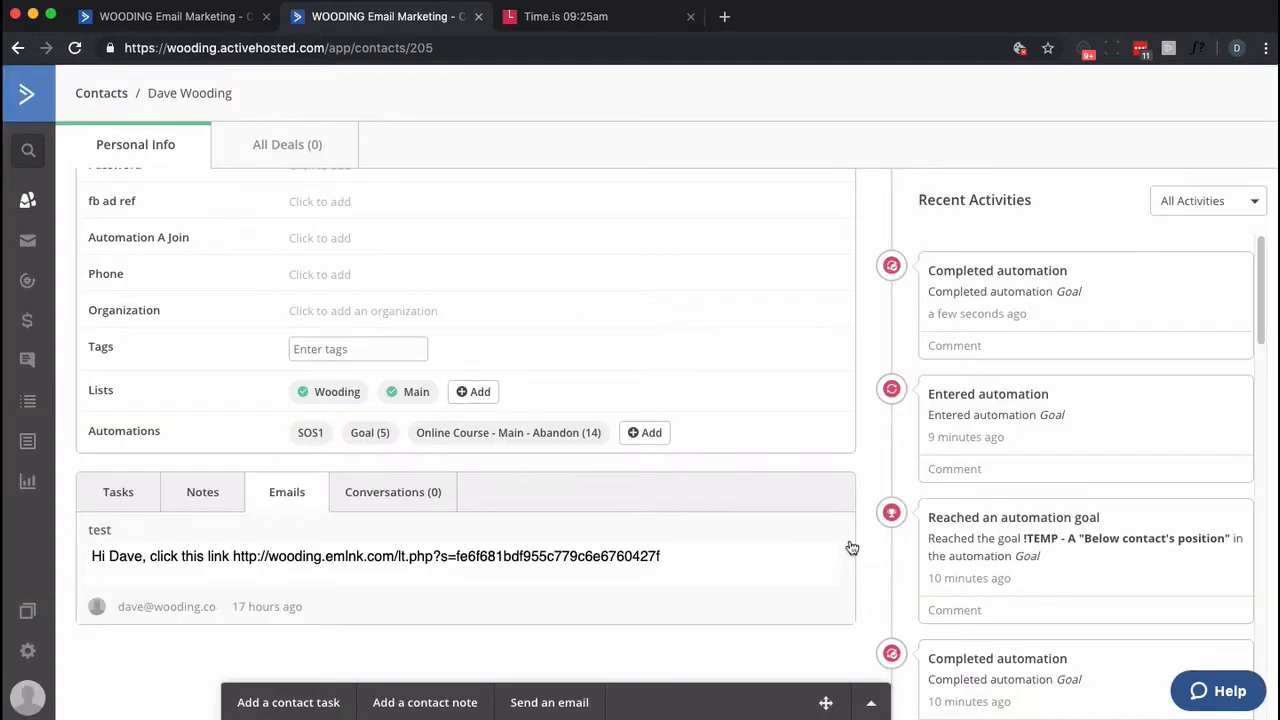
Step: View the contact's newest 7% Goal run, queued at the first five-minute wait
left_click(368, 432)
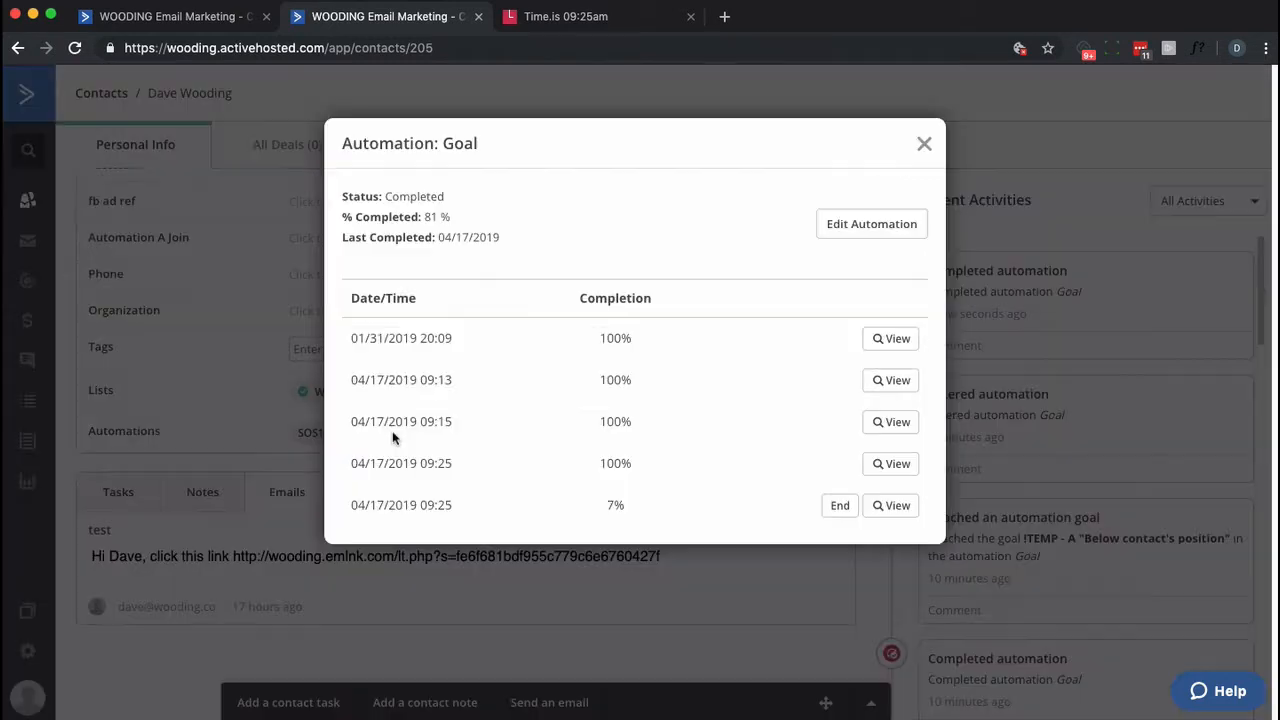
left_click(890, 504)
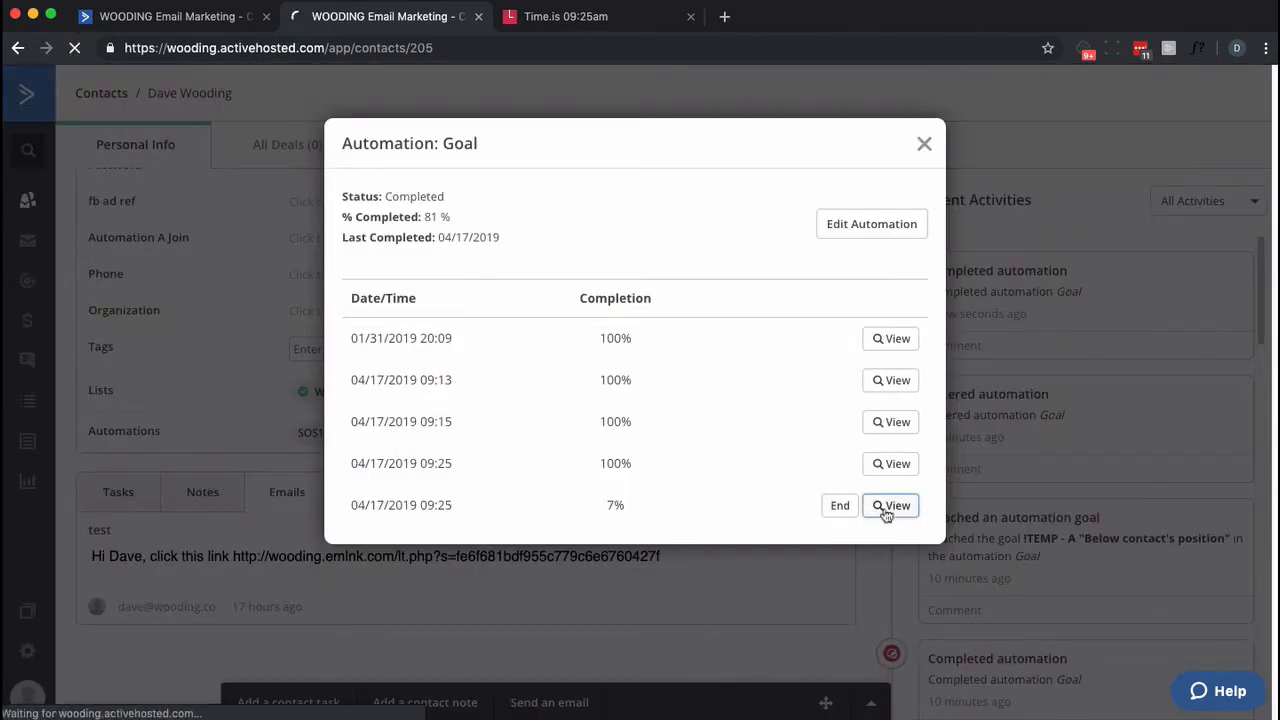
left_click(890, 504)
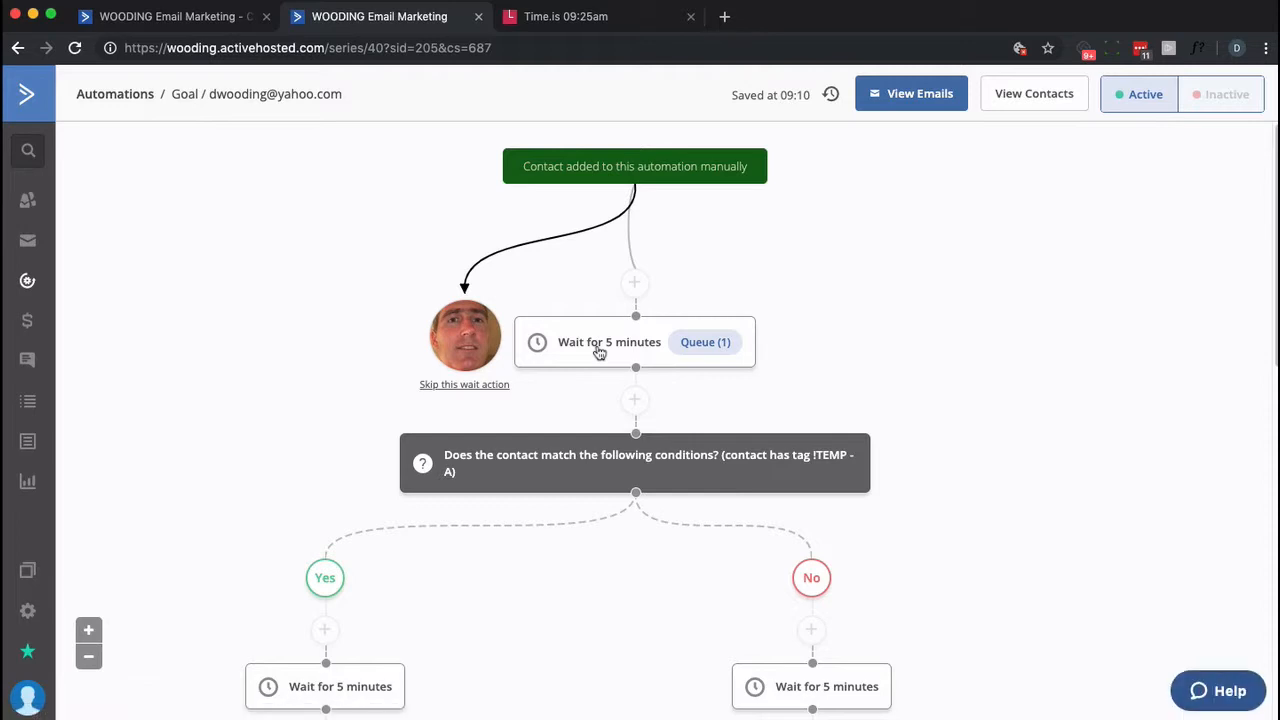
Step: Tag the waiting contact with !TEMP - B from the tag suggestions
scroll("down", 3)
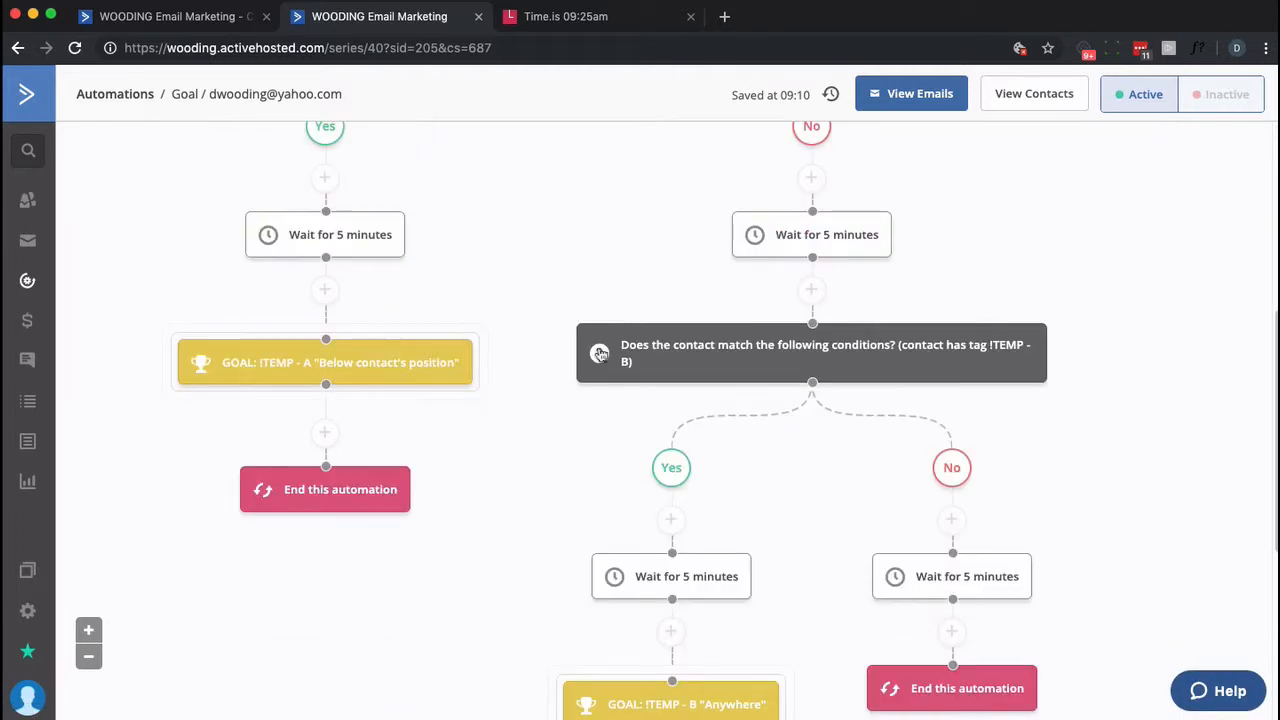
scroll("down", 3)
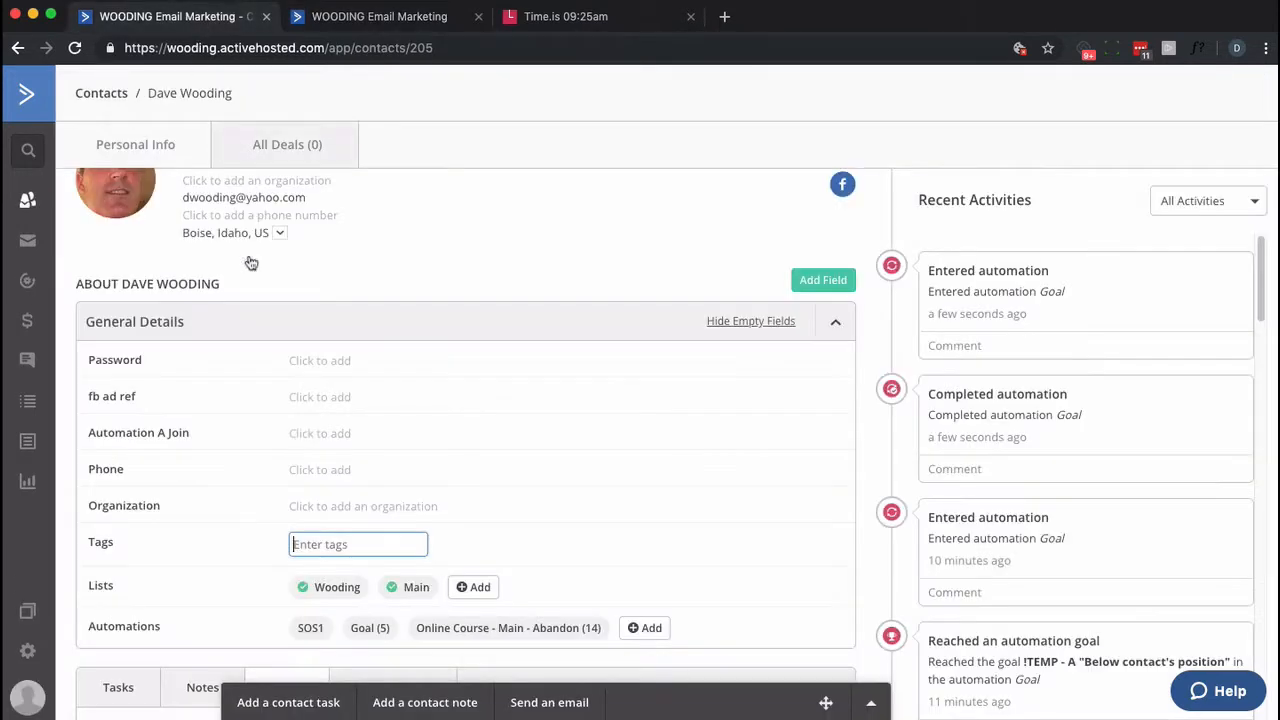
type("!TEMP - B")
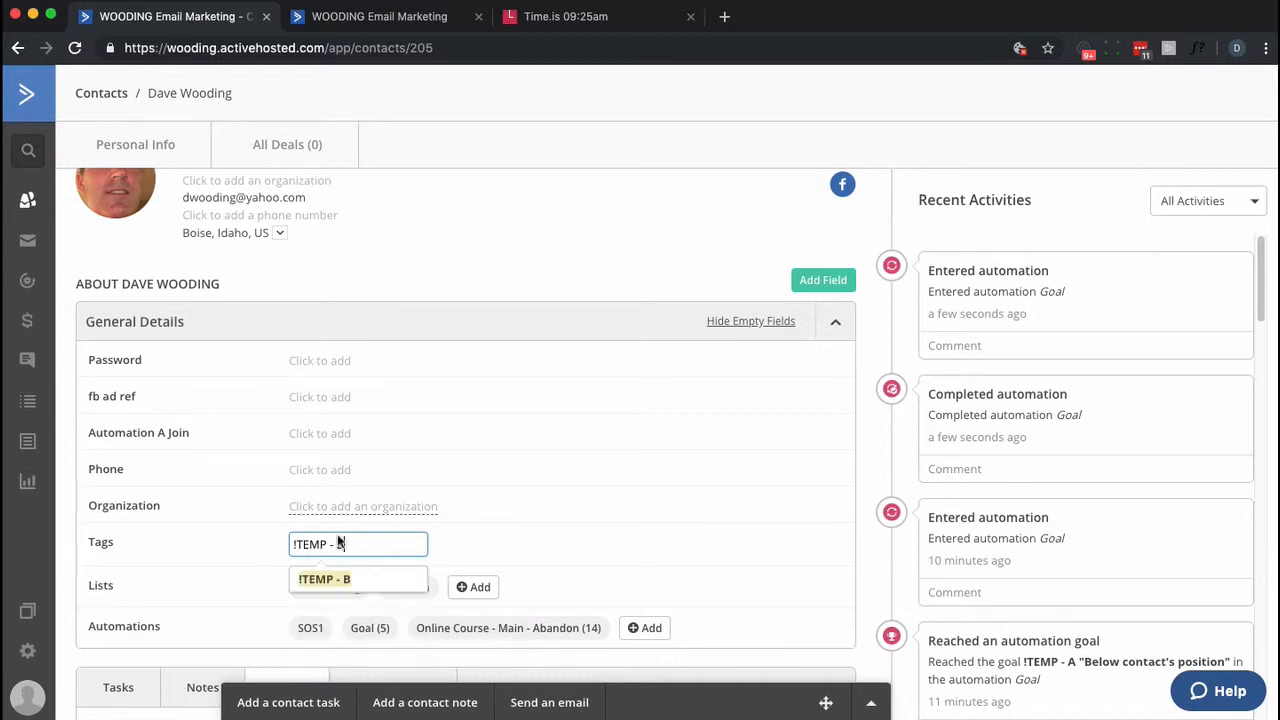
left_click(324, 580)
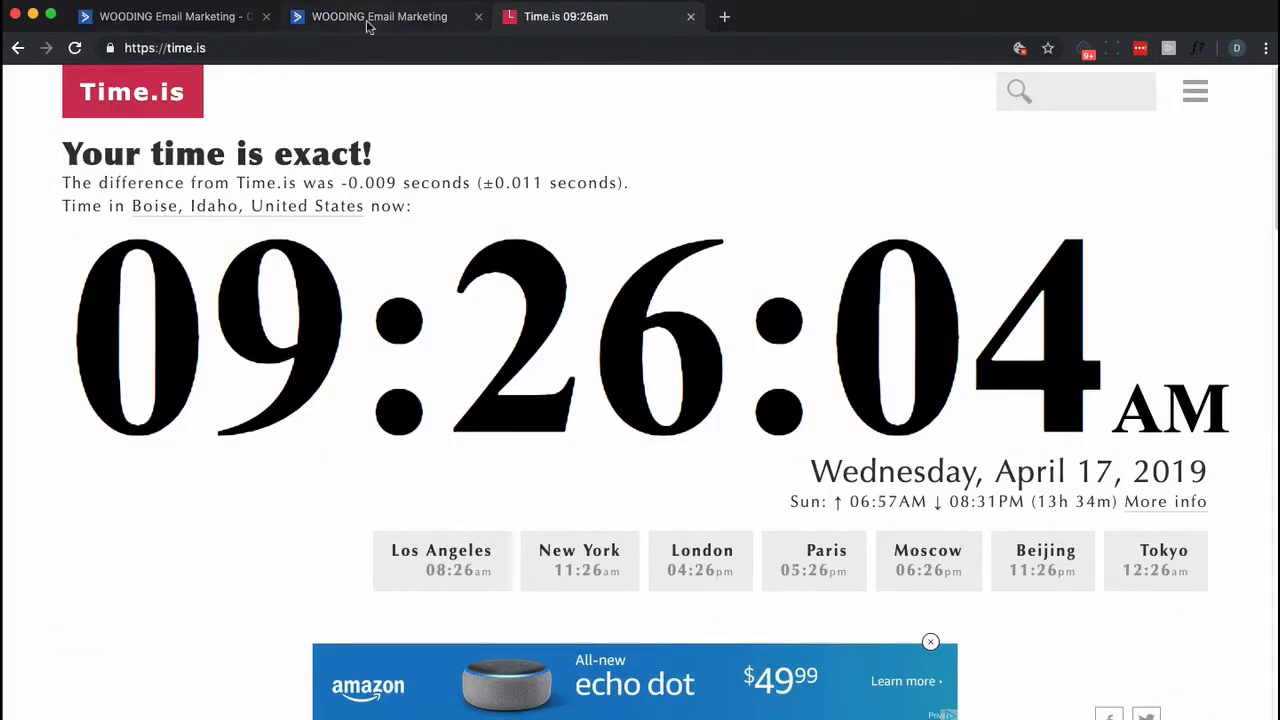
Step: Reload the Goal automation map and compare its progress against the Time.is clock
left_click(380, 16)
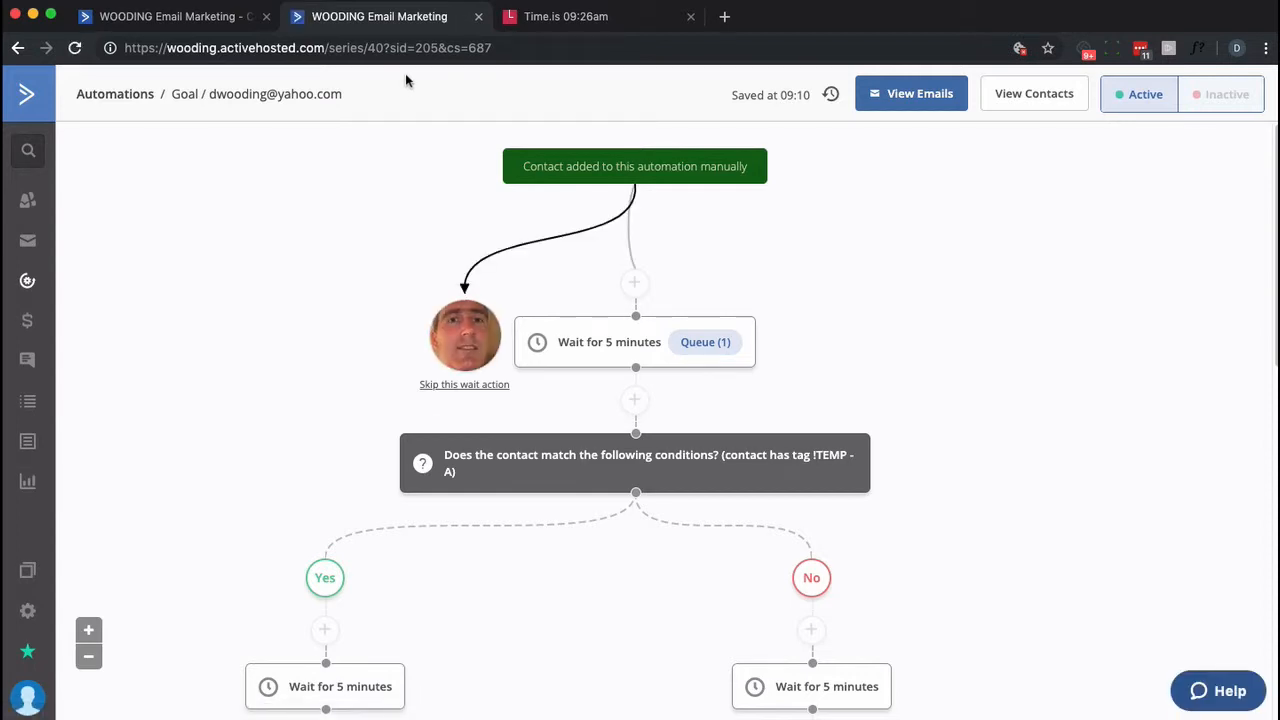
left_click(74, 48)
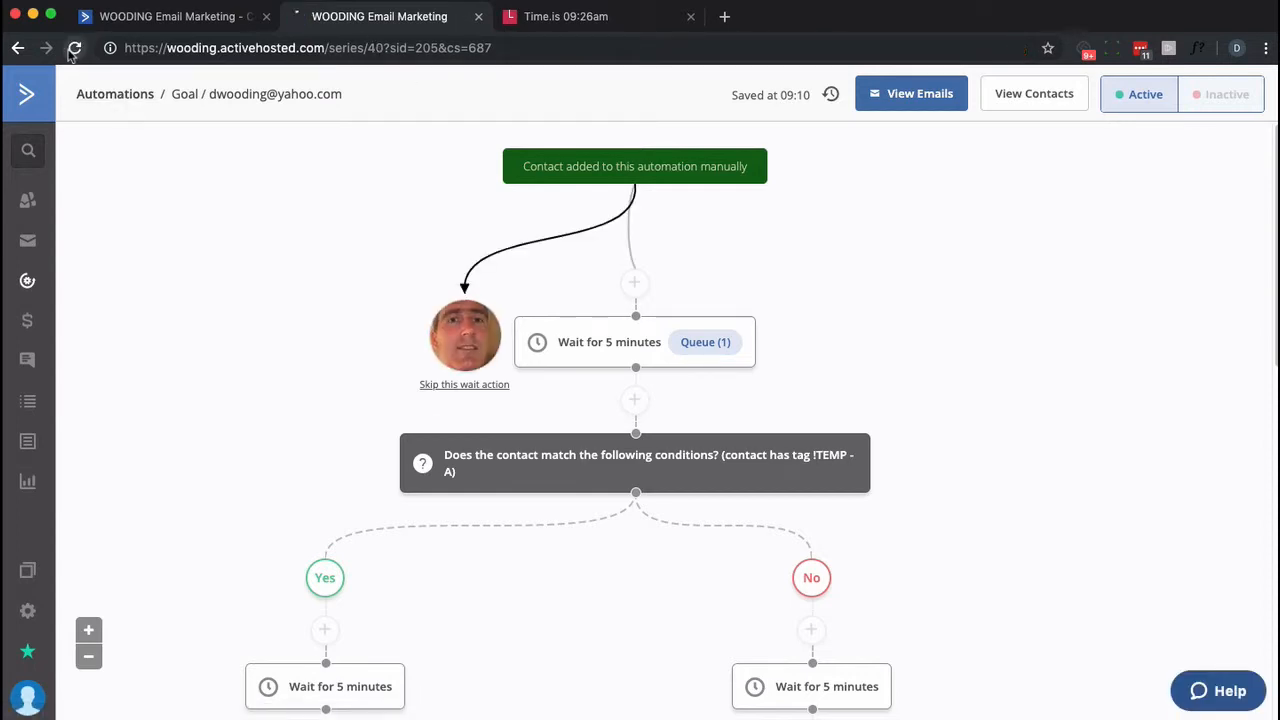
left_click(564, 16)
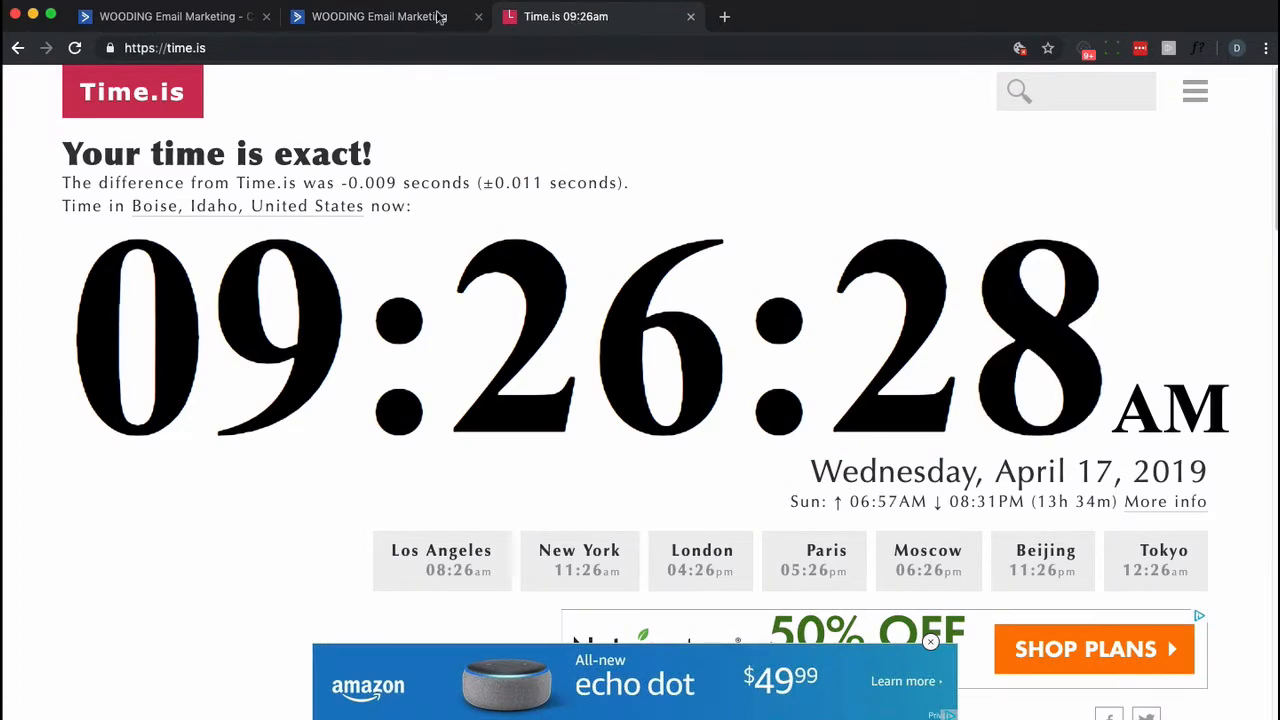
left_click(380, 16)
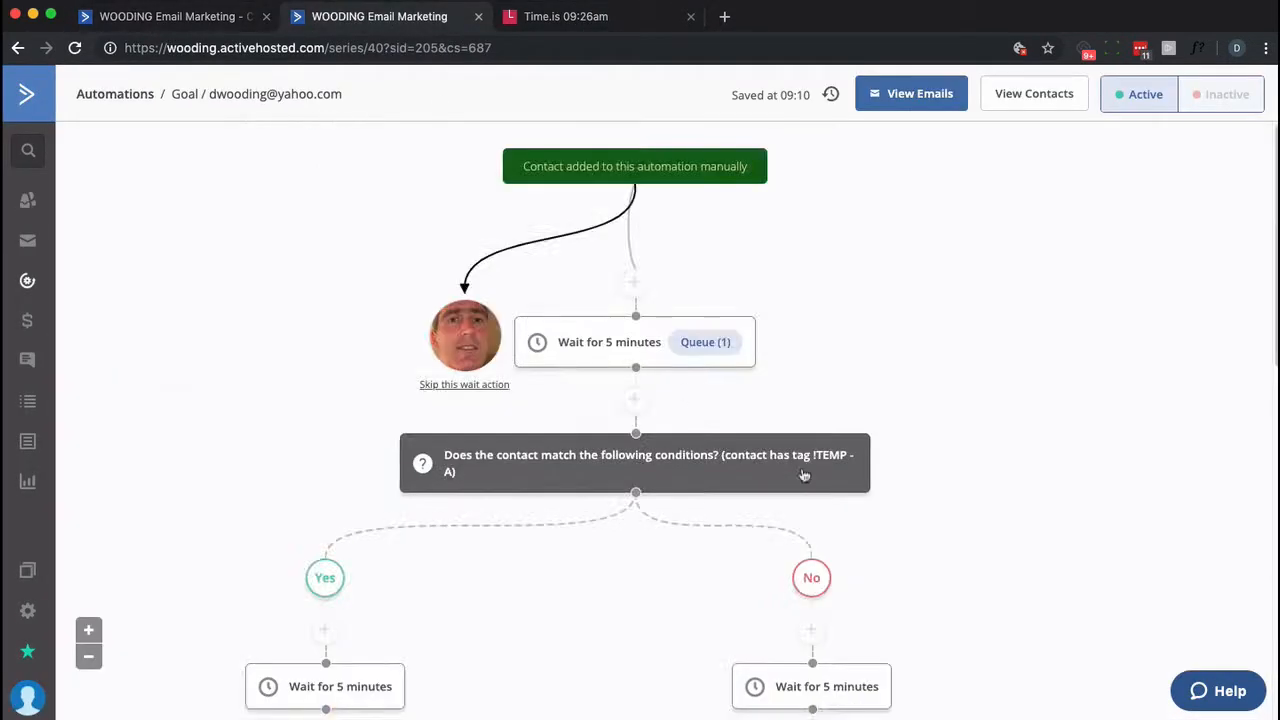
scroll("down", 3)
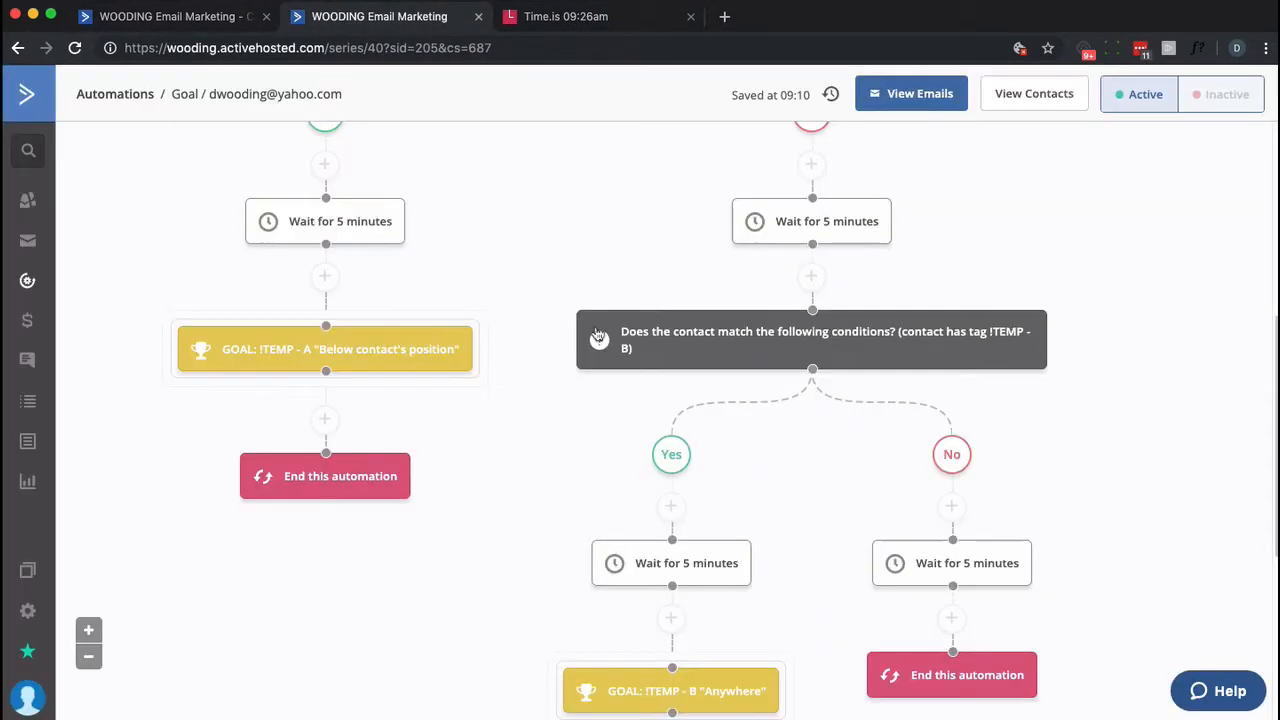
Step: Keep checking the clock, then bring up the test contact's record tagged ITEMP - B
left_click(566, 16)
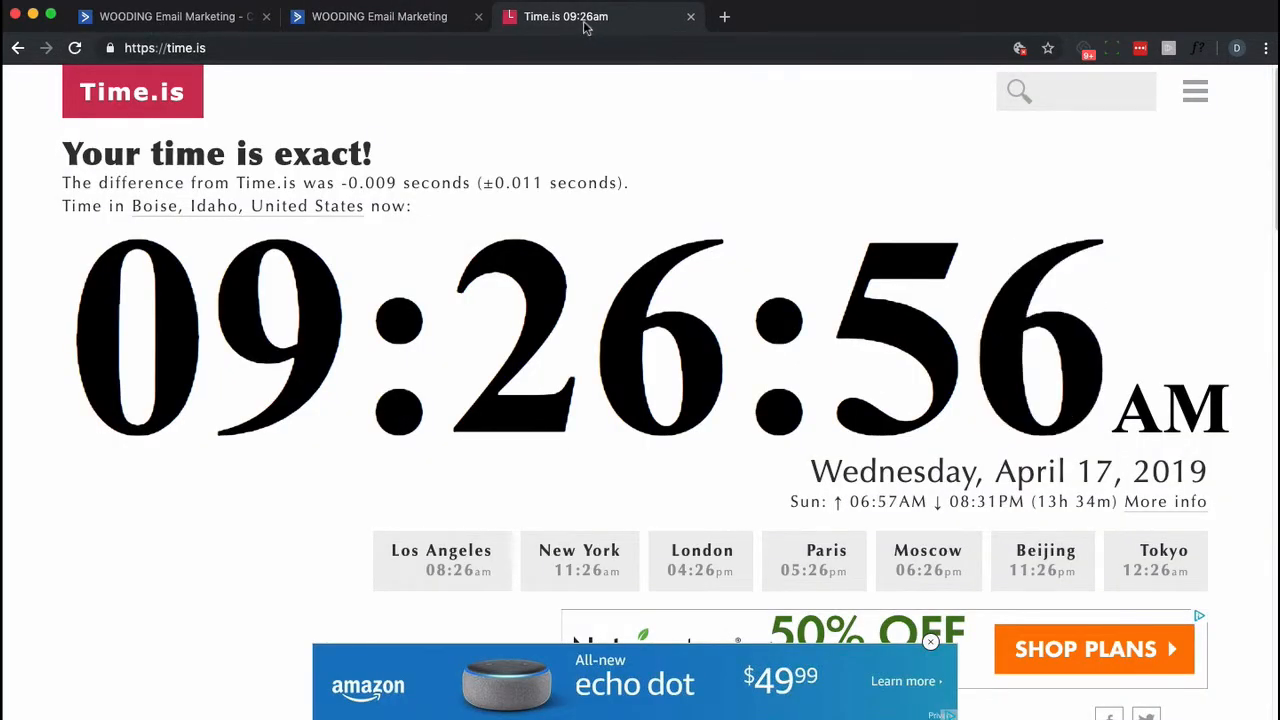
left_click(380, 16)
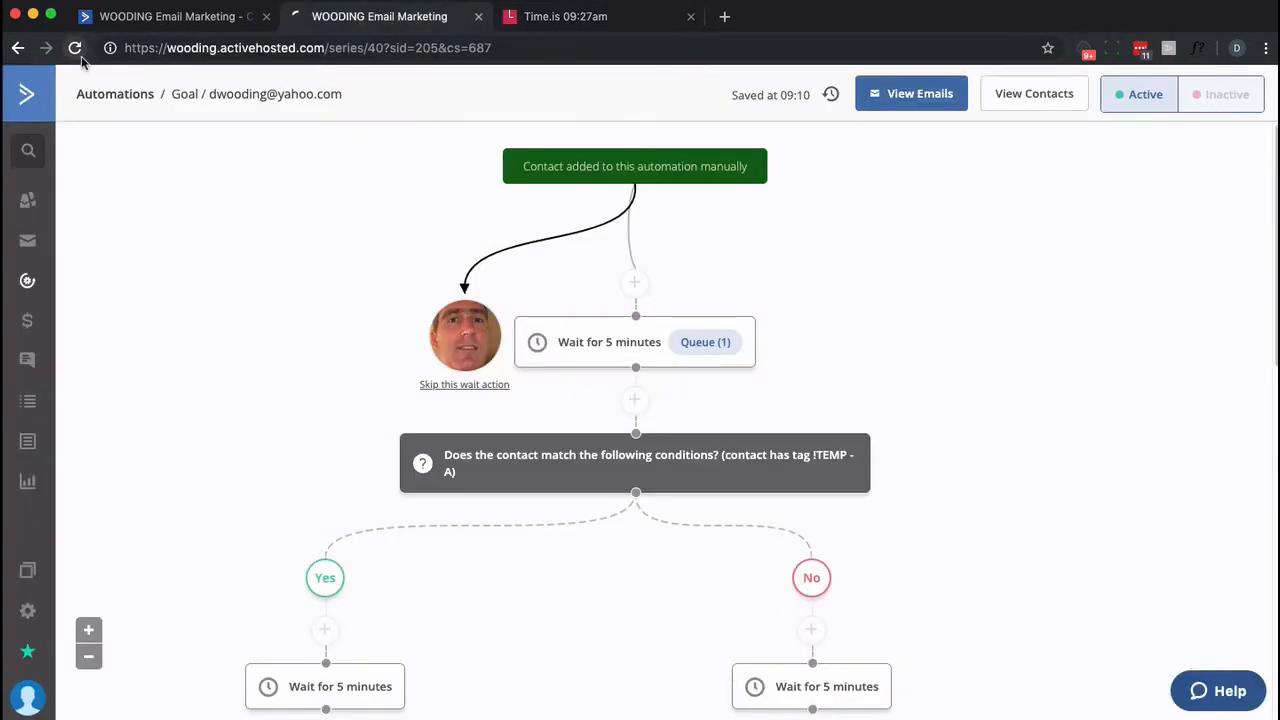
mouse_move(74, 48)
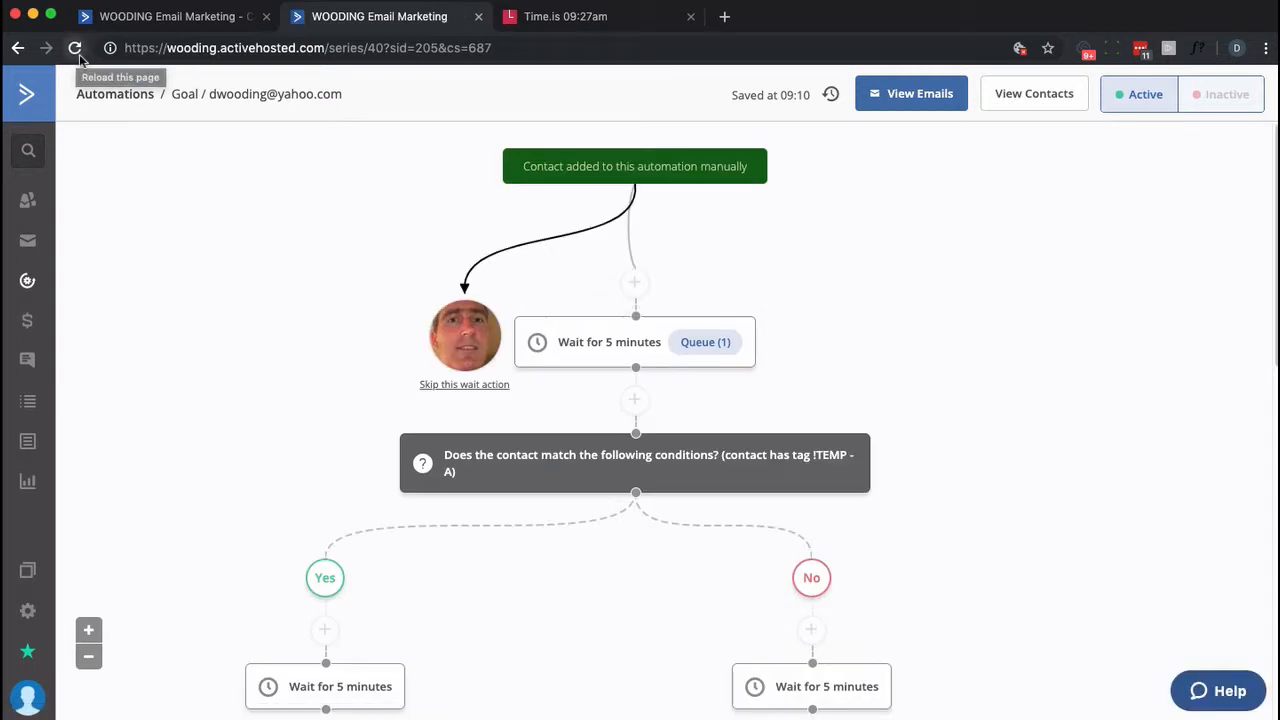
mouse_move(512, 74)
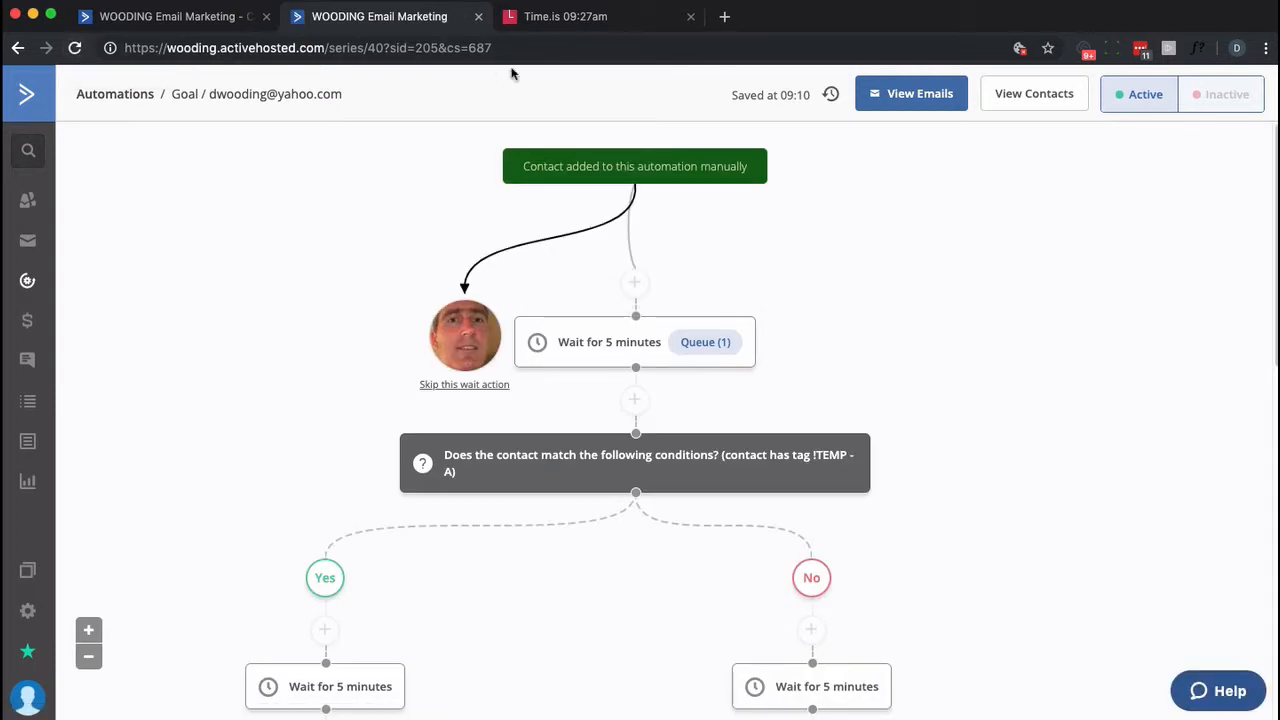
left_click(564, 16)
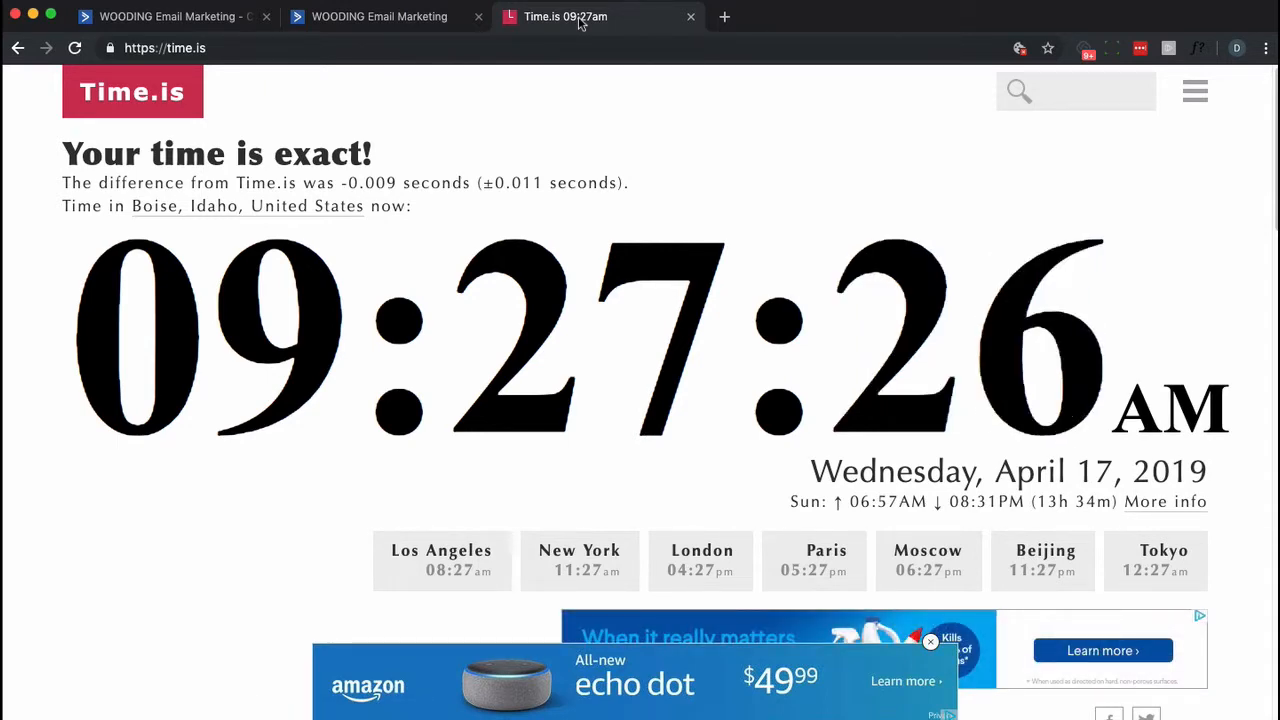
left_click(380, 16)
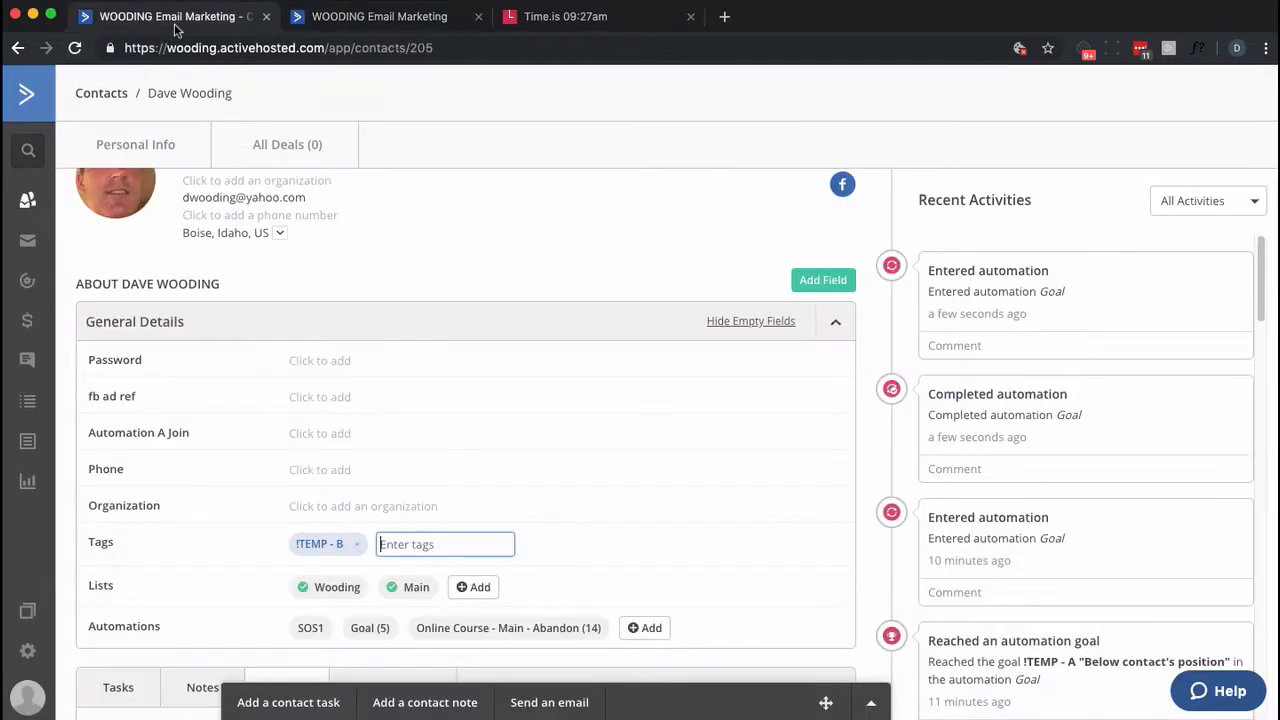
Step: Reload the contact page and return to the Goal automation map via its chip
left_click(74, 48)
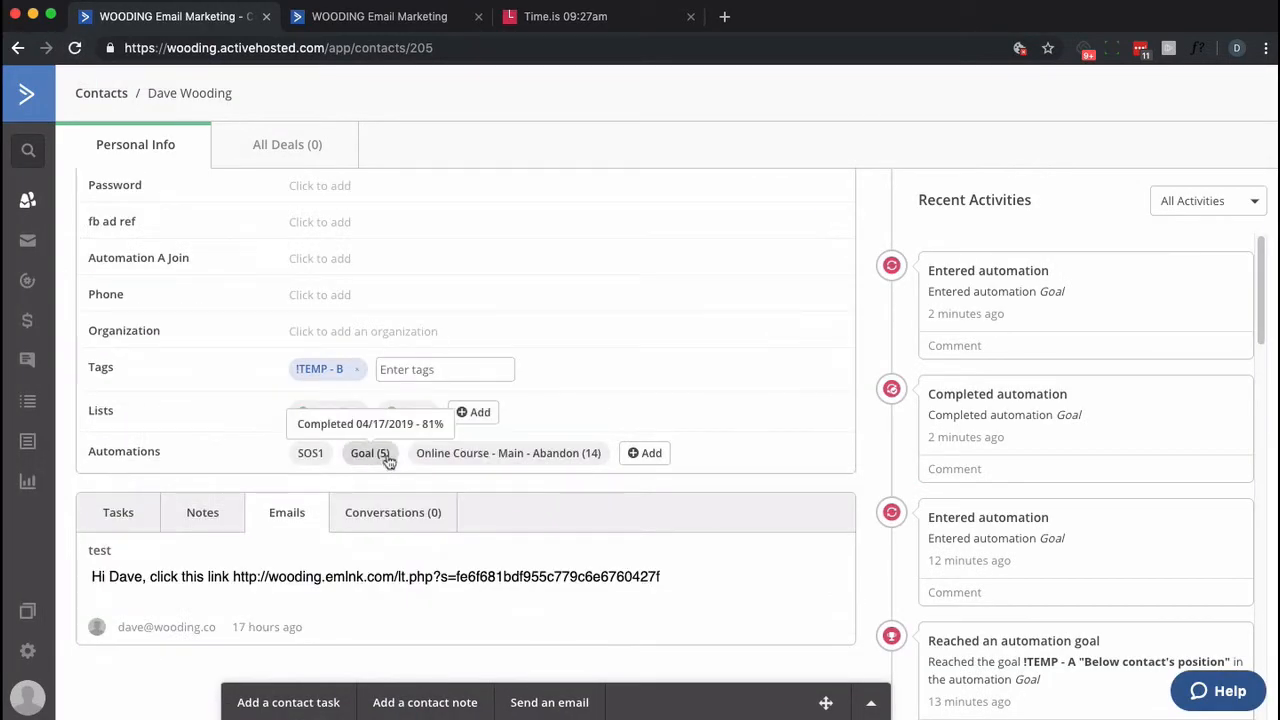
left_click(370, 452)
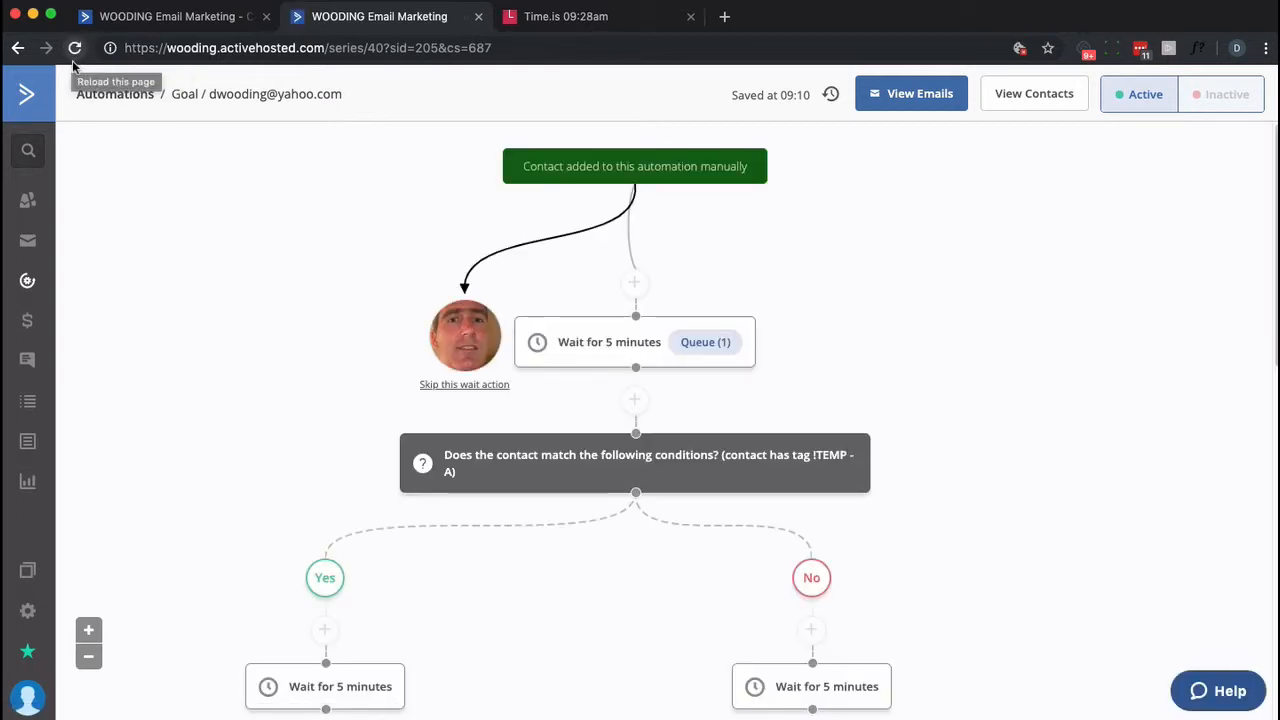
mouse_move(380, 16)
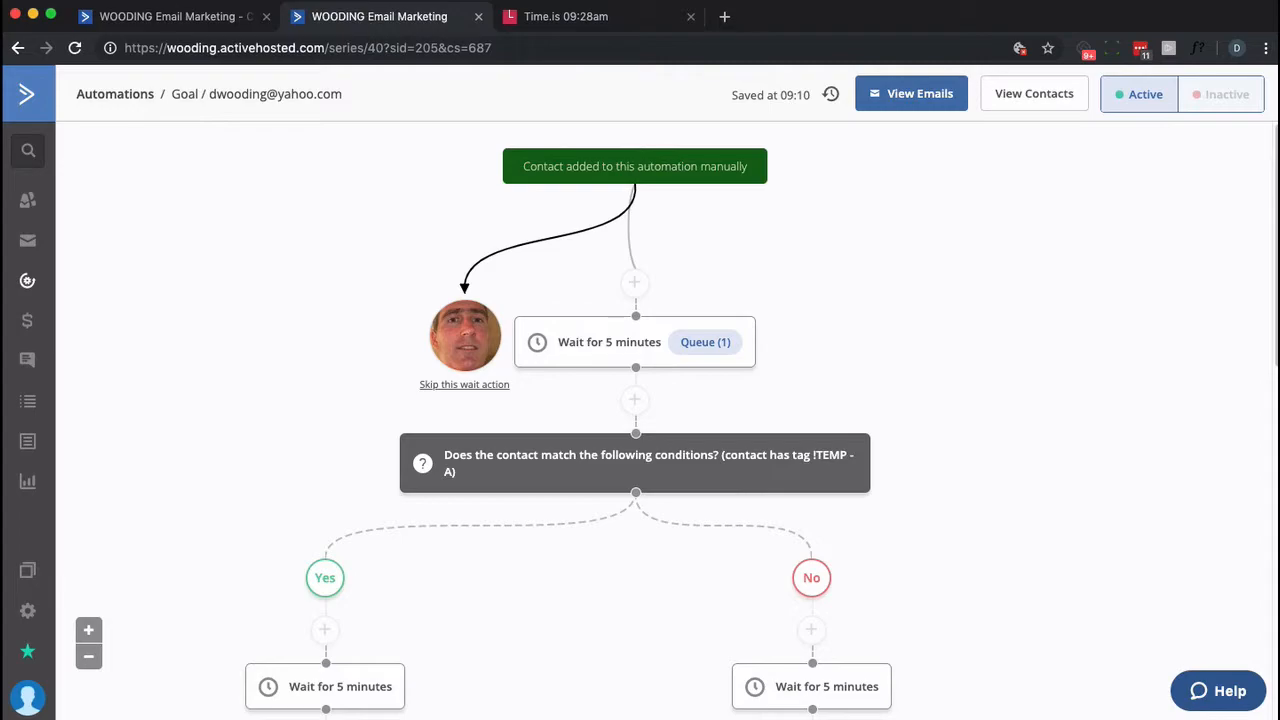
Step: Check the clock and reload the Goal map until it shows completion at 09:29
left_click(564, 16)
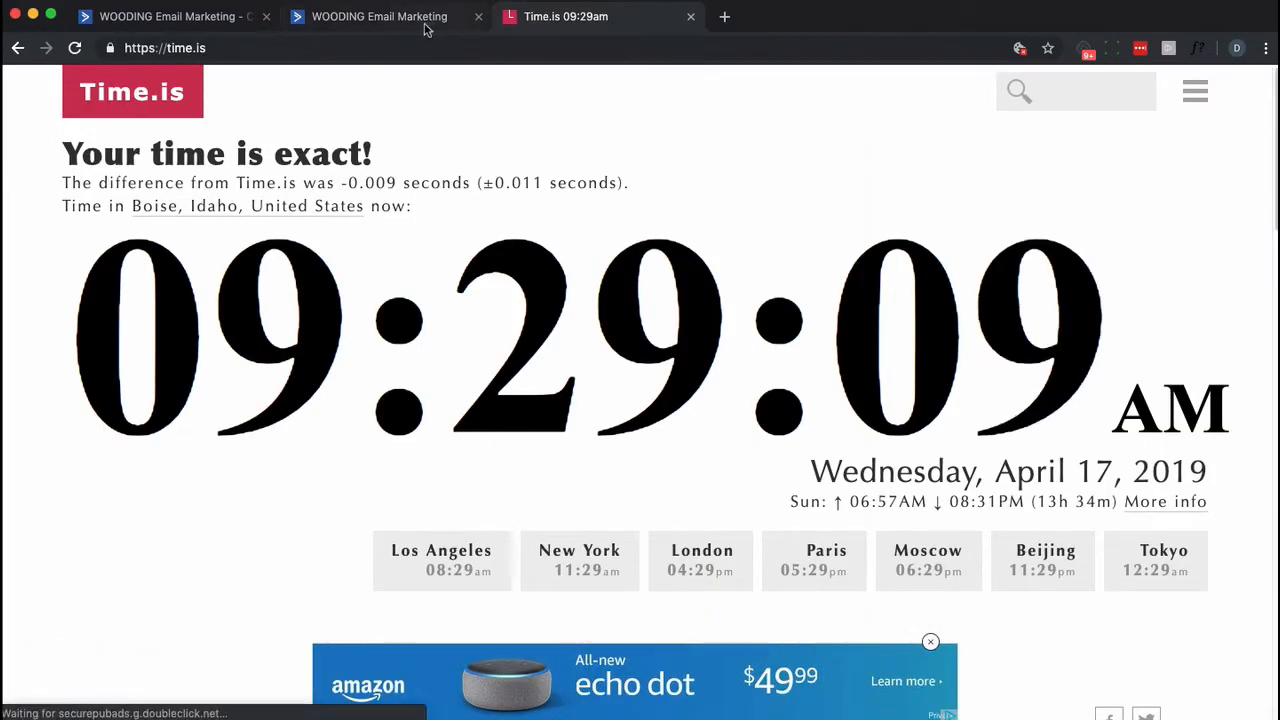
left_click(380, 16)
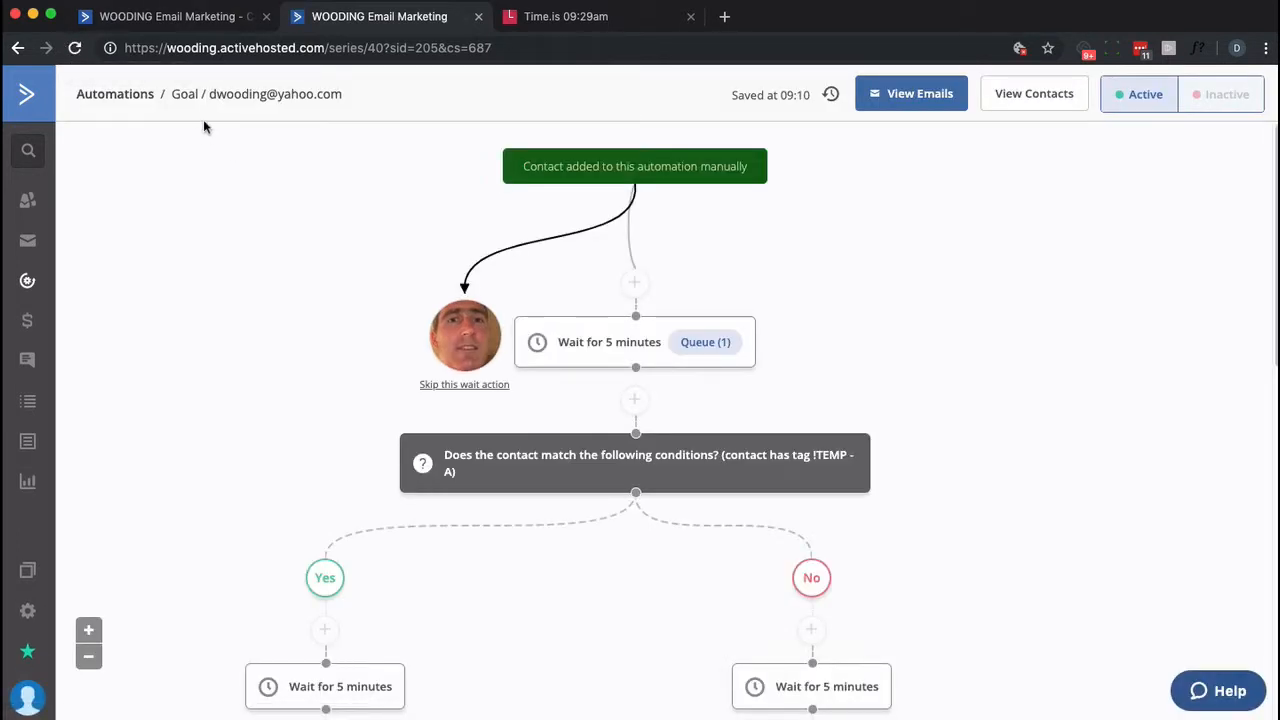
mouse_move(464, 336)
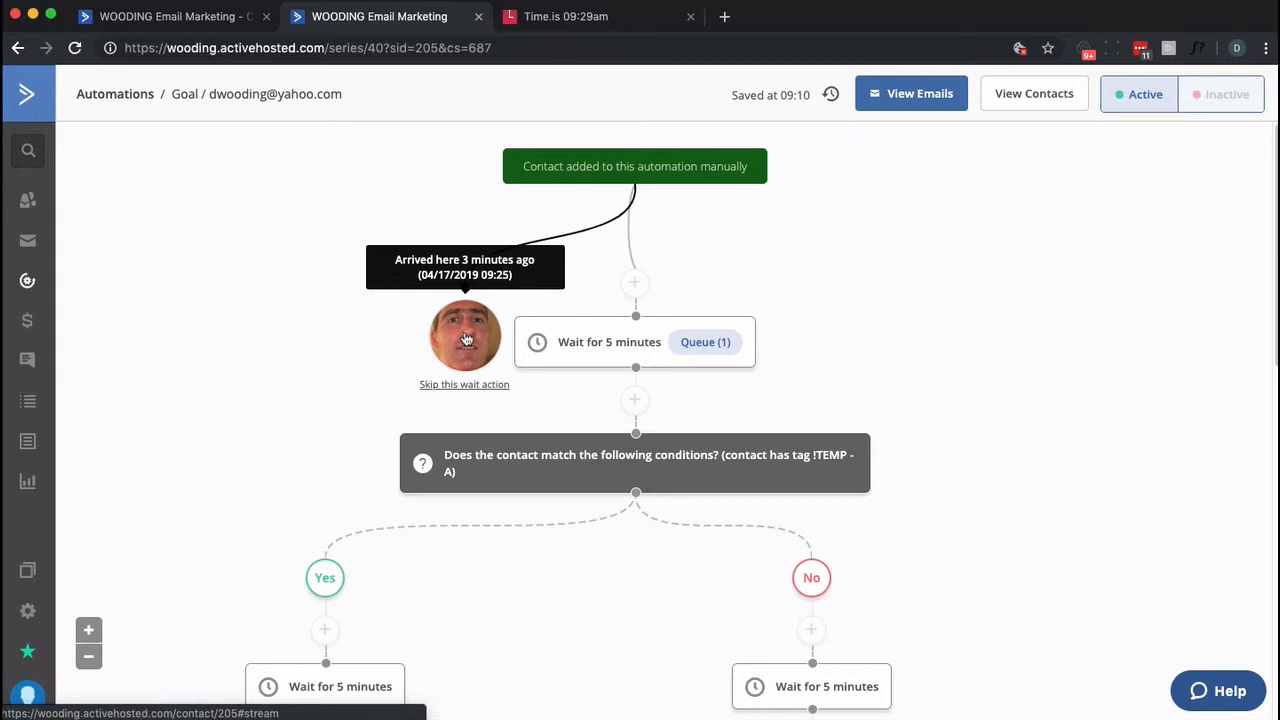
mouse_move(488, 360)
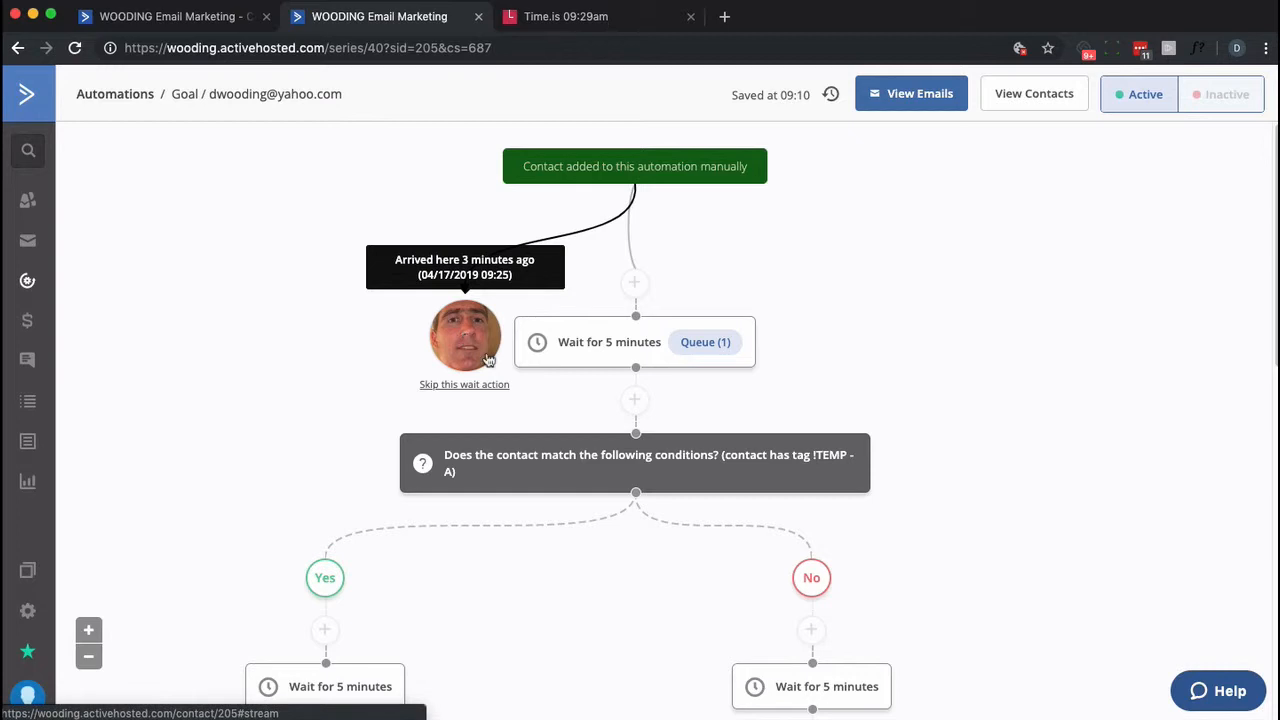
left_click(76, 48)
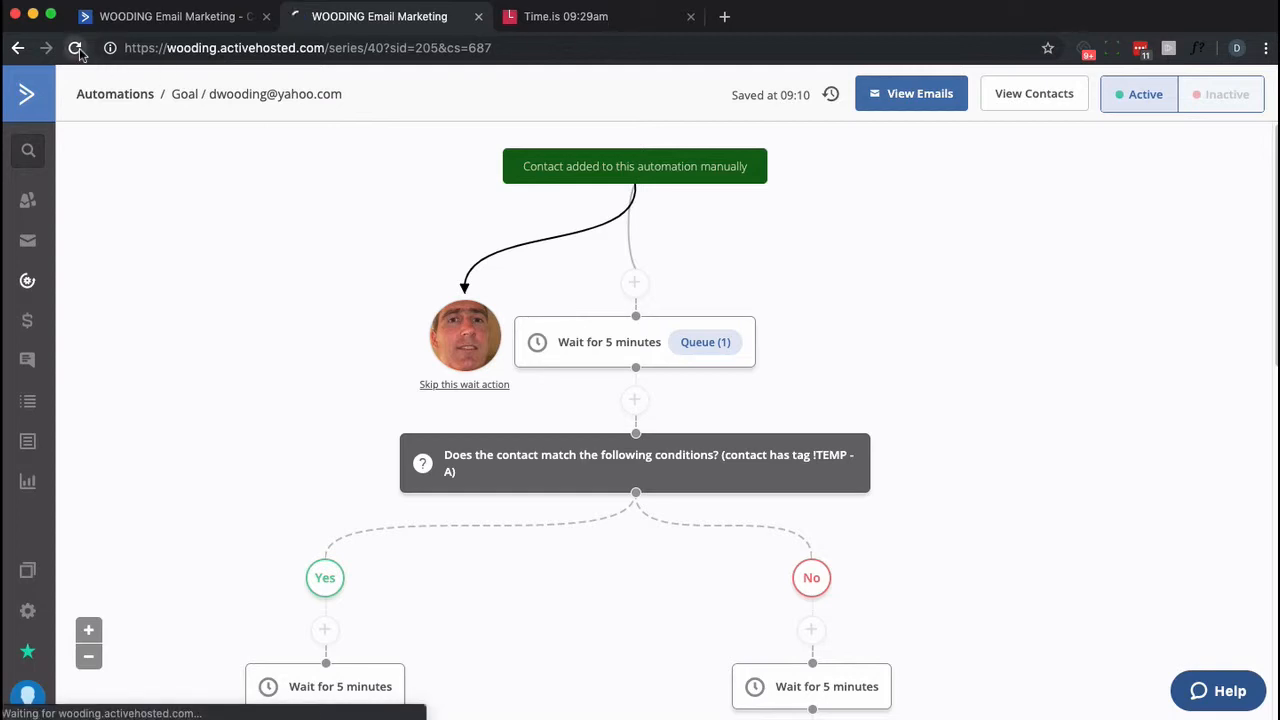
left_click(76, 48)
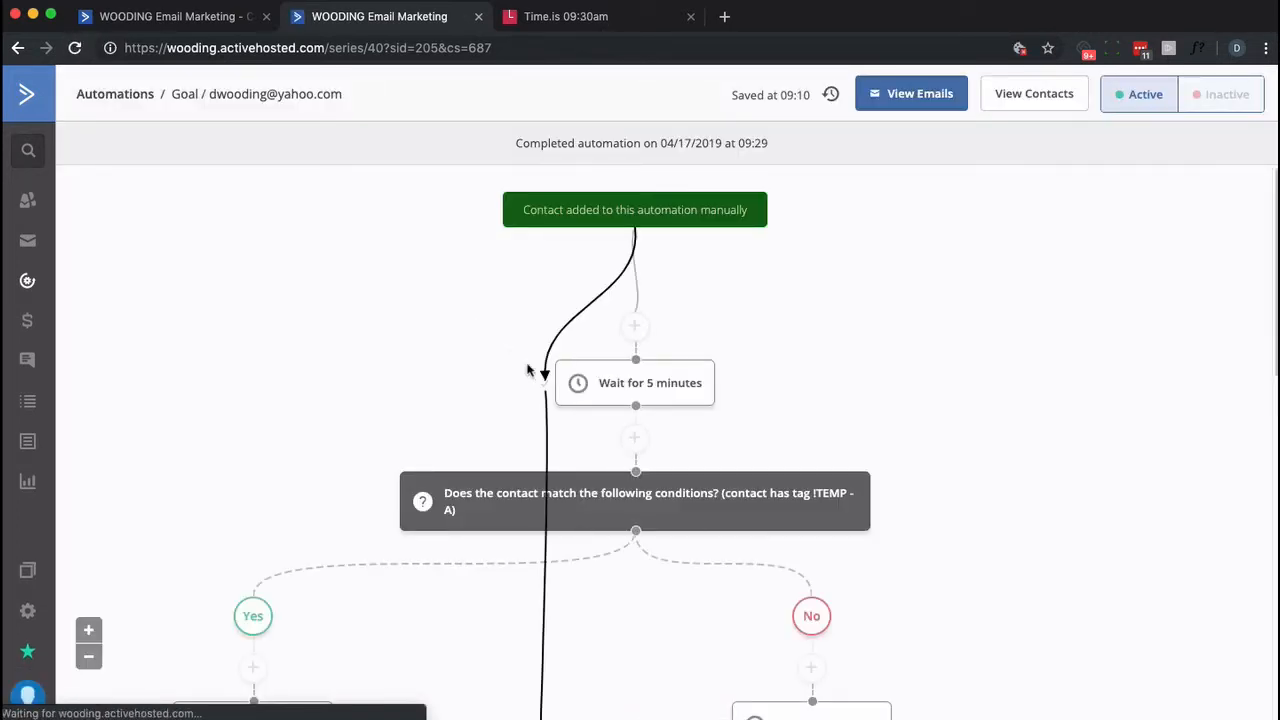
mouse_move(544, 380)
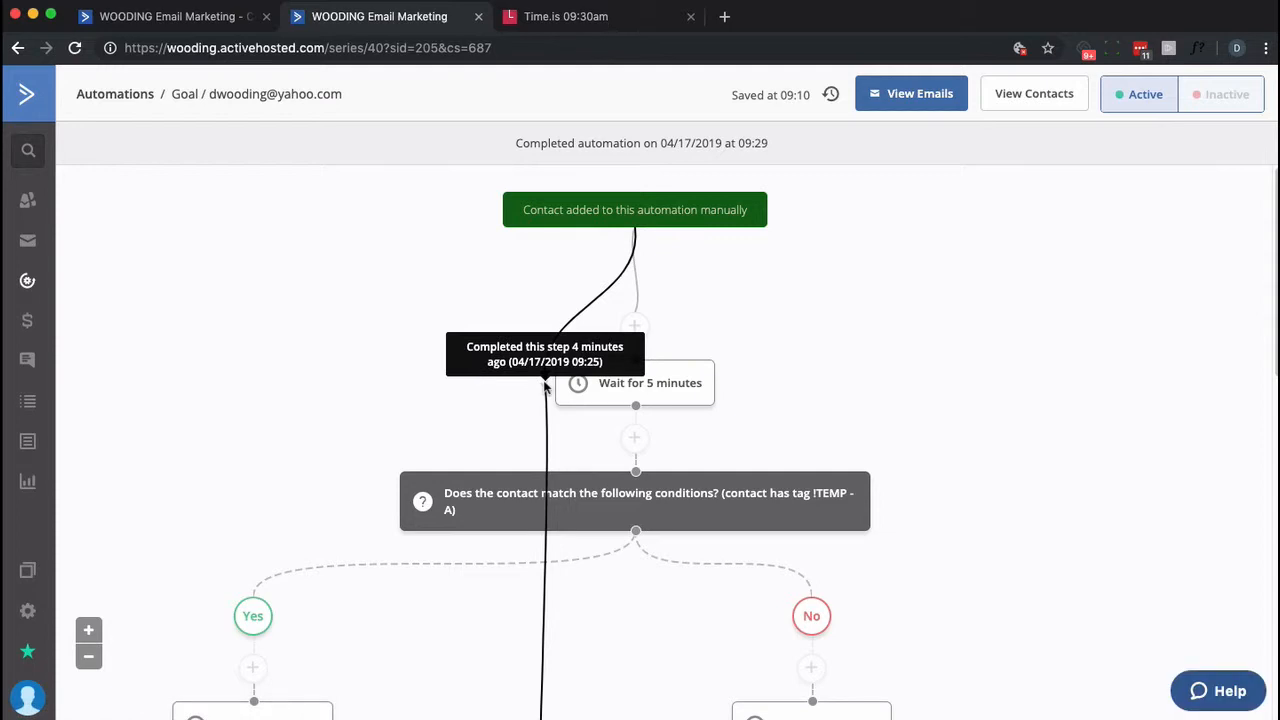
mouse_move(638, 390)
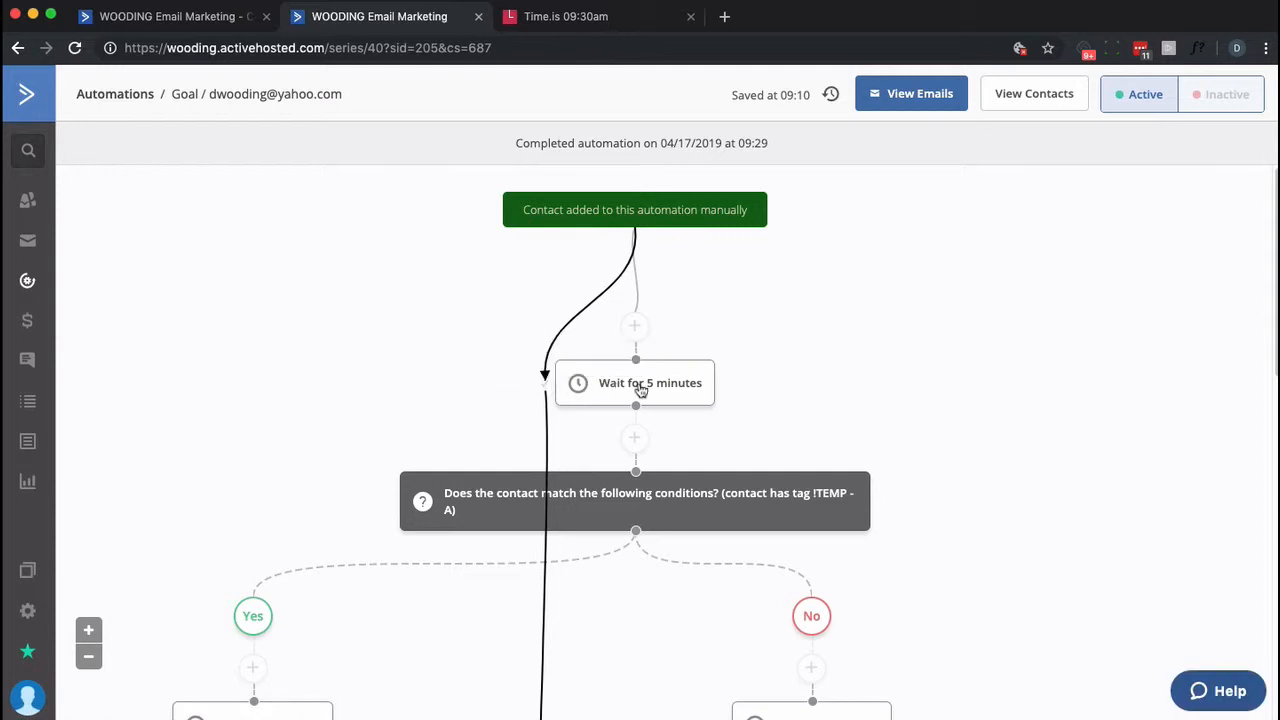
scroll("down", 3)
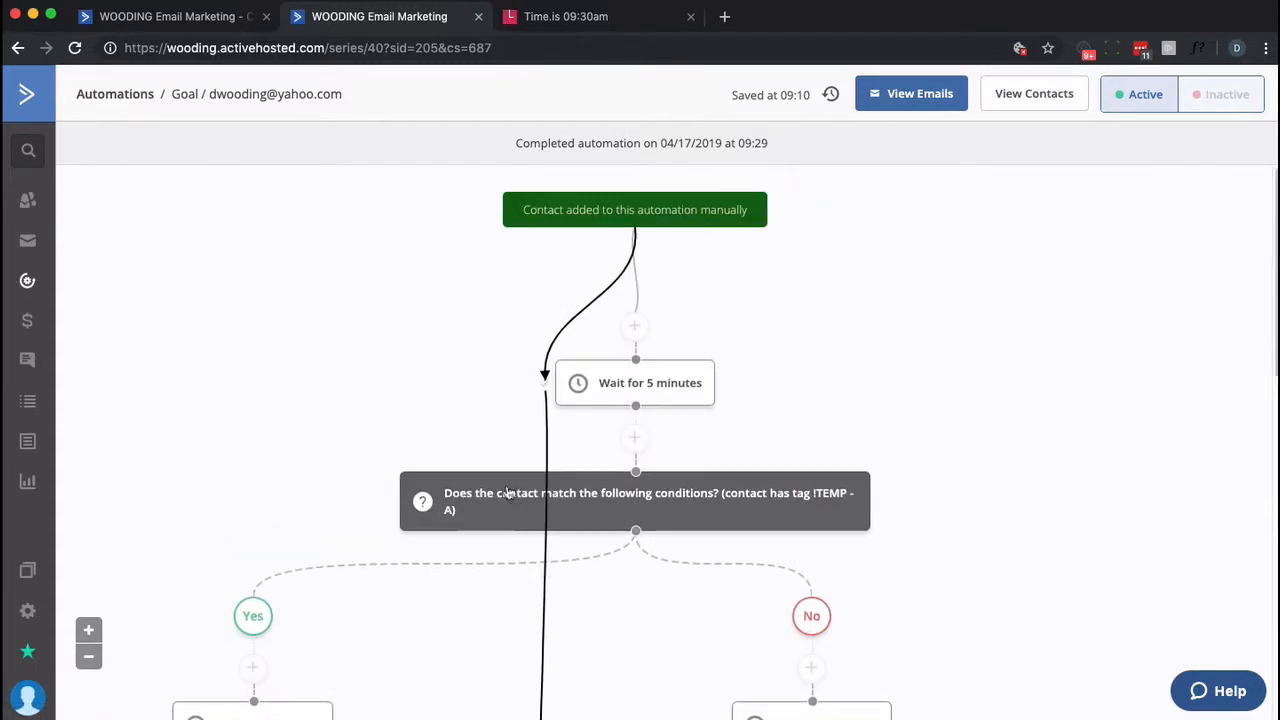
mouse_move(632, 404)
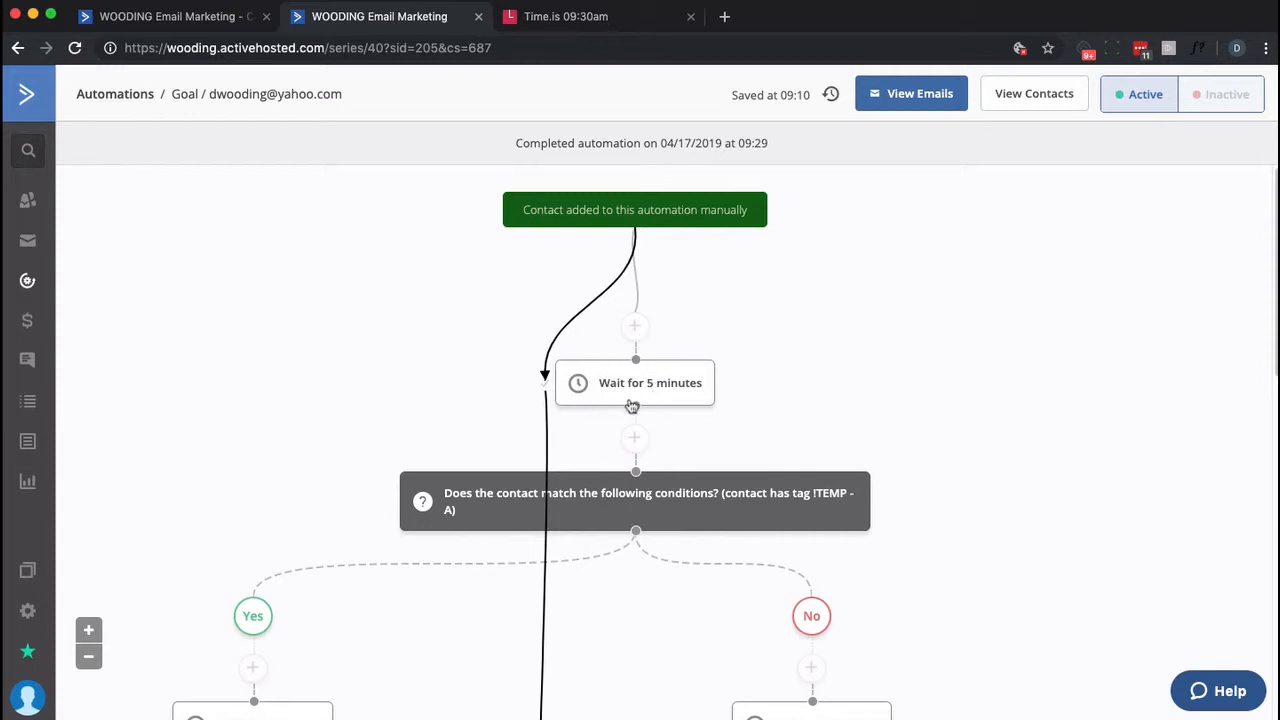
mouse_move(548, 408)
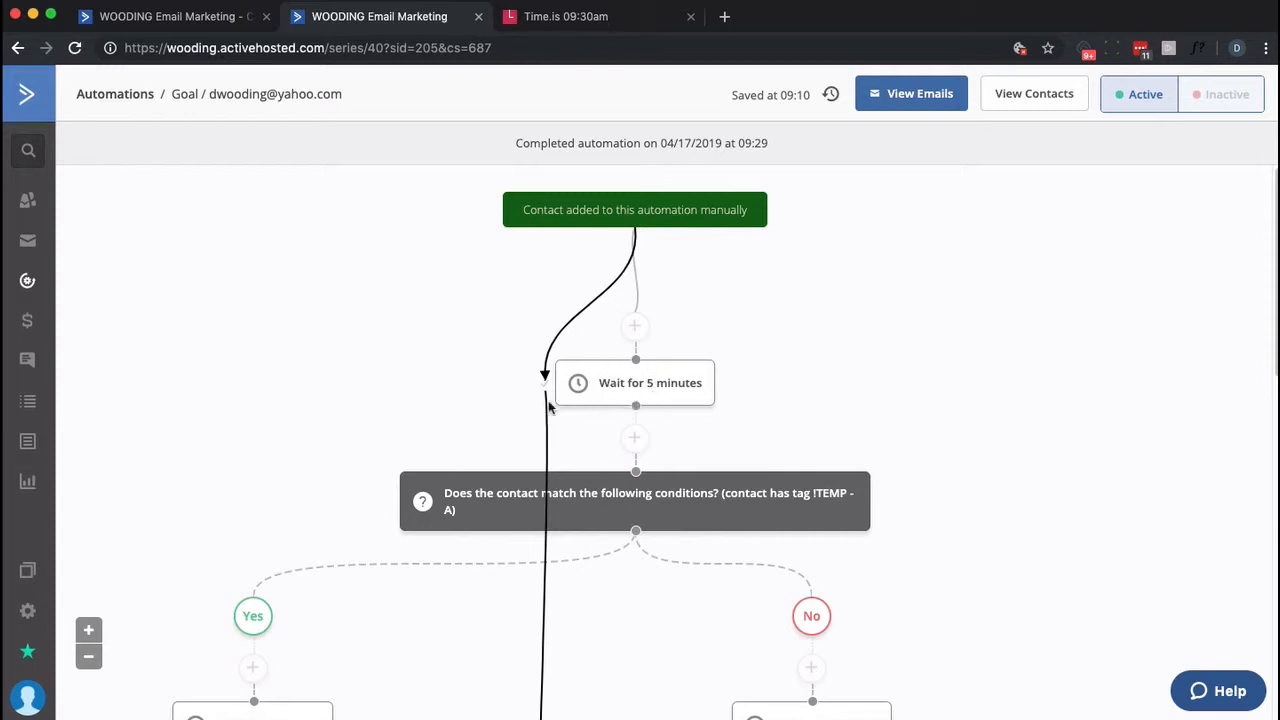
mouse_move(544, 390)
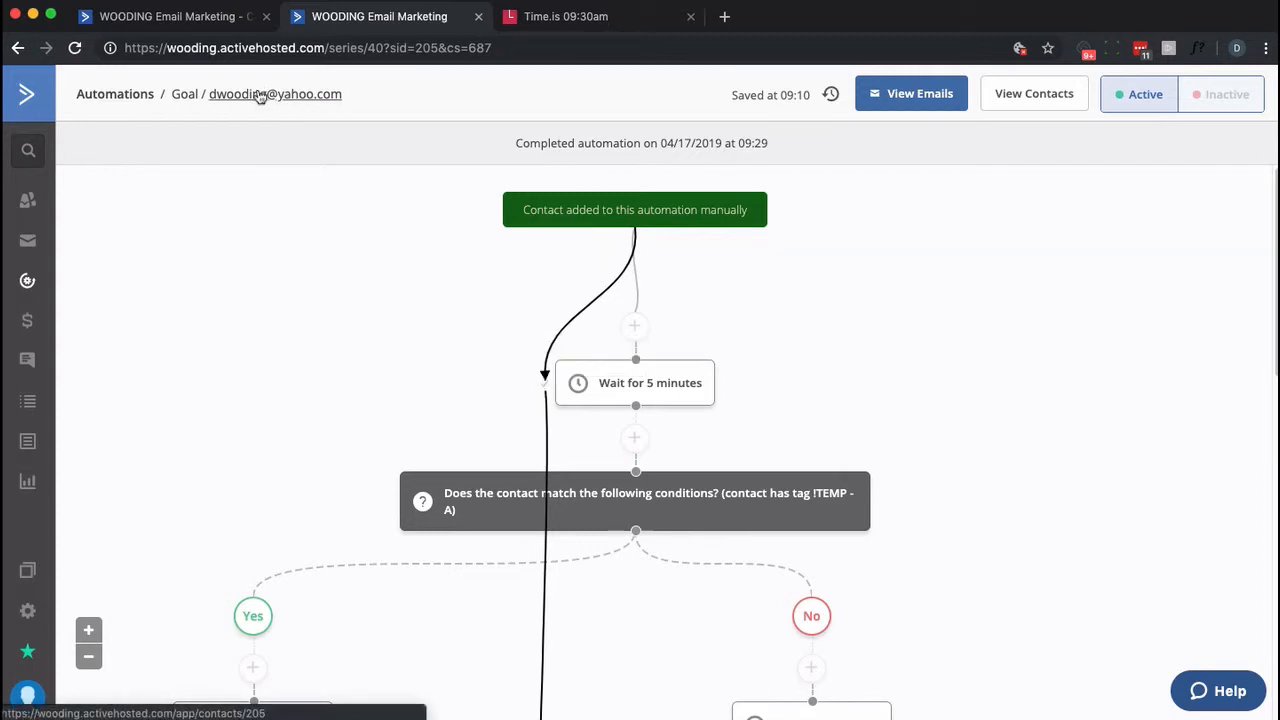
Step: Remove the ITEMP - B tag from the contact's record
left_click(276, 94)
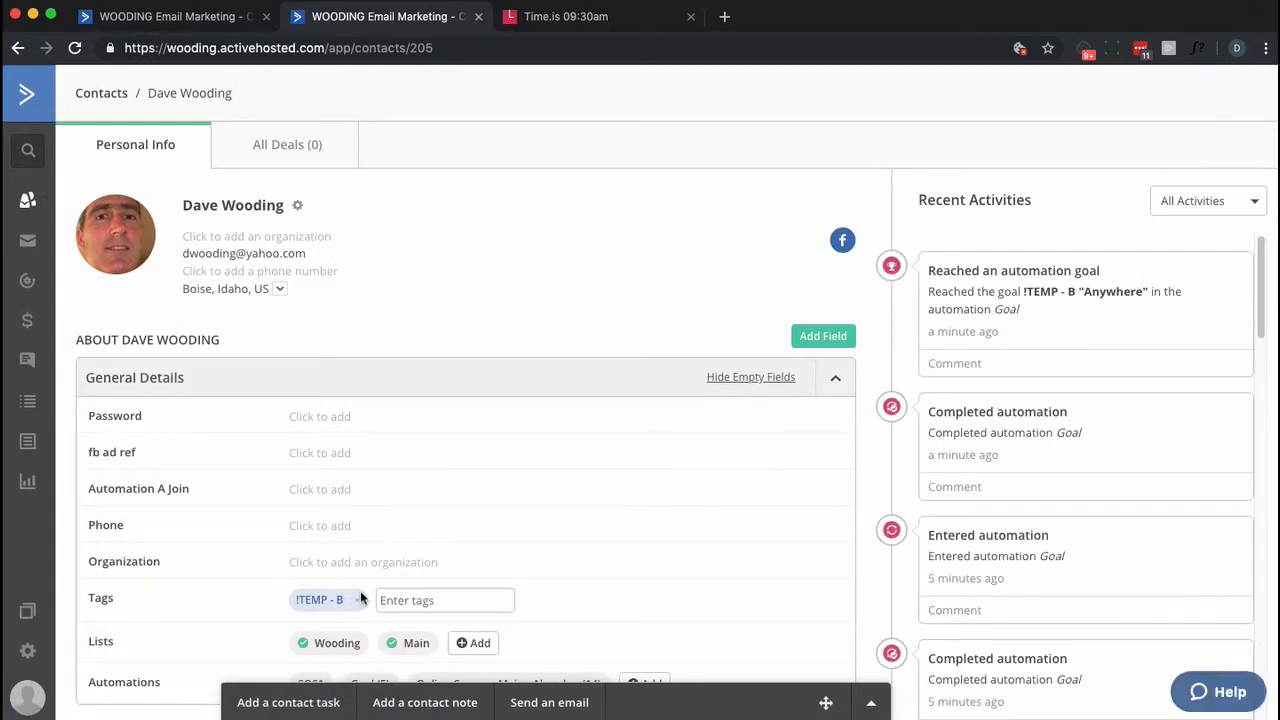
left_click(362, 600)
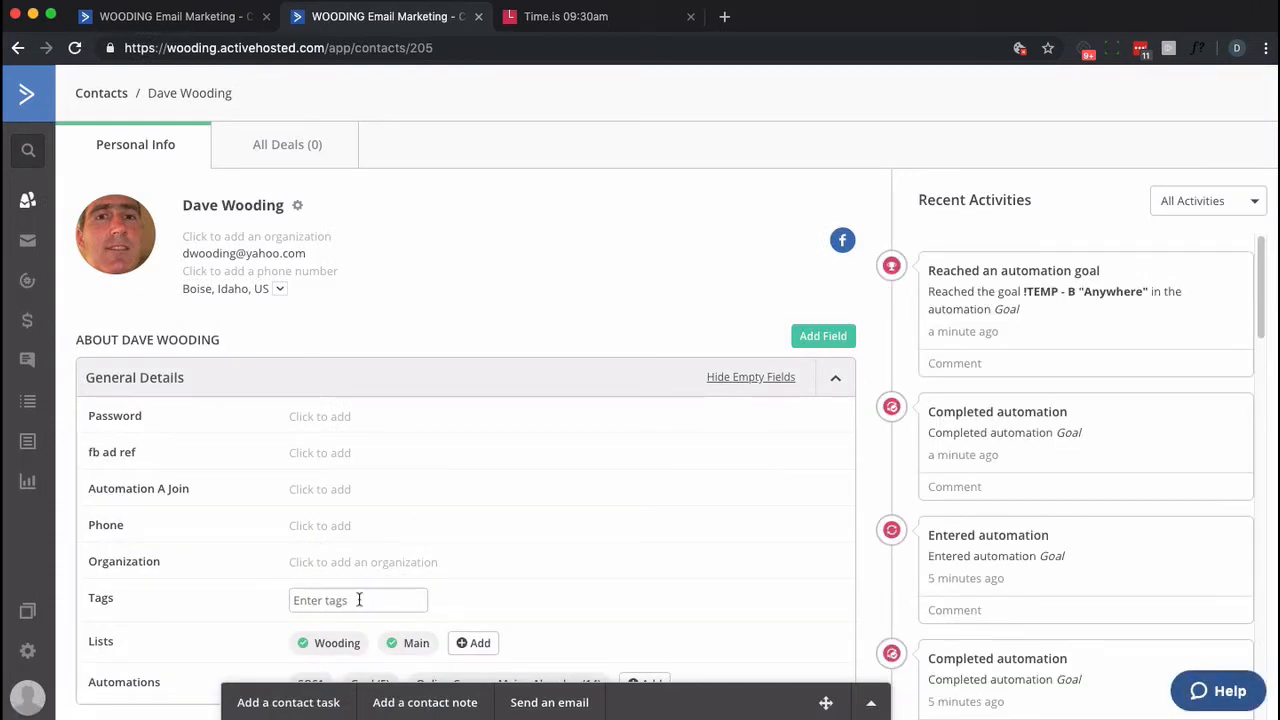
Step: Add the contact to the Goal automation again from its record
scroll("down", 3)
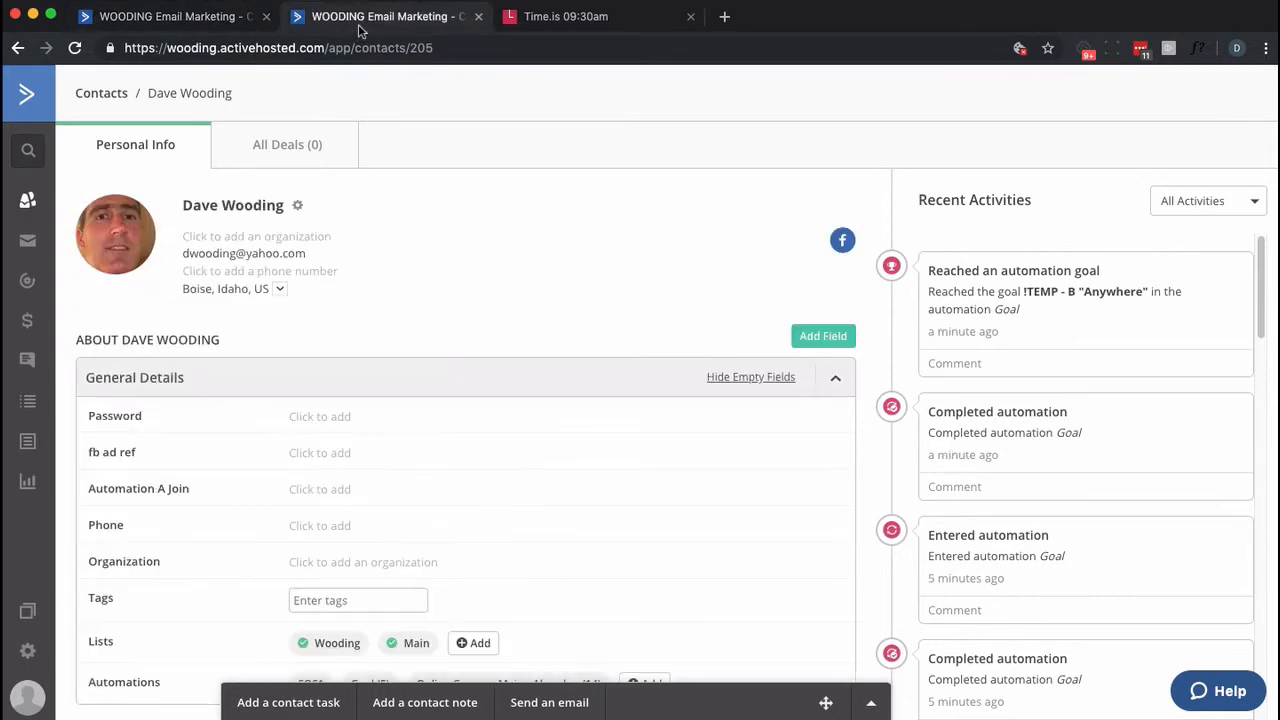
scroll("down", 3)
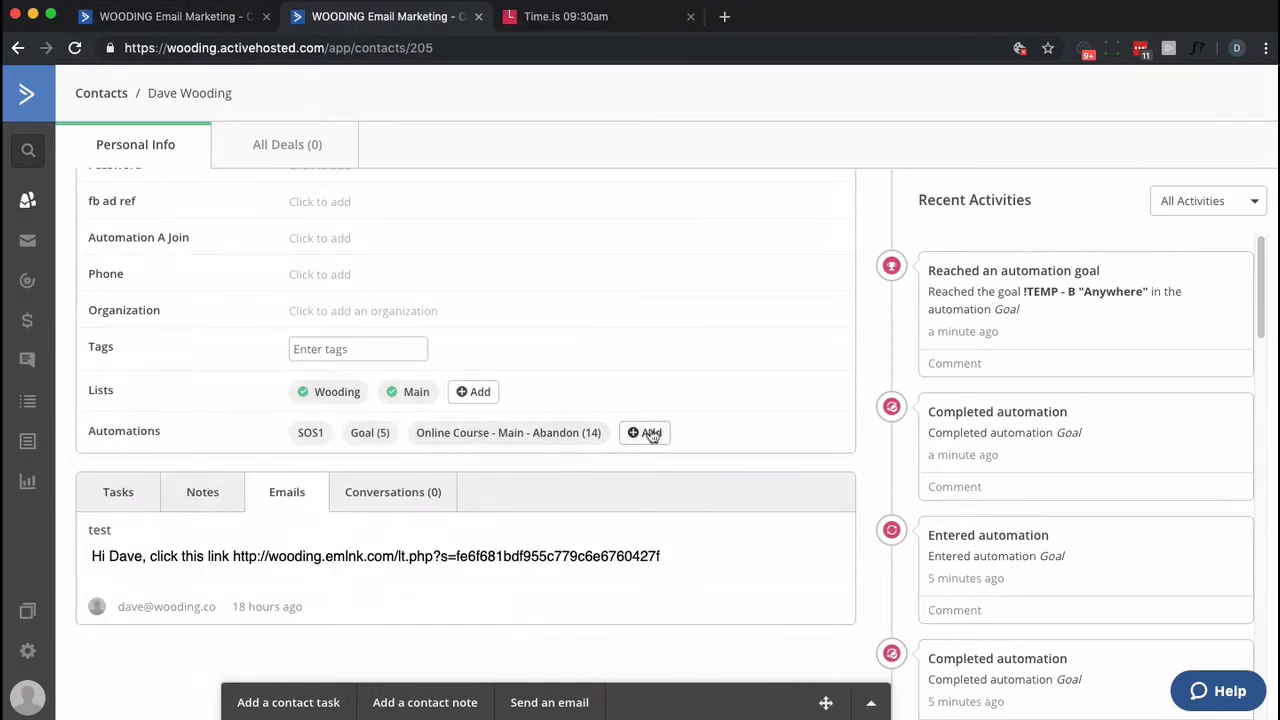
left_click(644, 432)
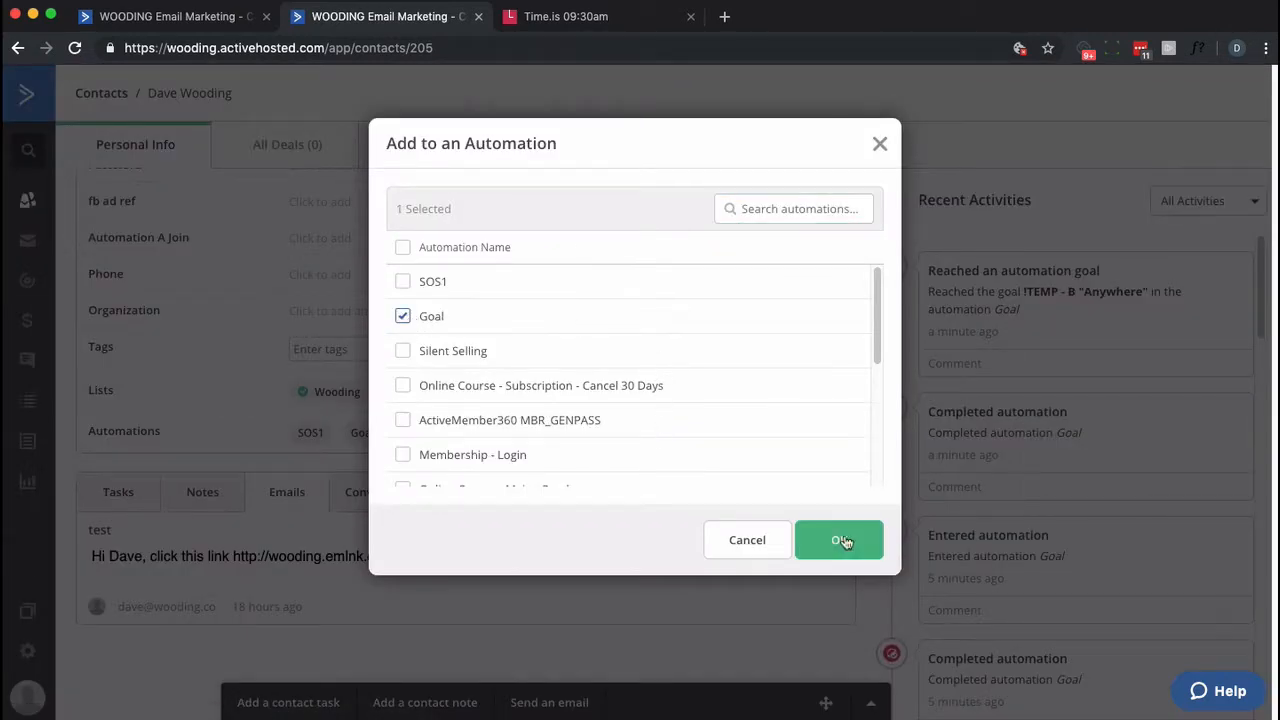
left_click(838, 540)
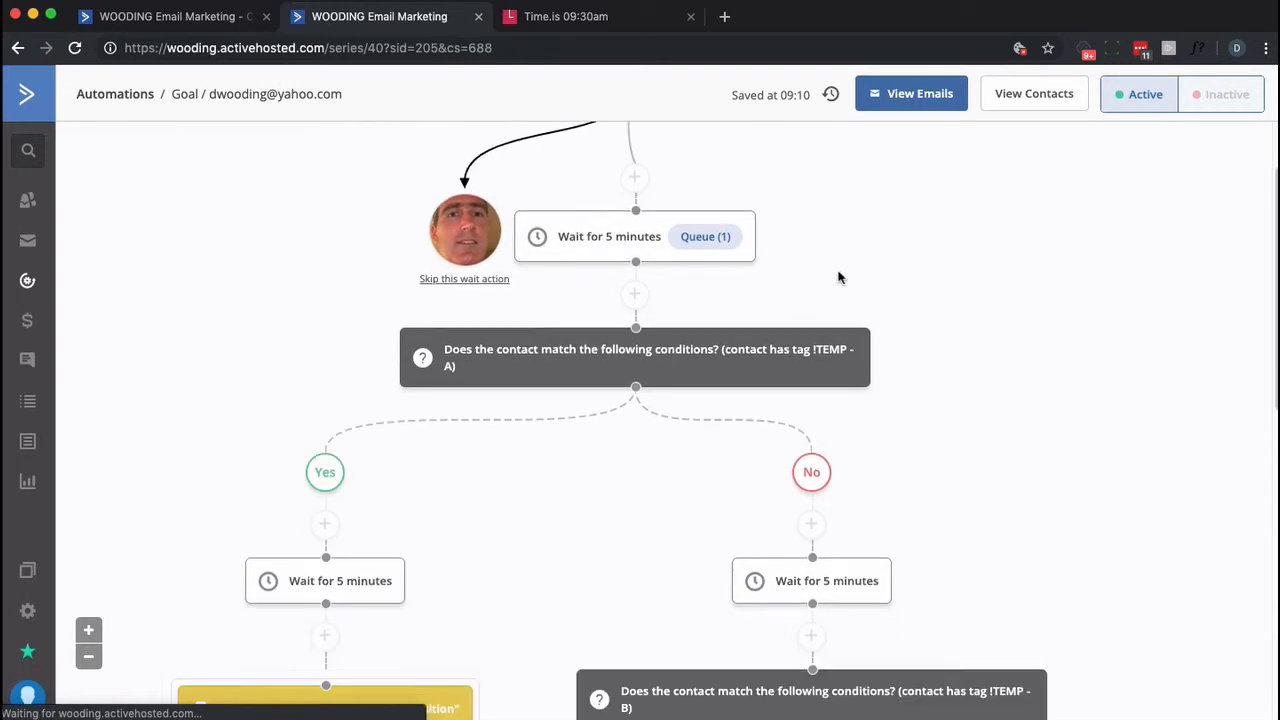
Step: Scroll to the No branch's Wait for 5 minutes step, then check the Time.is clock
scroll("down", 3)
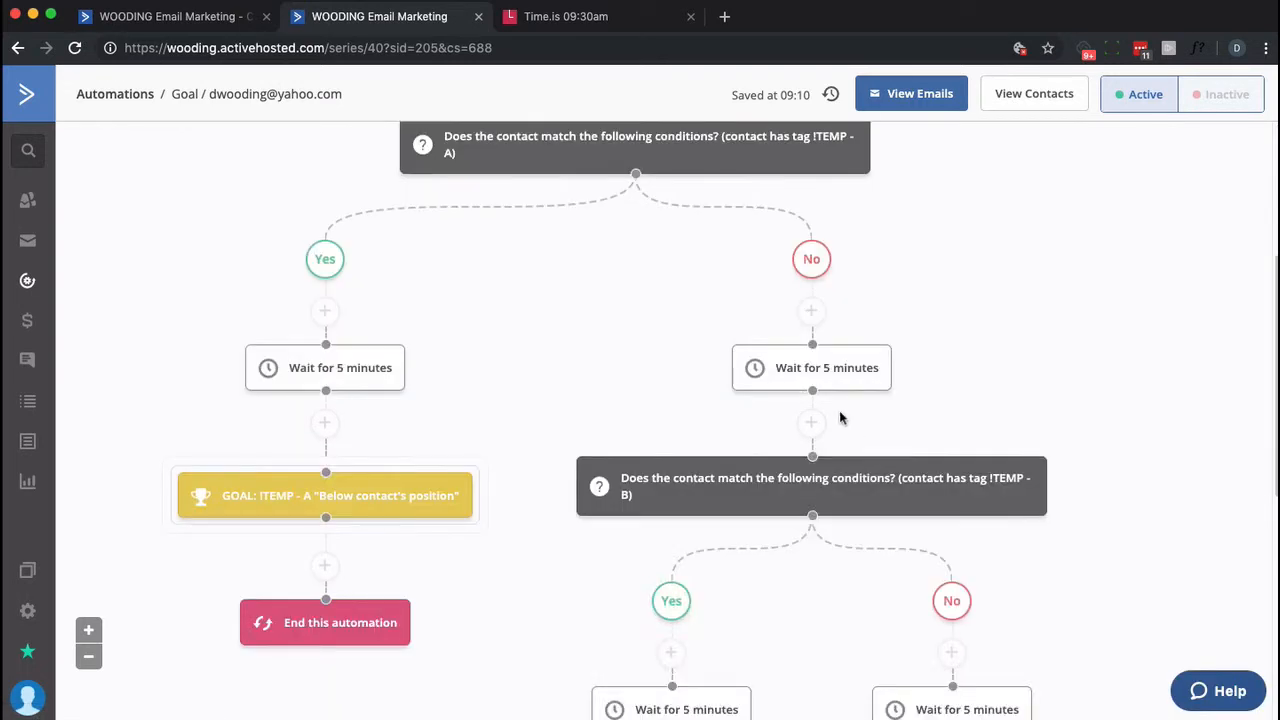
scroll("down", 3)
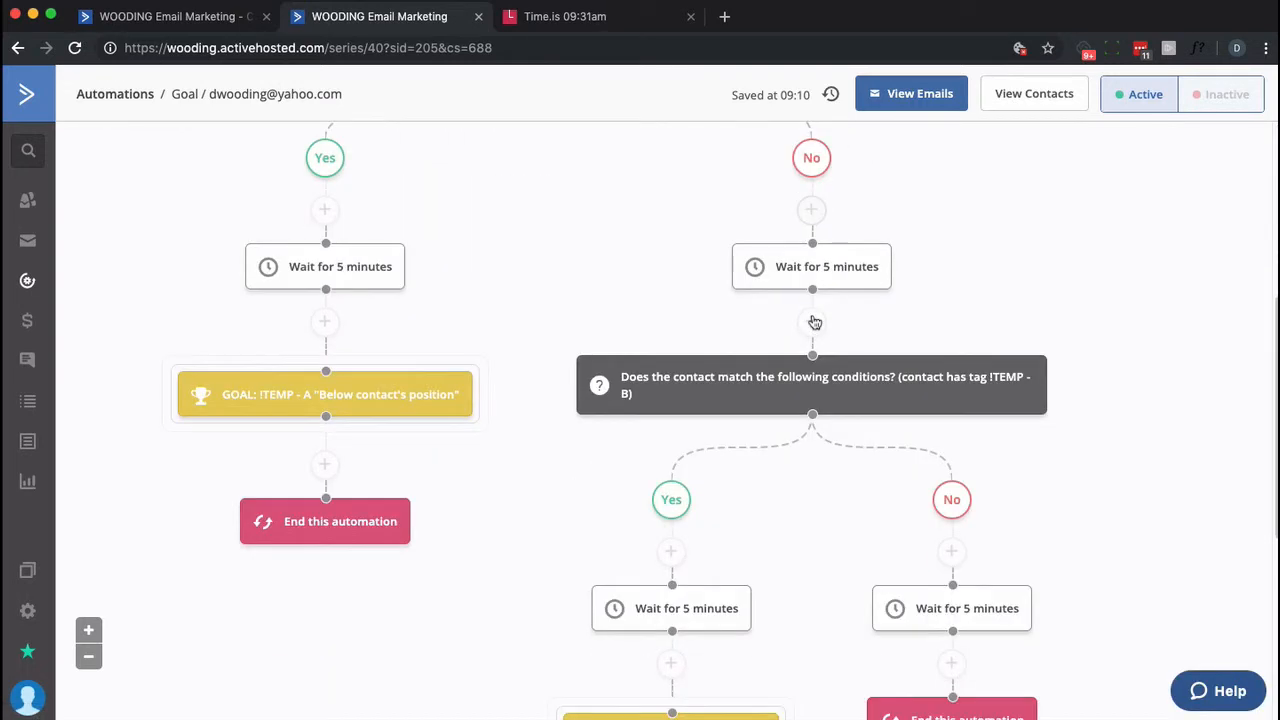
scroll("down", 3)
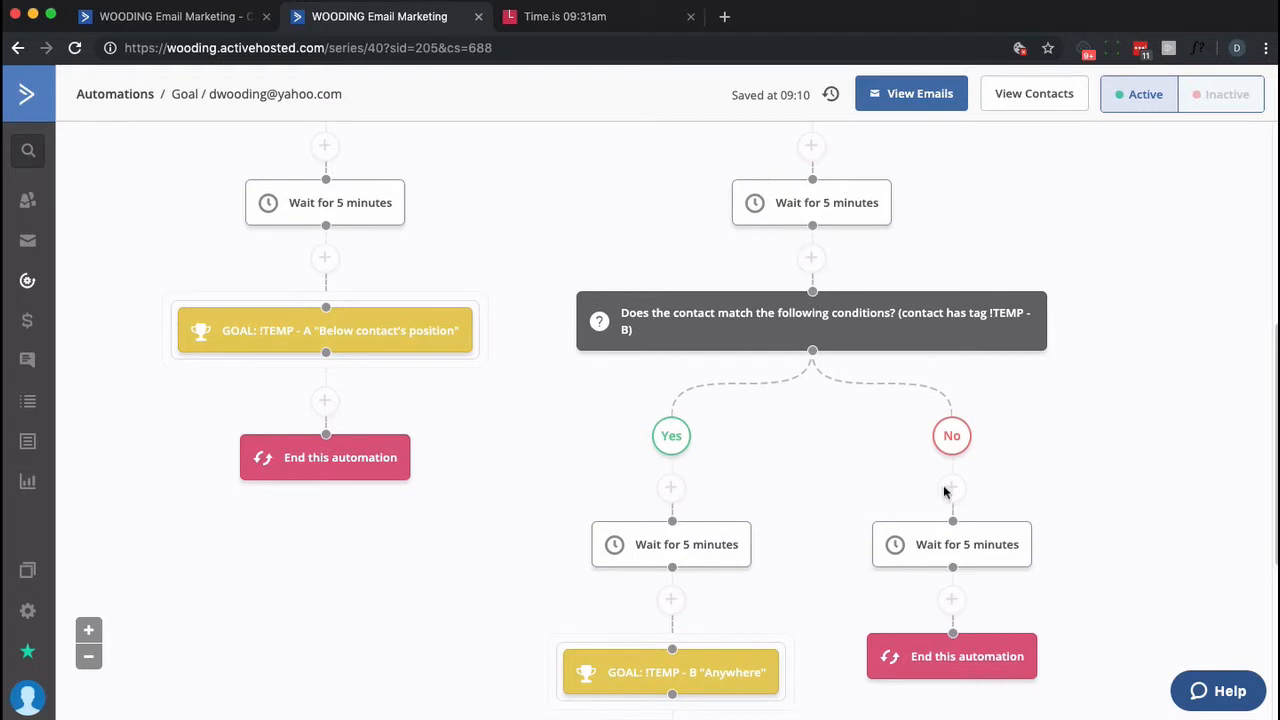
mouse_move(968, 544)
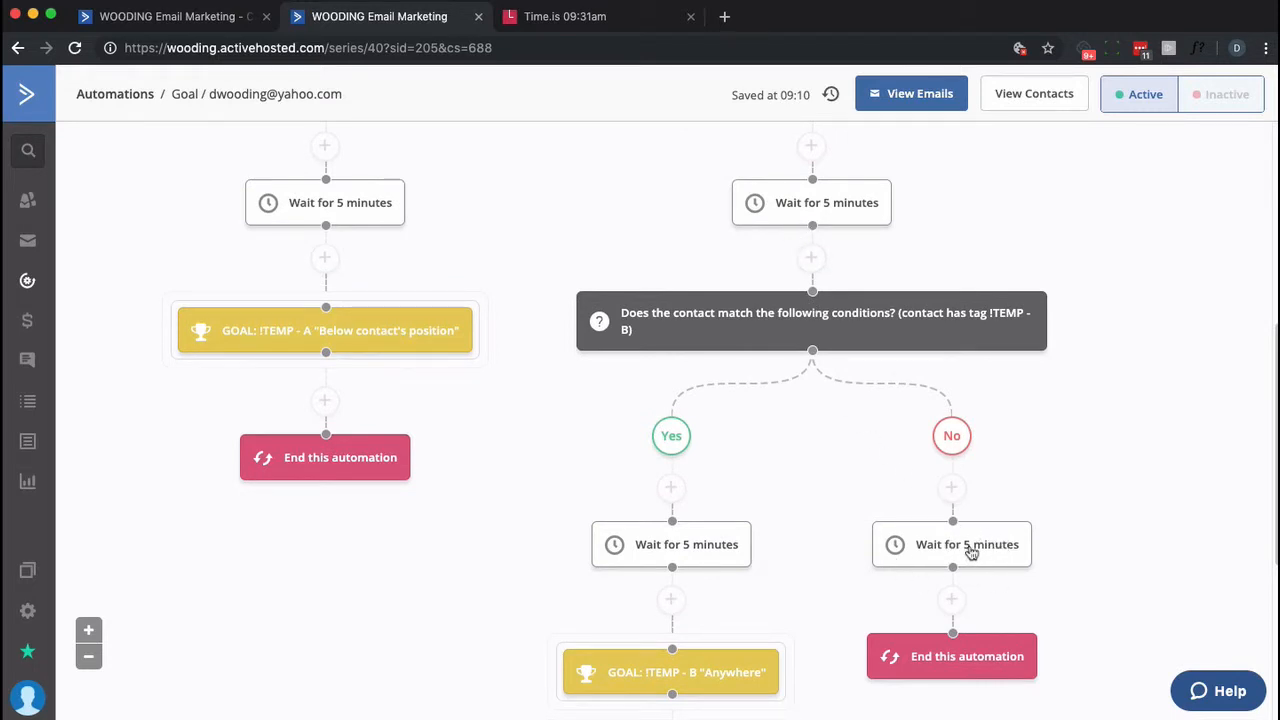
mouse_move(912, 552)
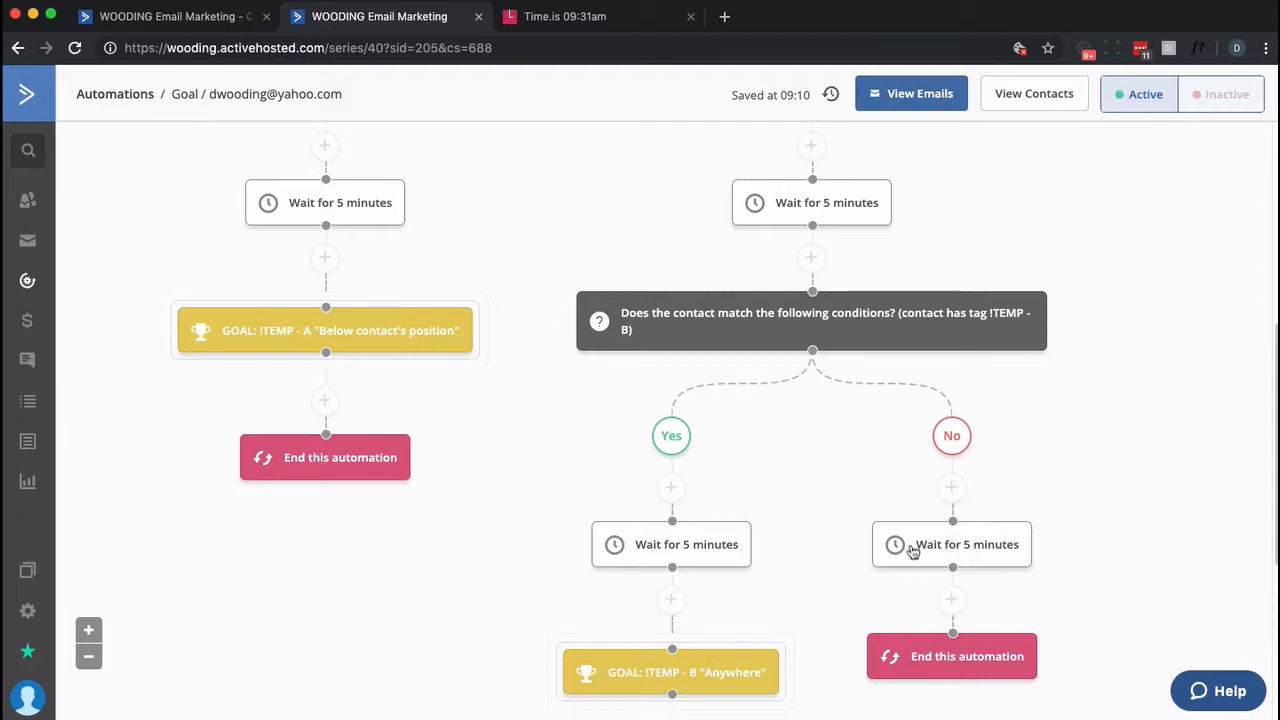
mouse_move(728, 676)
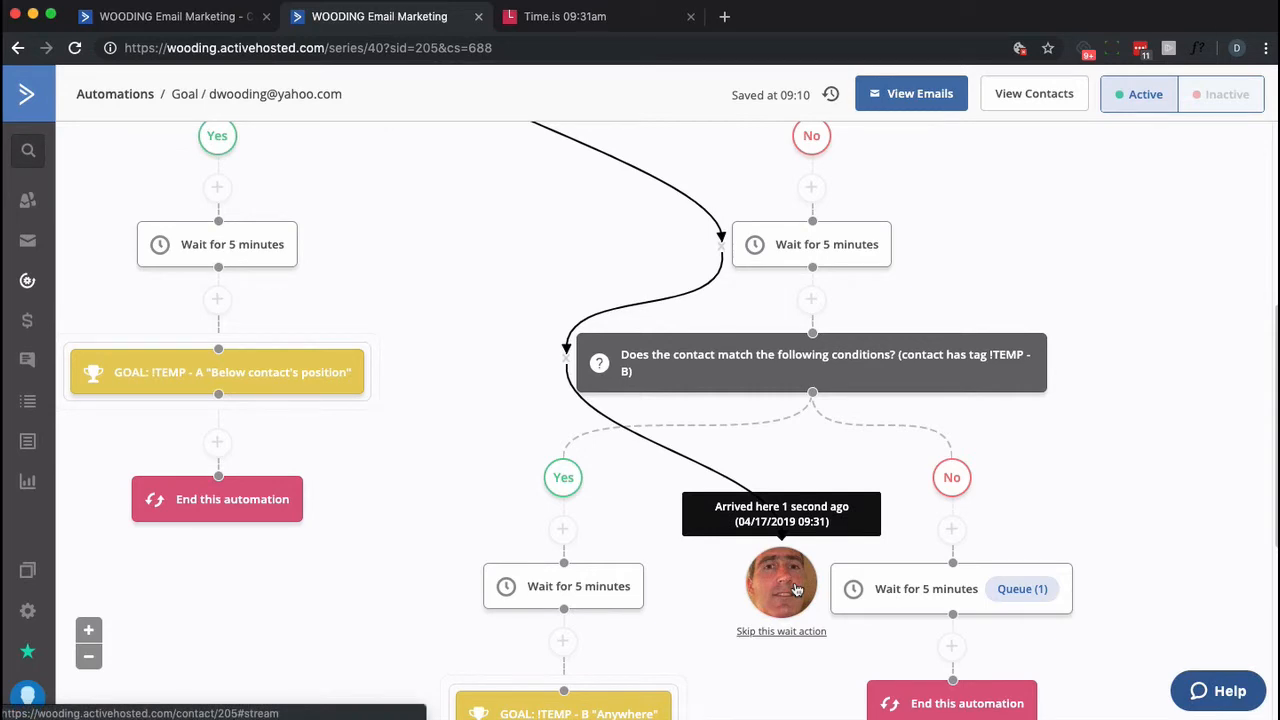
left_click(564, 16)
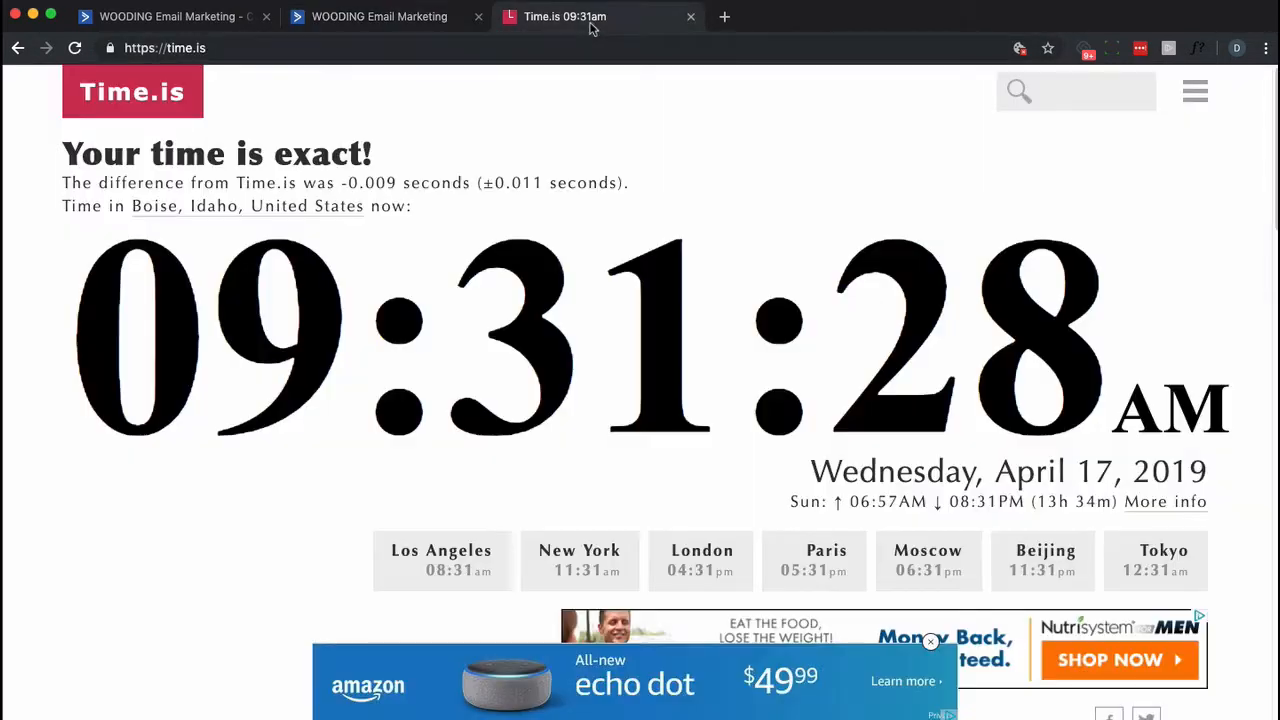
Step: Give the waiting contact the !TEMP - B tag, check the clock, and return to the Goal workflow
left_click(380, 16)
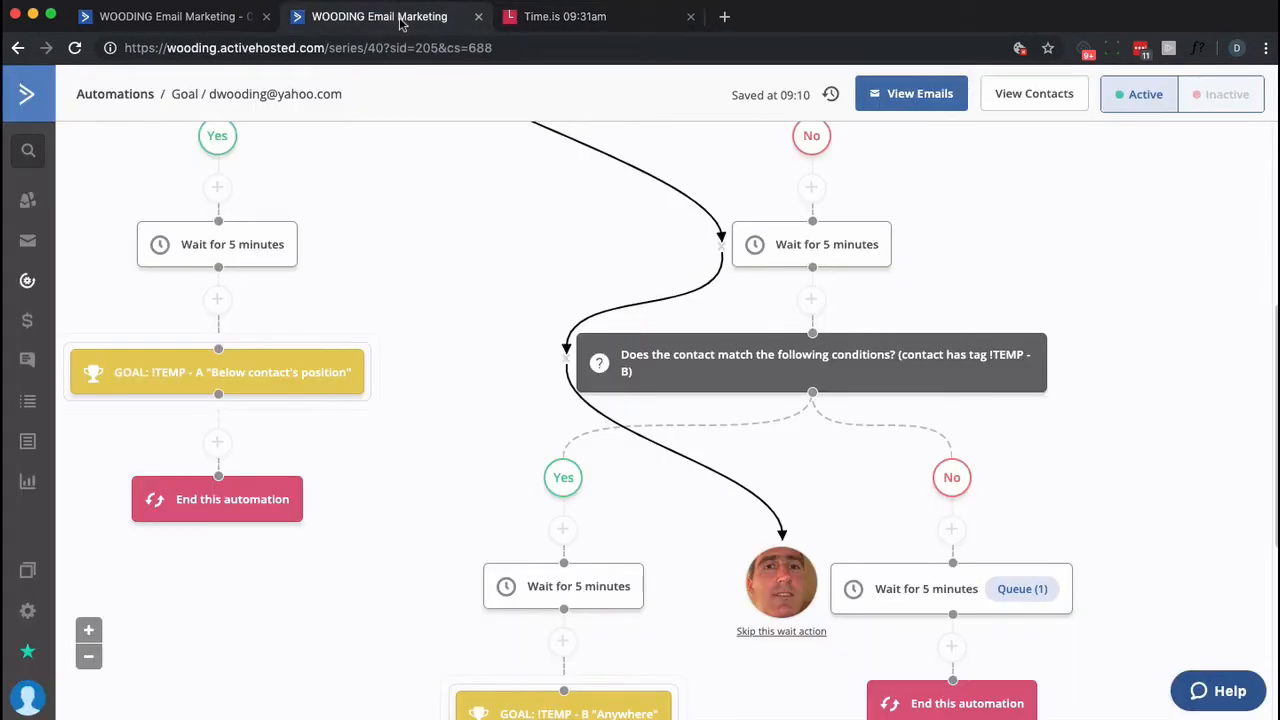
mouse_move(780, 584)
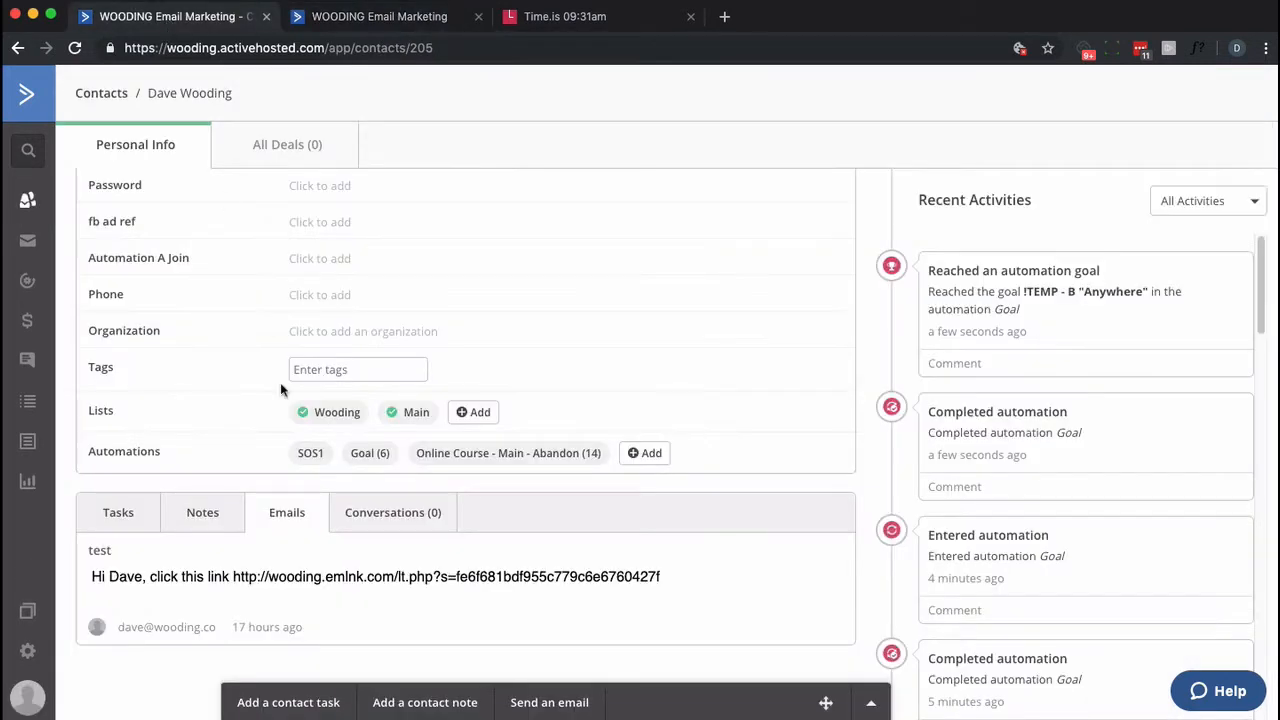
left_click(356, 368)
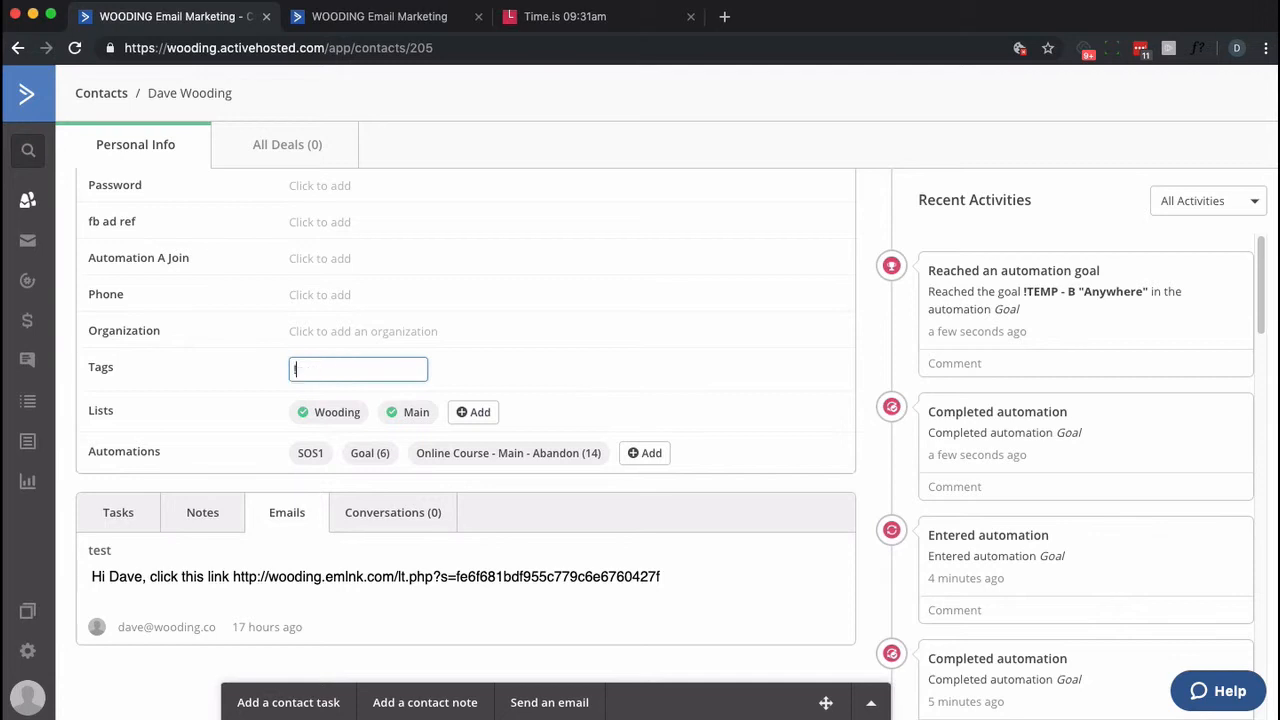
type("!TEMP - B")
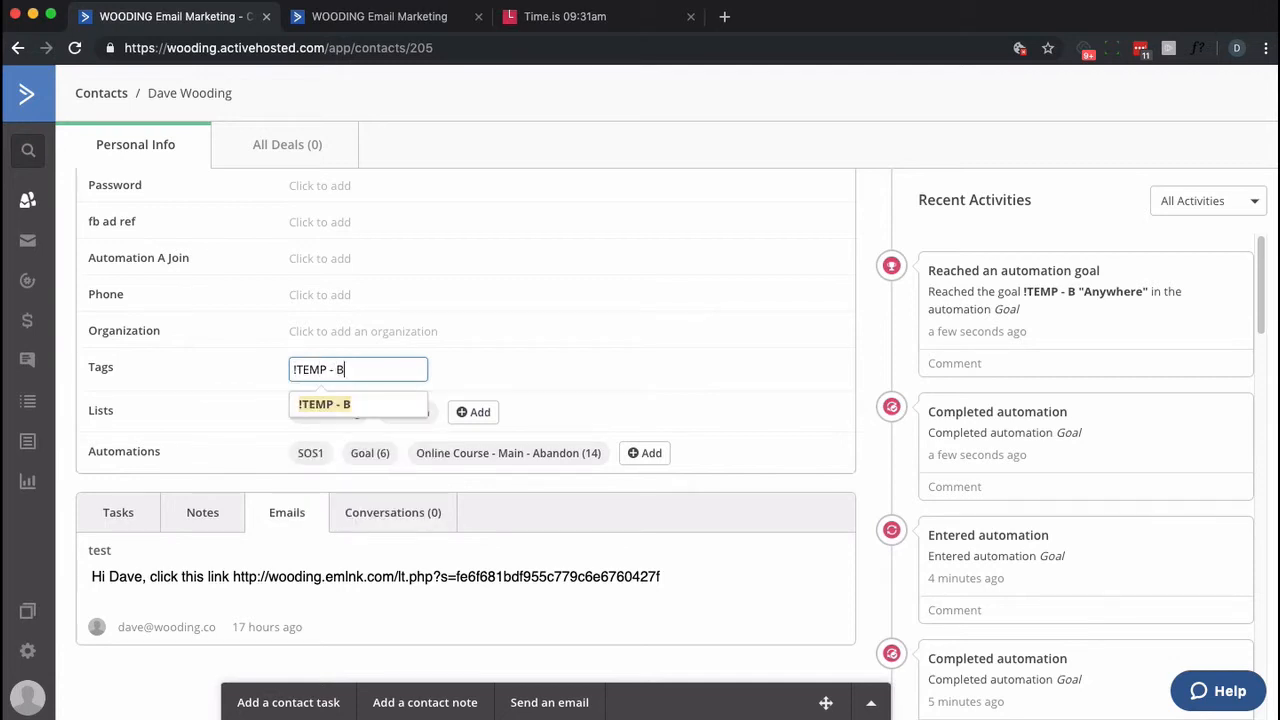
left_click(564, 16)
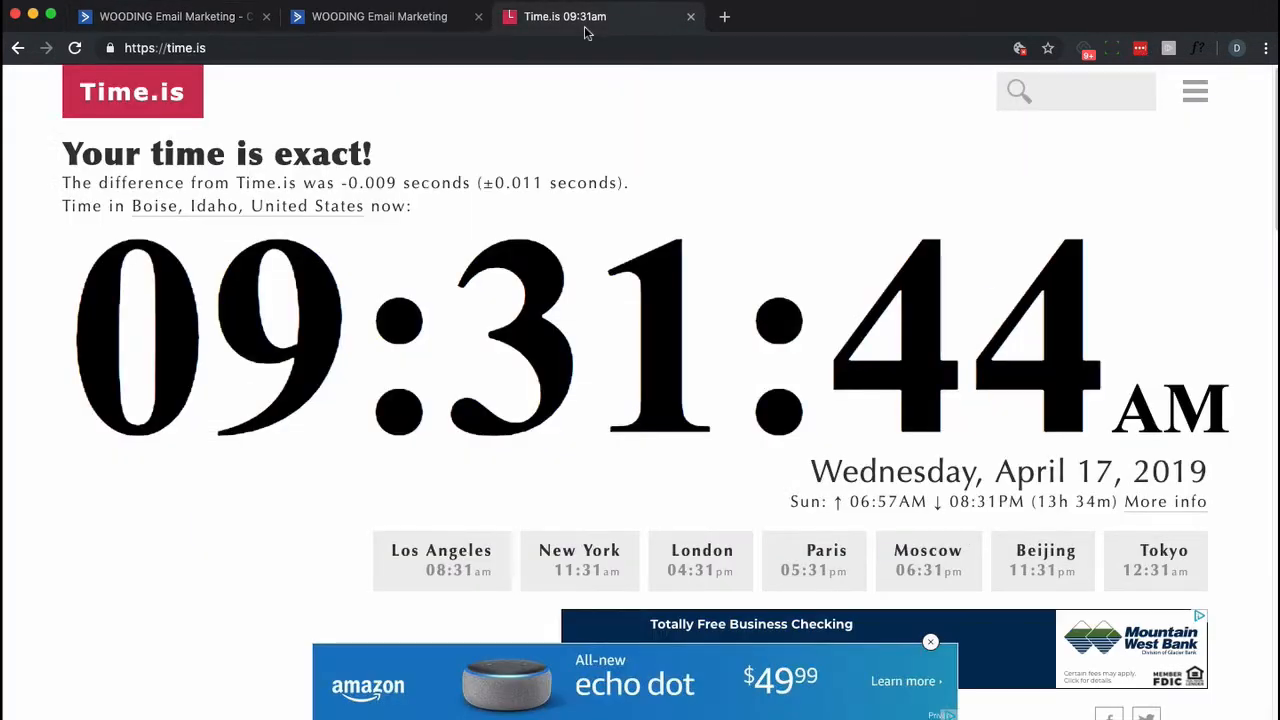
left_click(380, 16)
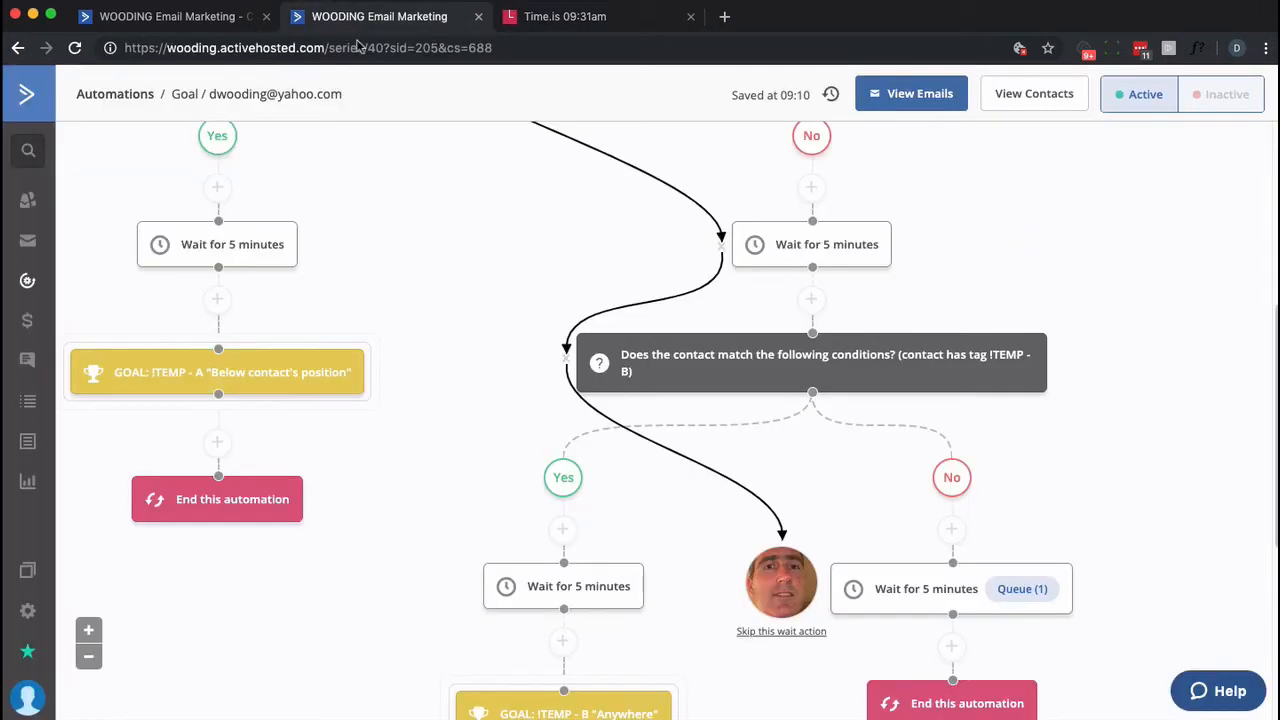
mouse_move(1104, 426)
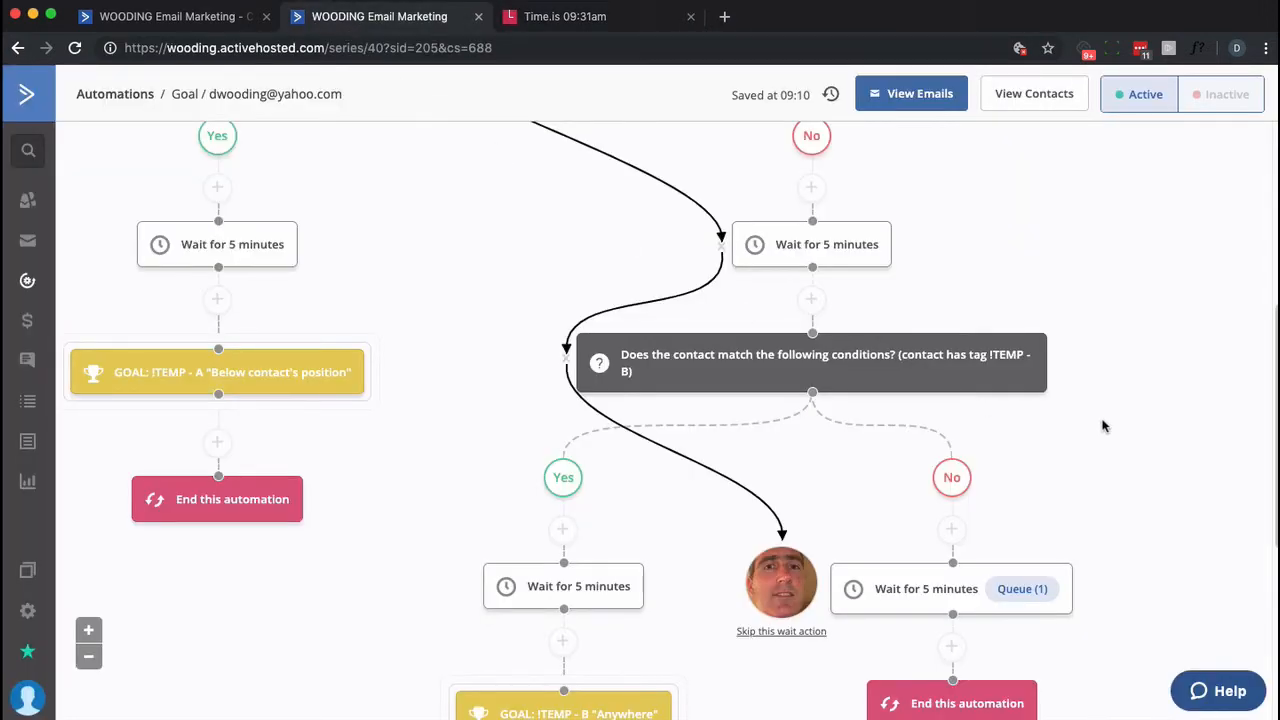
Step: Alternate between the clock and the map until the contact jumps to the Anywhere goal at 09:35
scroll("down", 3)
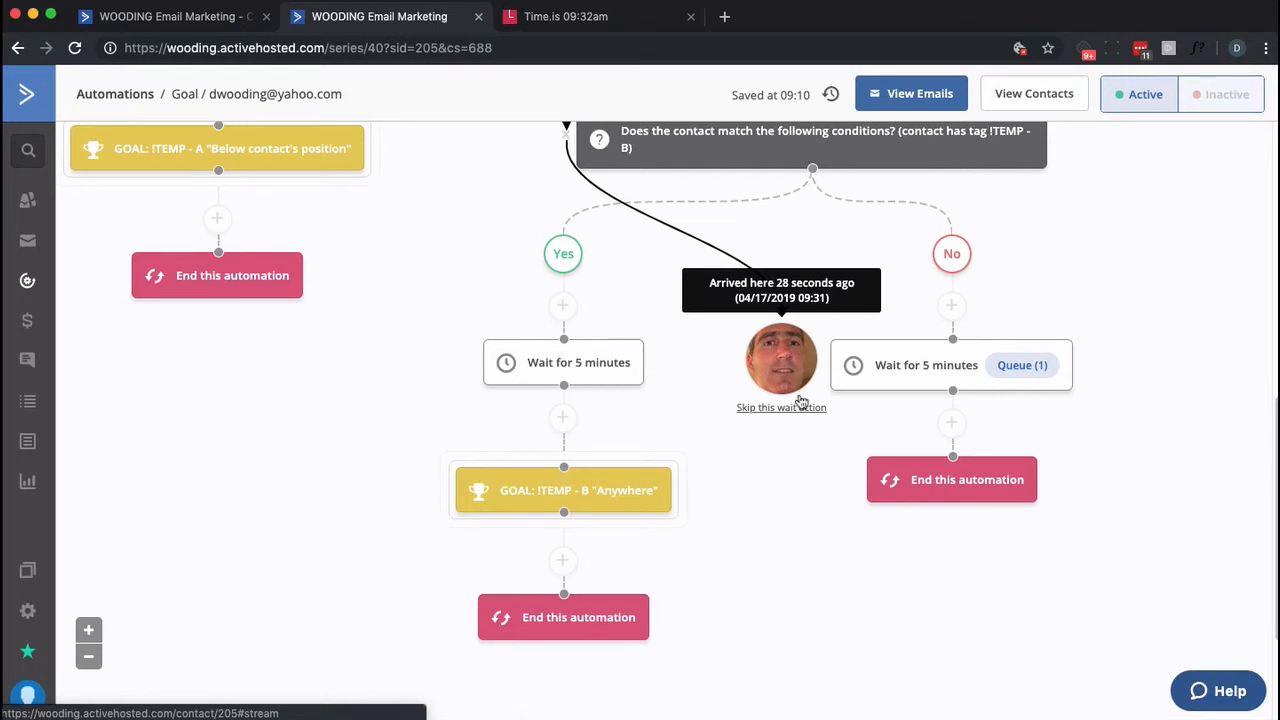
left_click(566, 16)
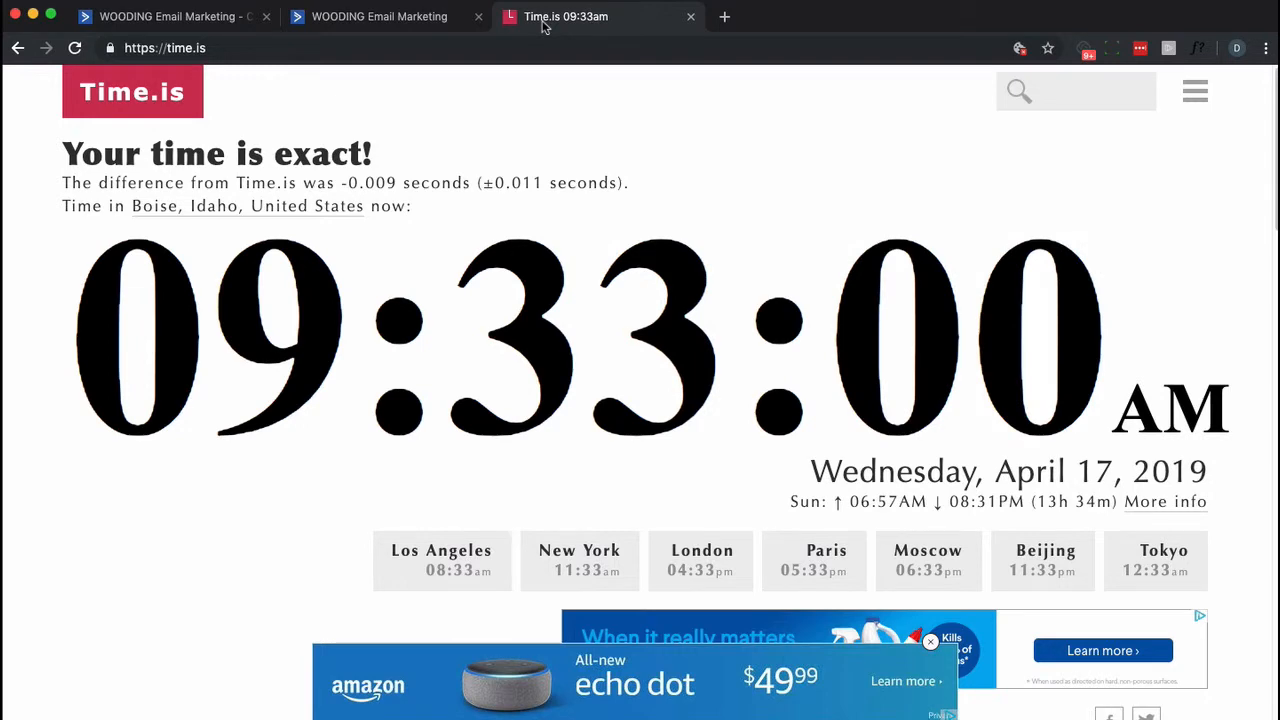
left_click(380, 16)
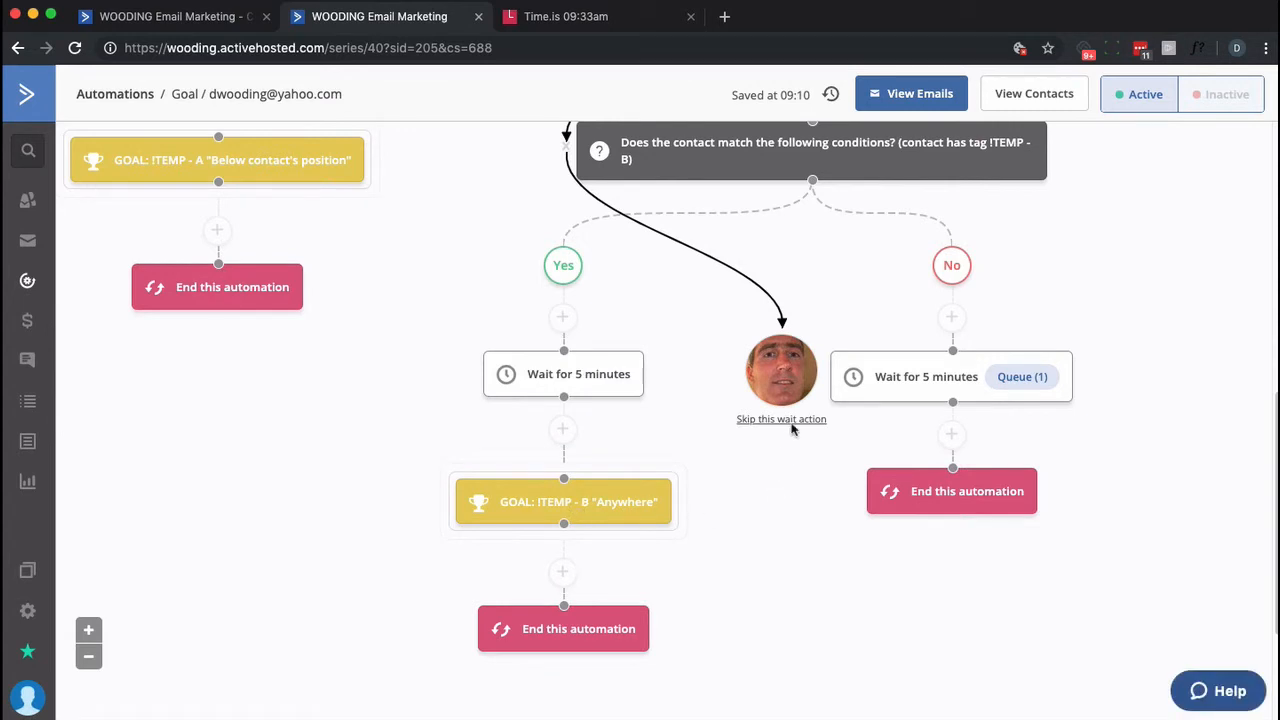
mouse_move(780, 372)
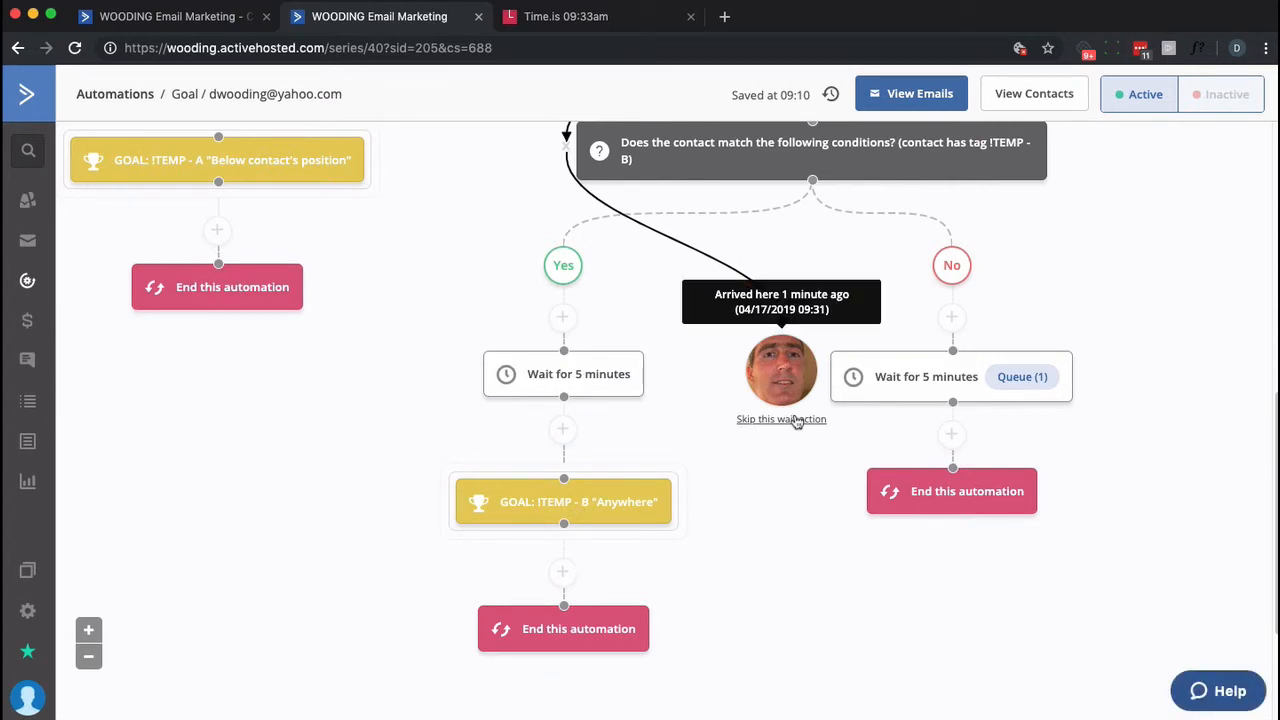
left_click(564, 16)
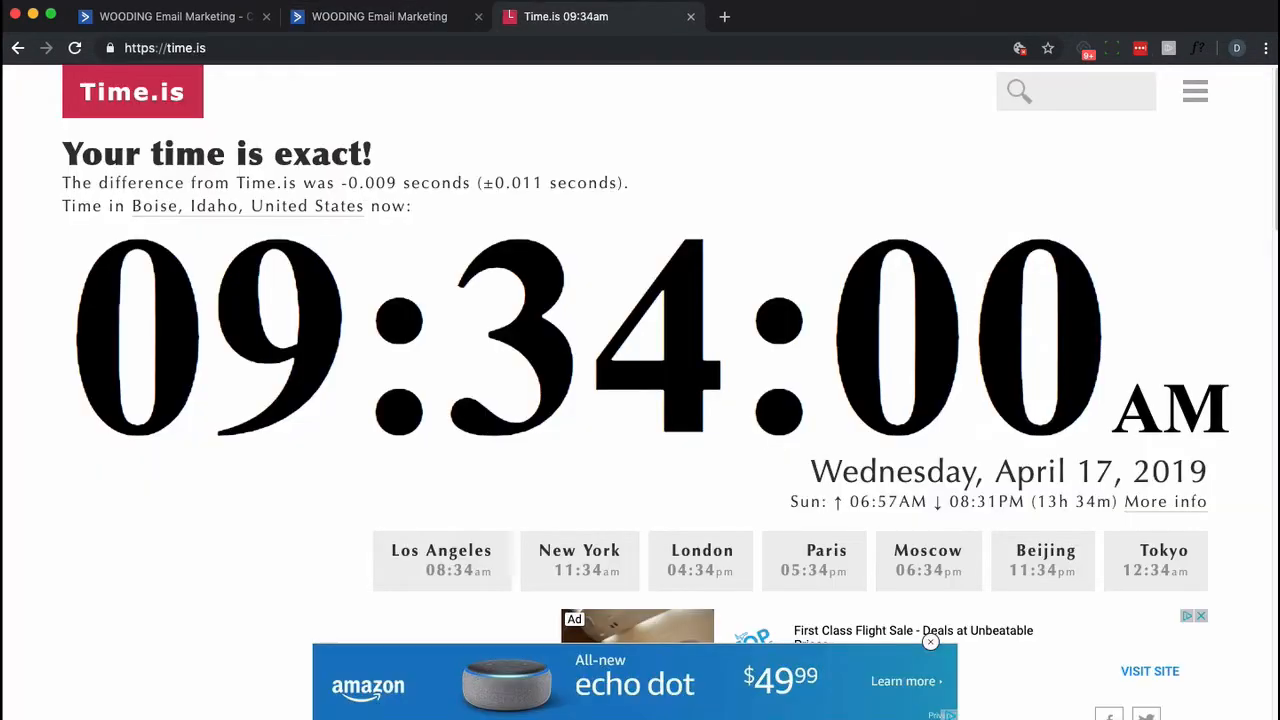
left_click(380, 16)
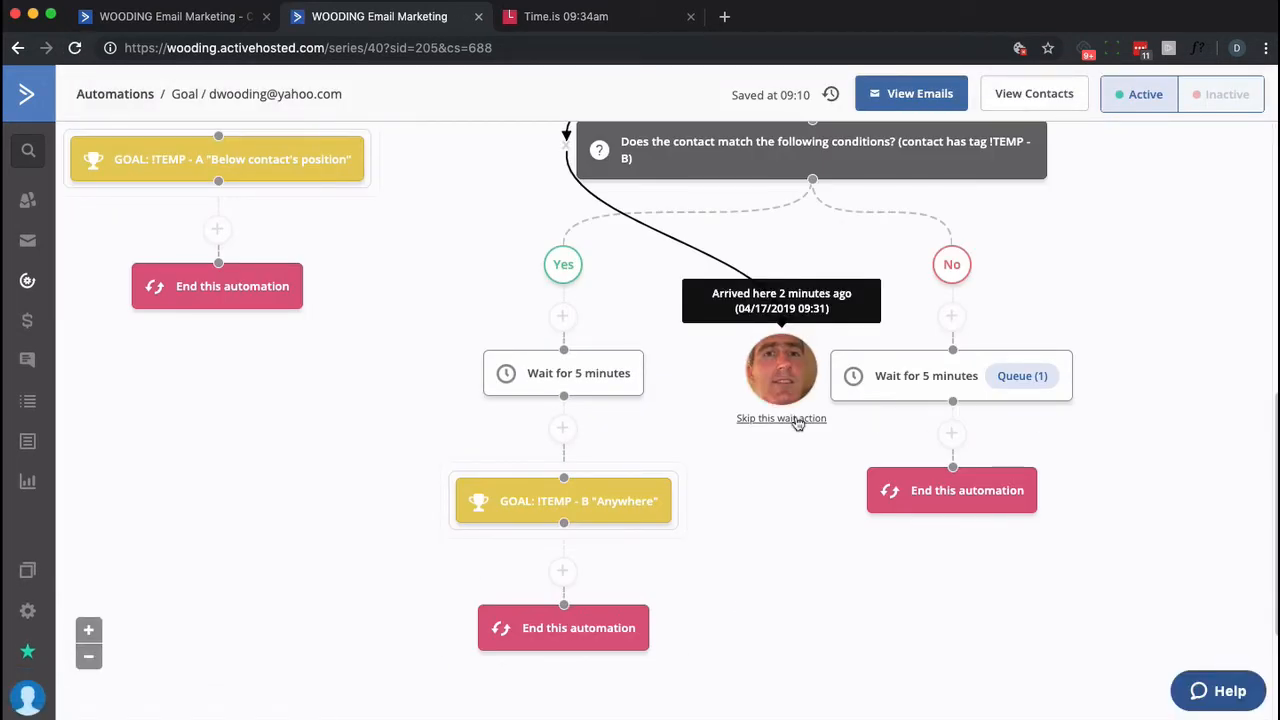
left_click(564, 16)
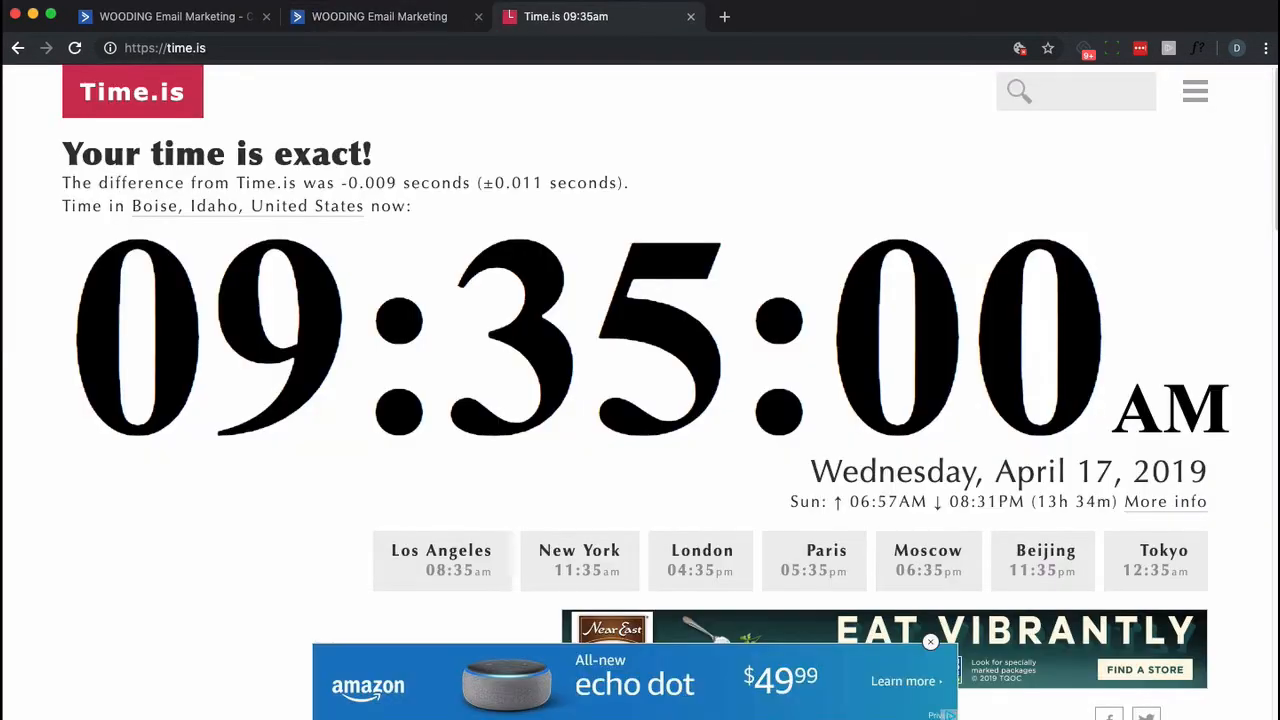
left_click(380, 16)
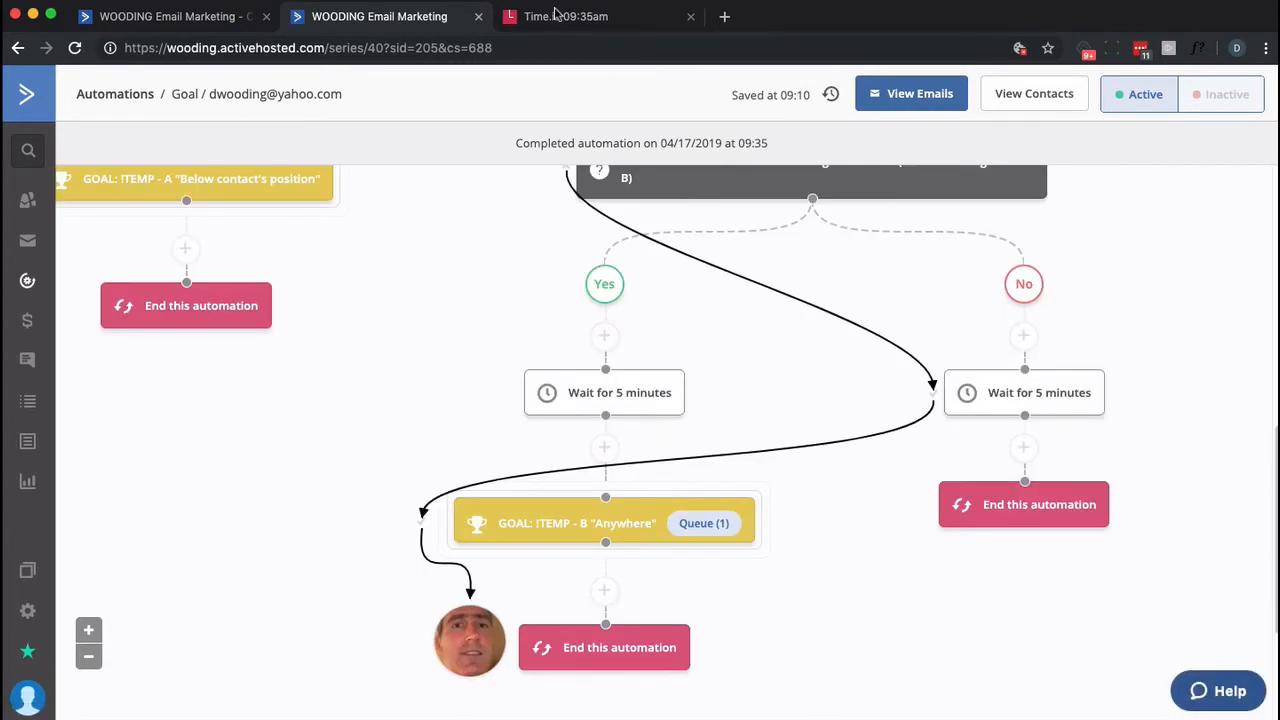
left_click(566, 16)
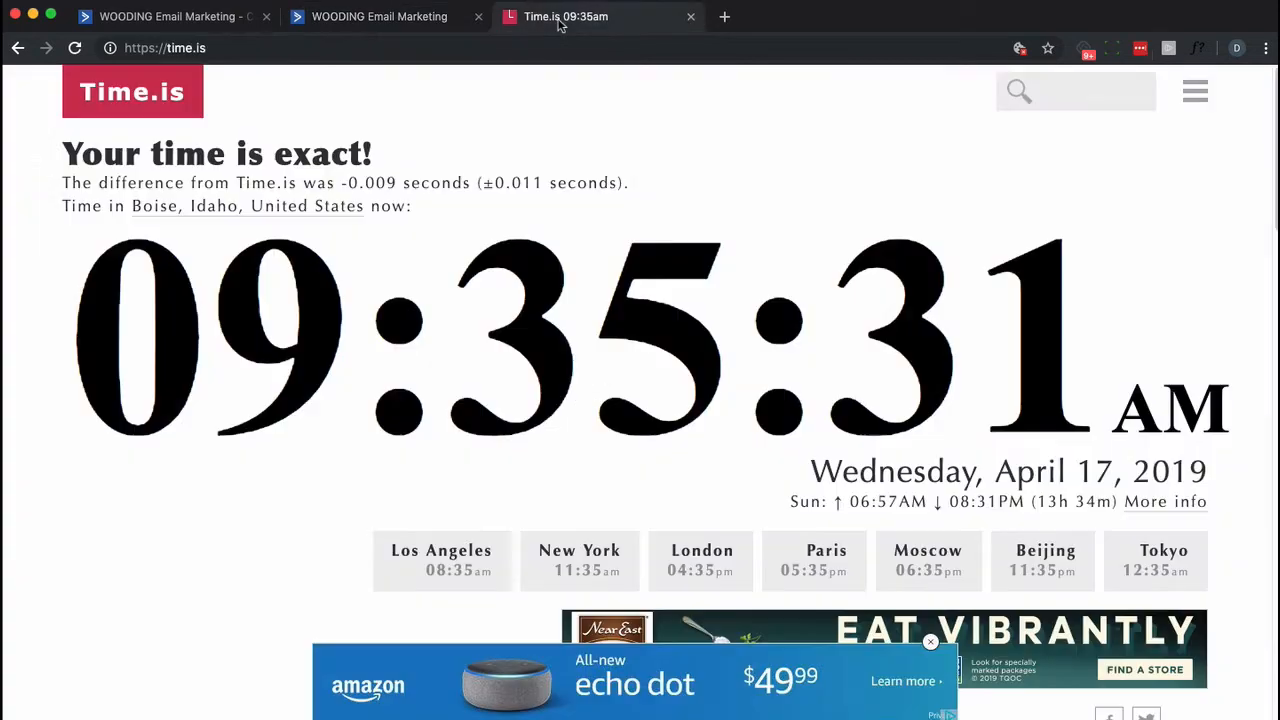
left_click(380, 16)
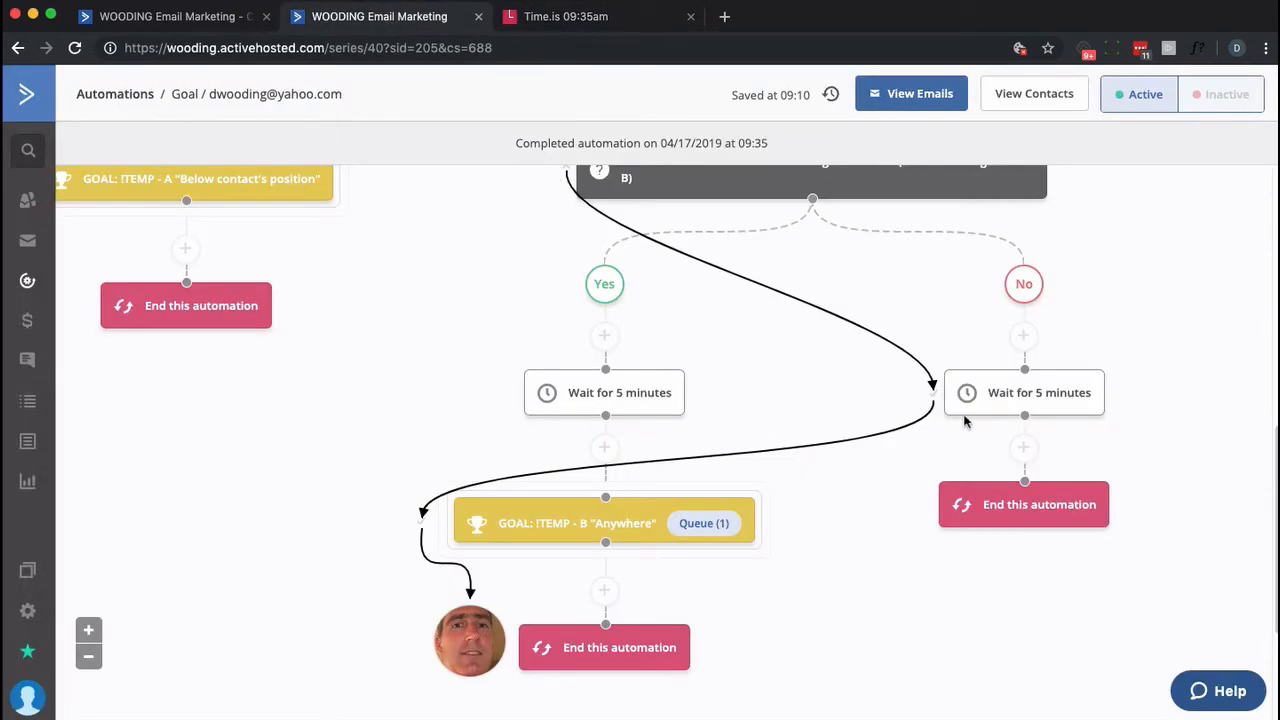
mouse_move(932, 390)
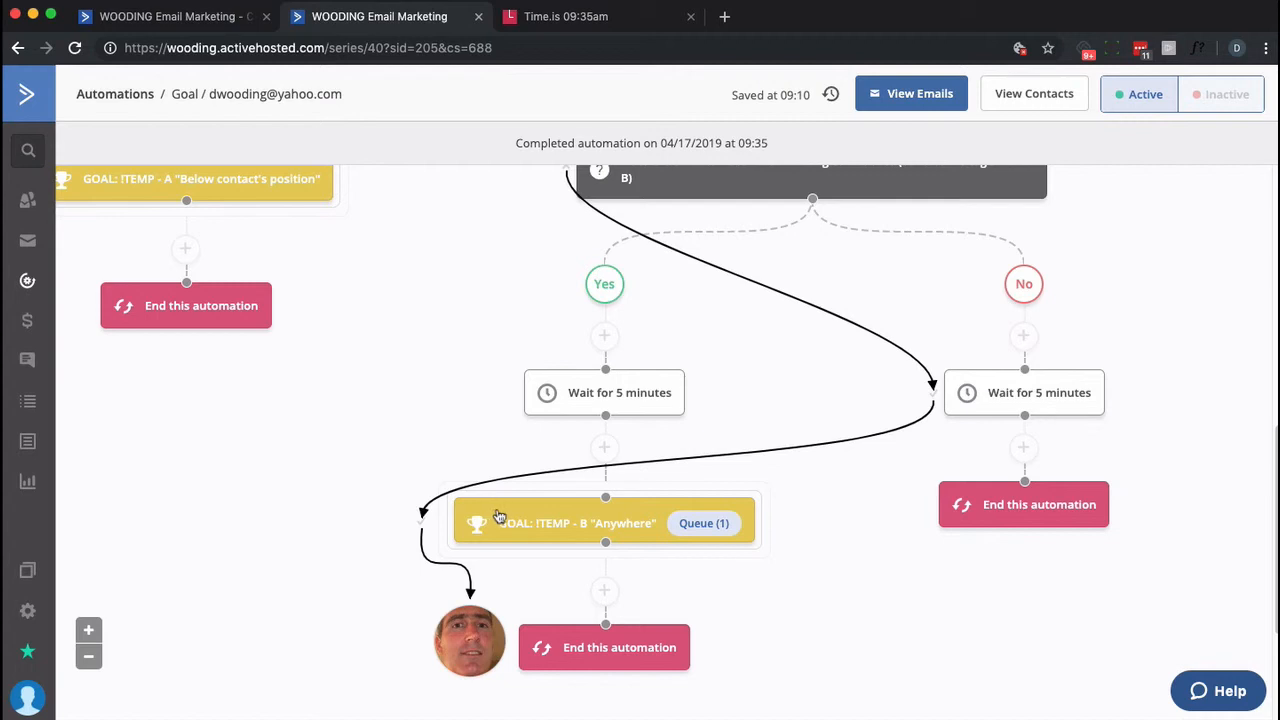
mouse_move(516, 520)
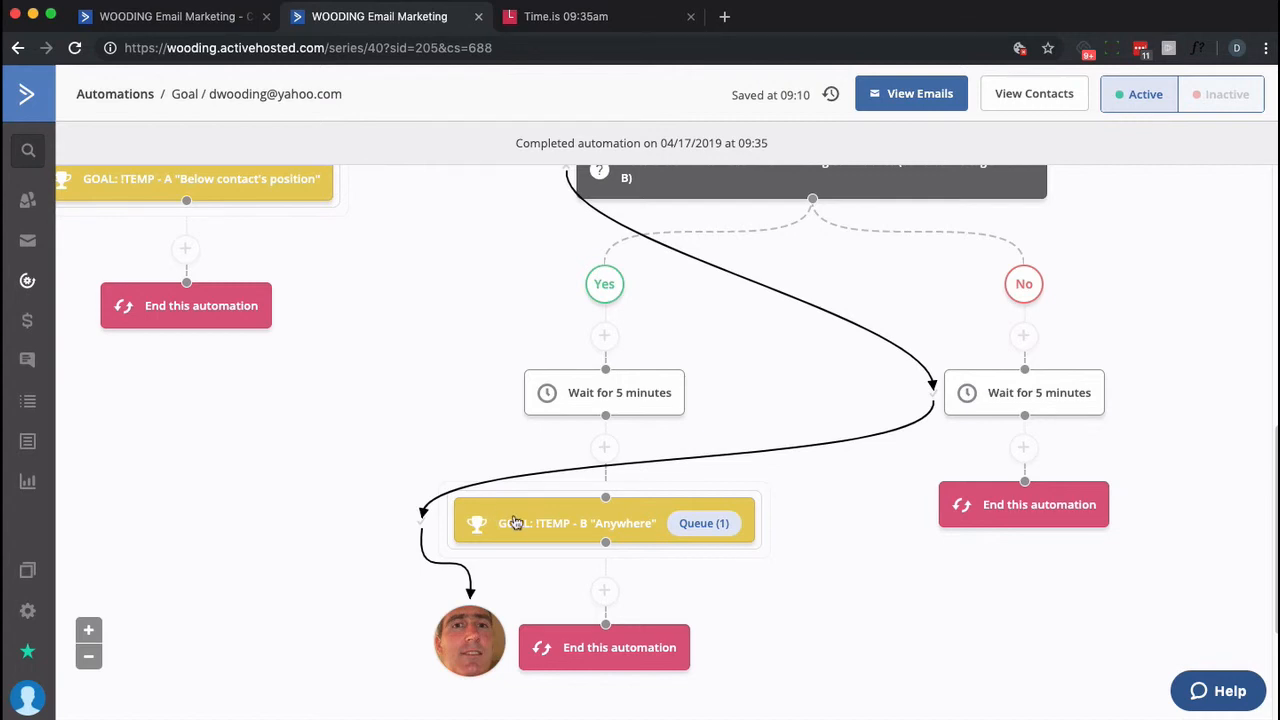